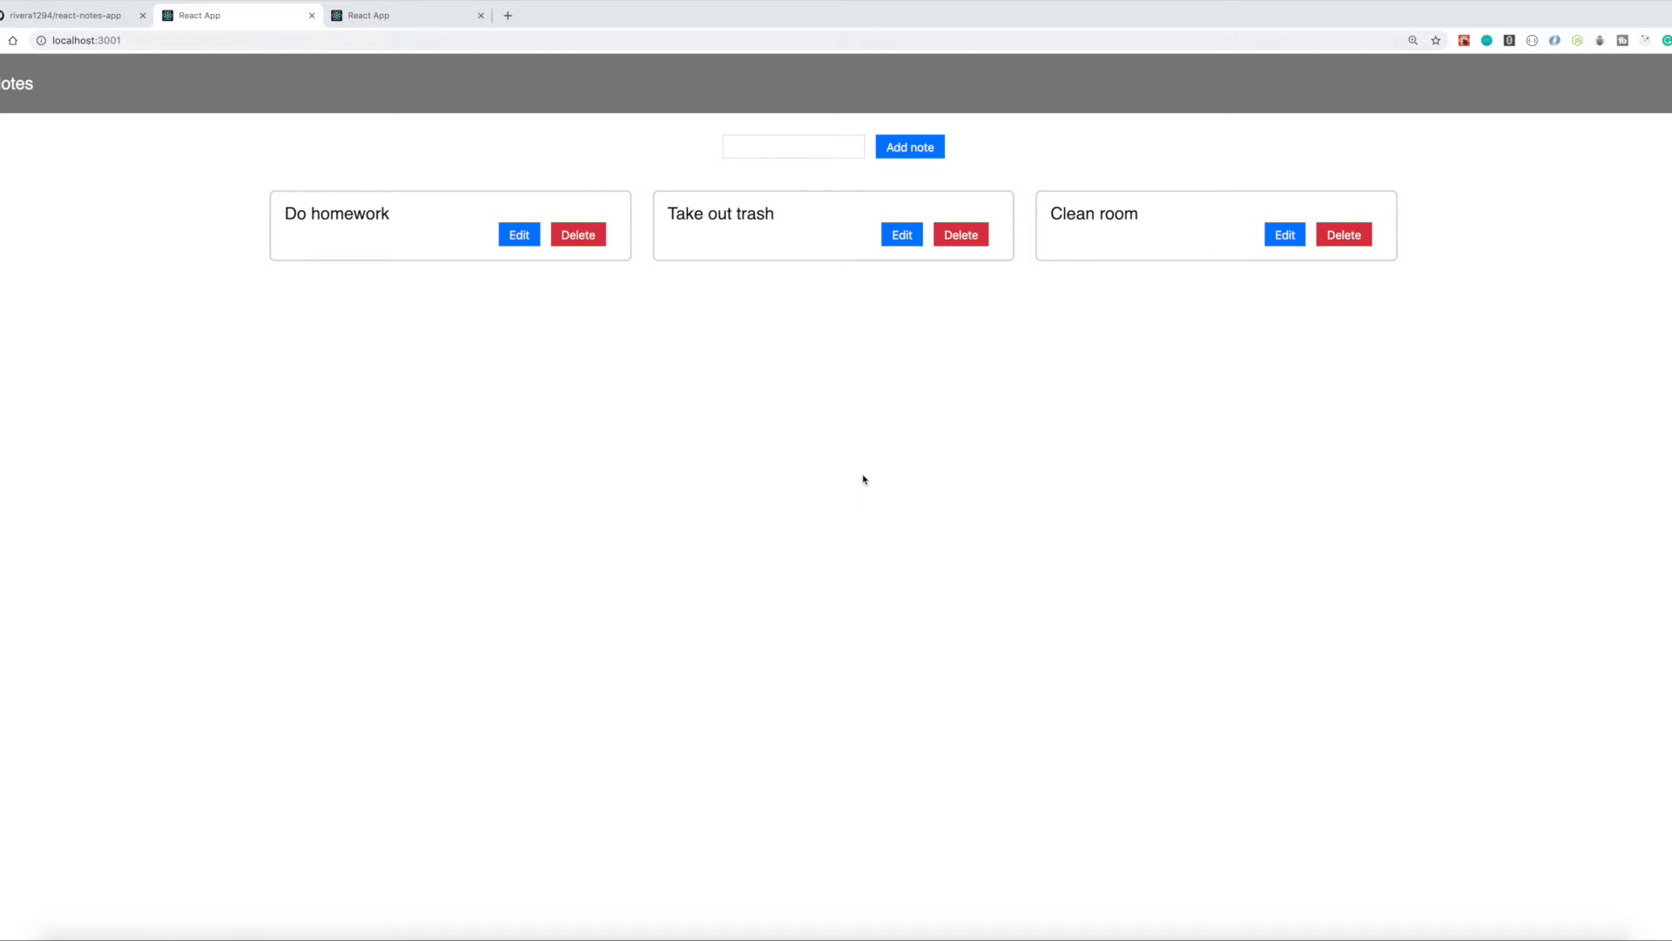
{"action": "mouse_move", "coordinate": [857, 216]}
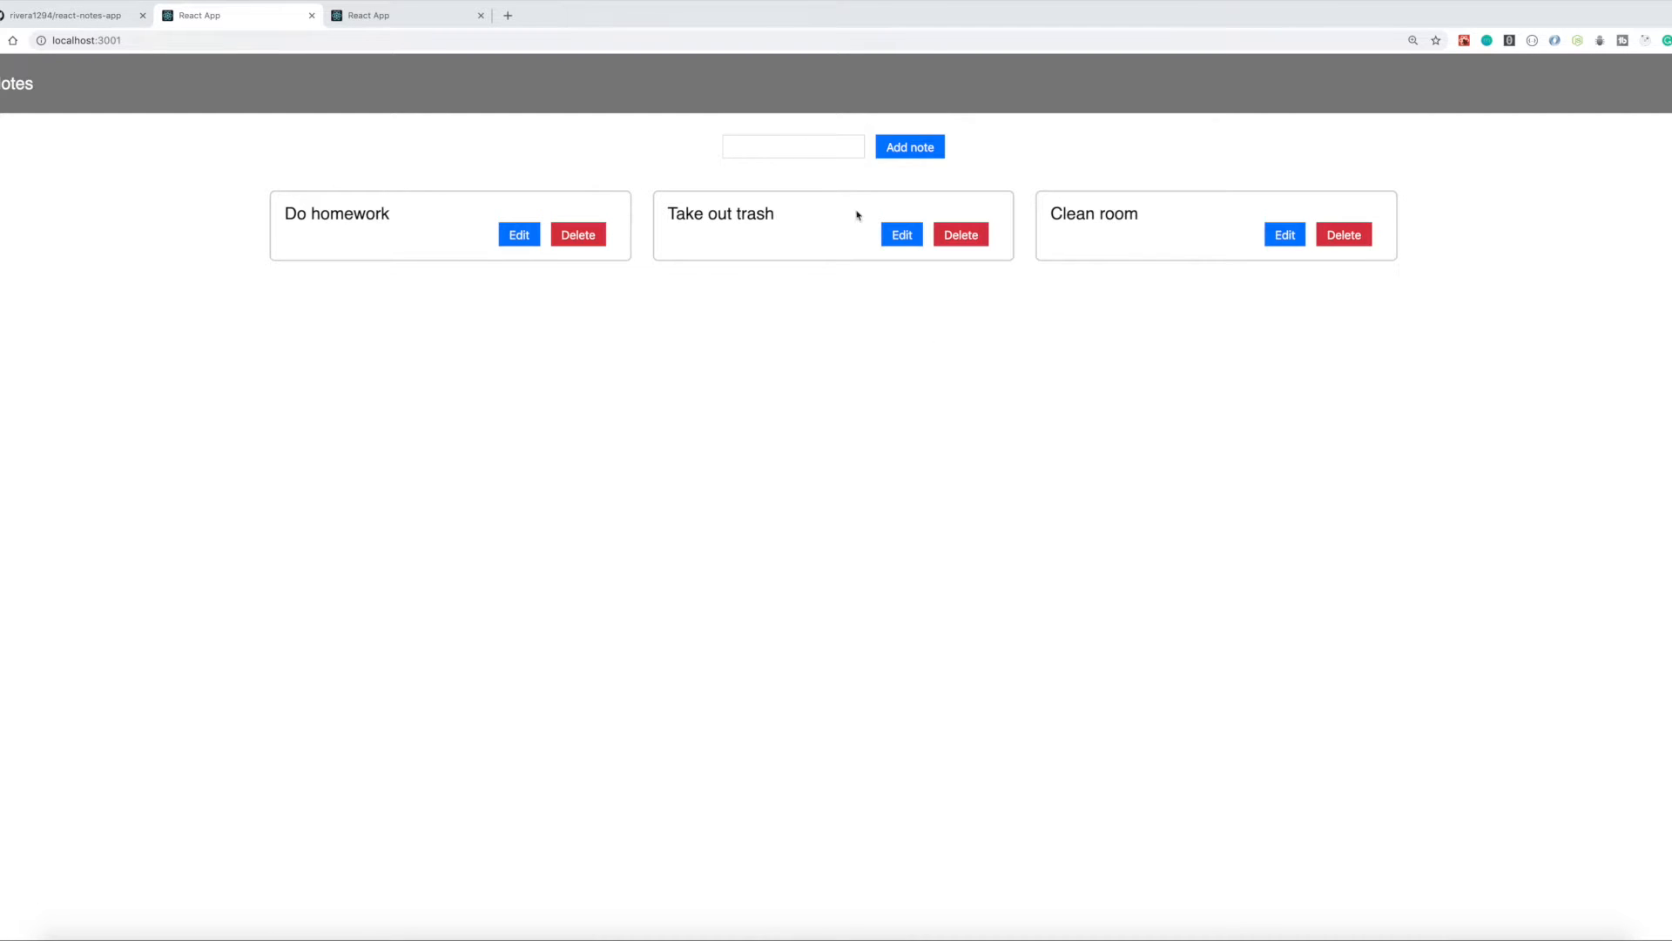
Add a new 'order pizza' note using the Add note field
{"action": "left_click", "coordinate": [792, 146]}
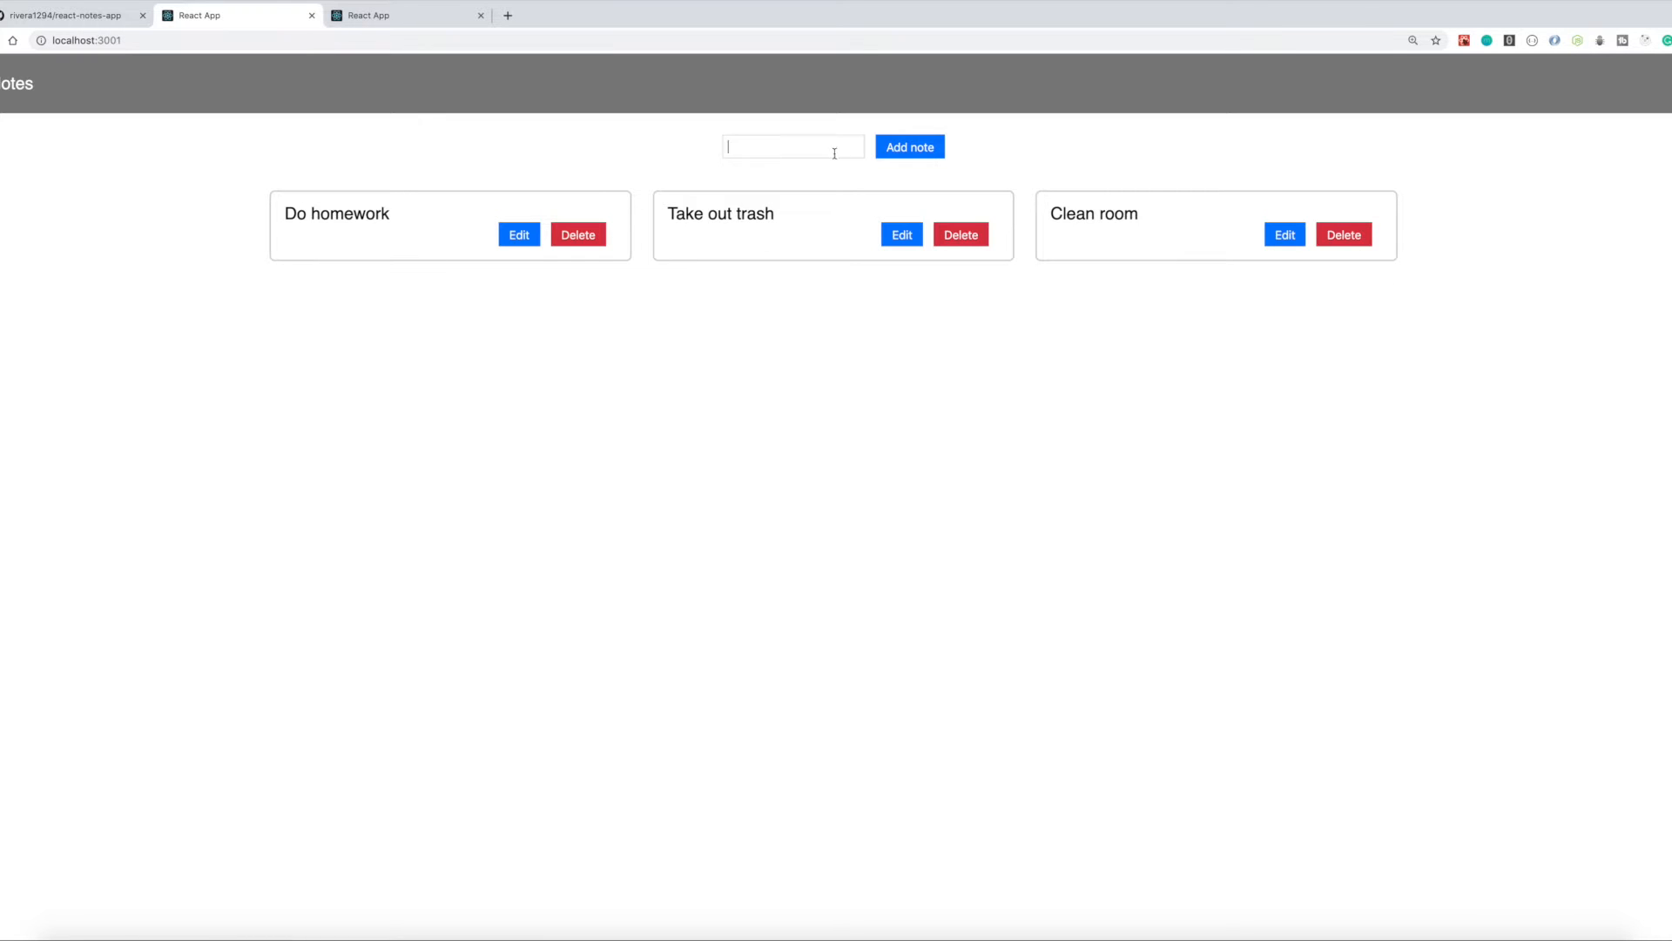
{"action": "type", "text": "order pizza"}
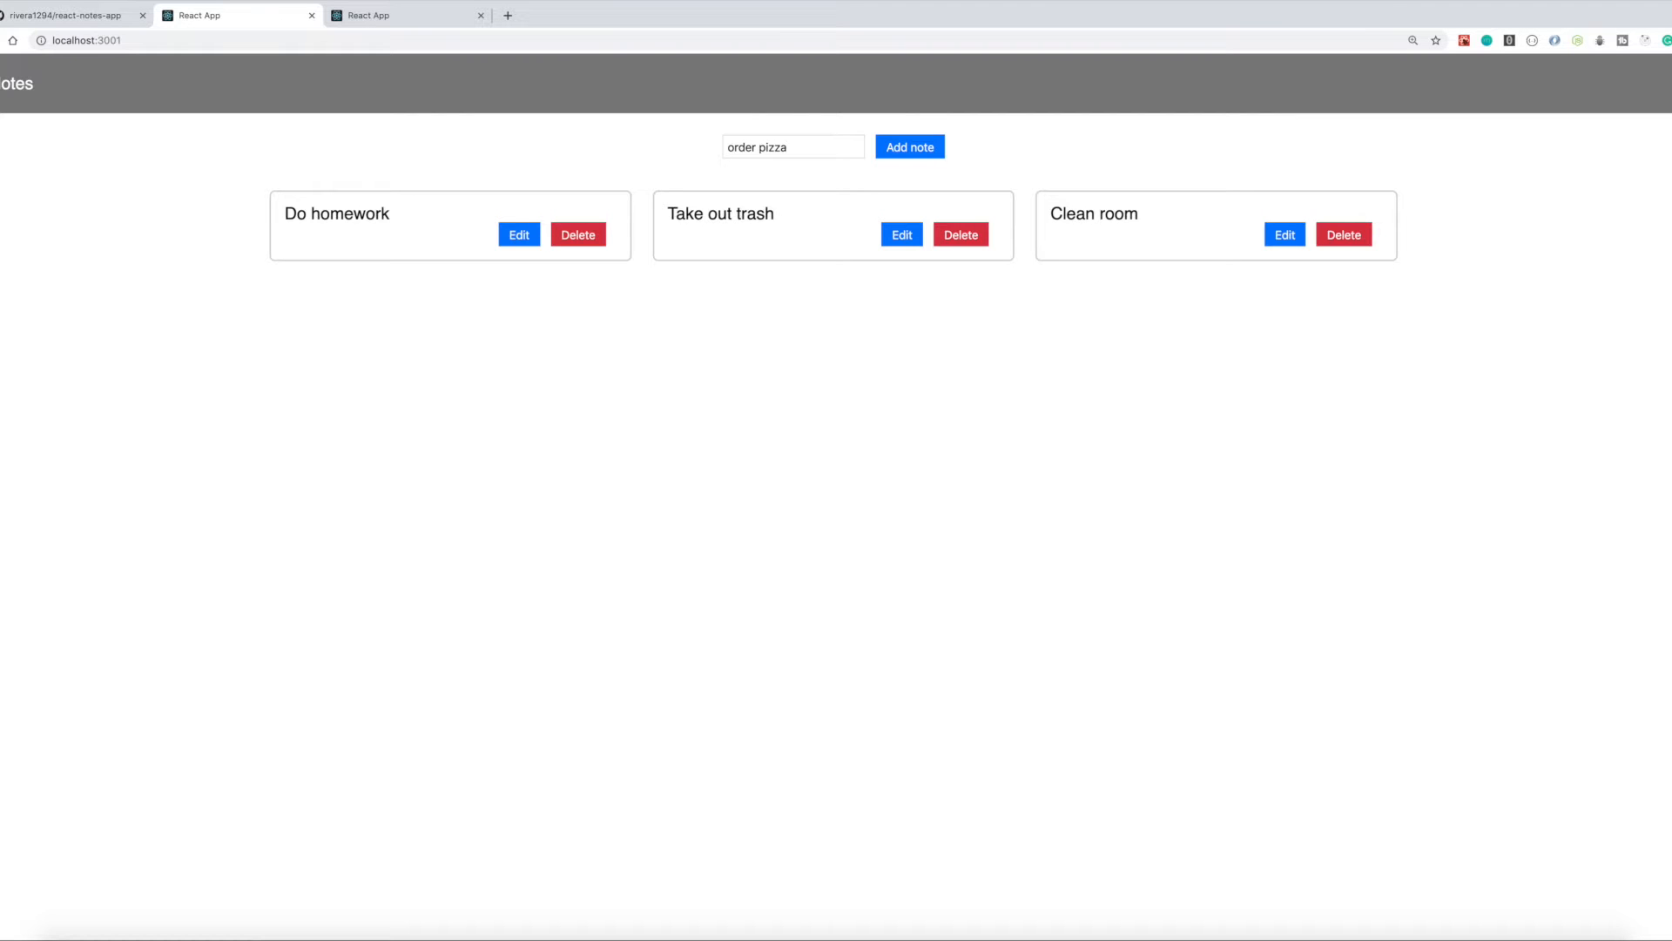
{"action": "left_click", "coordinate": [910, 146]}
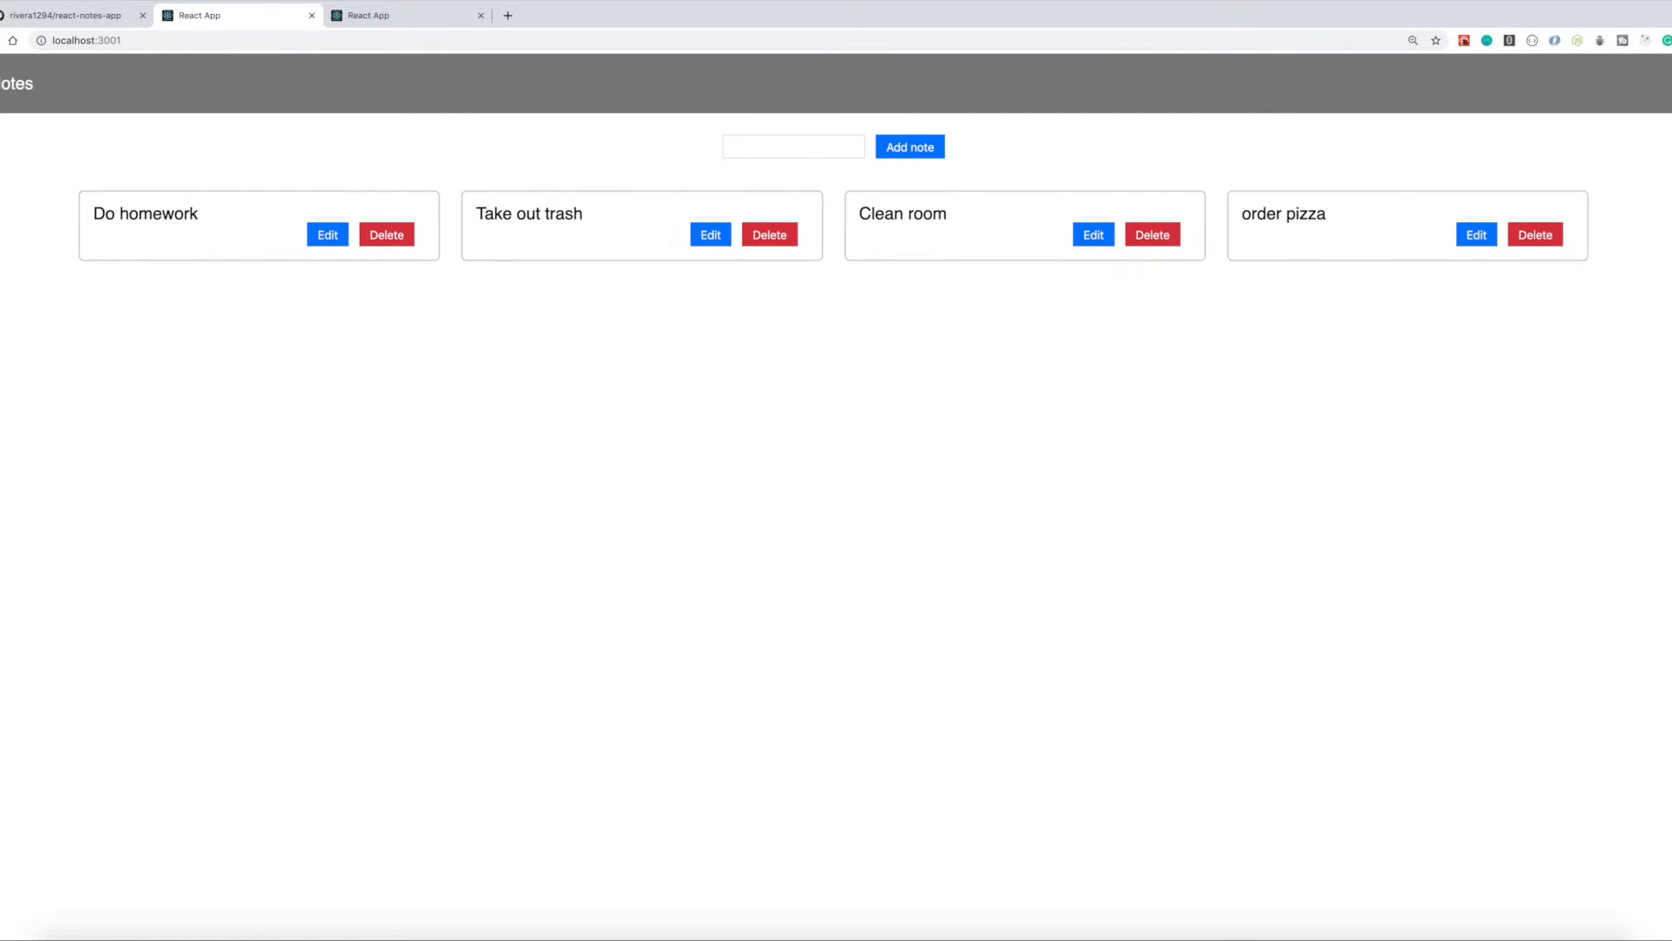
Delete the Clean room note, then edit the order pizza note's text and update it
{"action": "left_click", "coordinate": [1153, 234]}
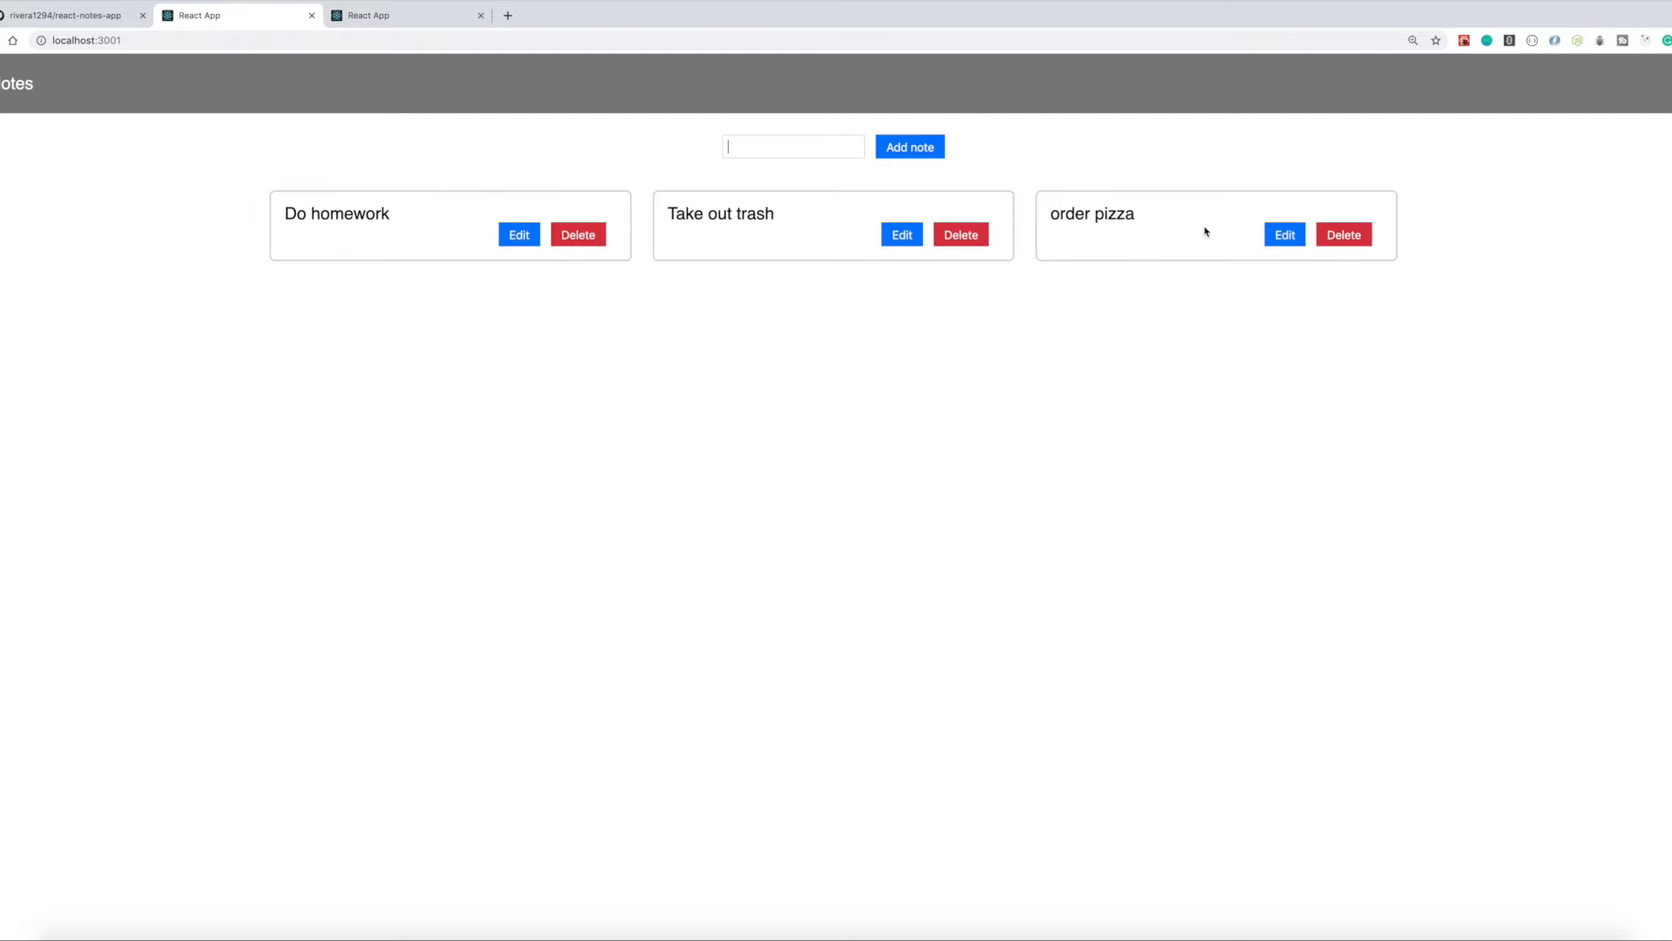
{"action": "left_click", "coordinate": [1284, 235]}
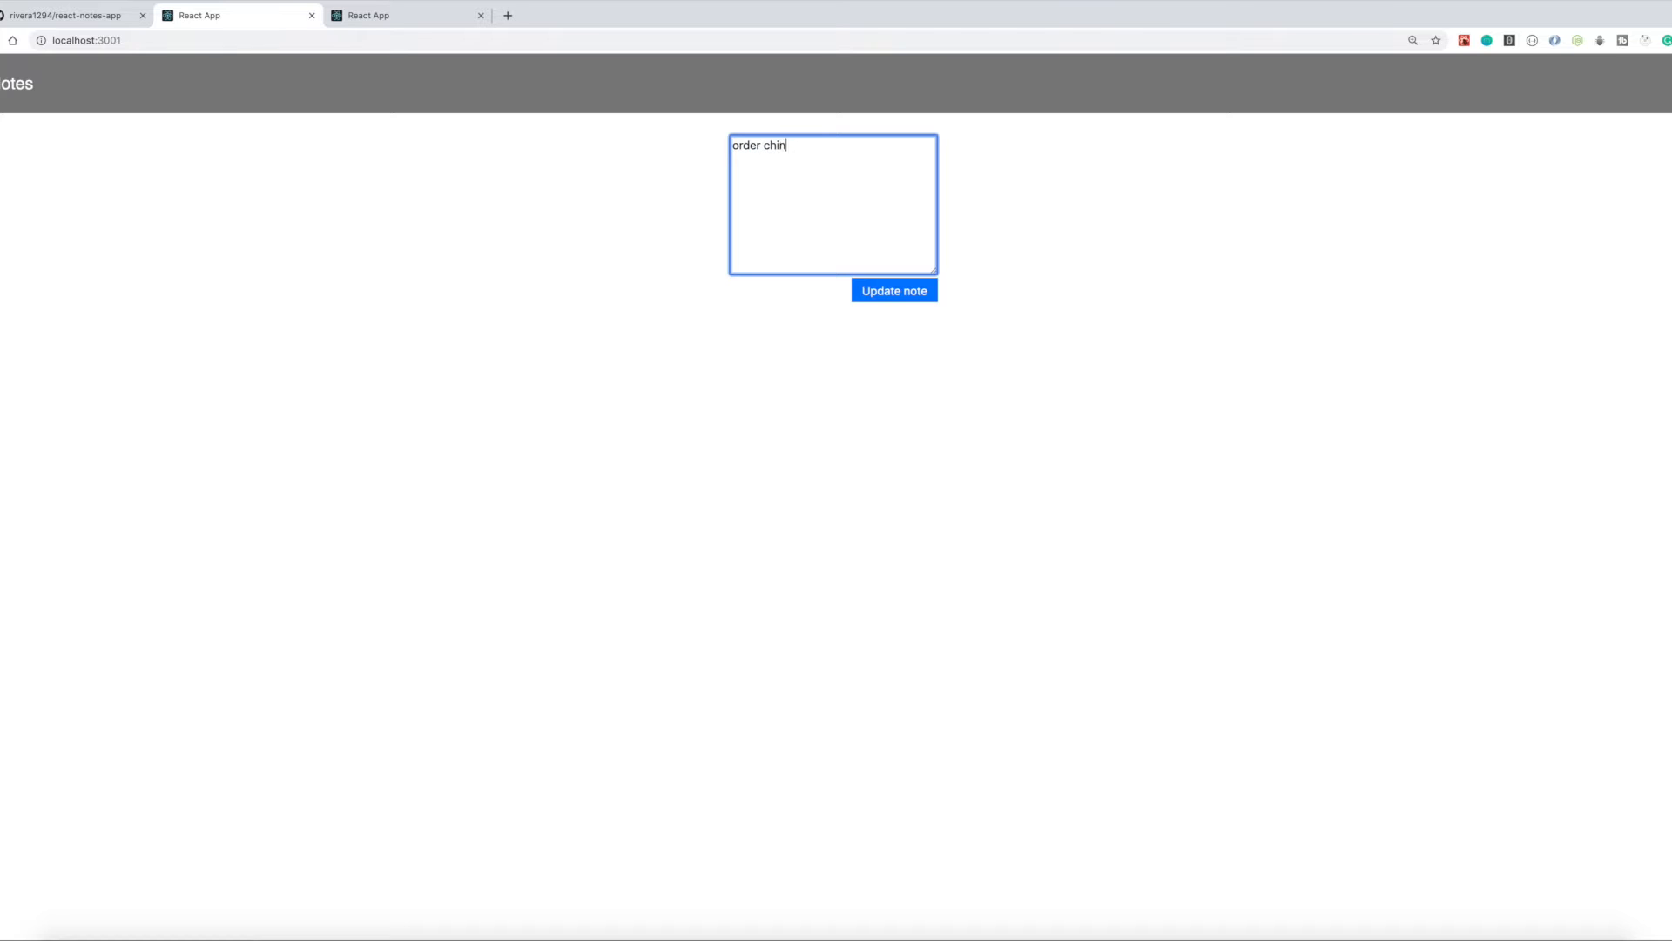
{"action": "type", "text": "ese"}
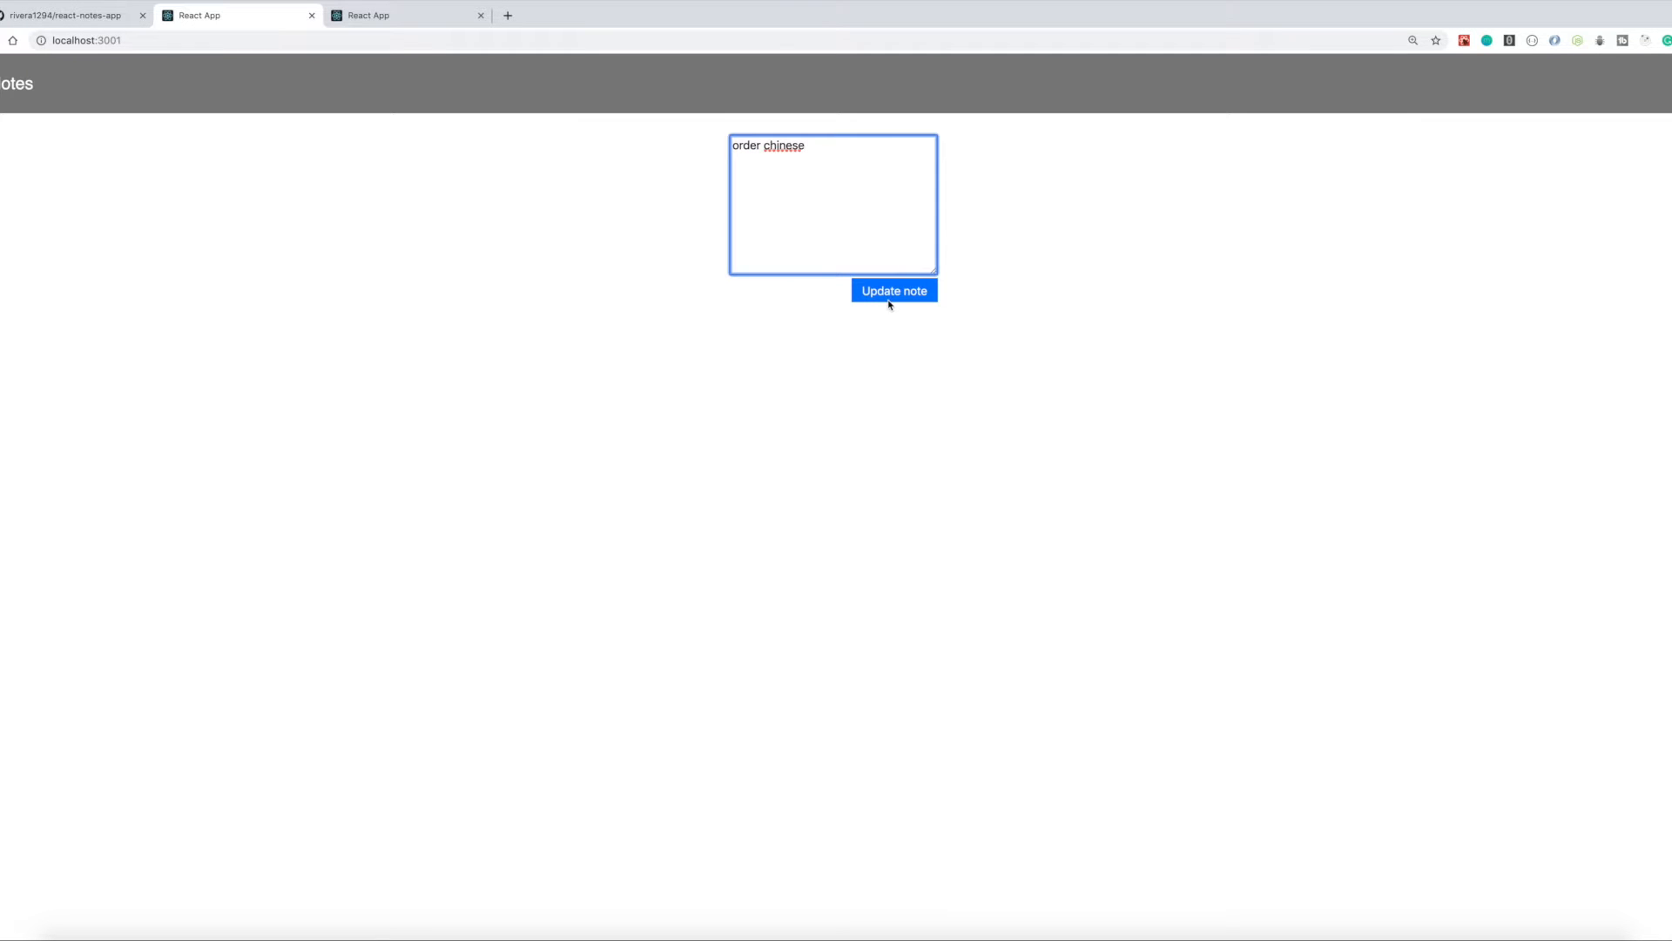
{"action": "left_click", "coordinate": [894, 290]}
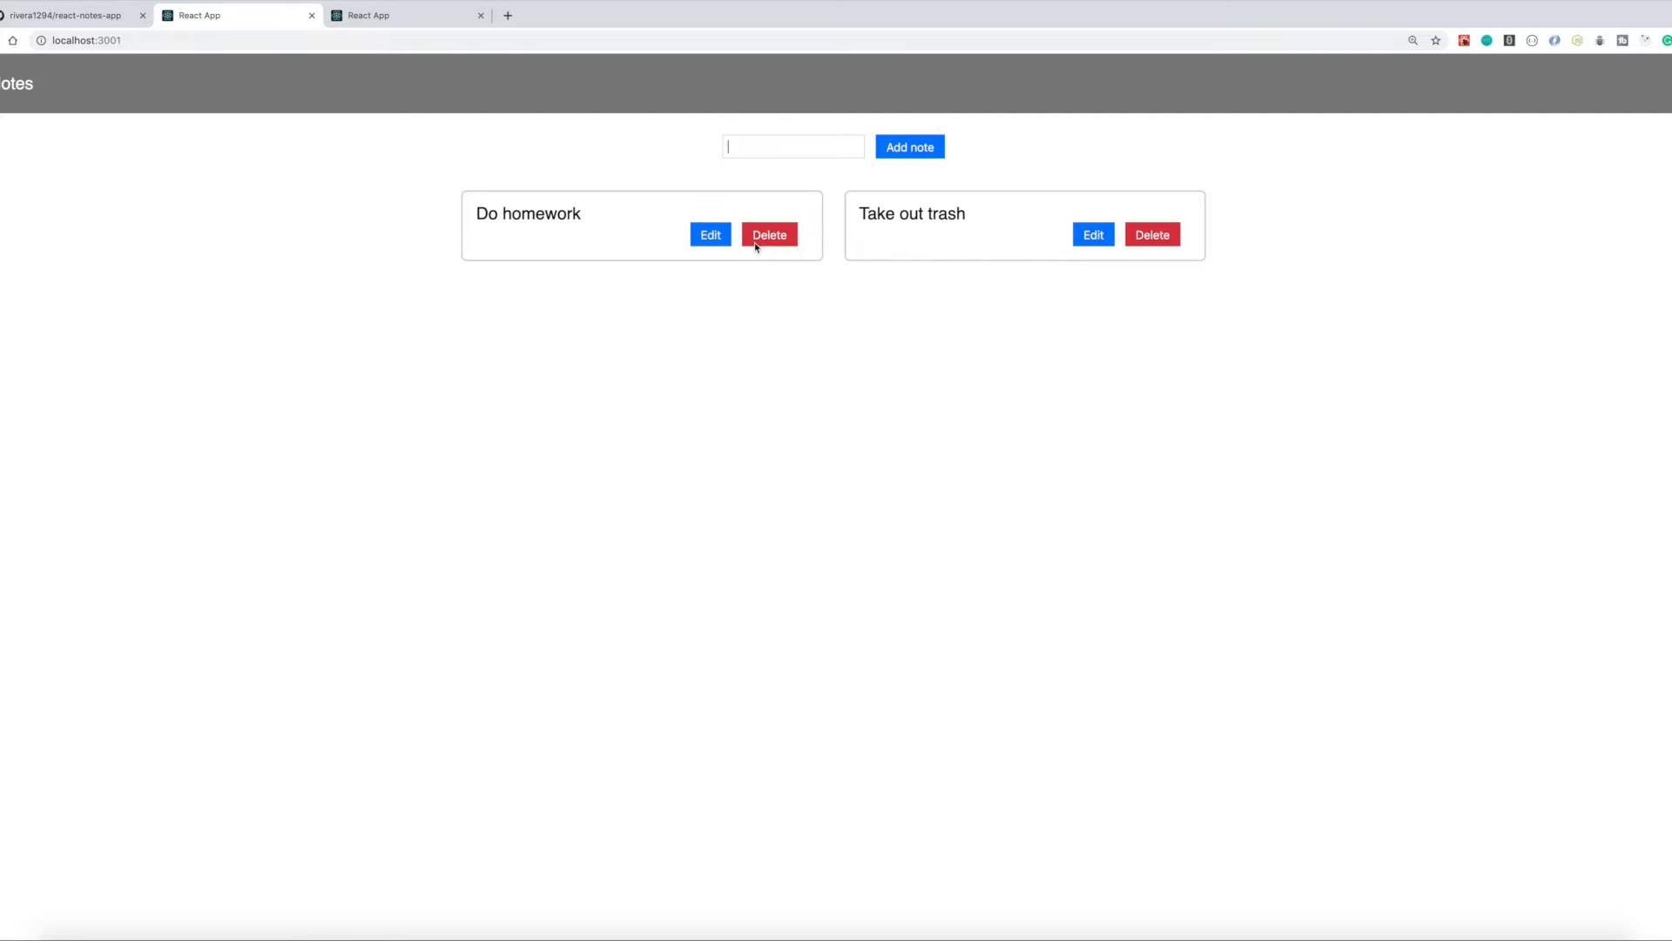
Browse the src folder of the react-notes-app GitHub repo, then return to the React App tab
{"action": "left_click", "coordinate": [69, 16]}
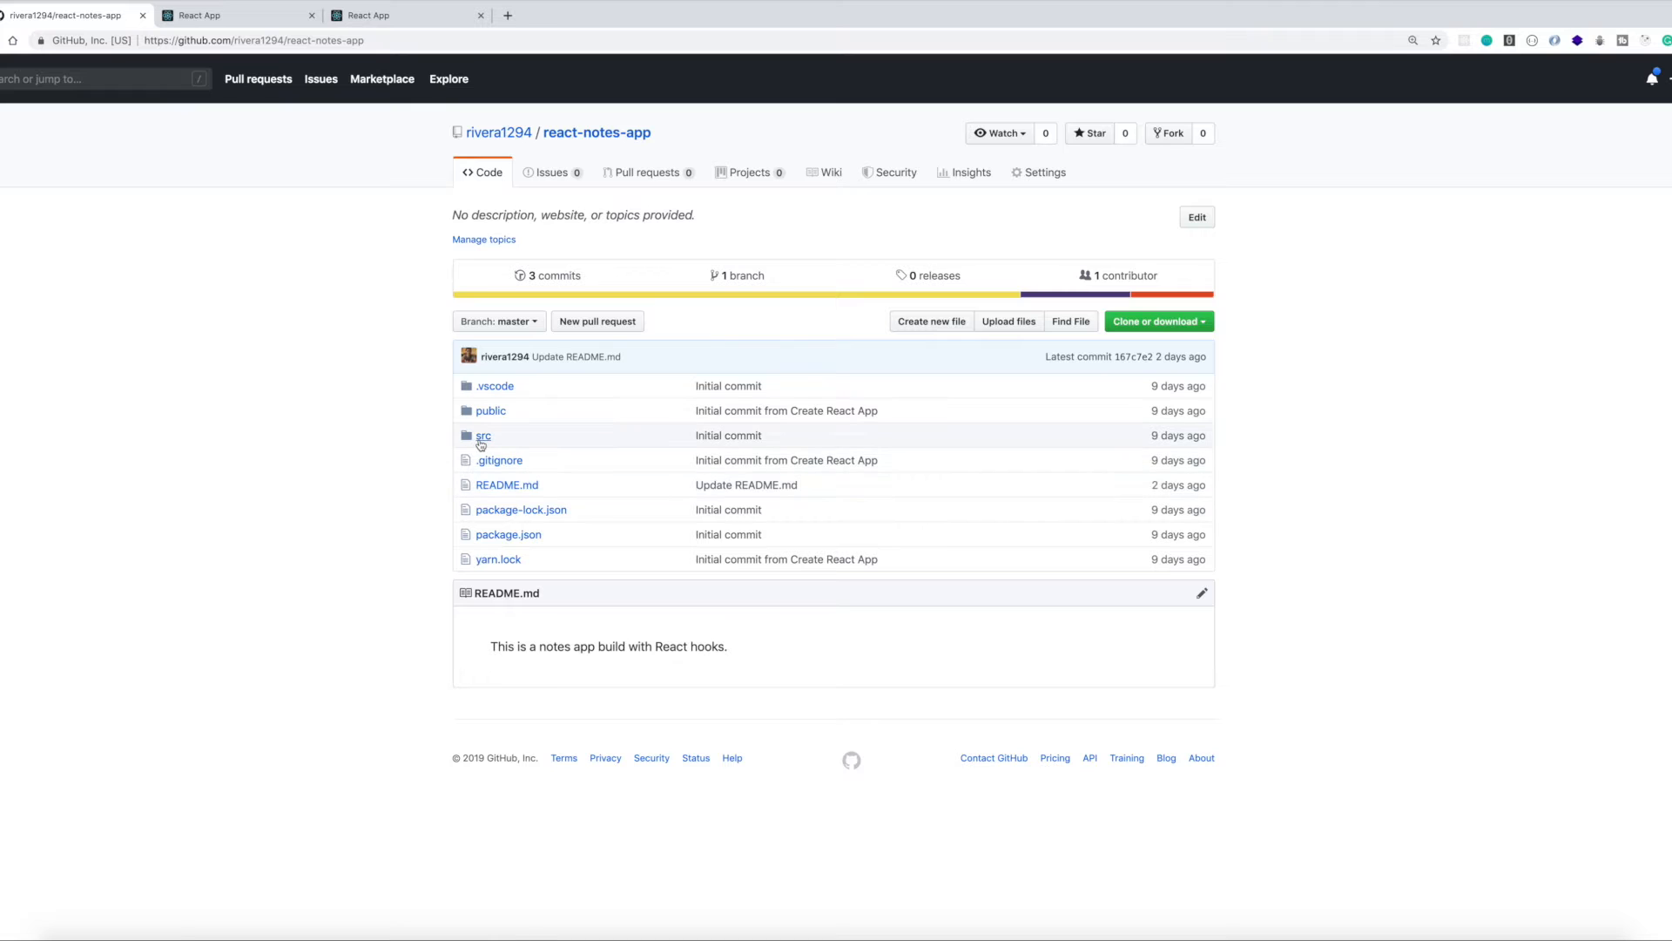
{"action": "left_click", "coordinate": [483, 435]}
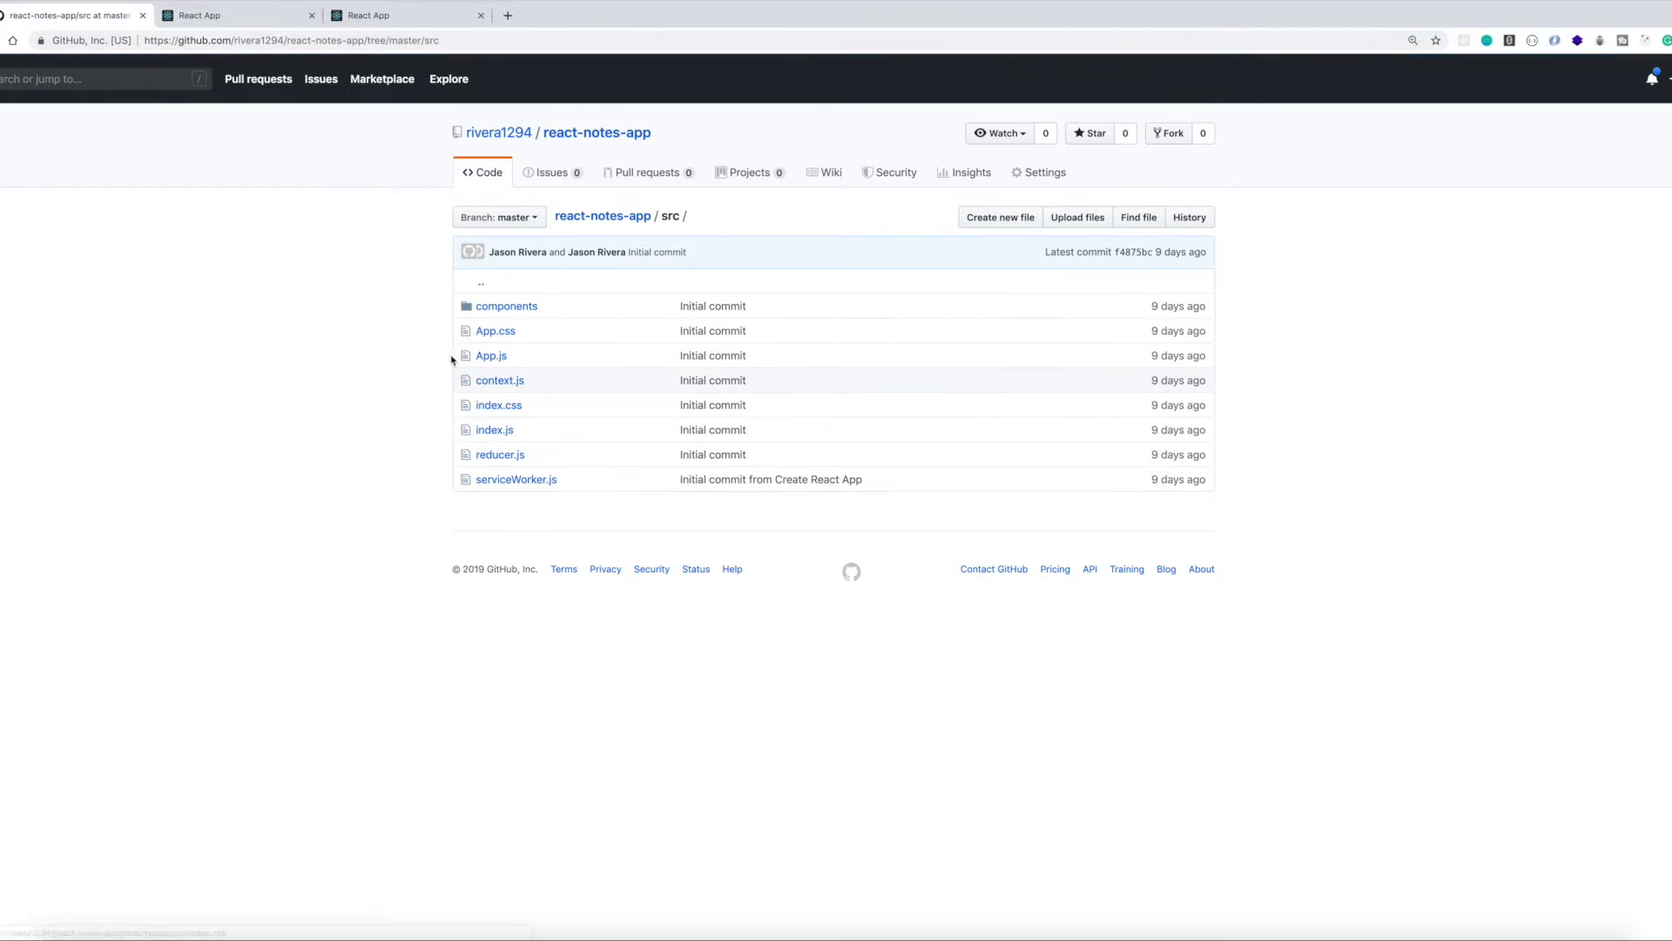
{"action": "mouse_move", "coordinate": [493, 329]}
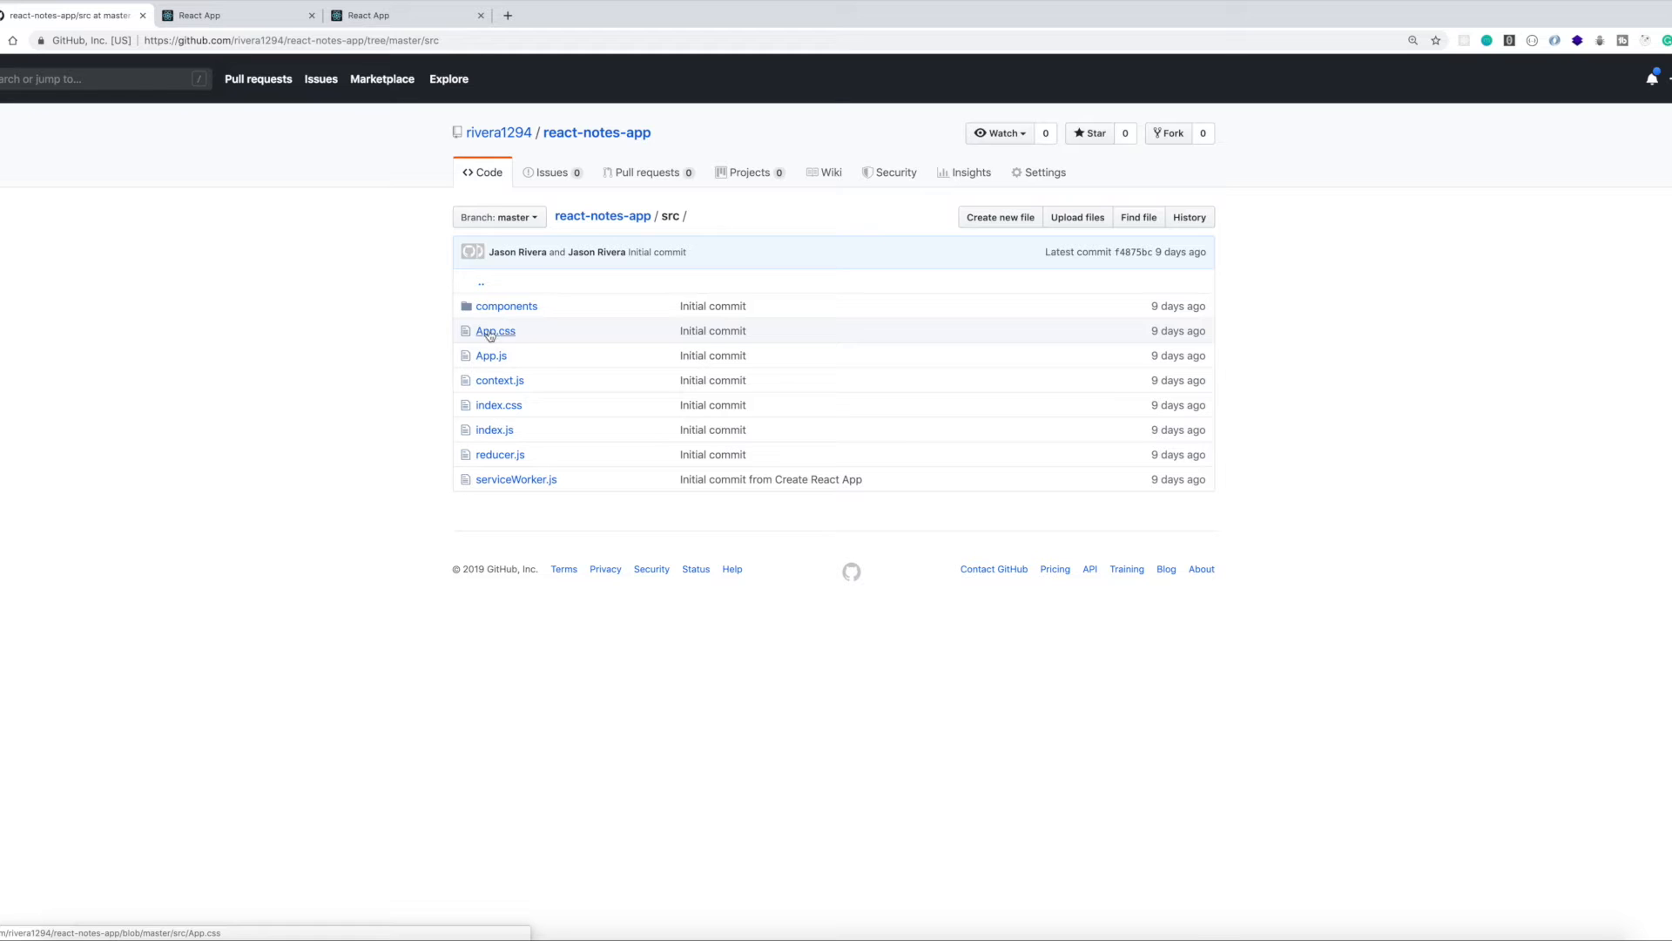
{"action": "mouse_move", "coordinate": [500, 343]}
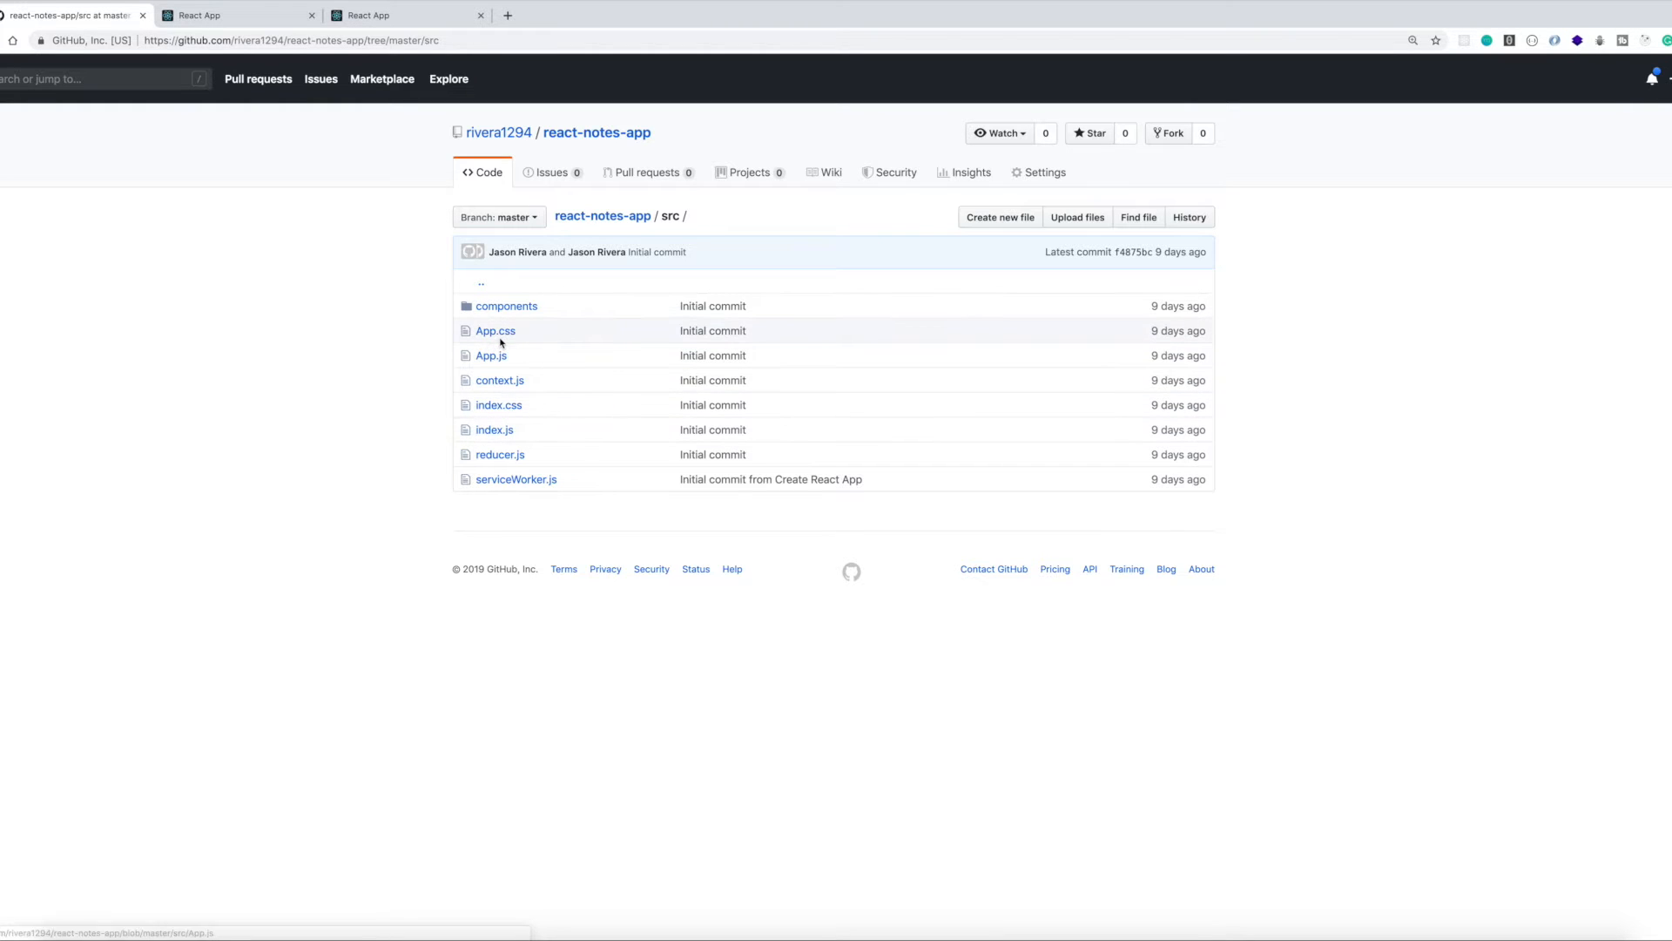
{"action": "mouse_move", "coordinate": [495, 330]}
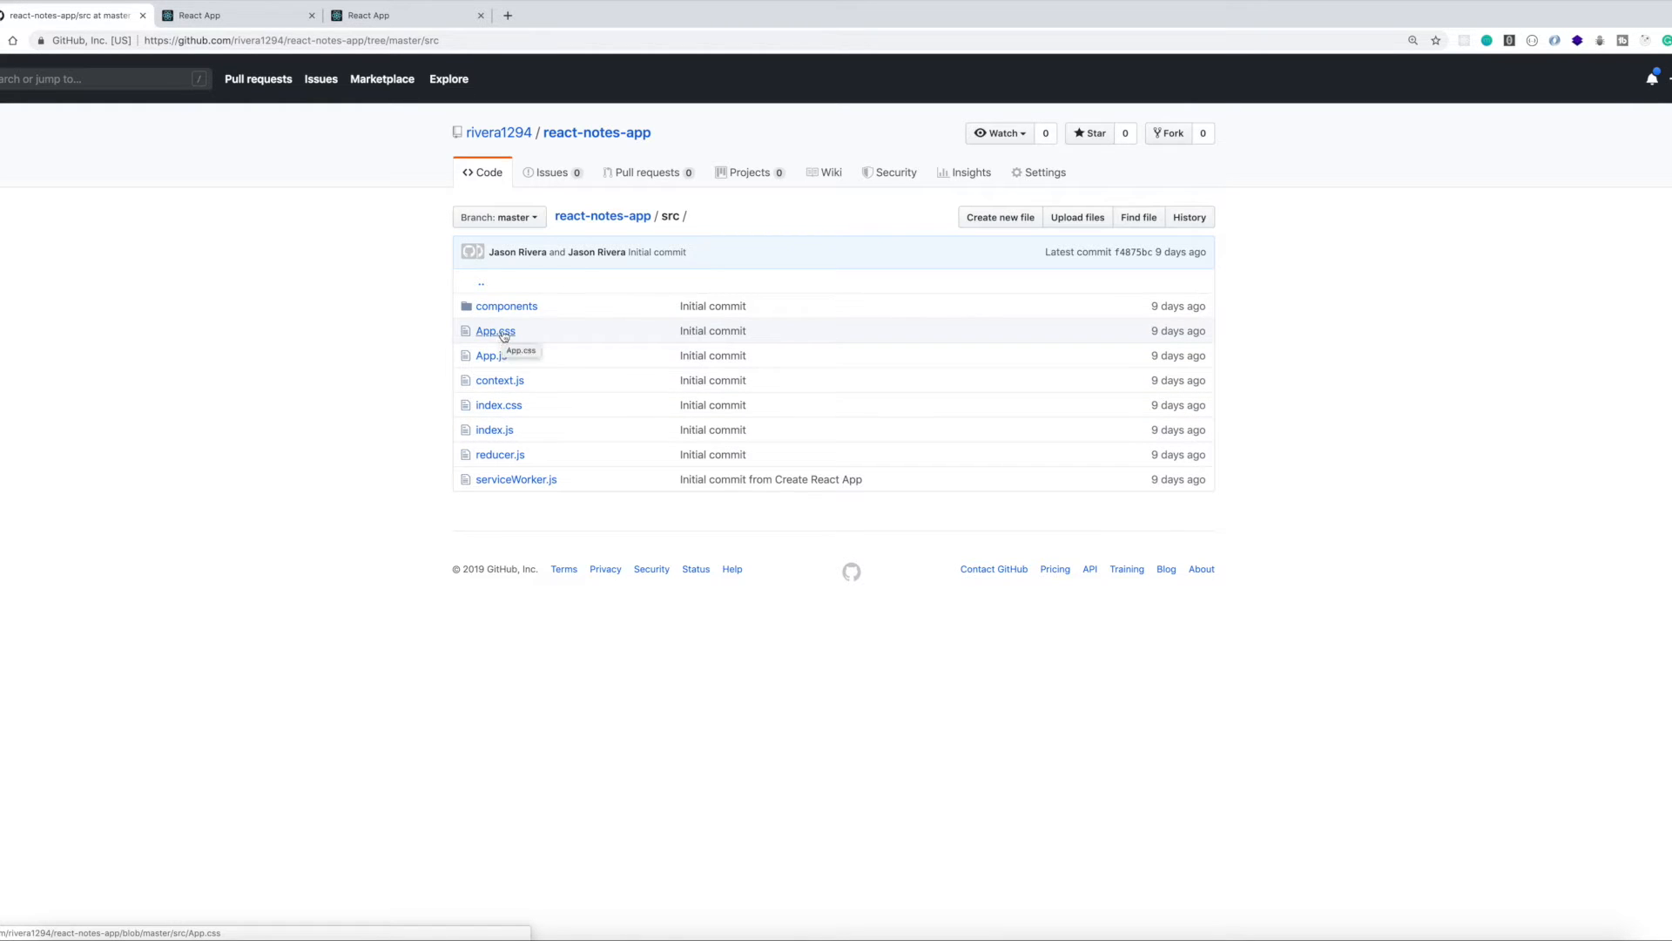
{"action": "mouse_move", "coordinate": [500, 404]}
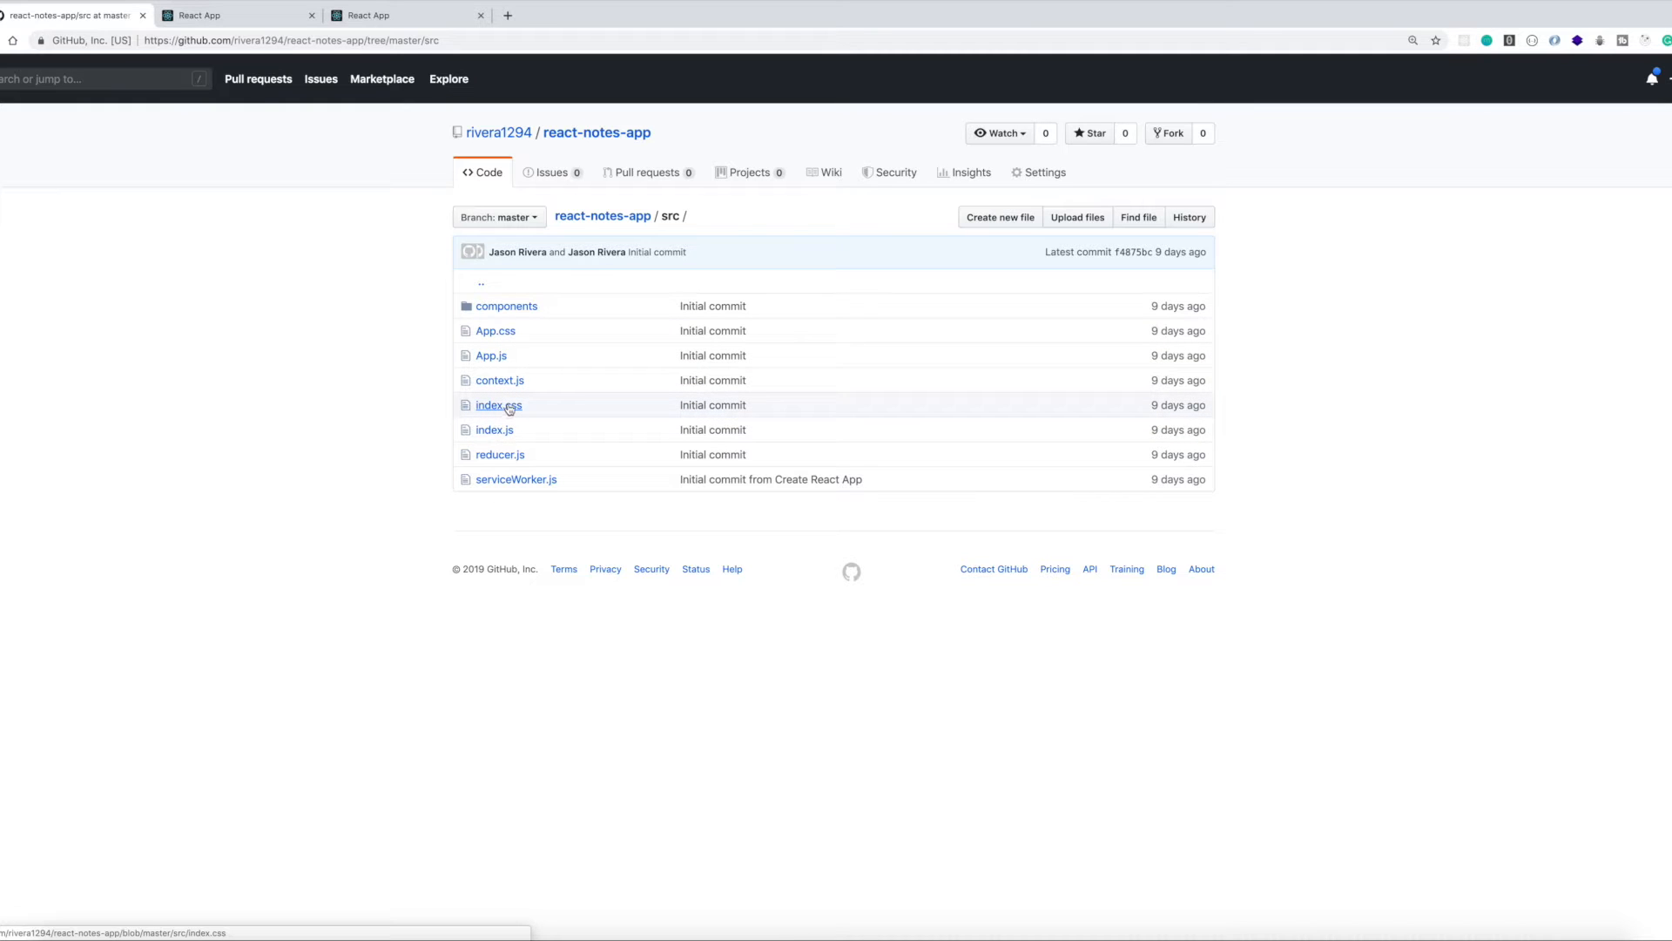
{"action": "left_click", "coordinate": [235, 16]}
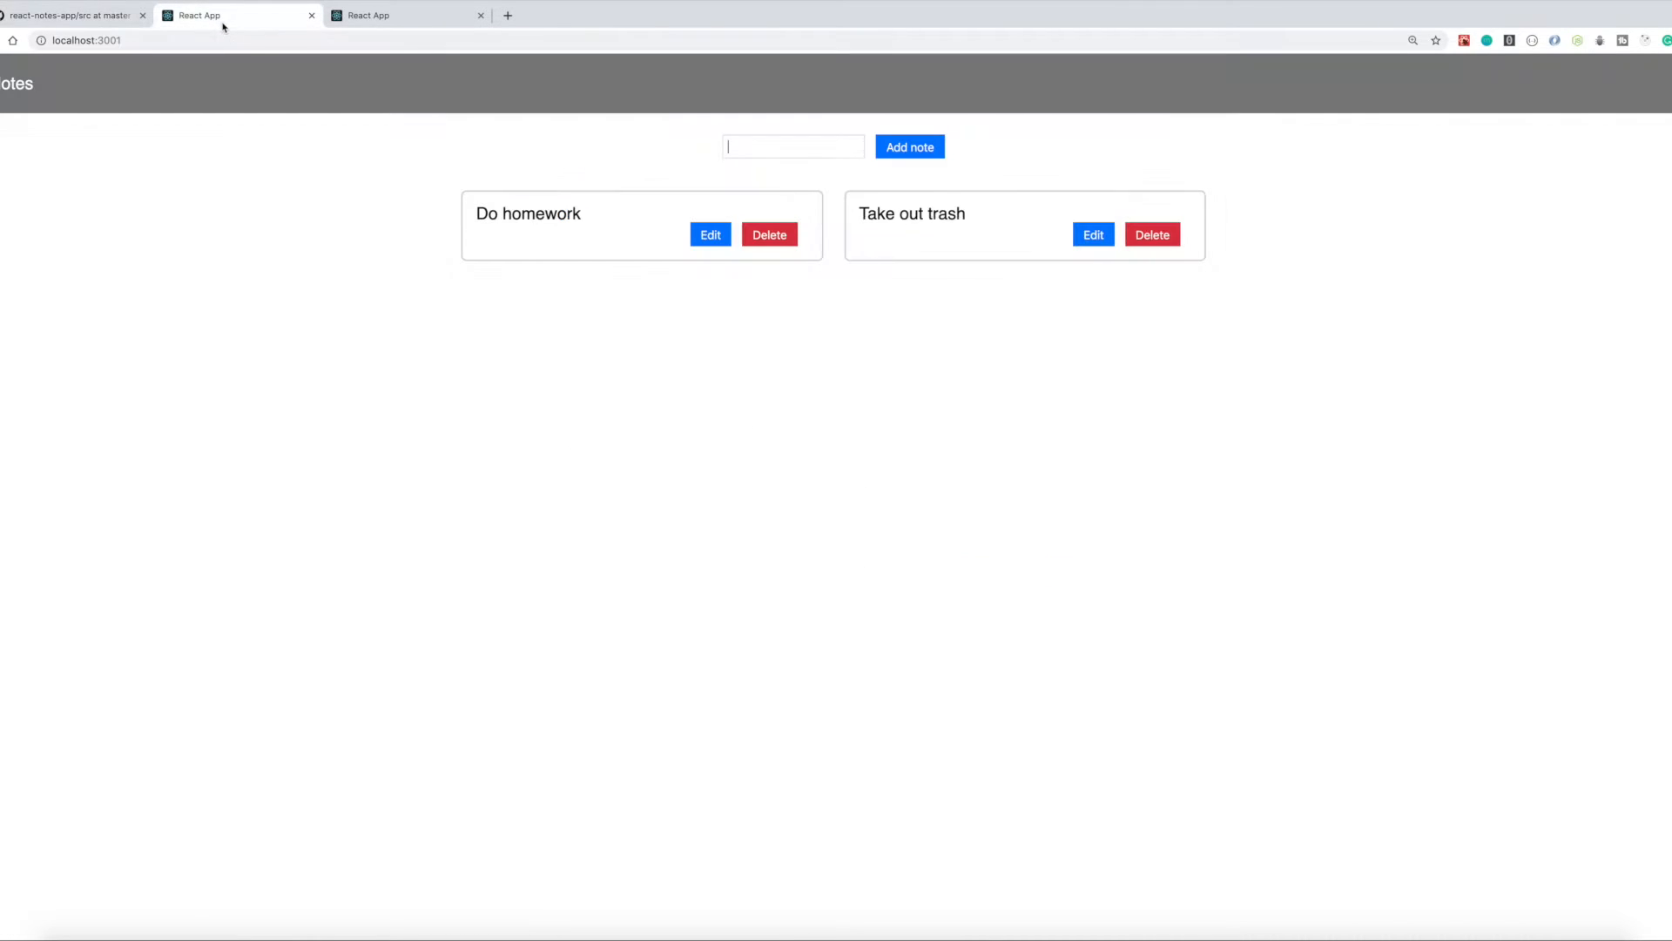
{"action": "mouse_move", "coordinate": [287, 77]}
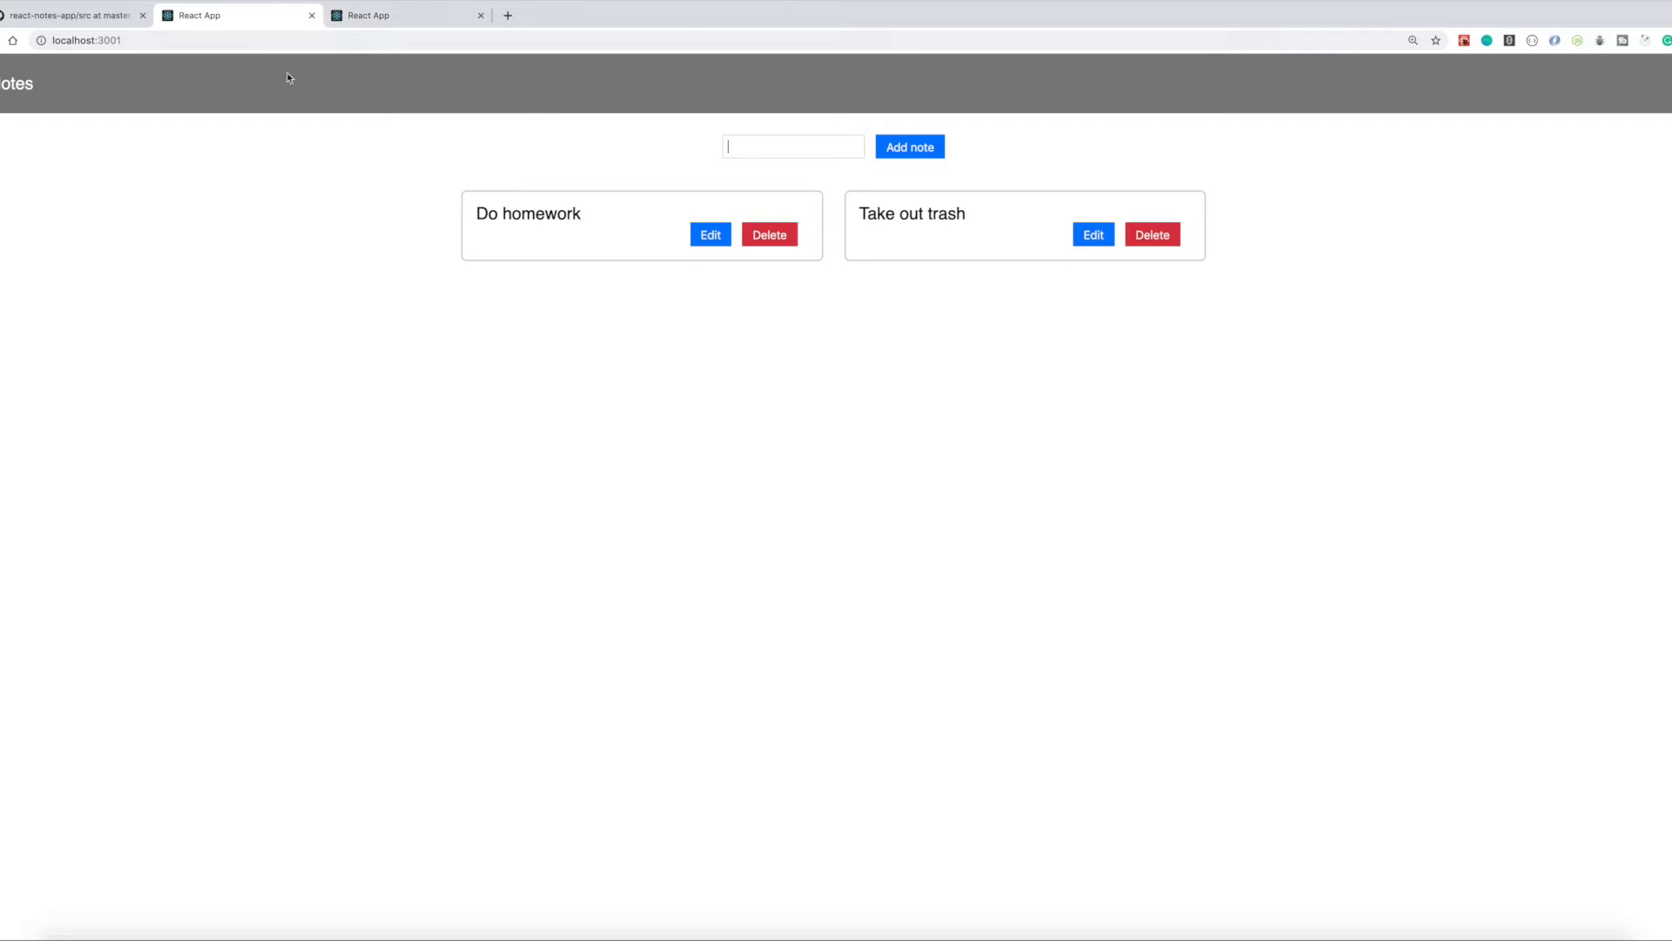
{"action": "mouse_move", "coordinate": [355, 146]}
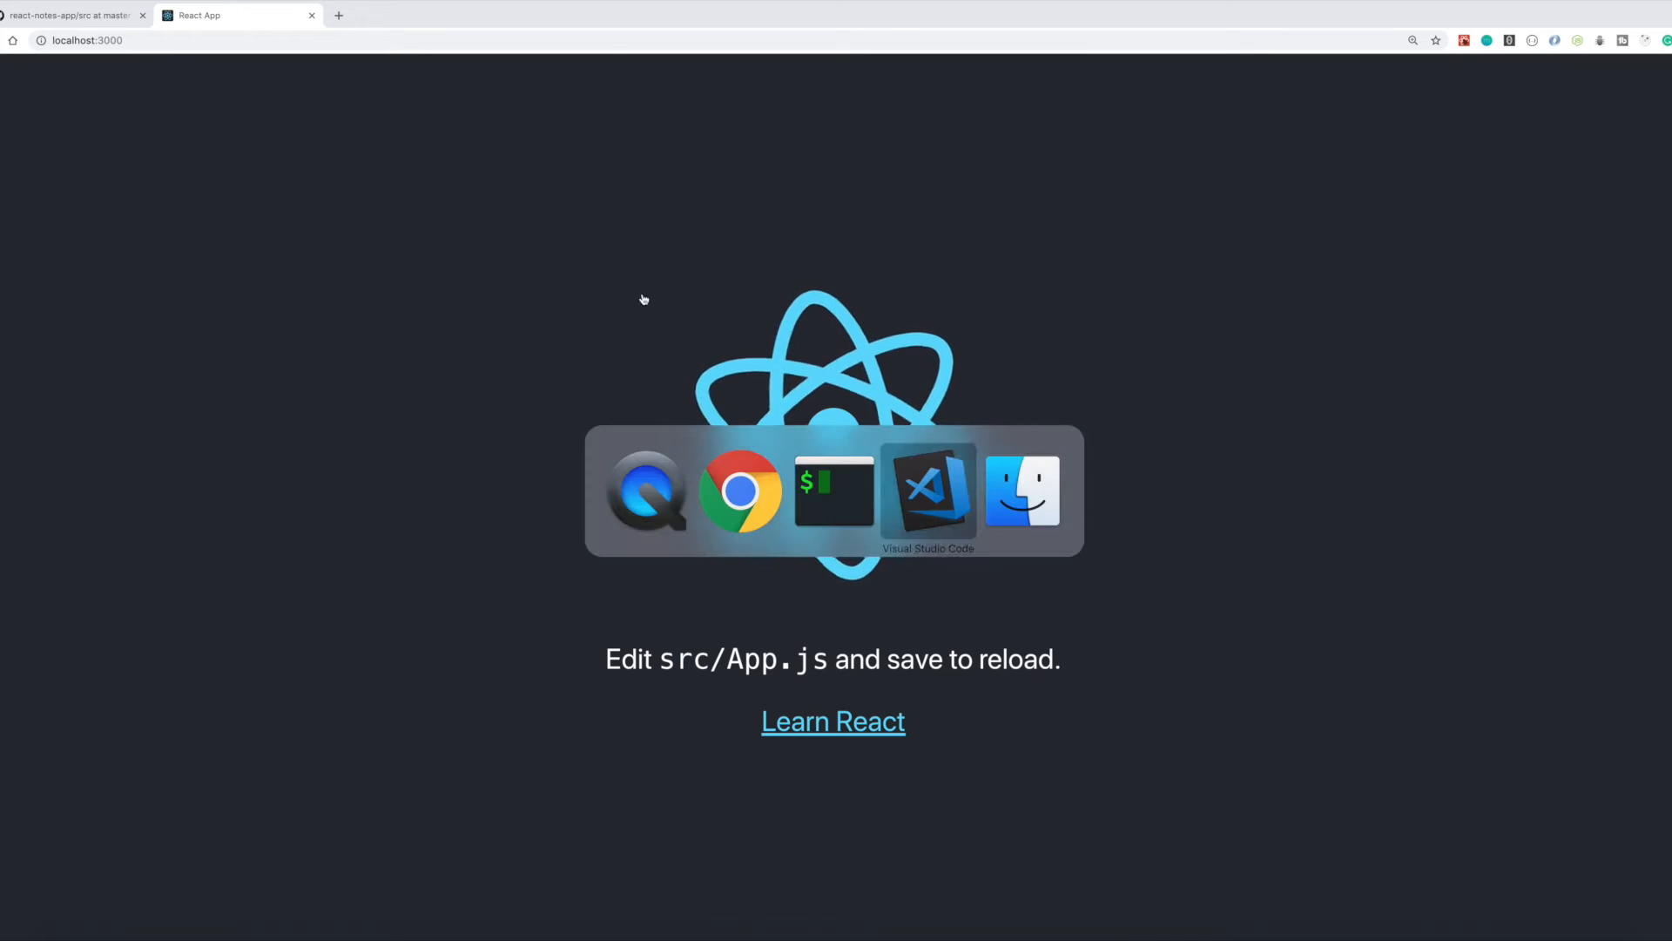
Delete the unused App.test.js file from the project in VS Code
{"action": "left_click", "coordinate": [927, 491]}
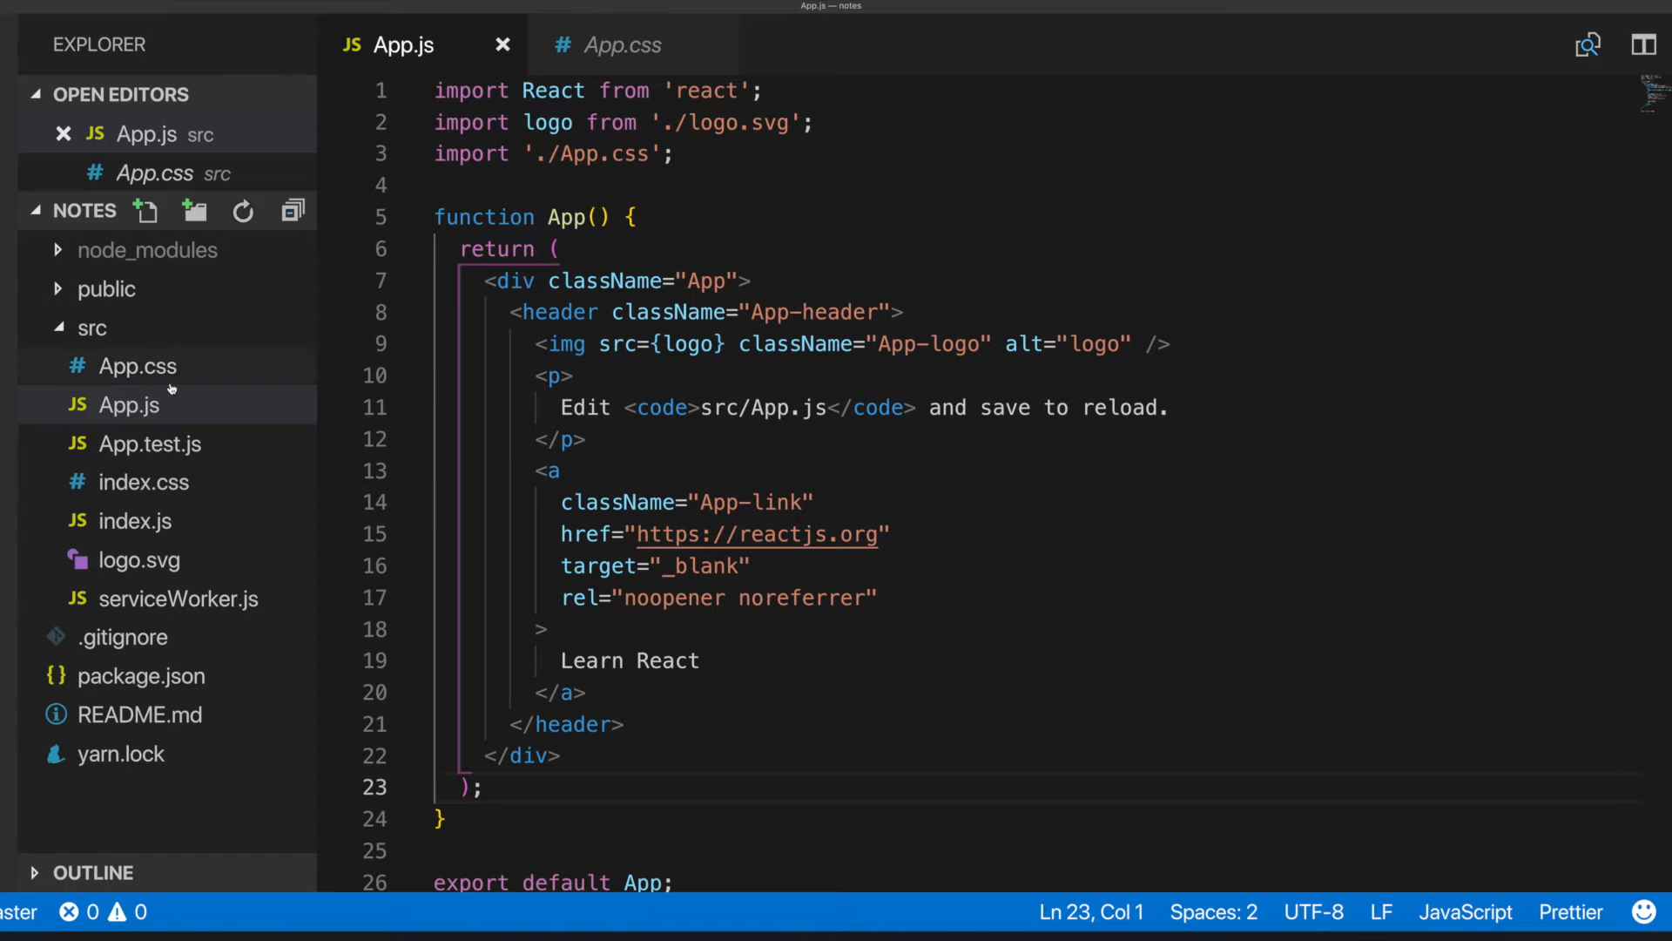
{"action": "left_click", "coordinate": [150, 445]}
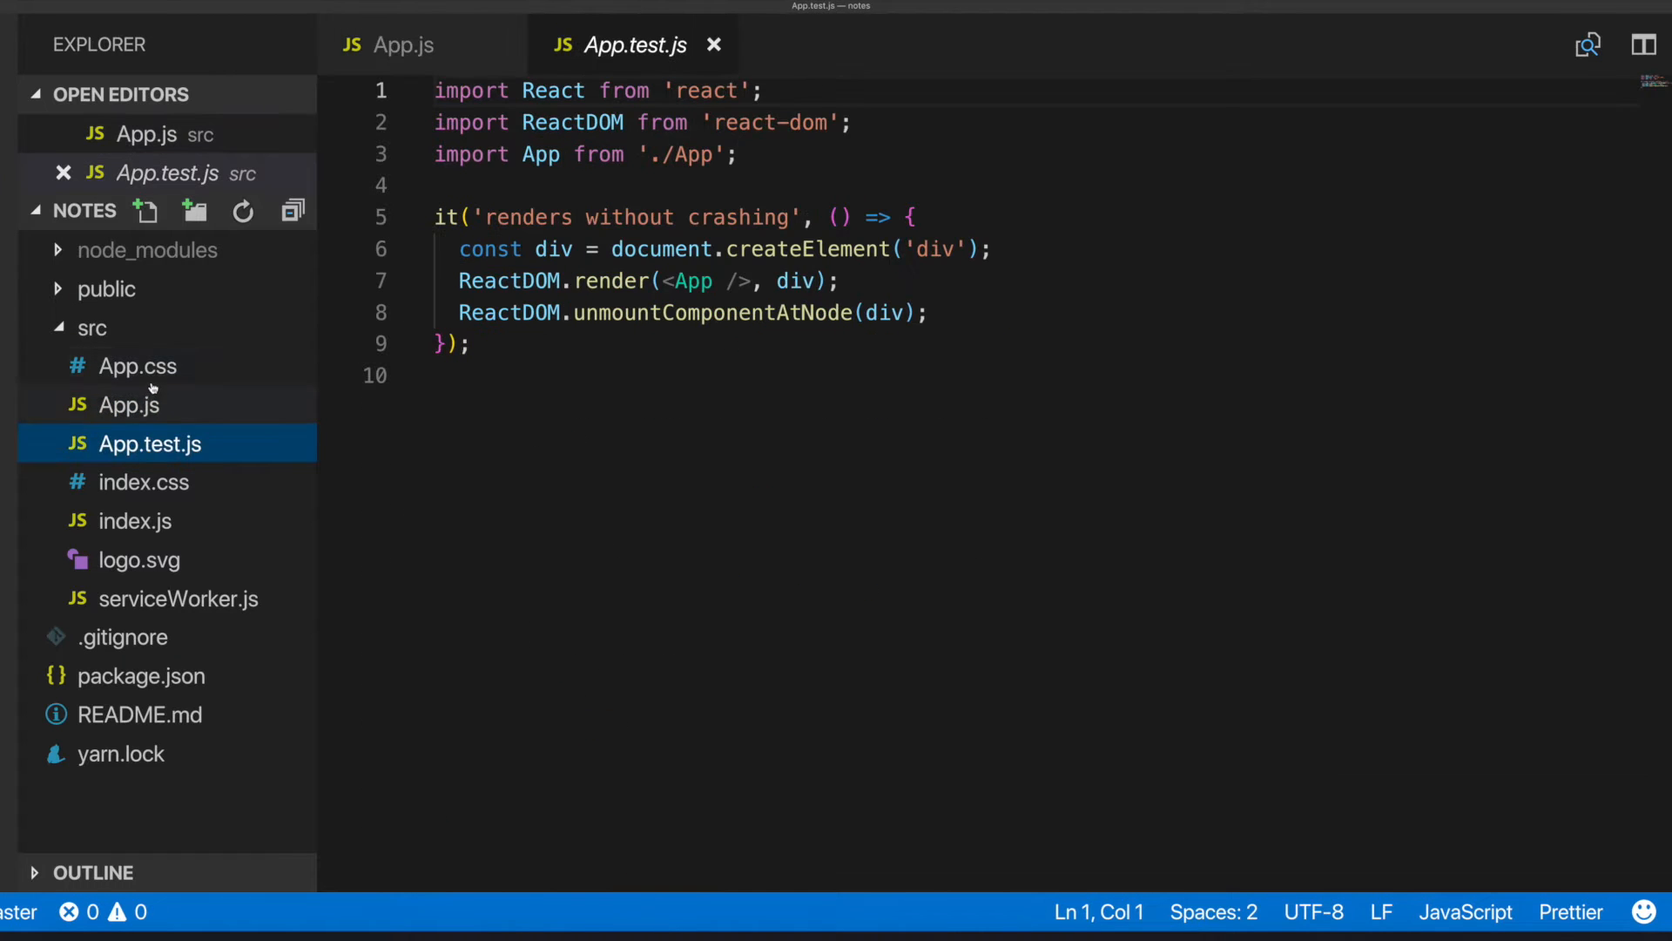
{"action": "left_click", "coordinate": [140, 559]}
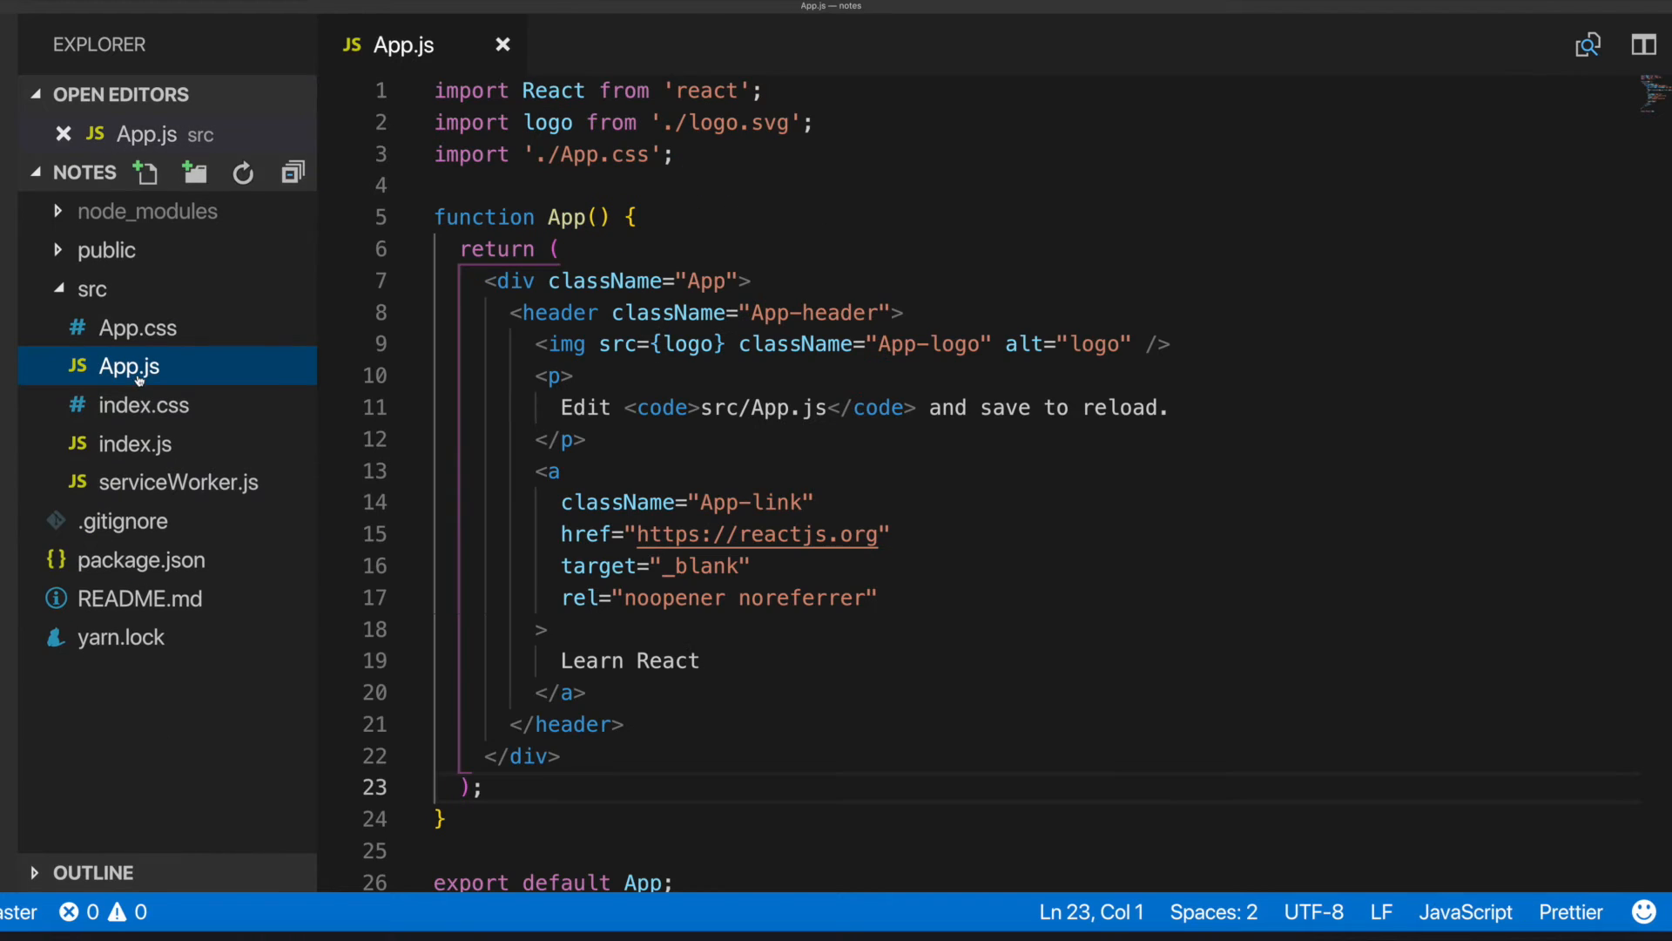
In index.js add import './App.css' above import App from './App'
{"action": "left_click", "coordinate": [434, 155]}
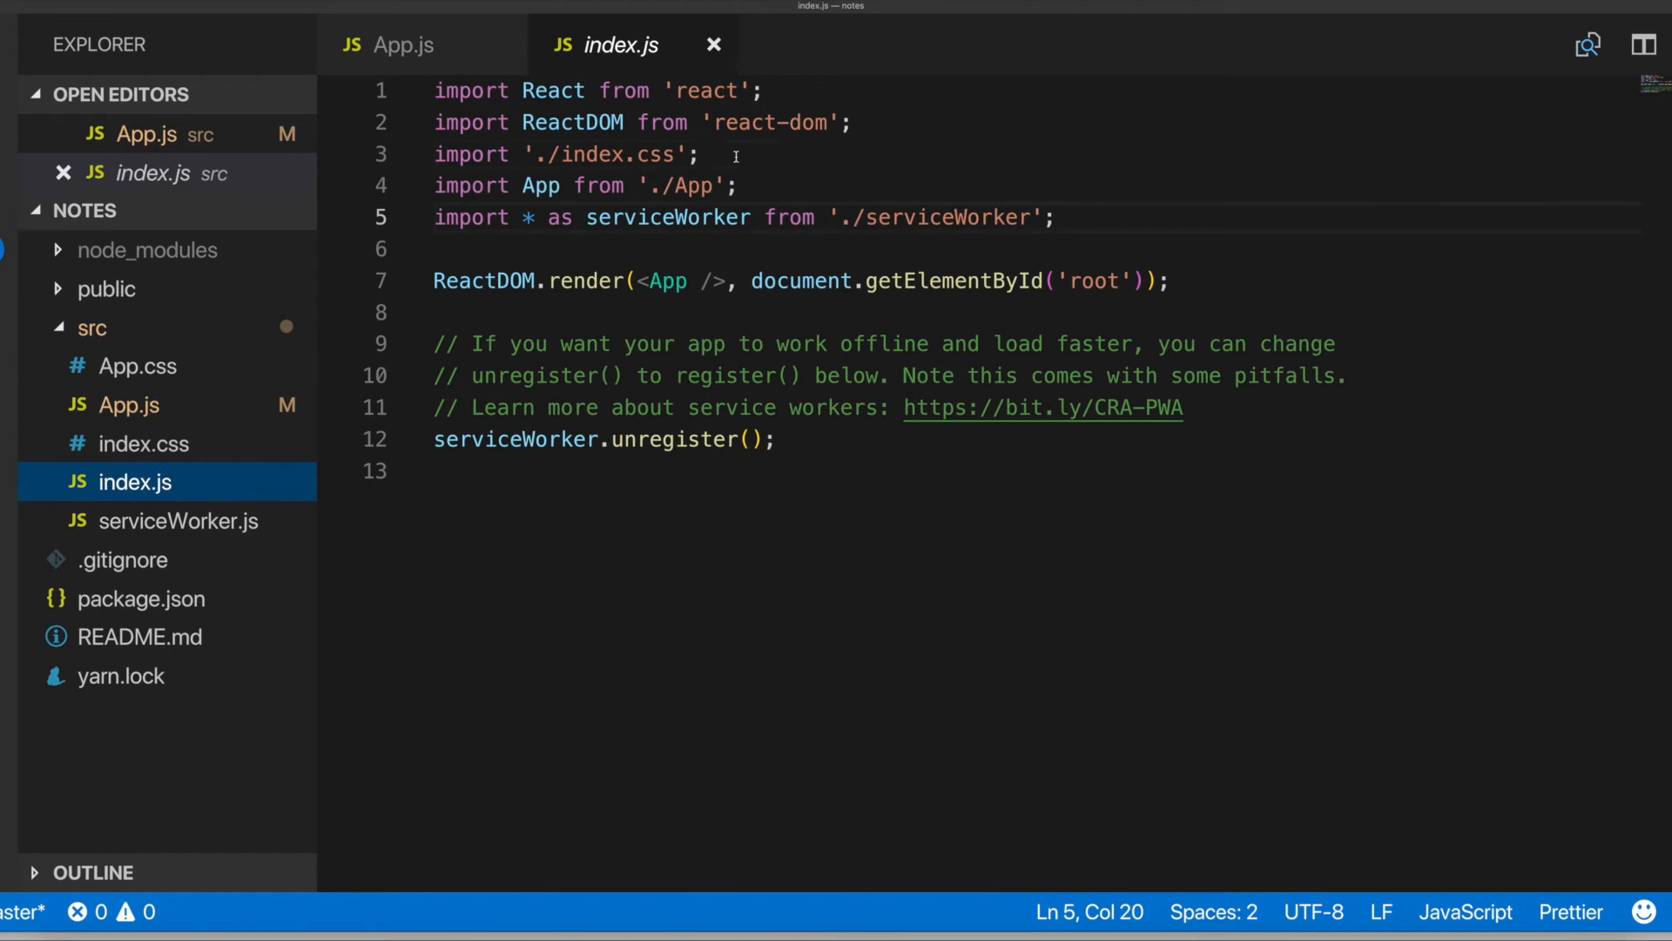
{"action": "type", "text": "import './App.css';"}
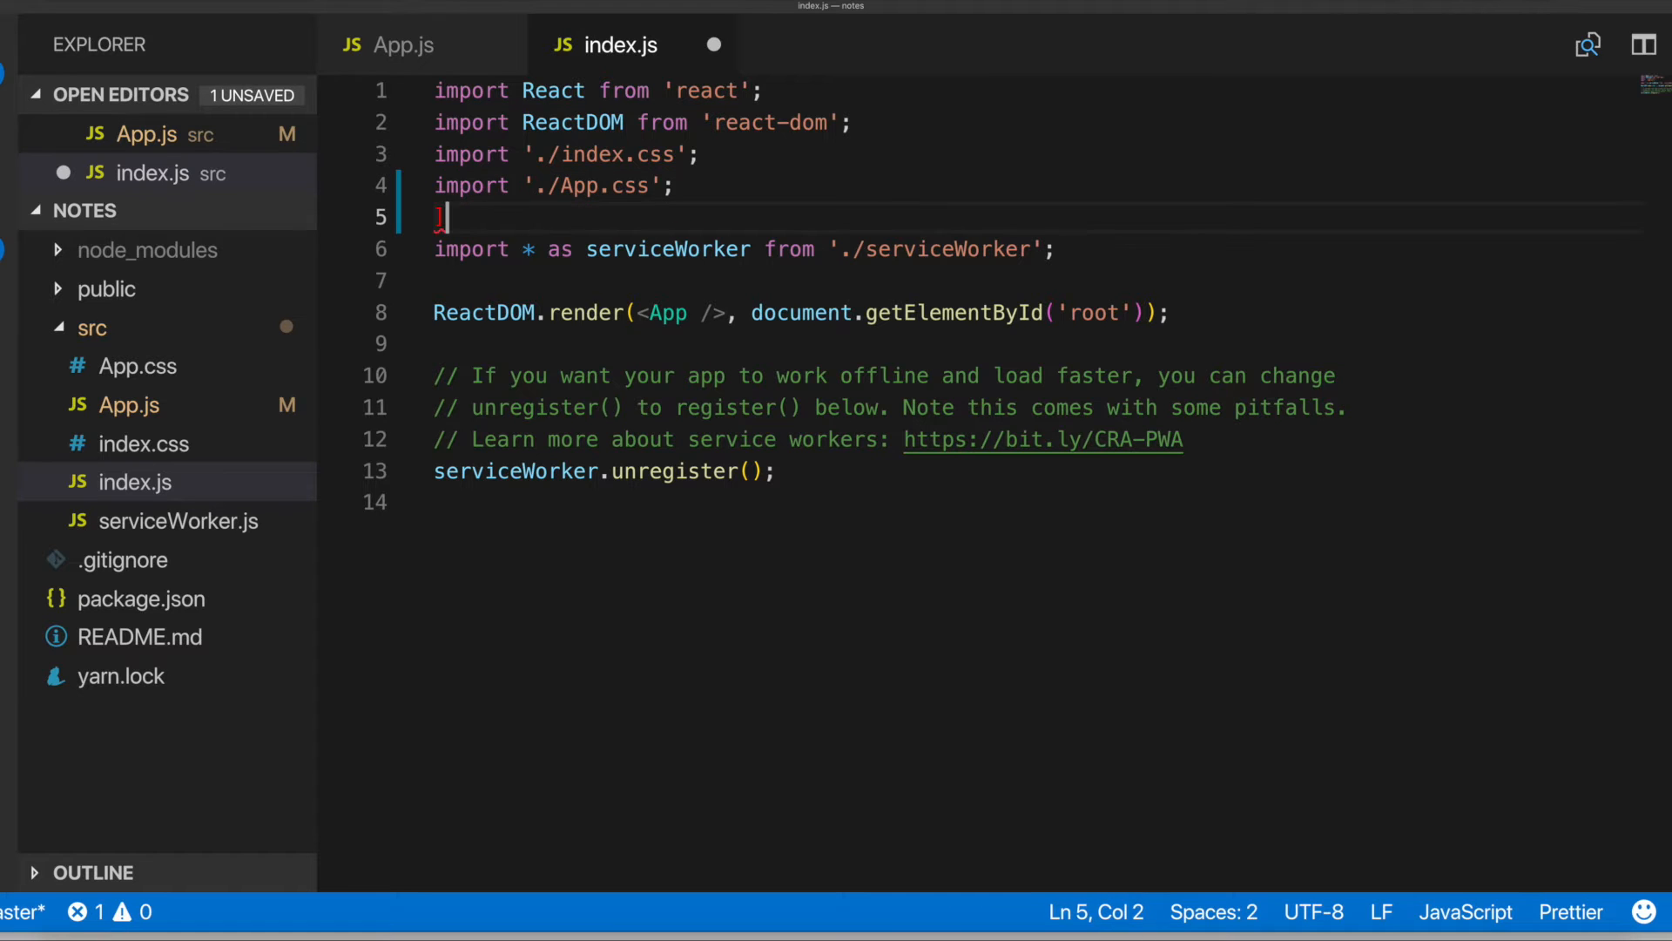
{"action": "type", "text": "import App from './App';"}
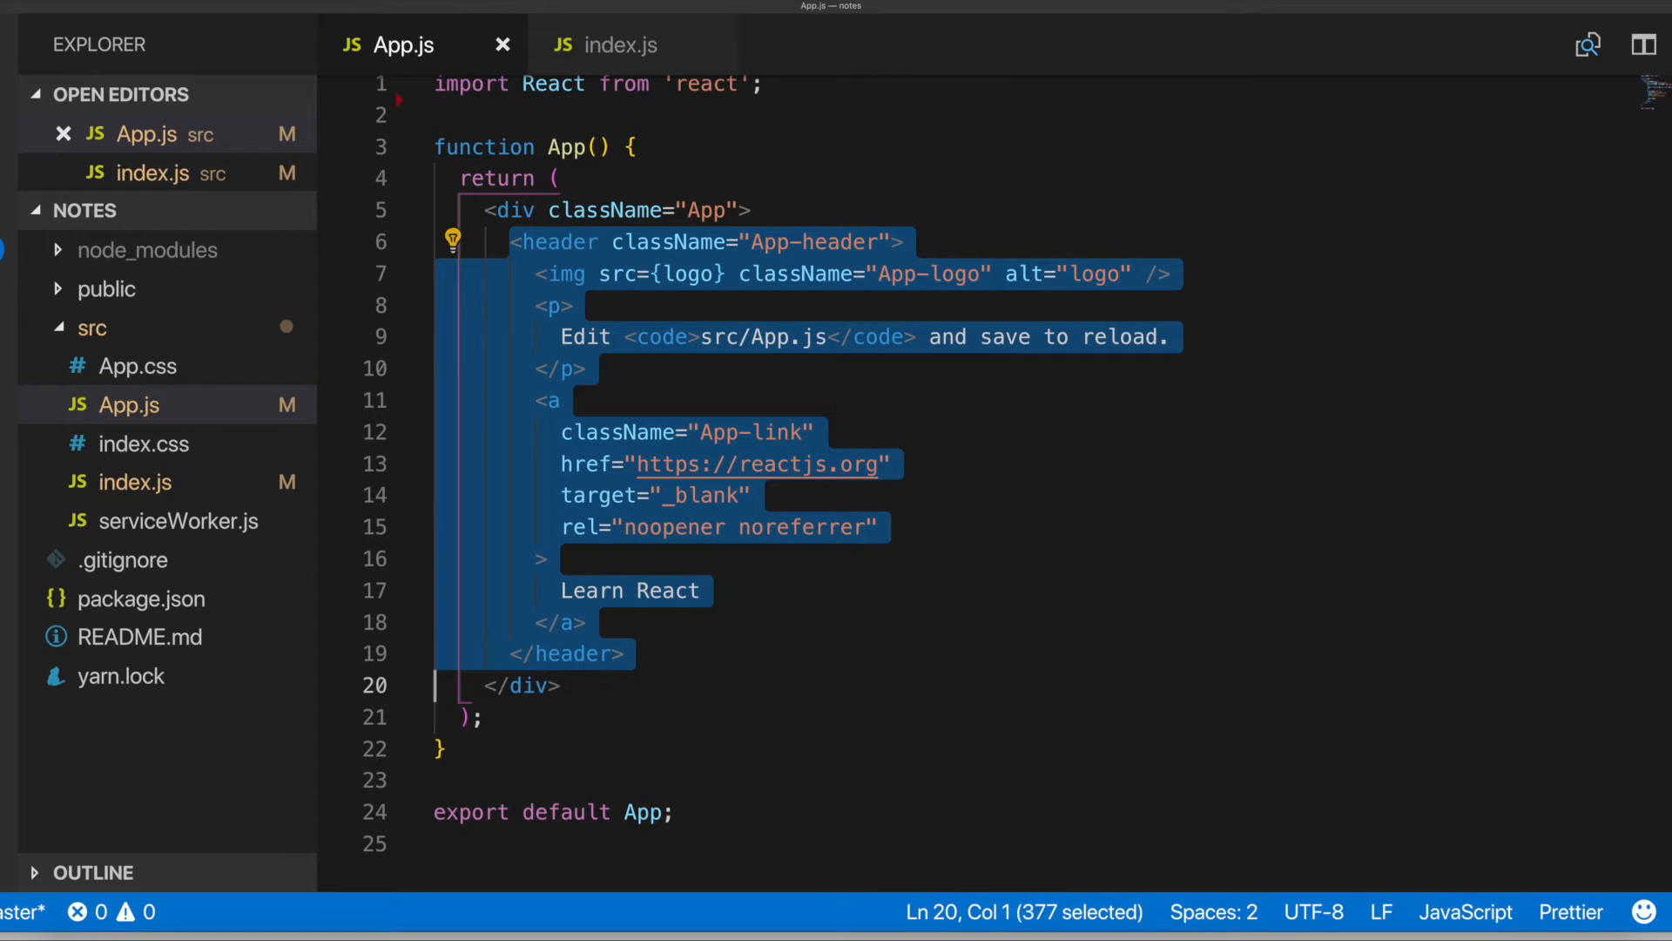
Remove the starter header JSX from App.js so it returns only <div>hello</div>
{"action": "key", "text": "Delete"}
{"action": "type", "text": "<div>hello</div>"}
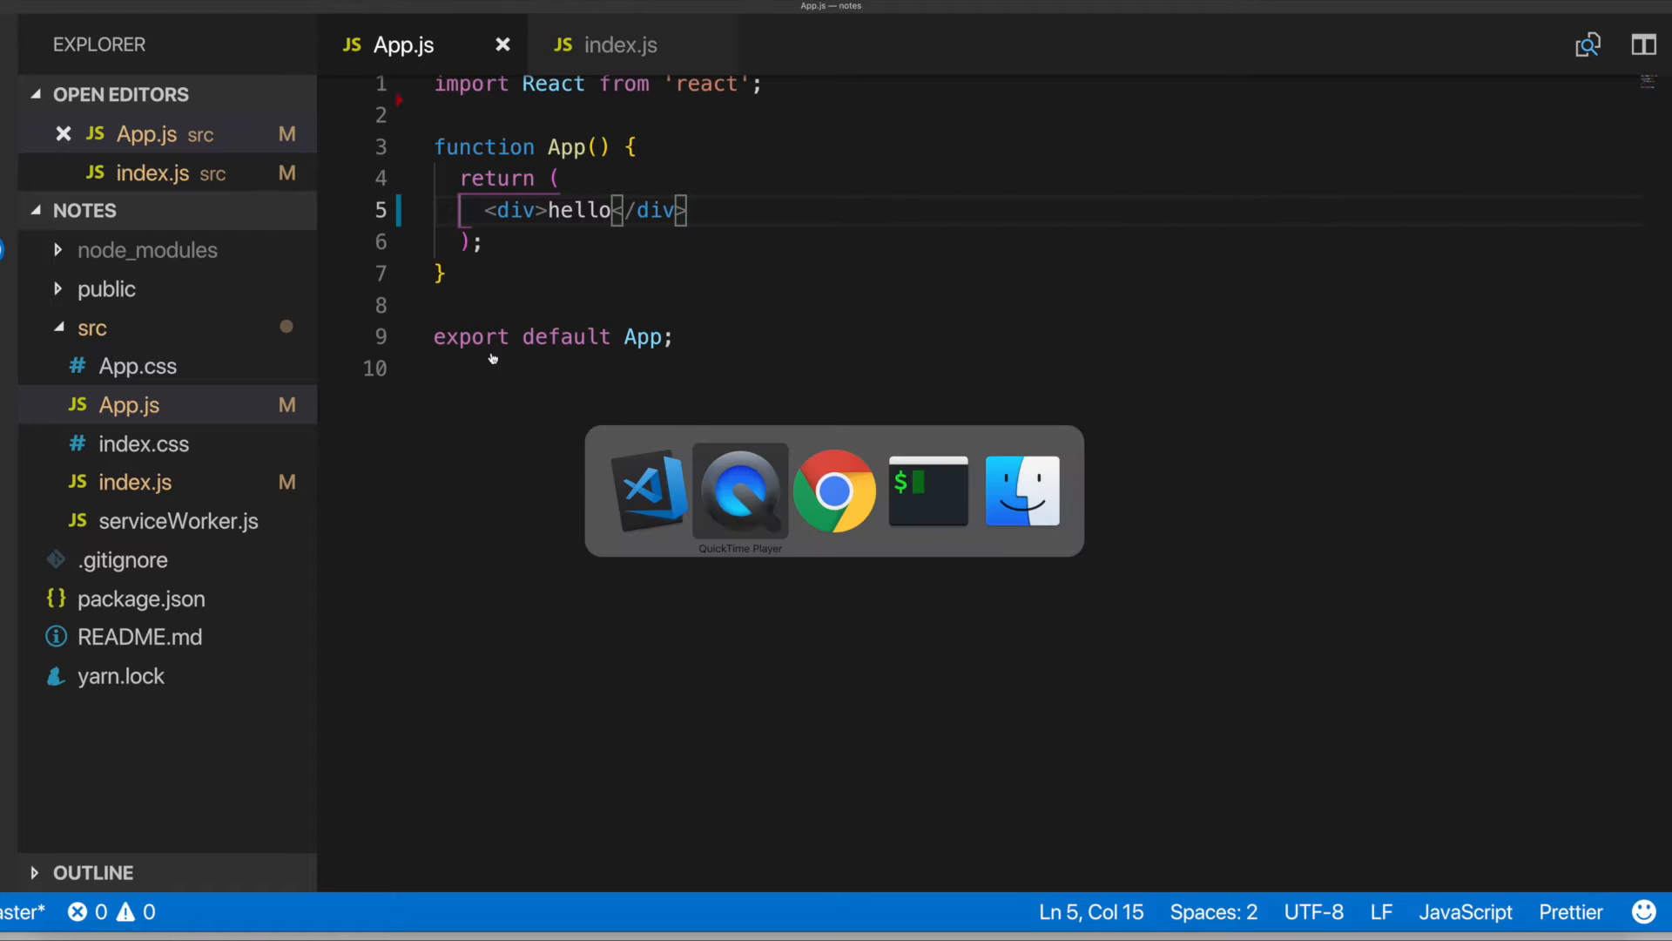
{"action": "left_click", "coordinate": [834, 491]}
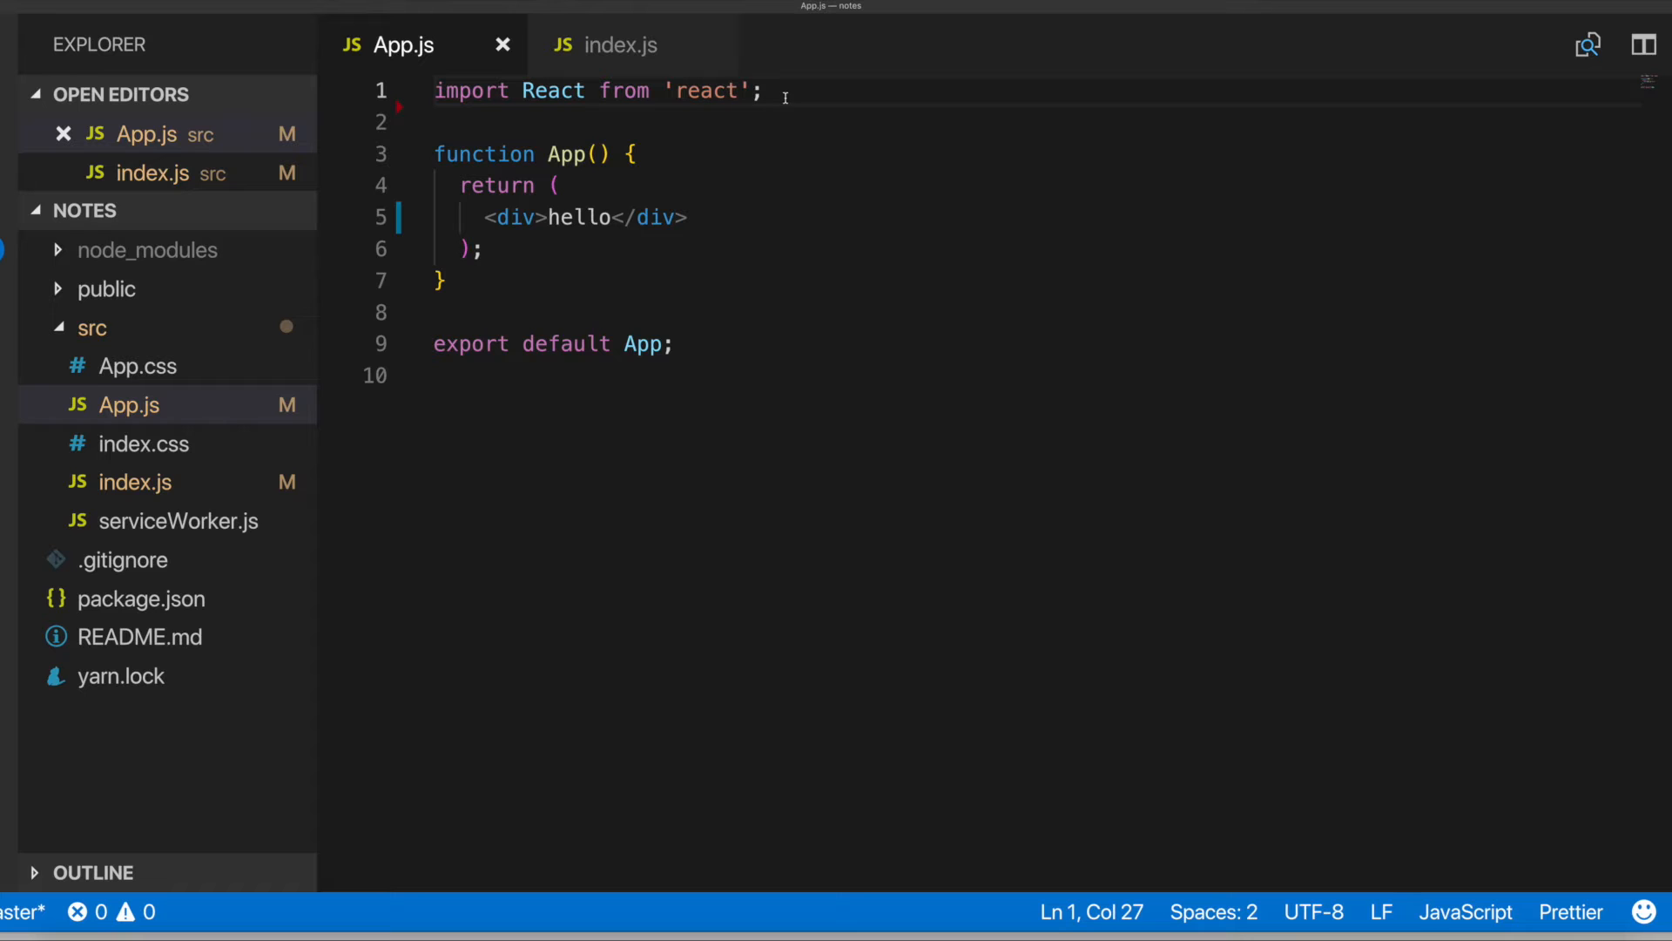
{"action": "mouse_move", "coordinate": [127, 336]}
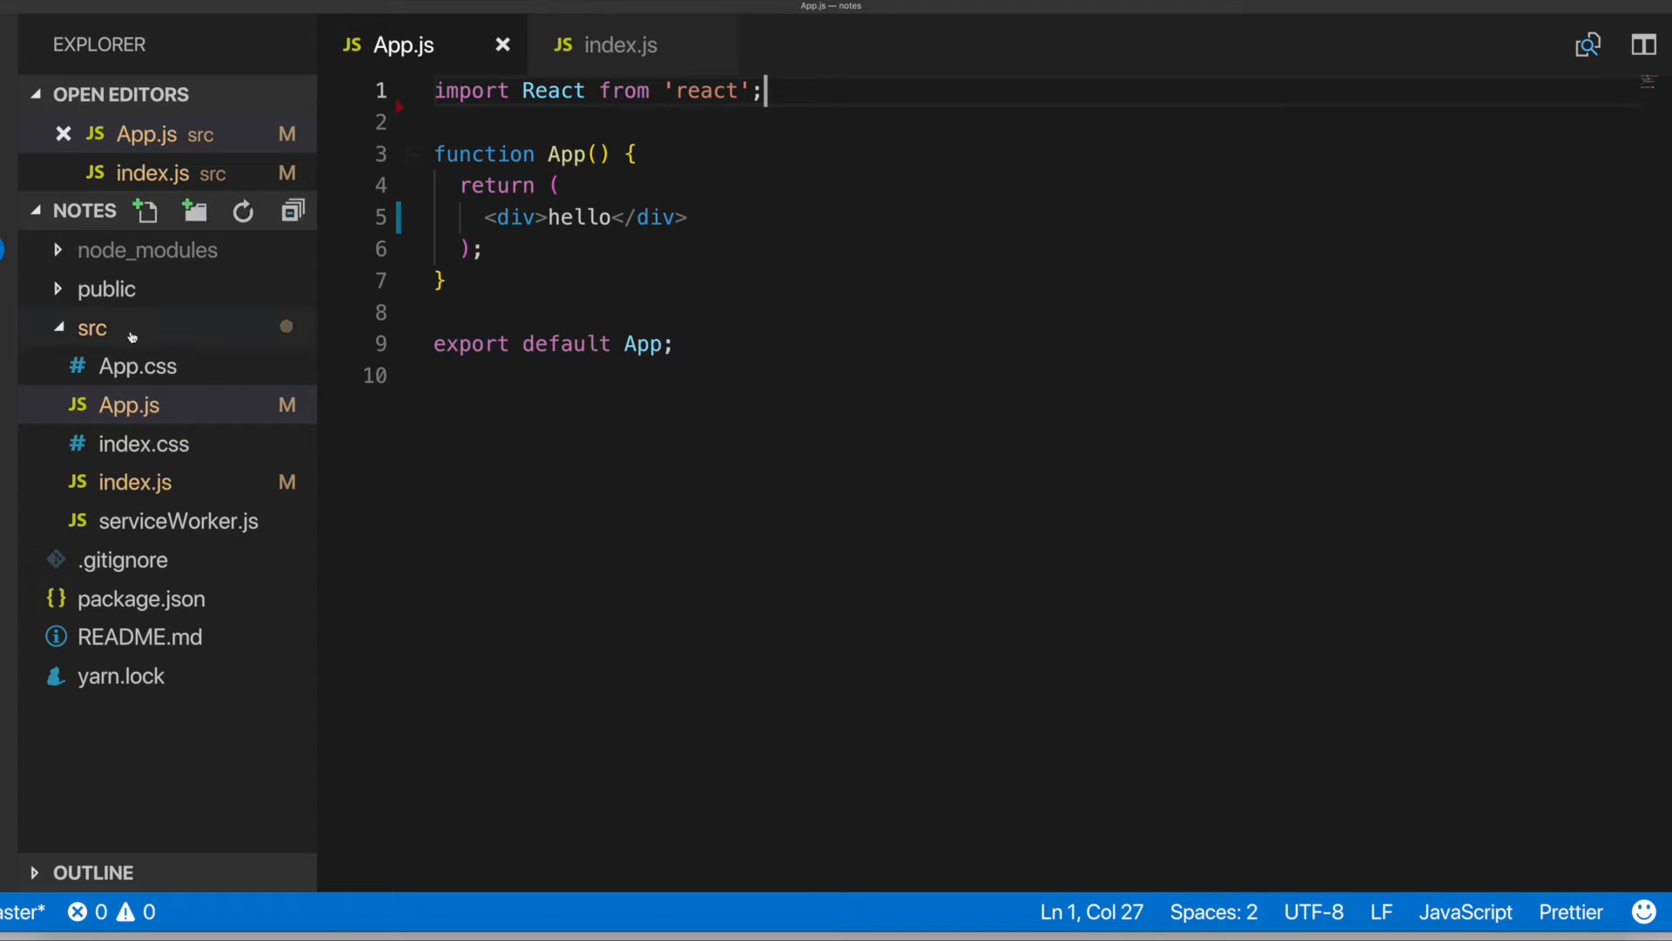
{"action": "left_click", "coordinate": [92, 327]}
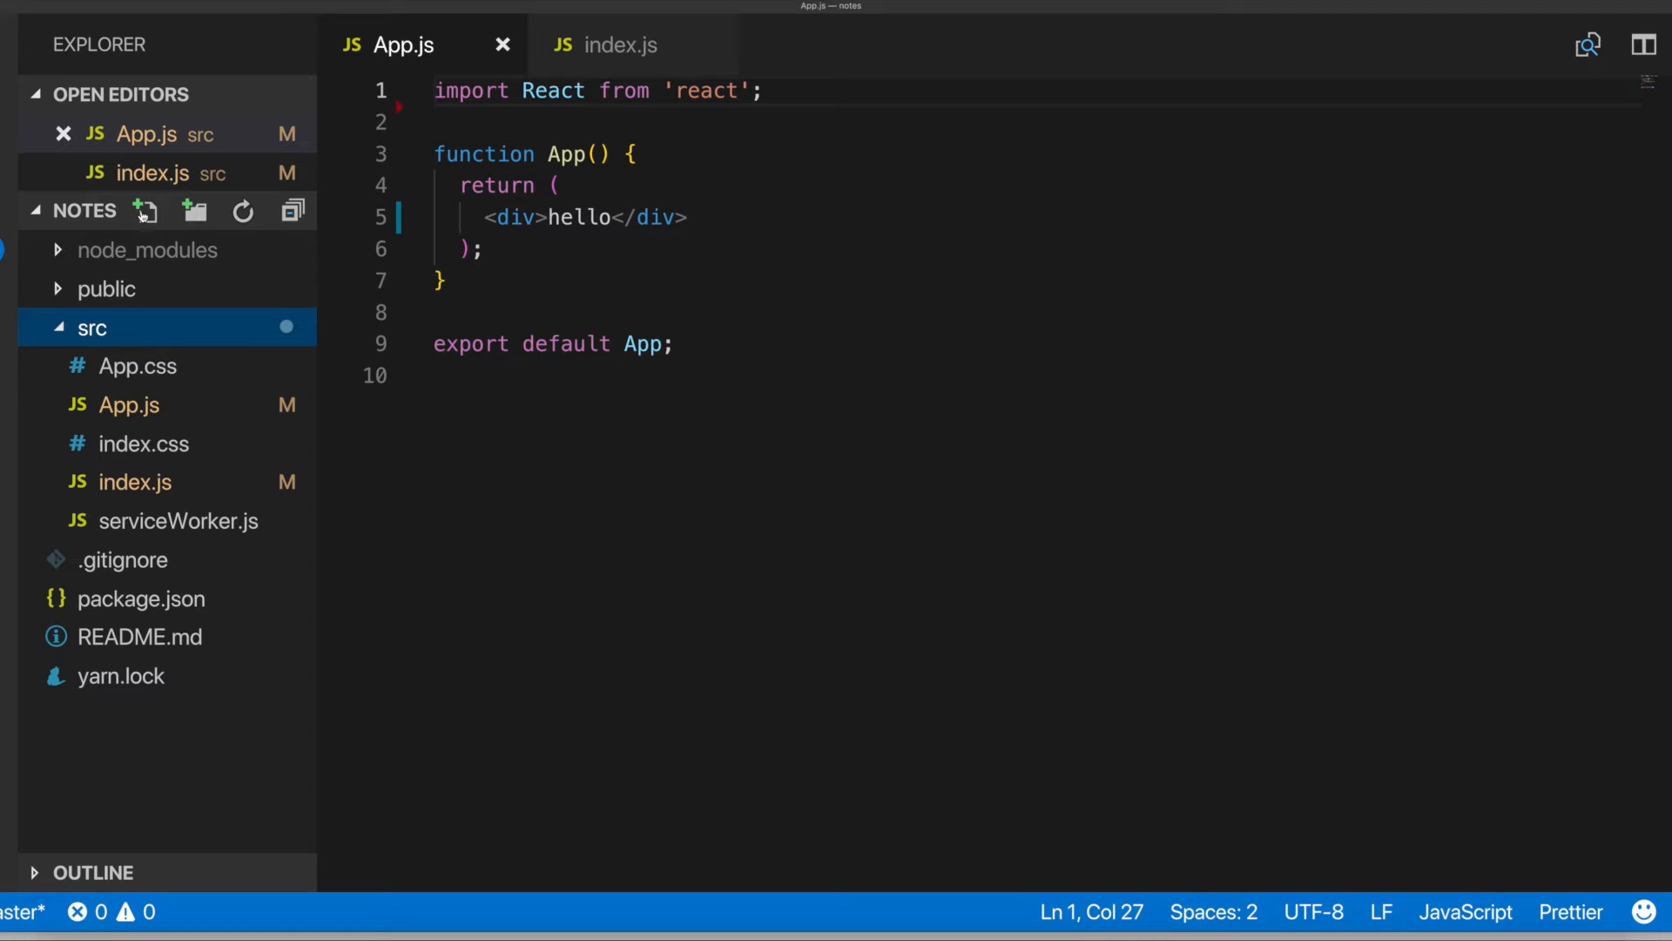
Create src/context.js whose first line is import React from 'react'
{"action": "left_click", "coordinate": [146, 211]}
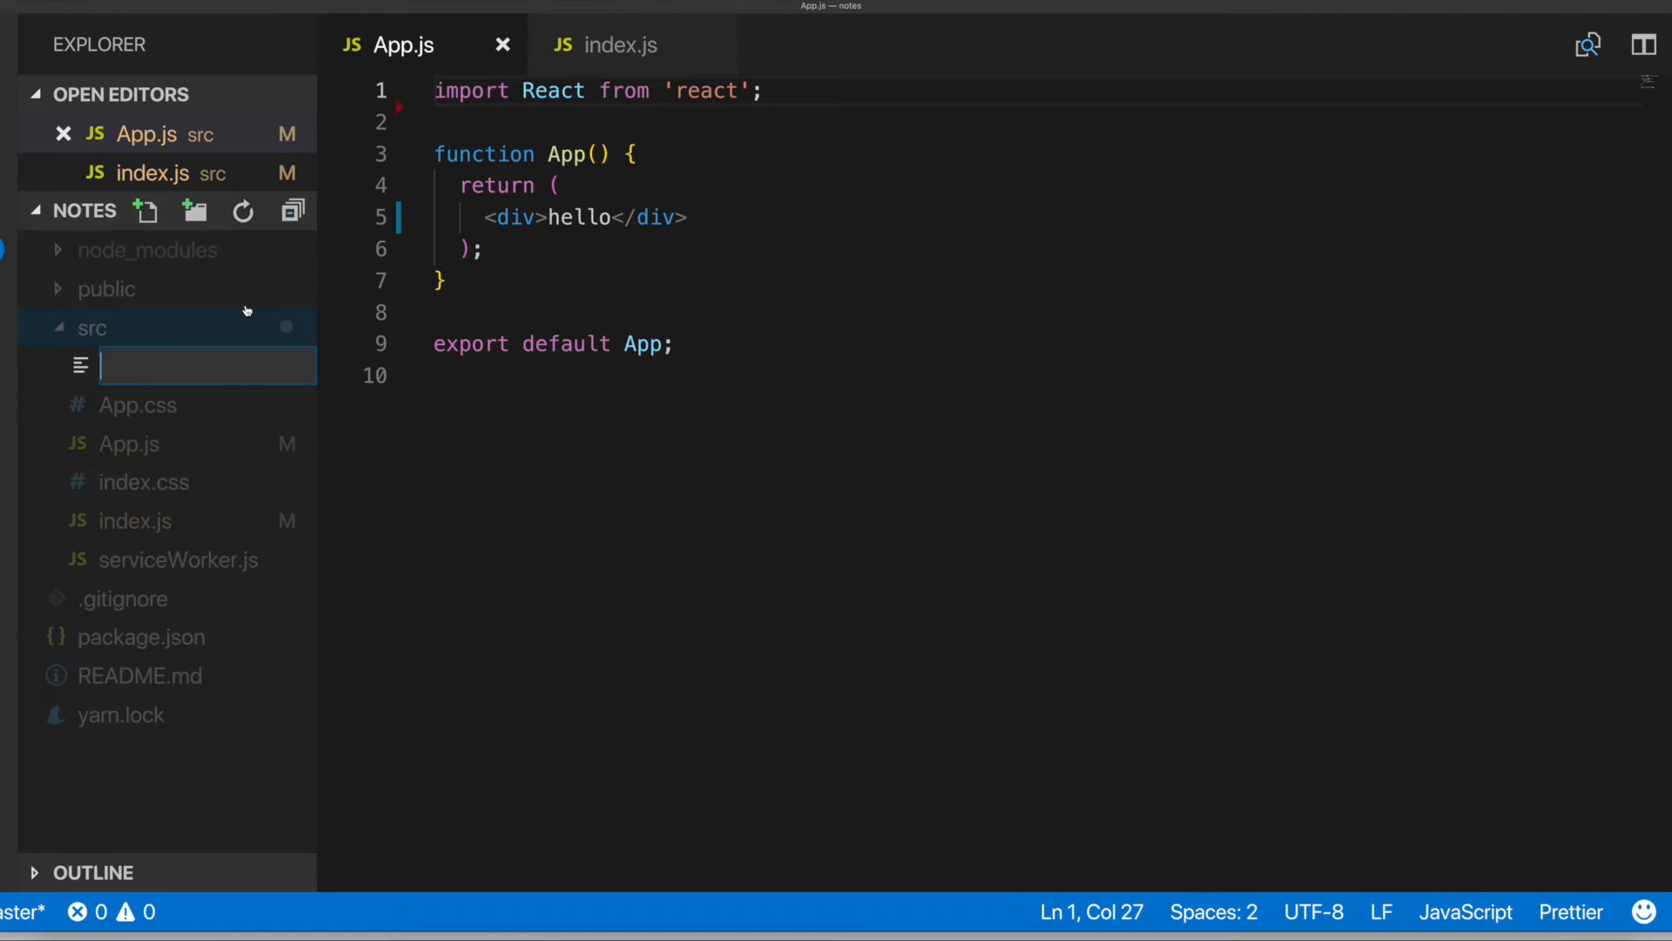
{"action": "type", "text": "context.js"}
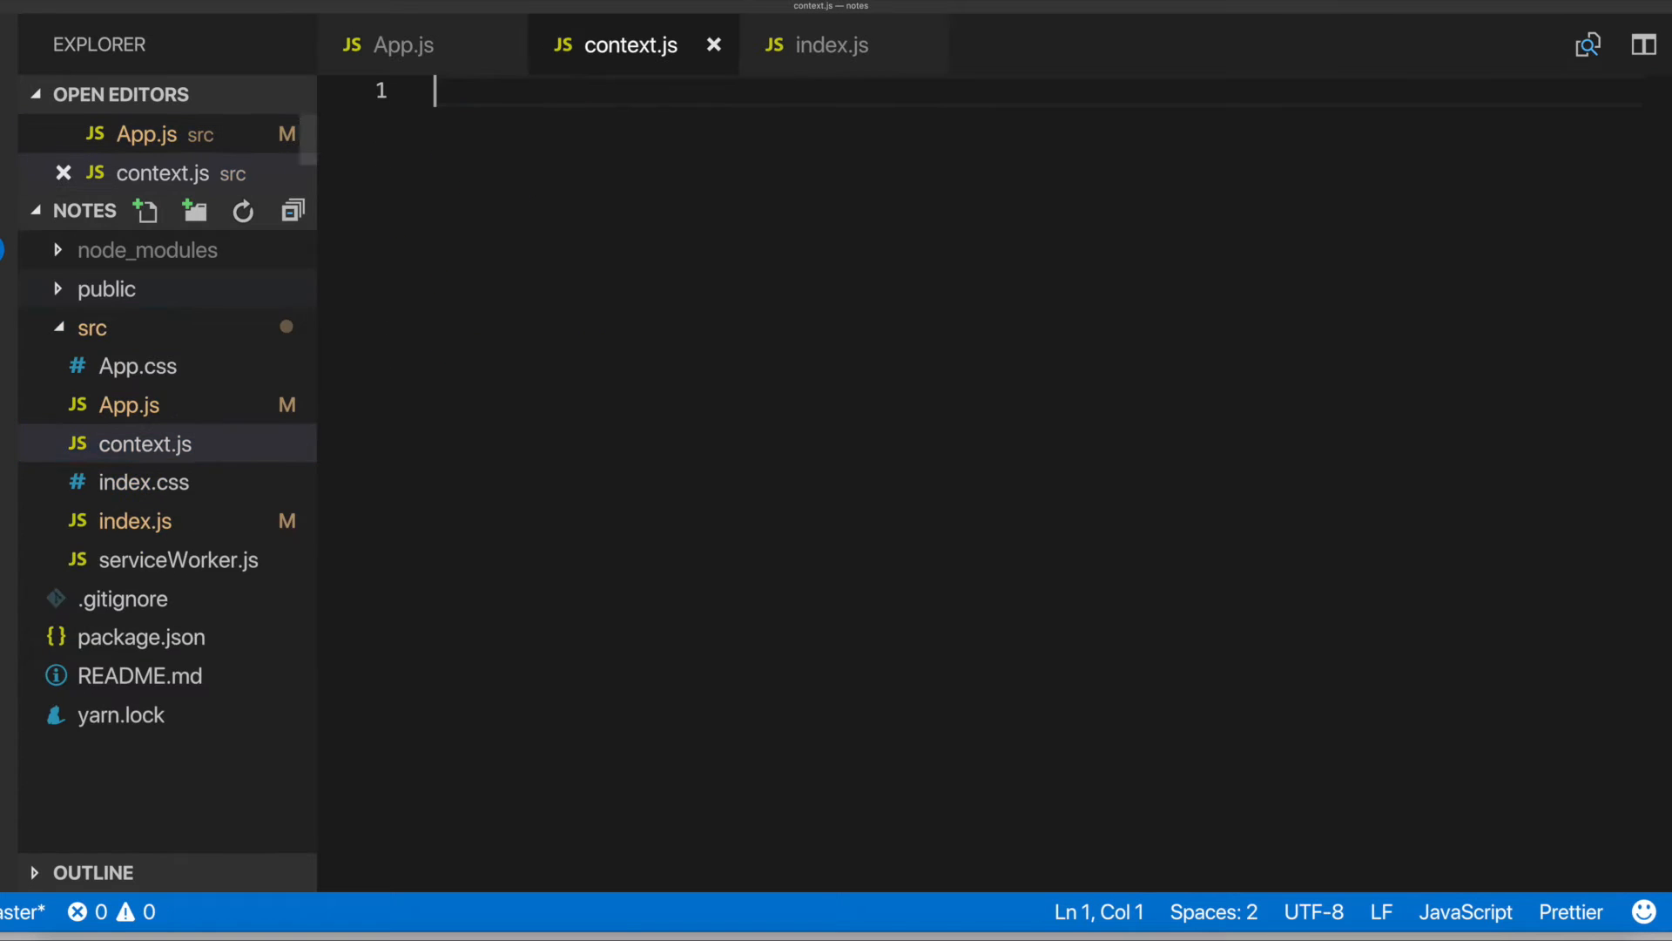
{"action": "type", "text": "imopr"}
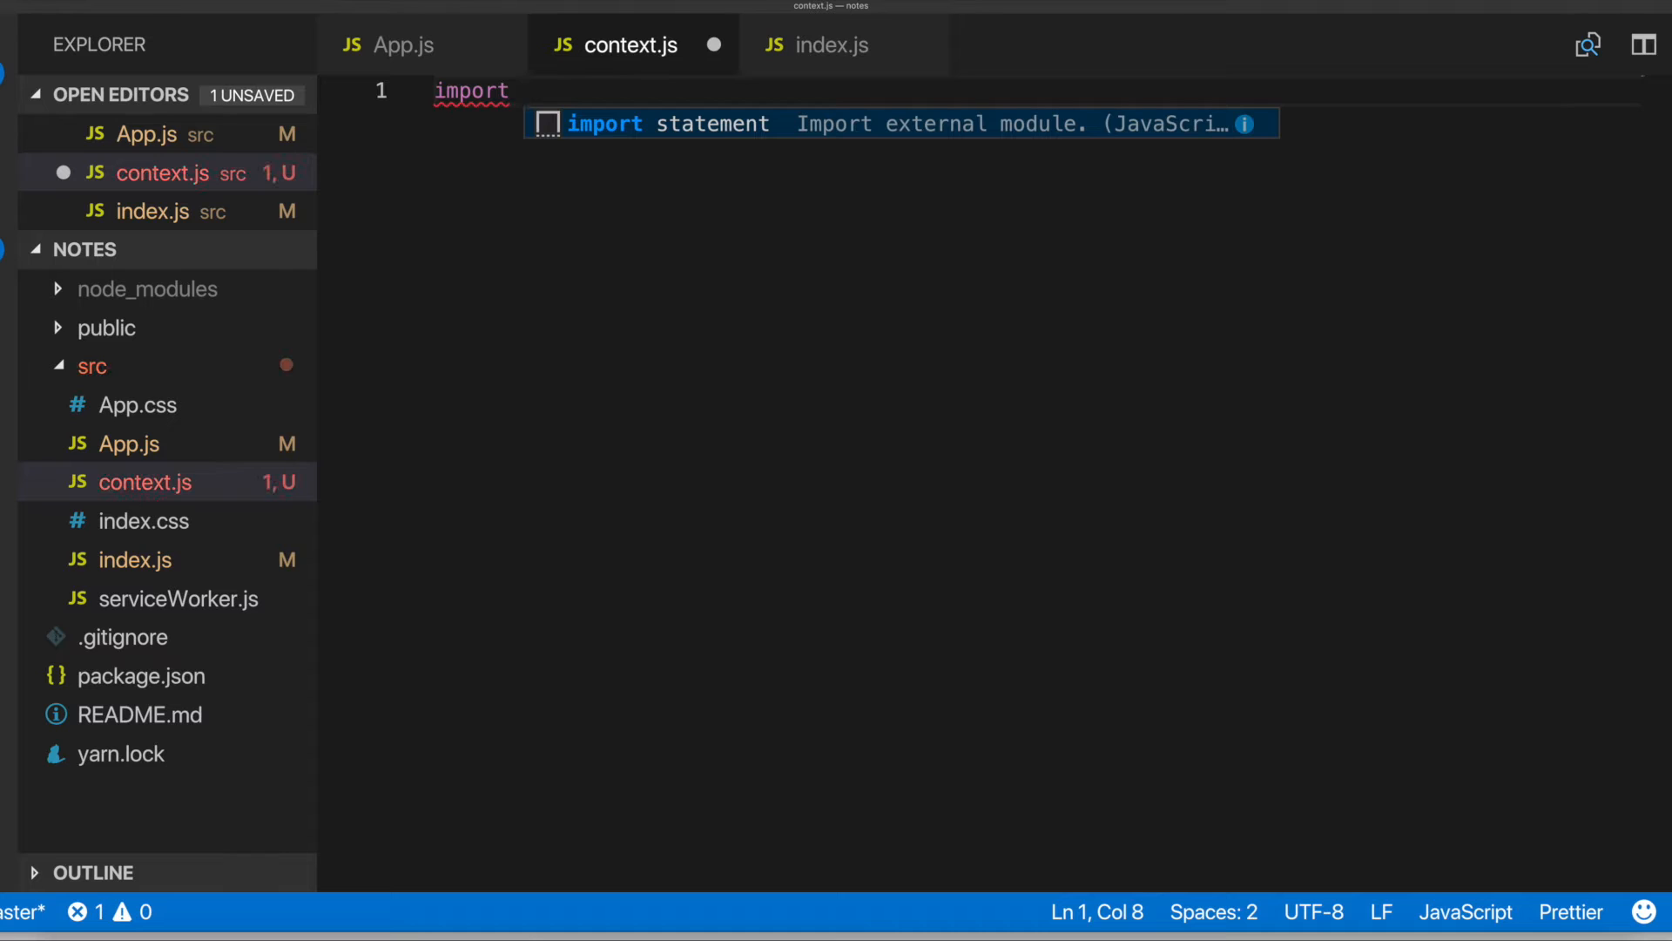
{"action": "type", "text": "r"}
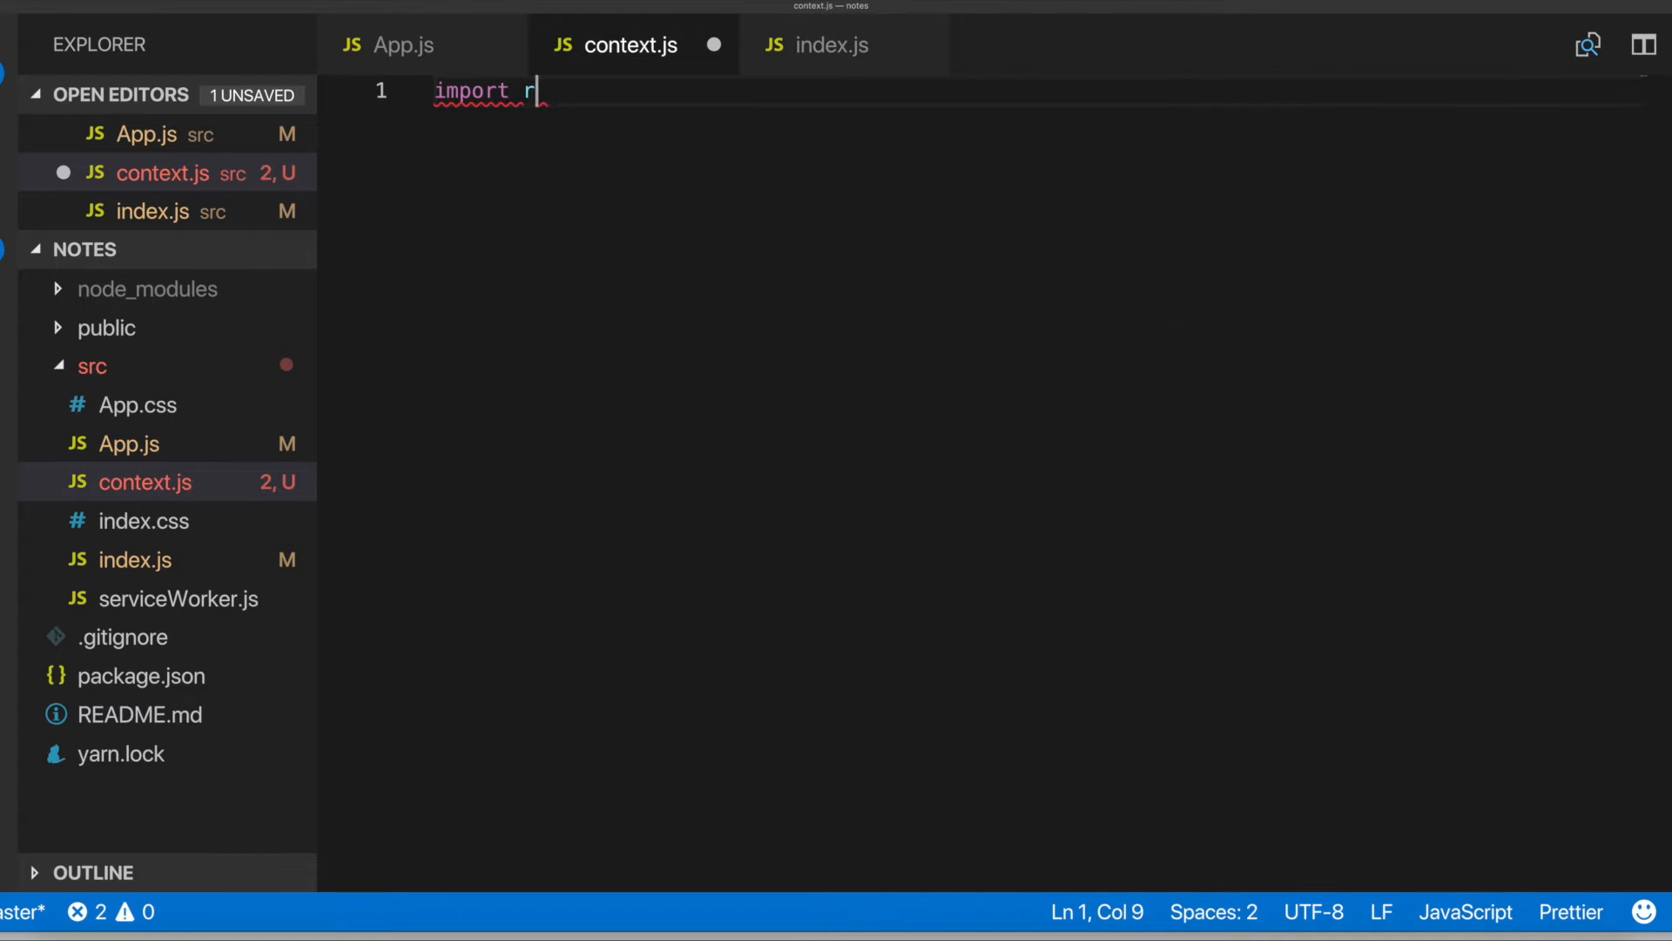
{"action": "type", "text": "R"}
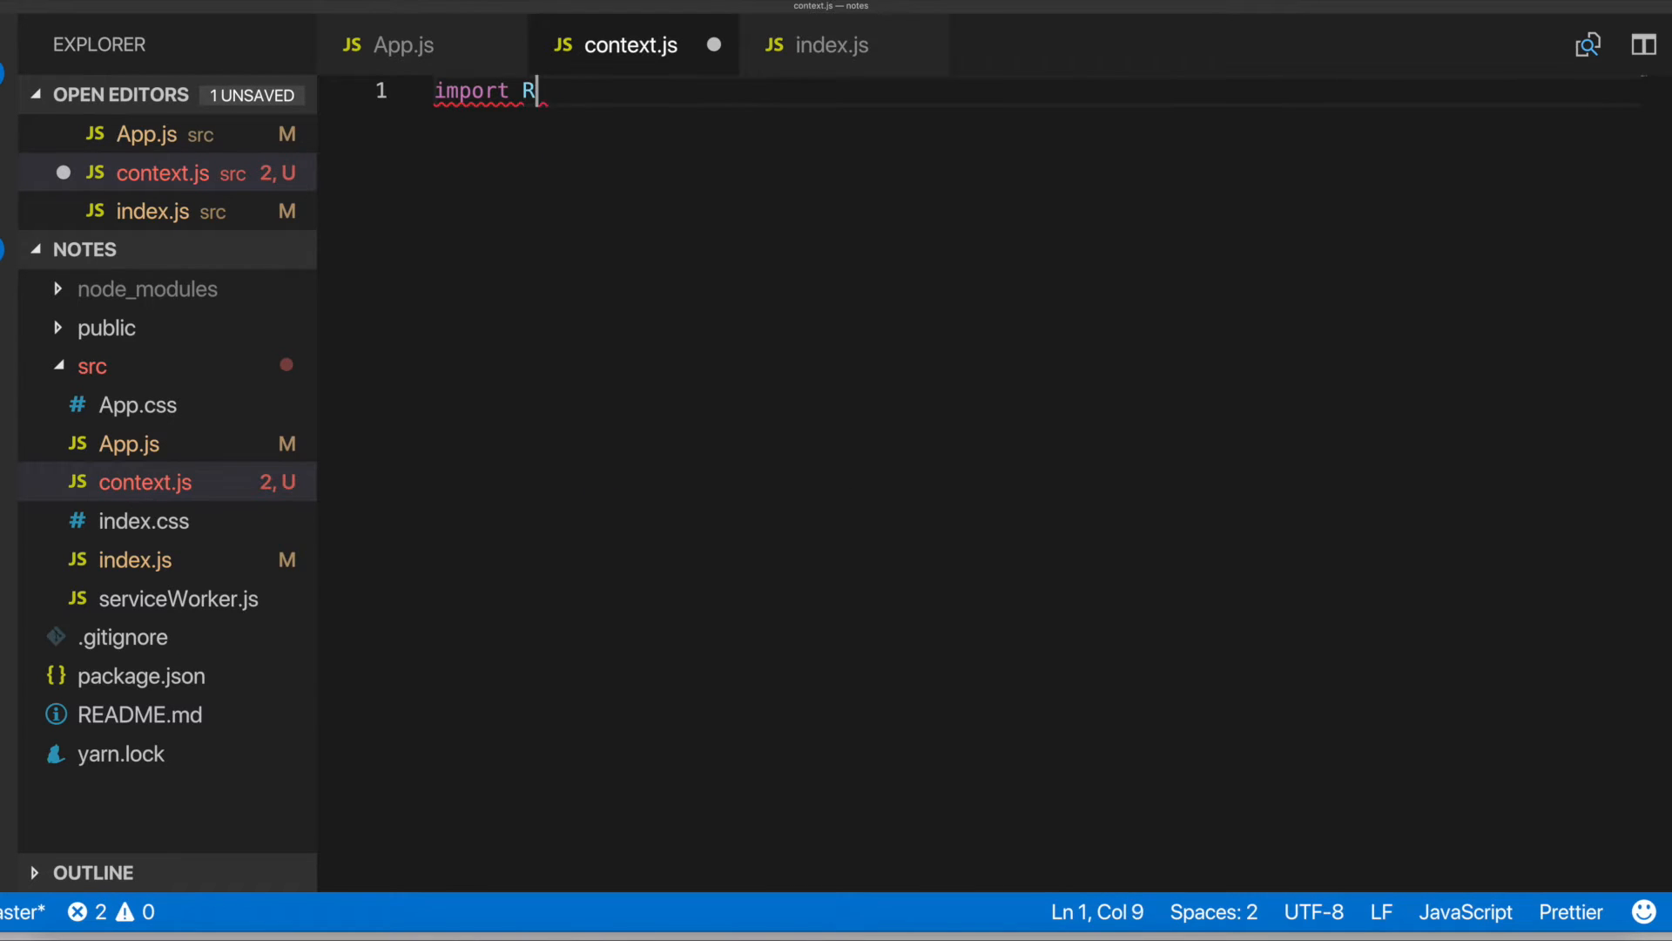
{"action": "type", "text": "eact ff"}
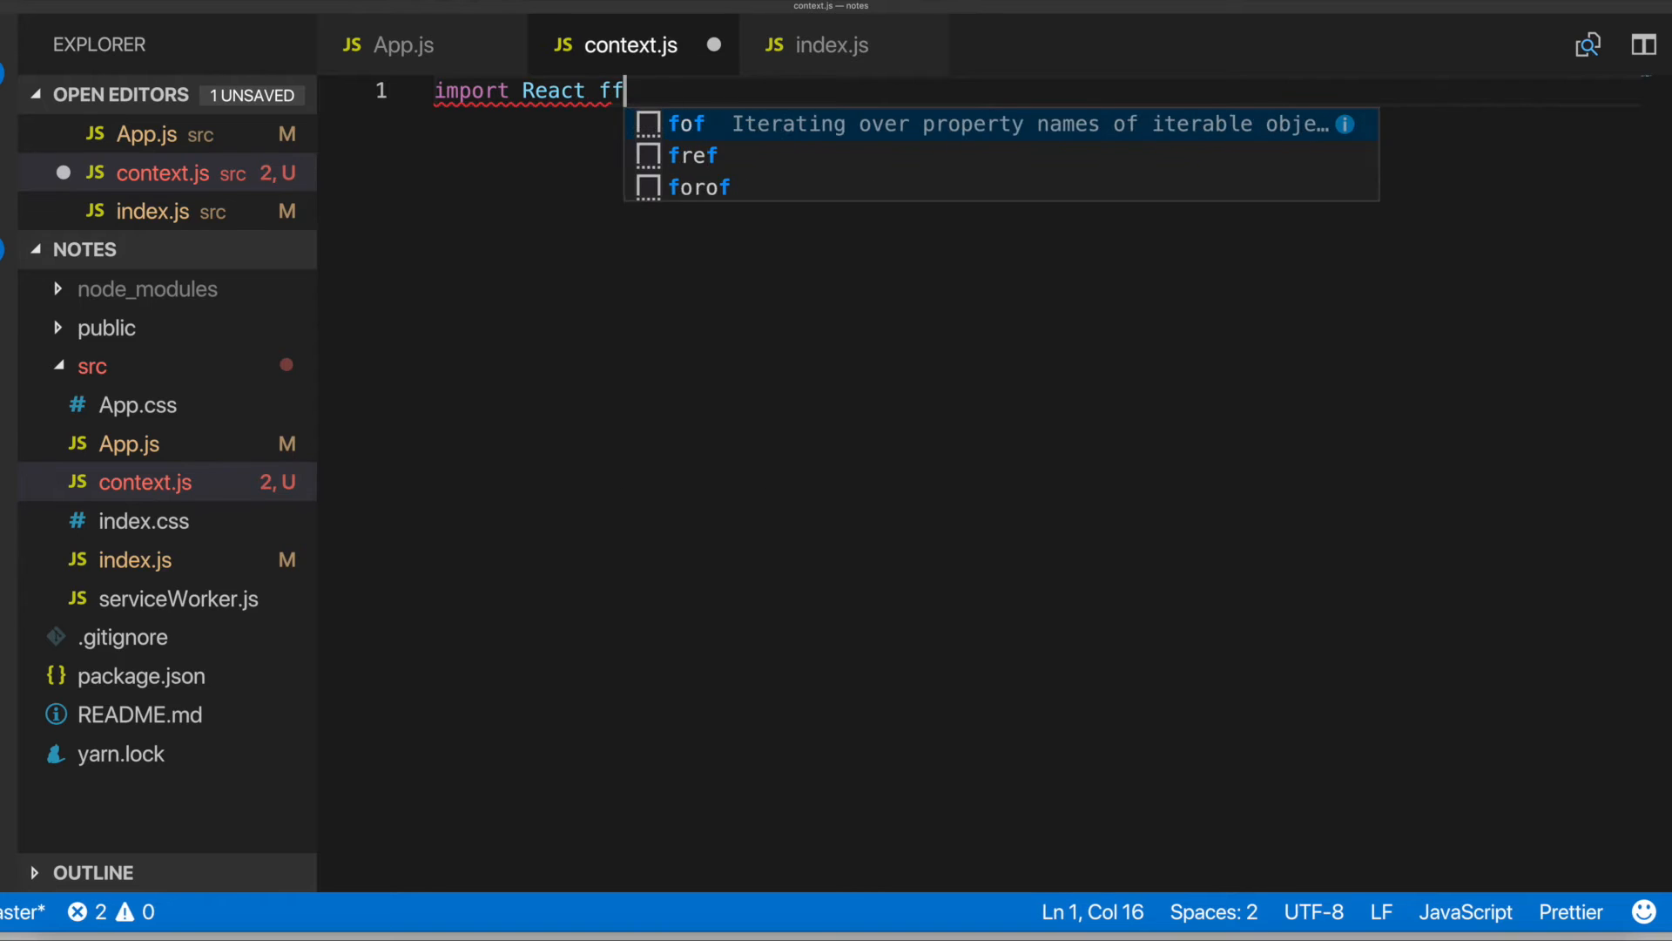
{"action": "type", "text": "rom 'react'"}
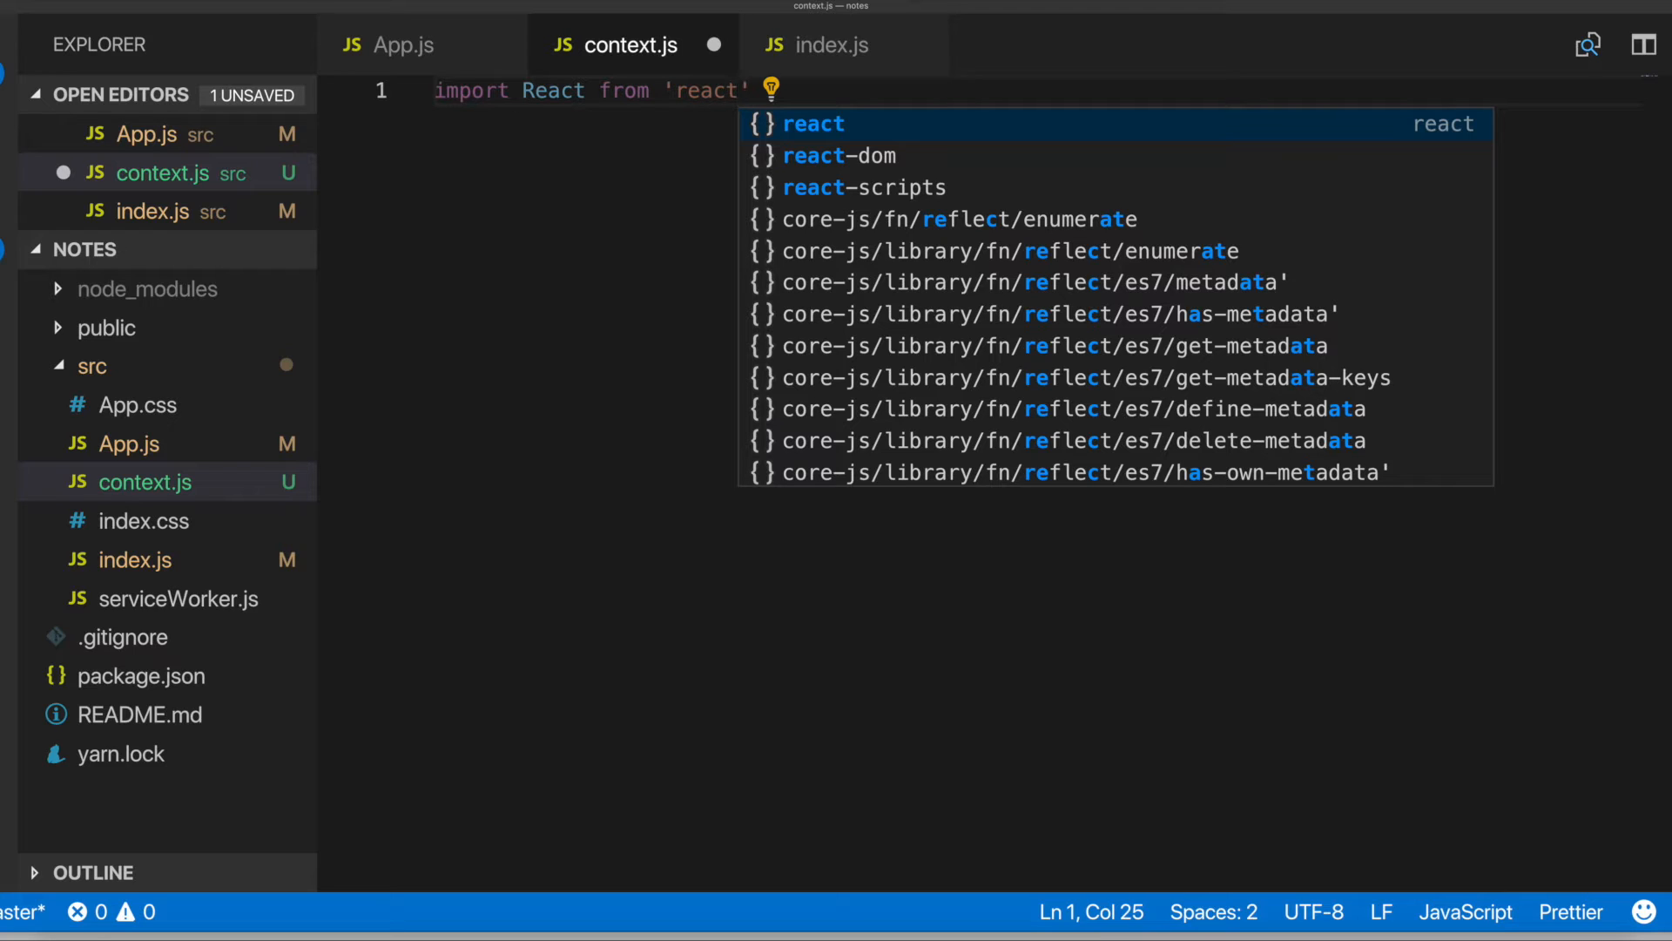
{"action": "mouse_move", "coordinate": [648, 307]}
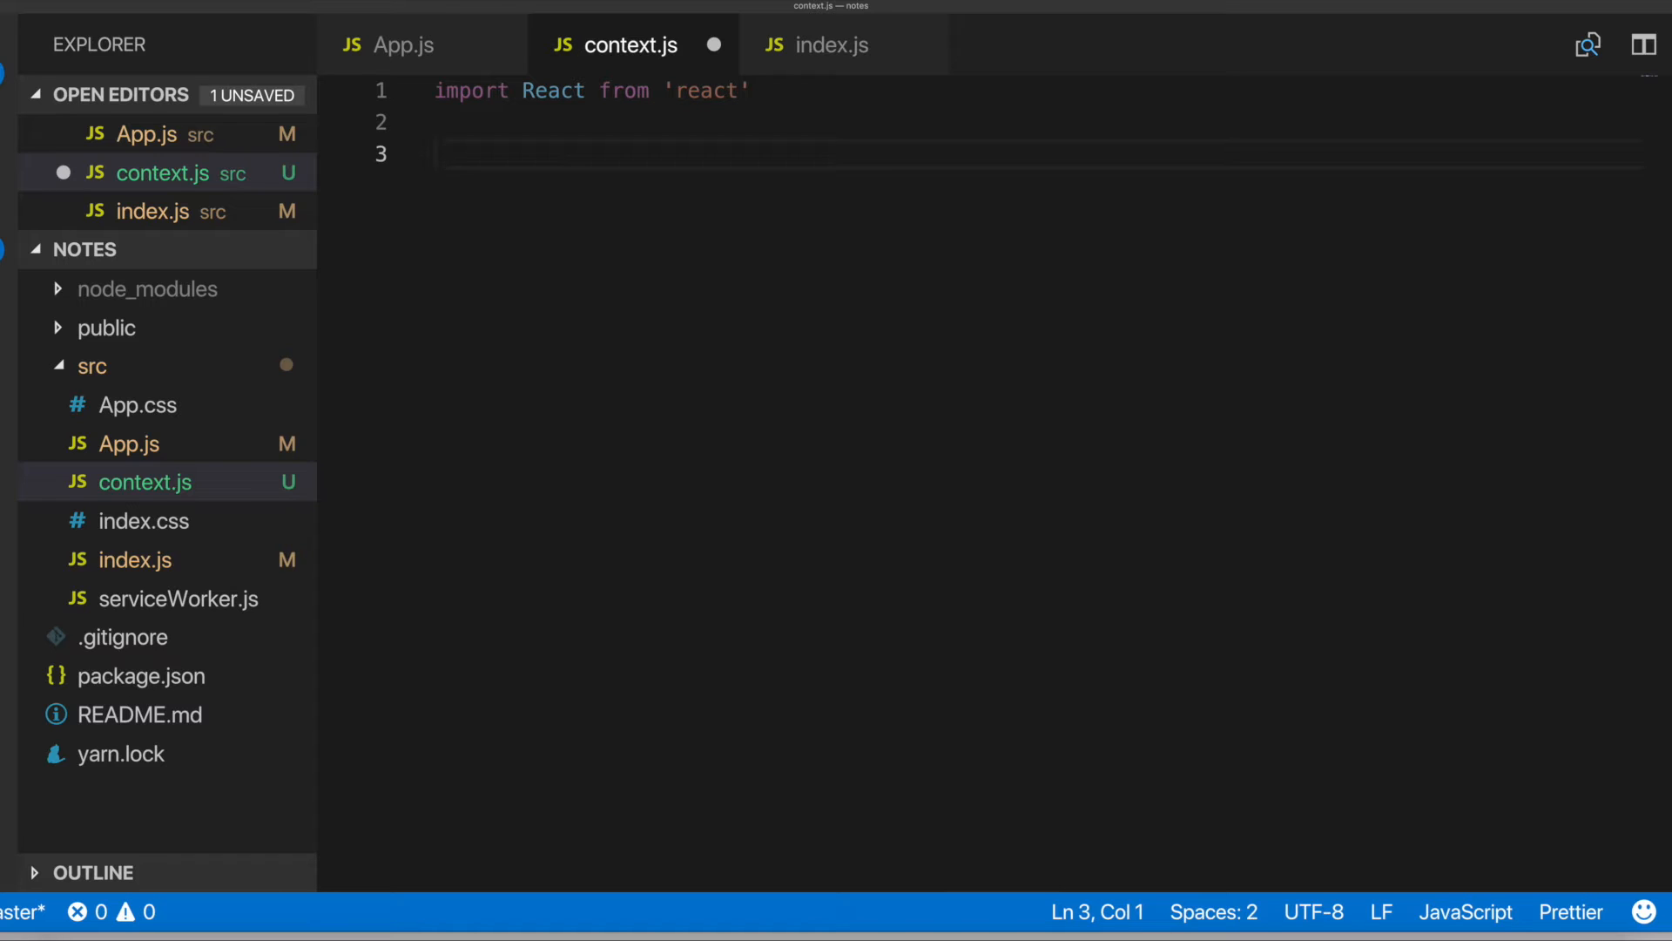
Declare const NotesContext = React.createContext(...) in context.js
{"action": "type", "text": "const"}
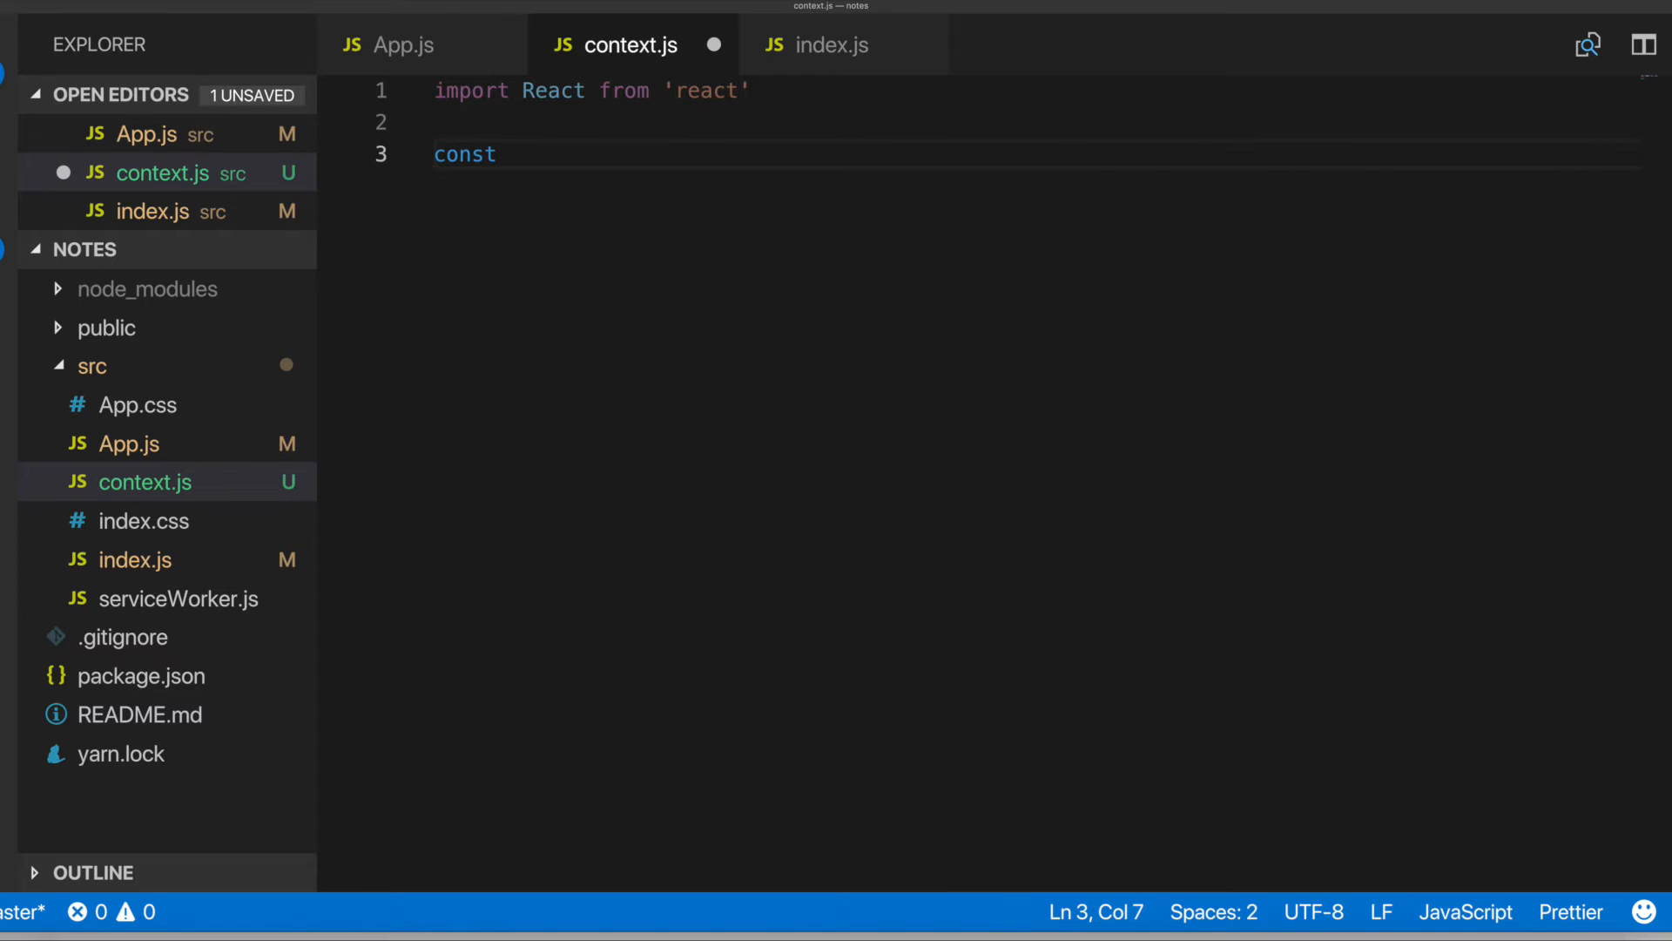
{"action": "type", "text": "No"}
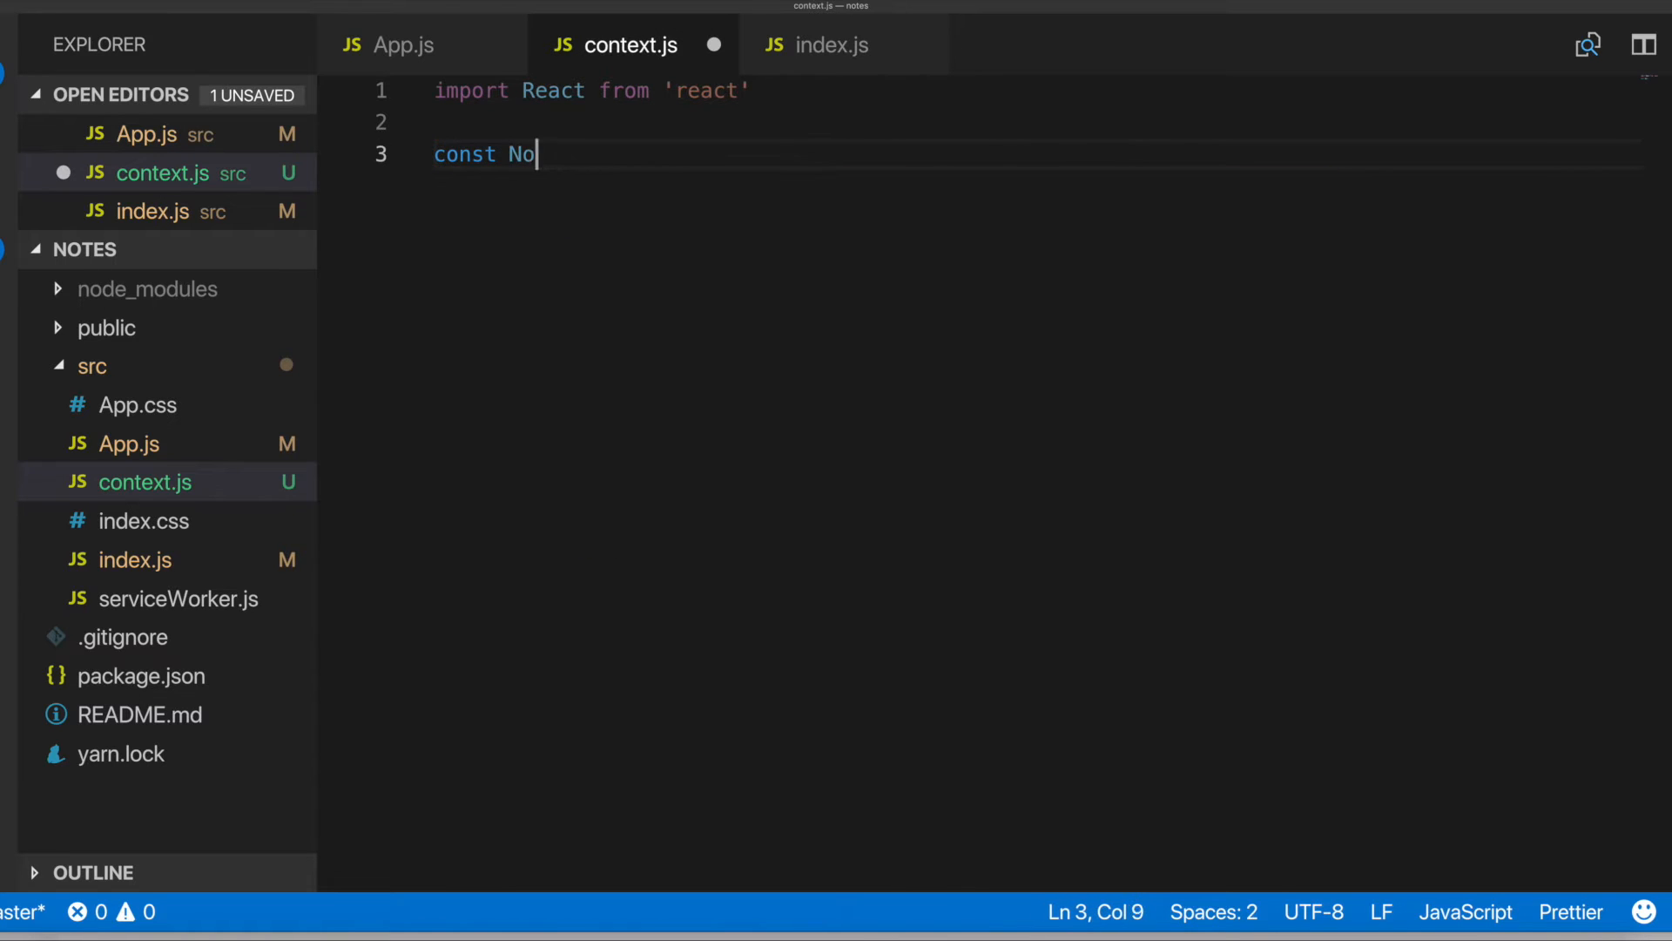
{"action": "type", "text": "tesContext"}
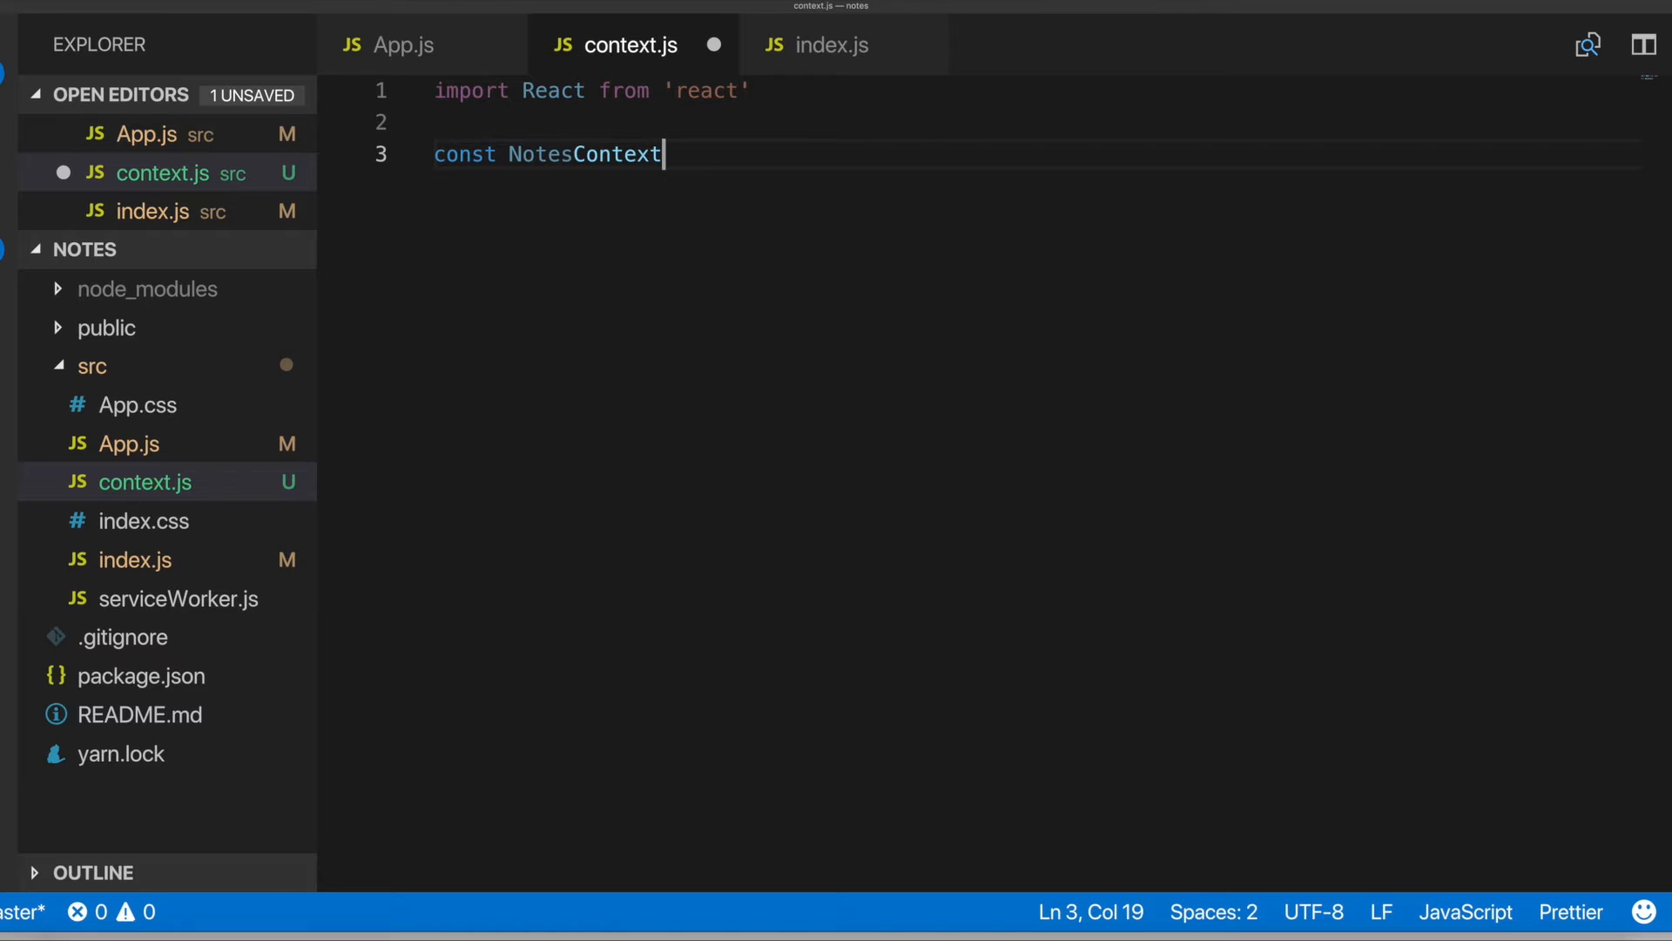
{"action": "type", "text": "="}
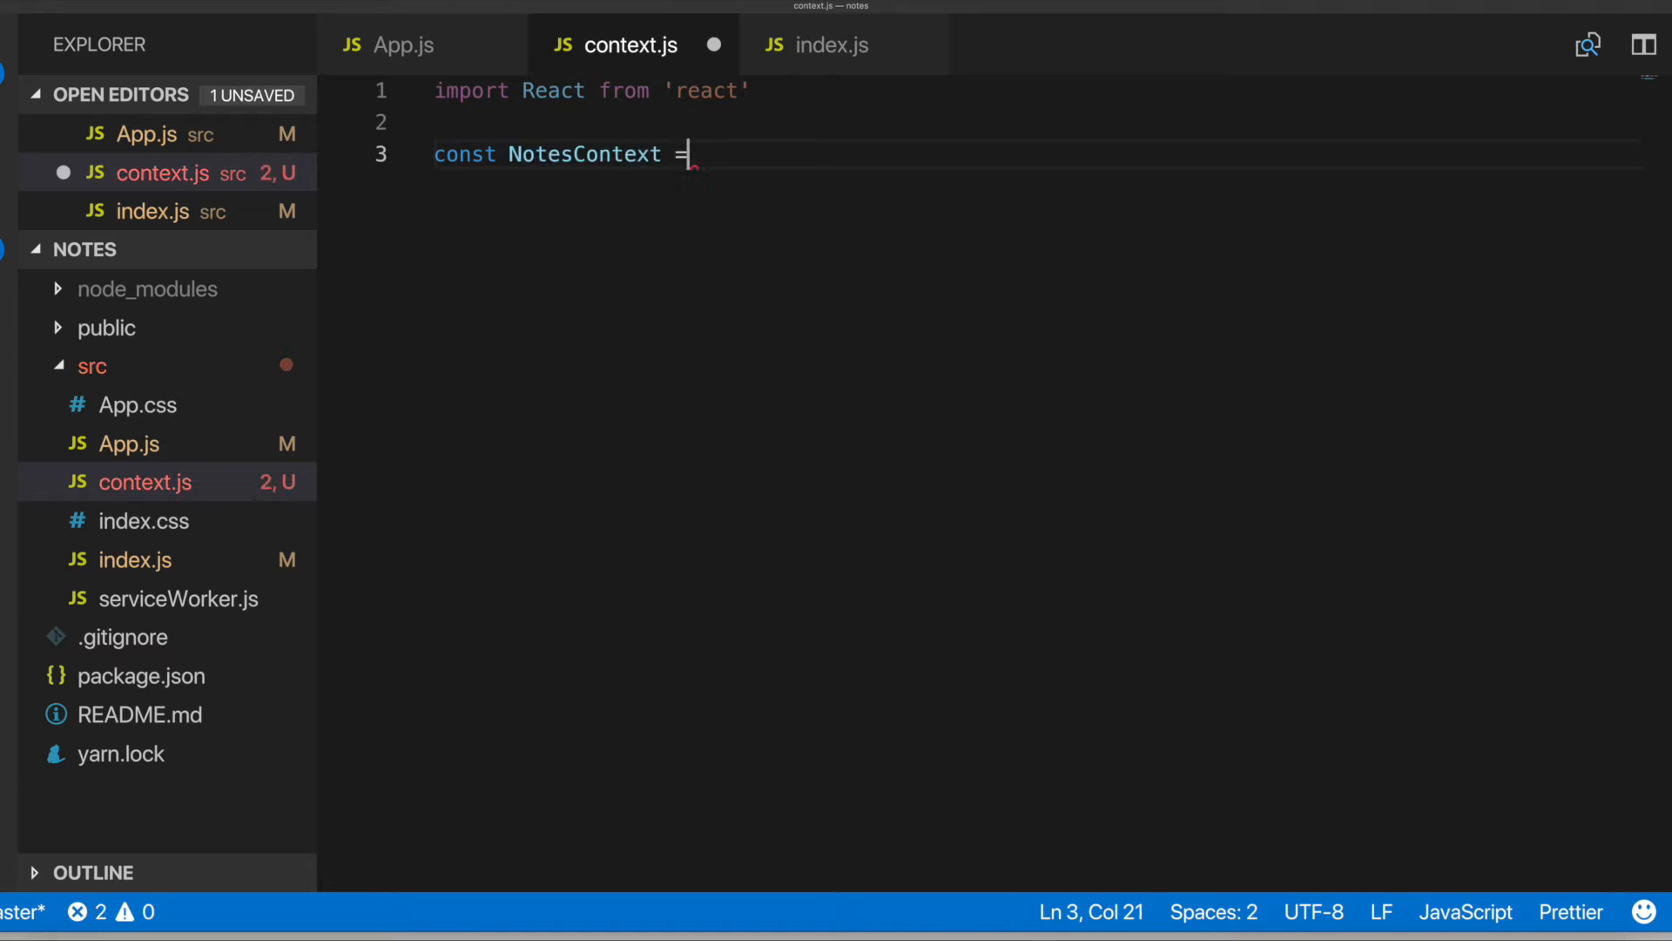
{"action": "type", "text": "React.cr"}
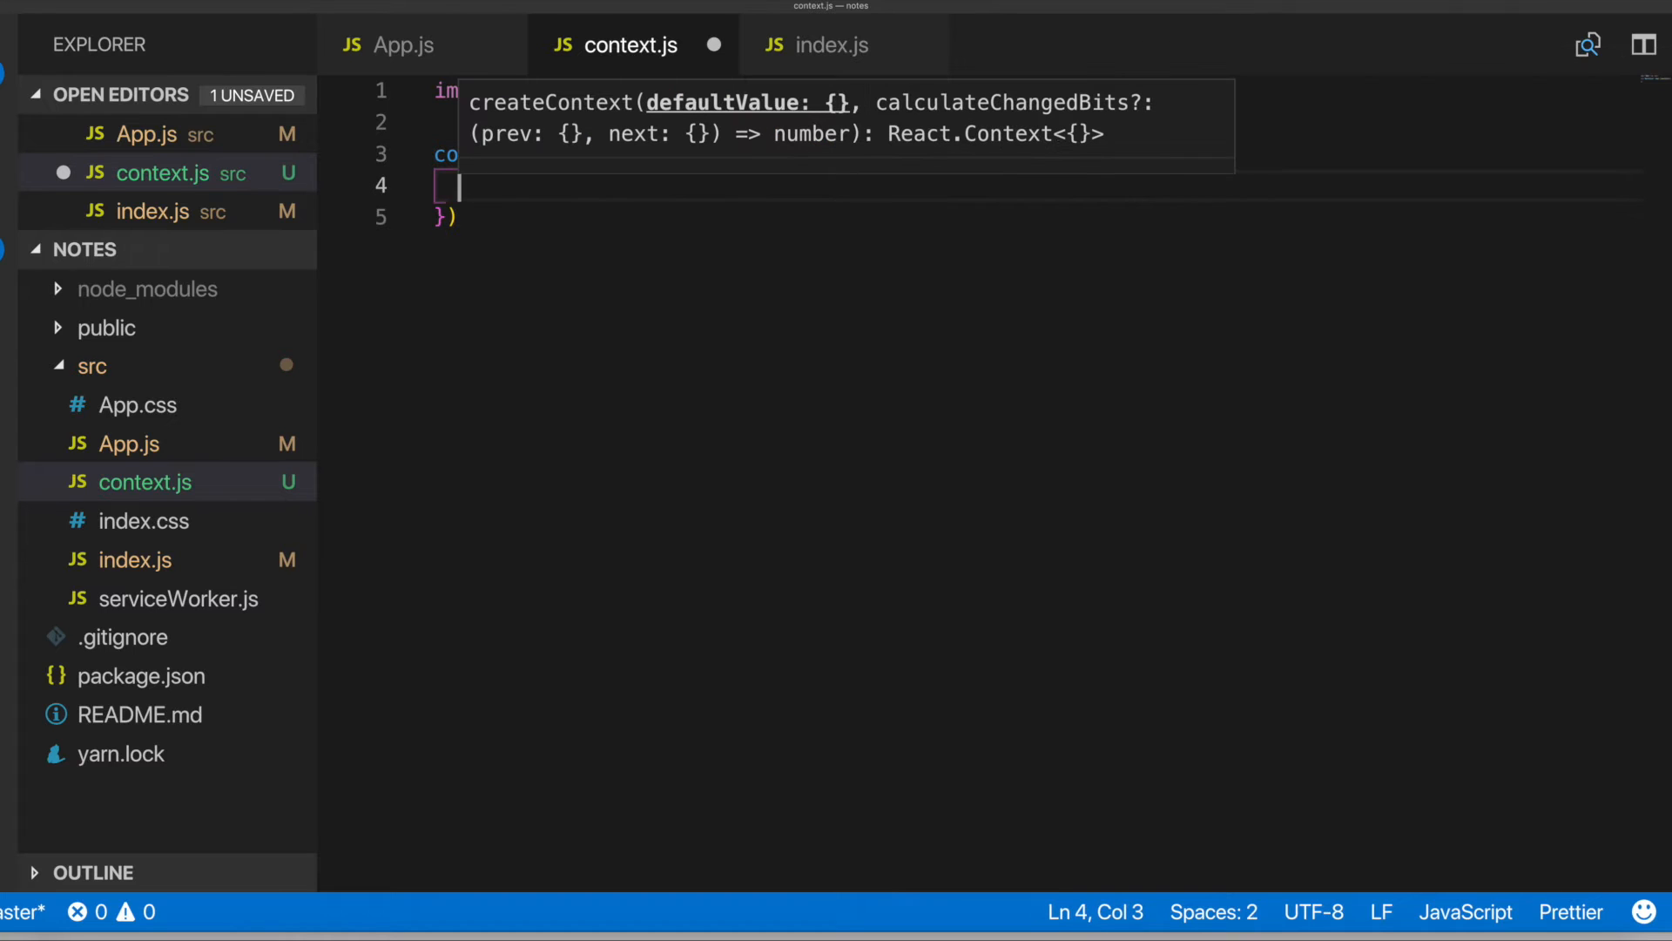
Give the context currentNote null and a notes array starting with id 1 'Do homework'
{"action": "type", "text": "curr"}
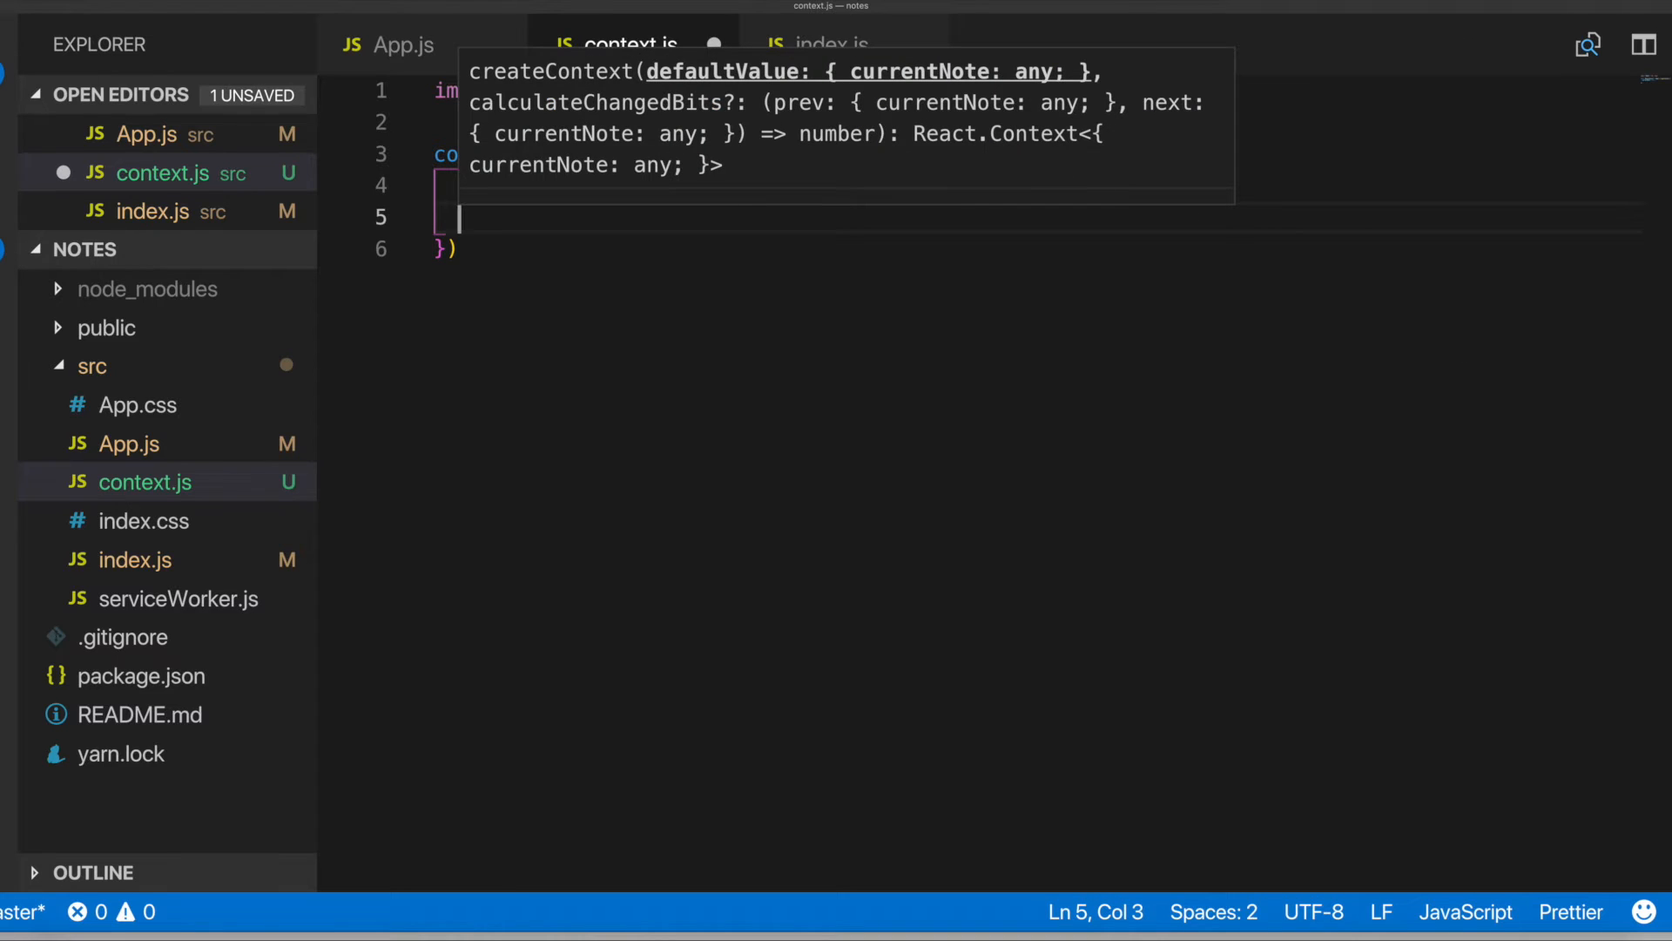
{"action": "type", "text": "notes"}
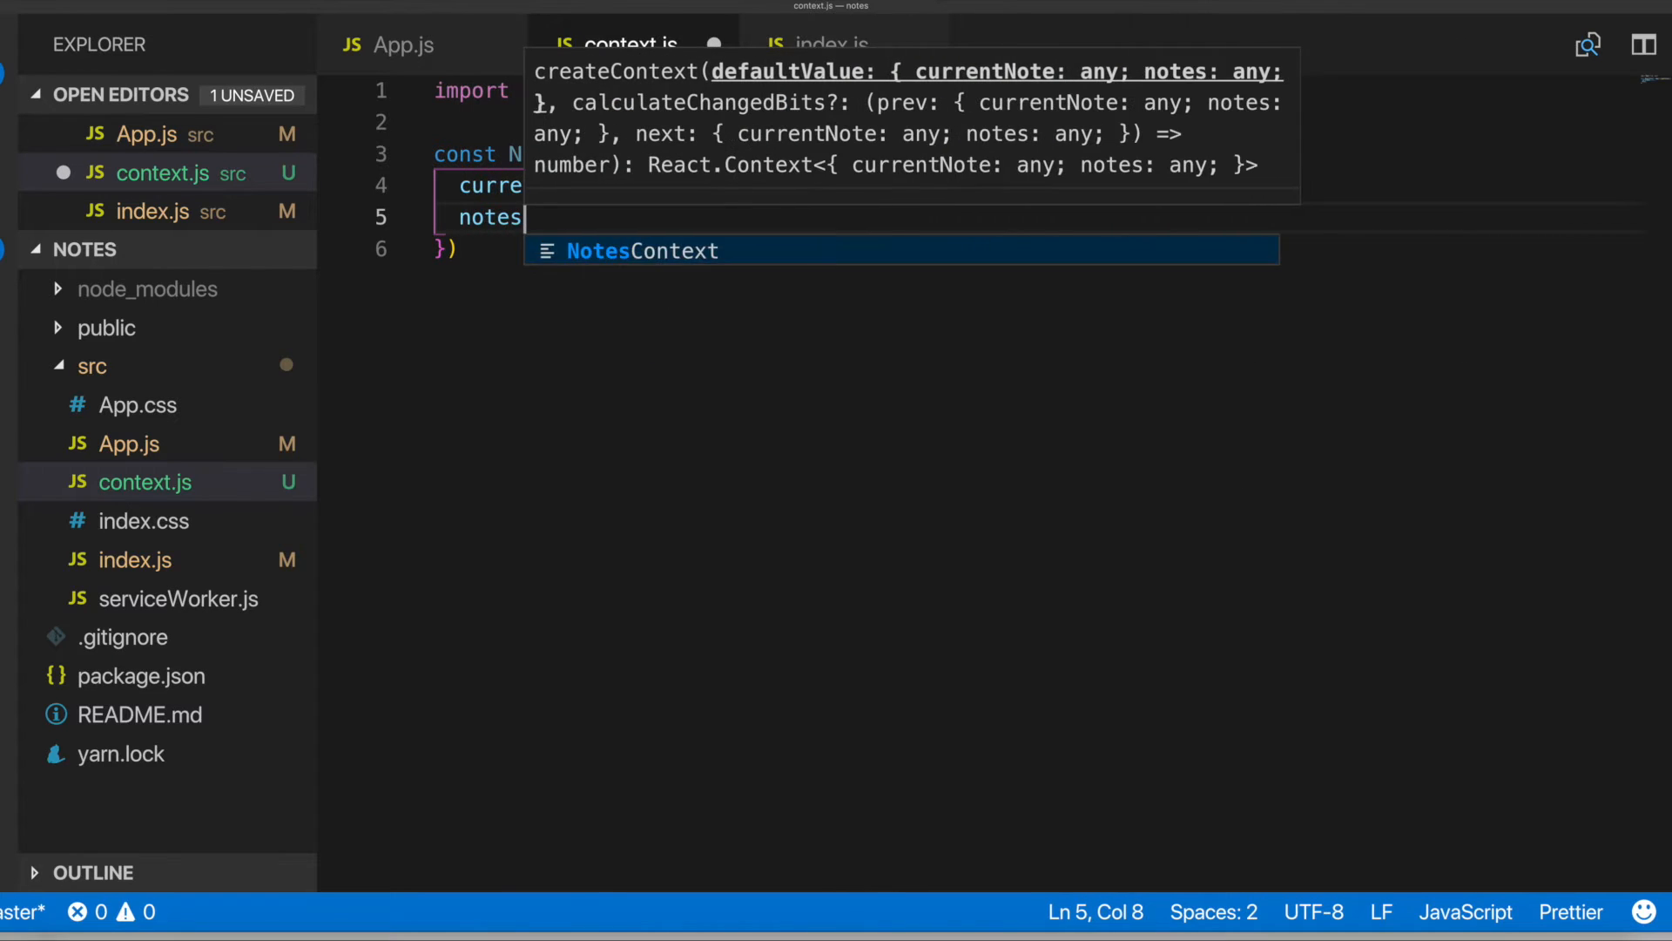
{"action": "type", "text": "[]"}
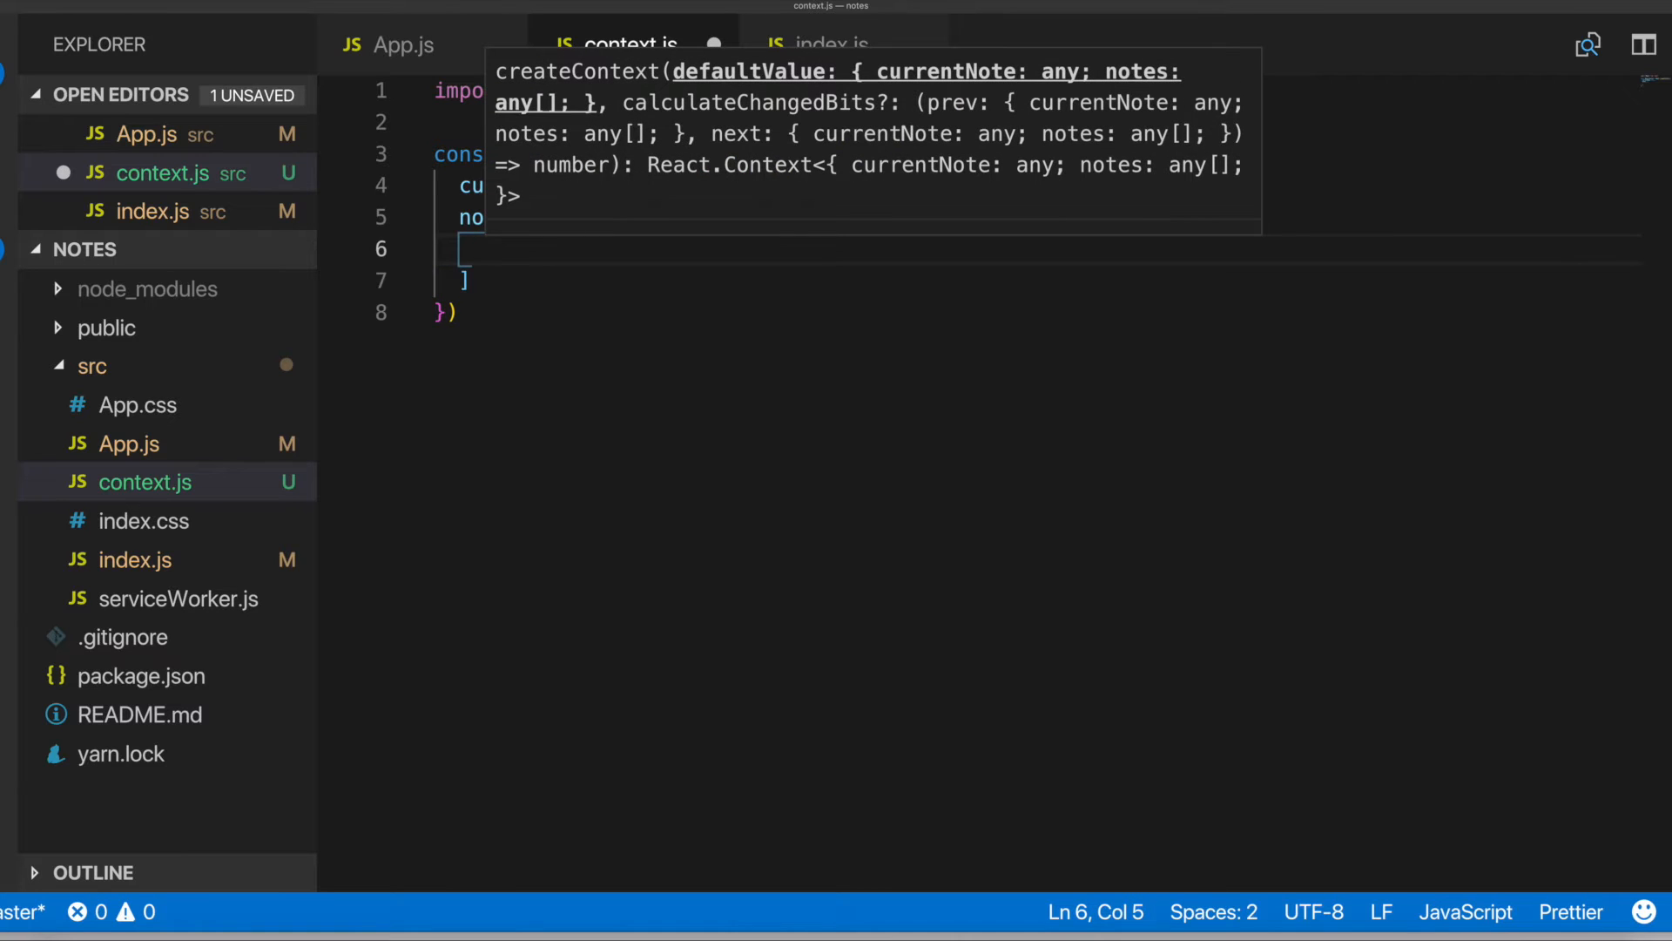
{"action": "type", "text": "{}"}
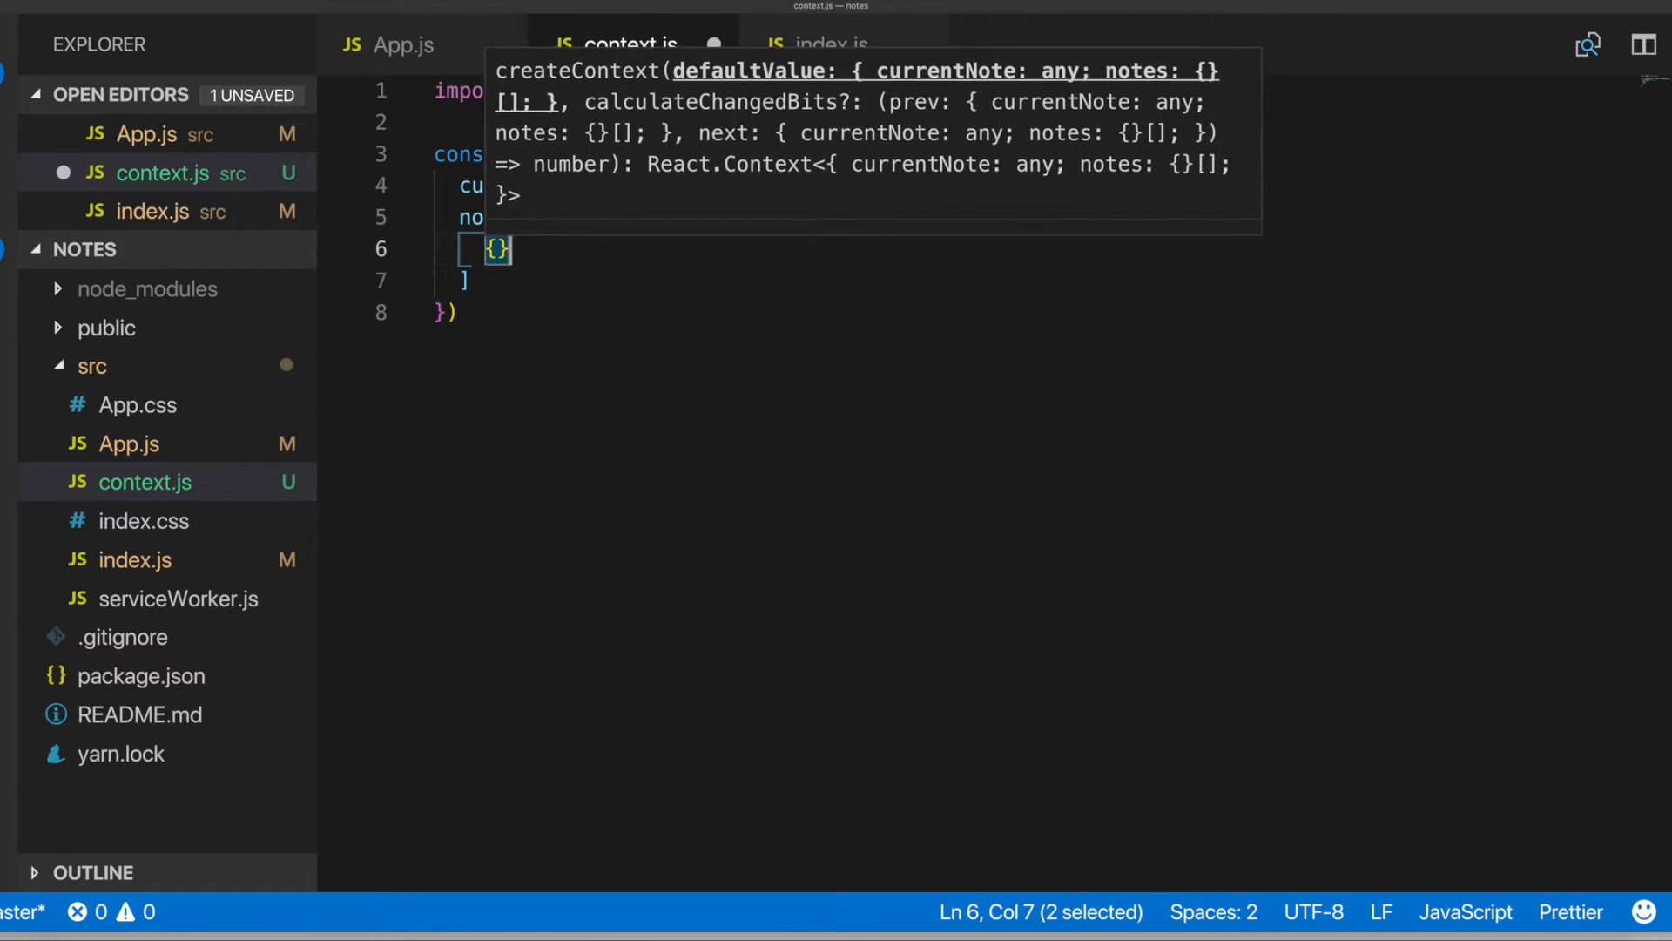
{"action": "type", "text": ","}
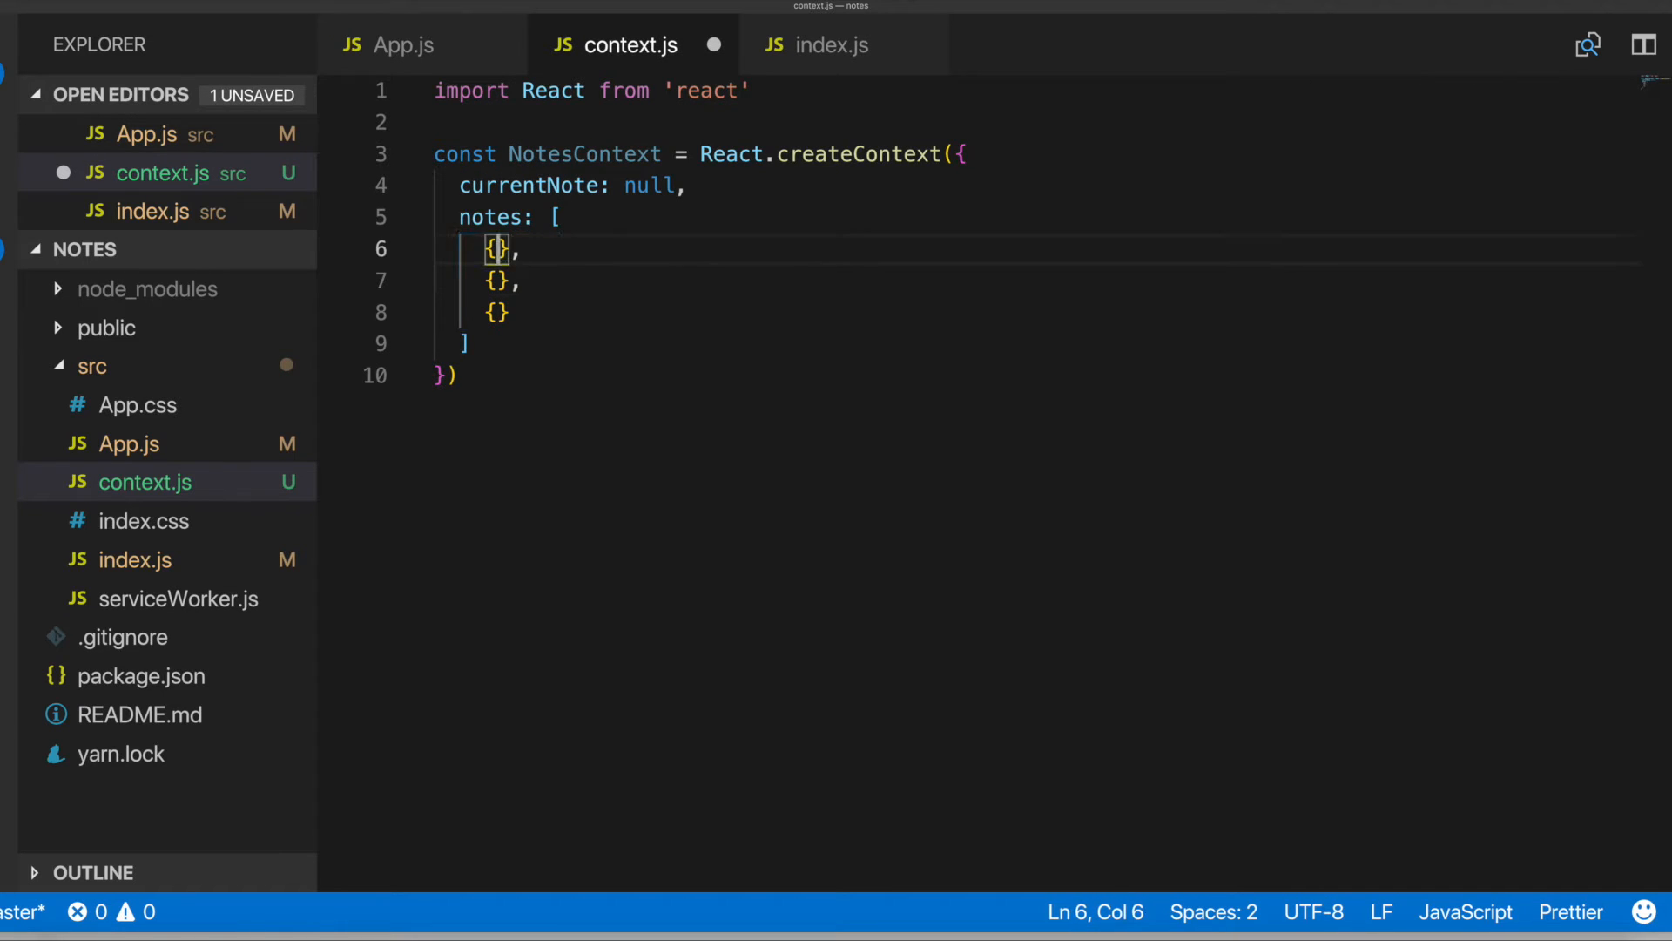
{"action": "type", "text": "id:"}
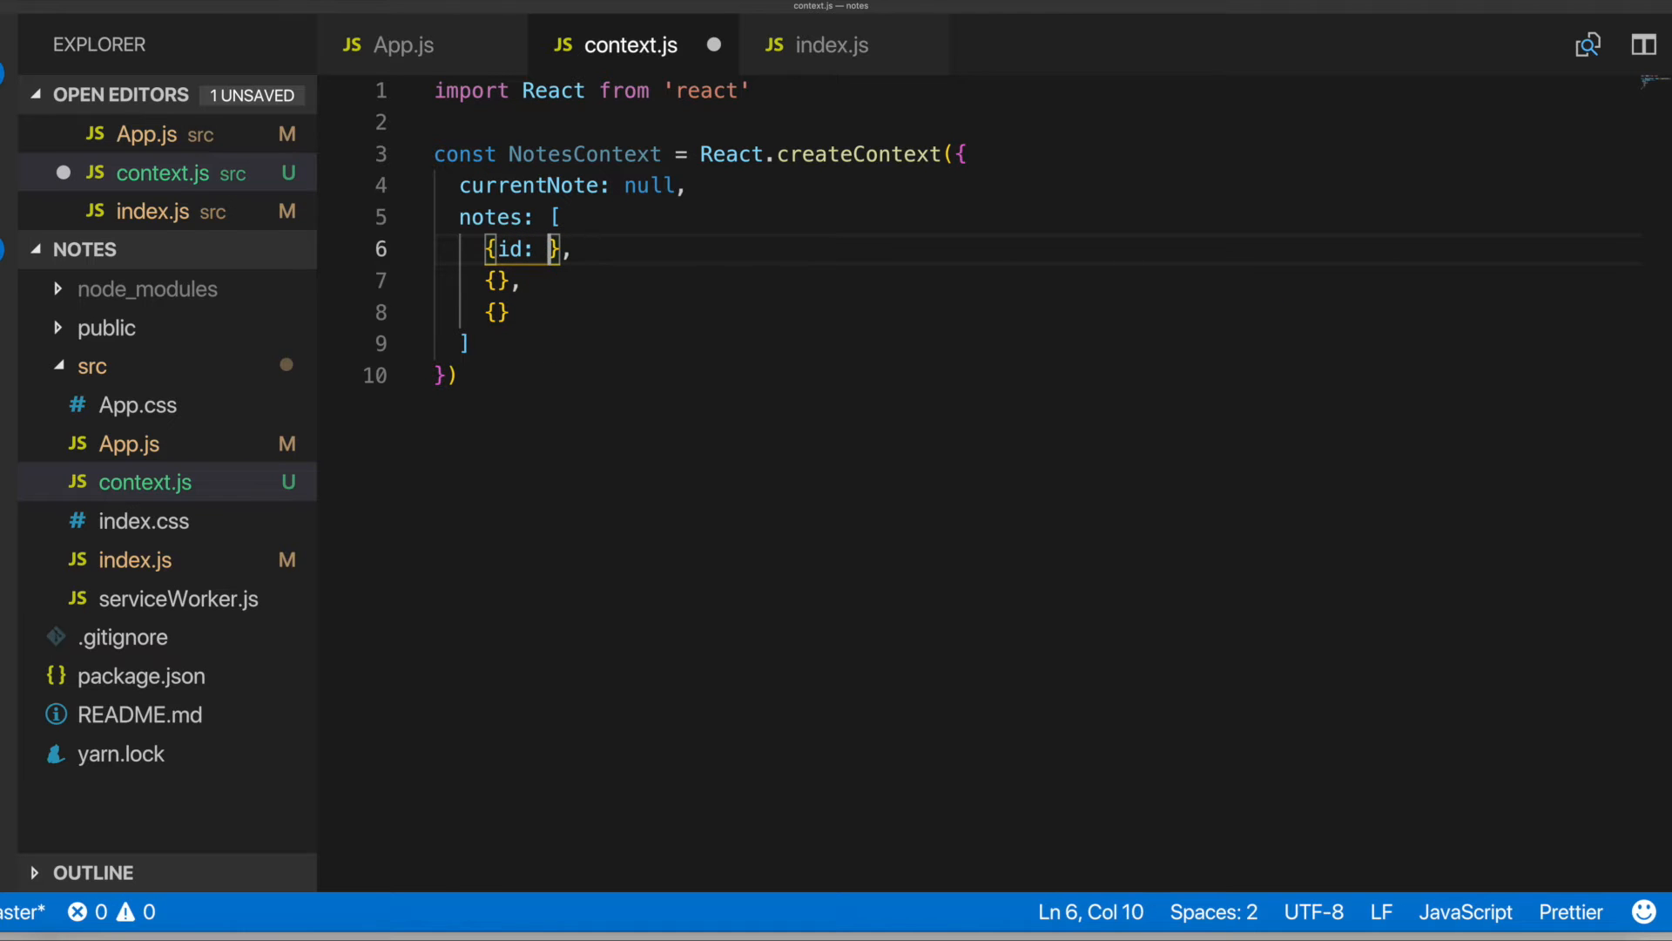
{"action": "type", "text": "1, text: '"}
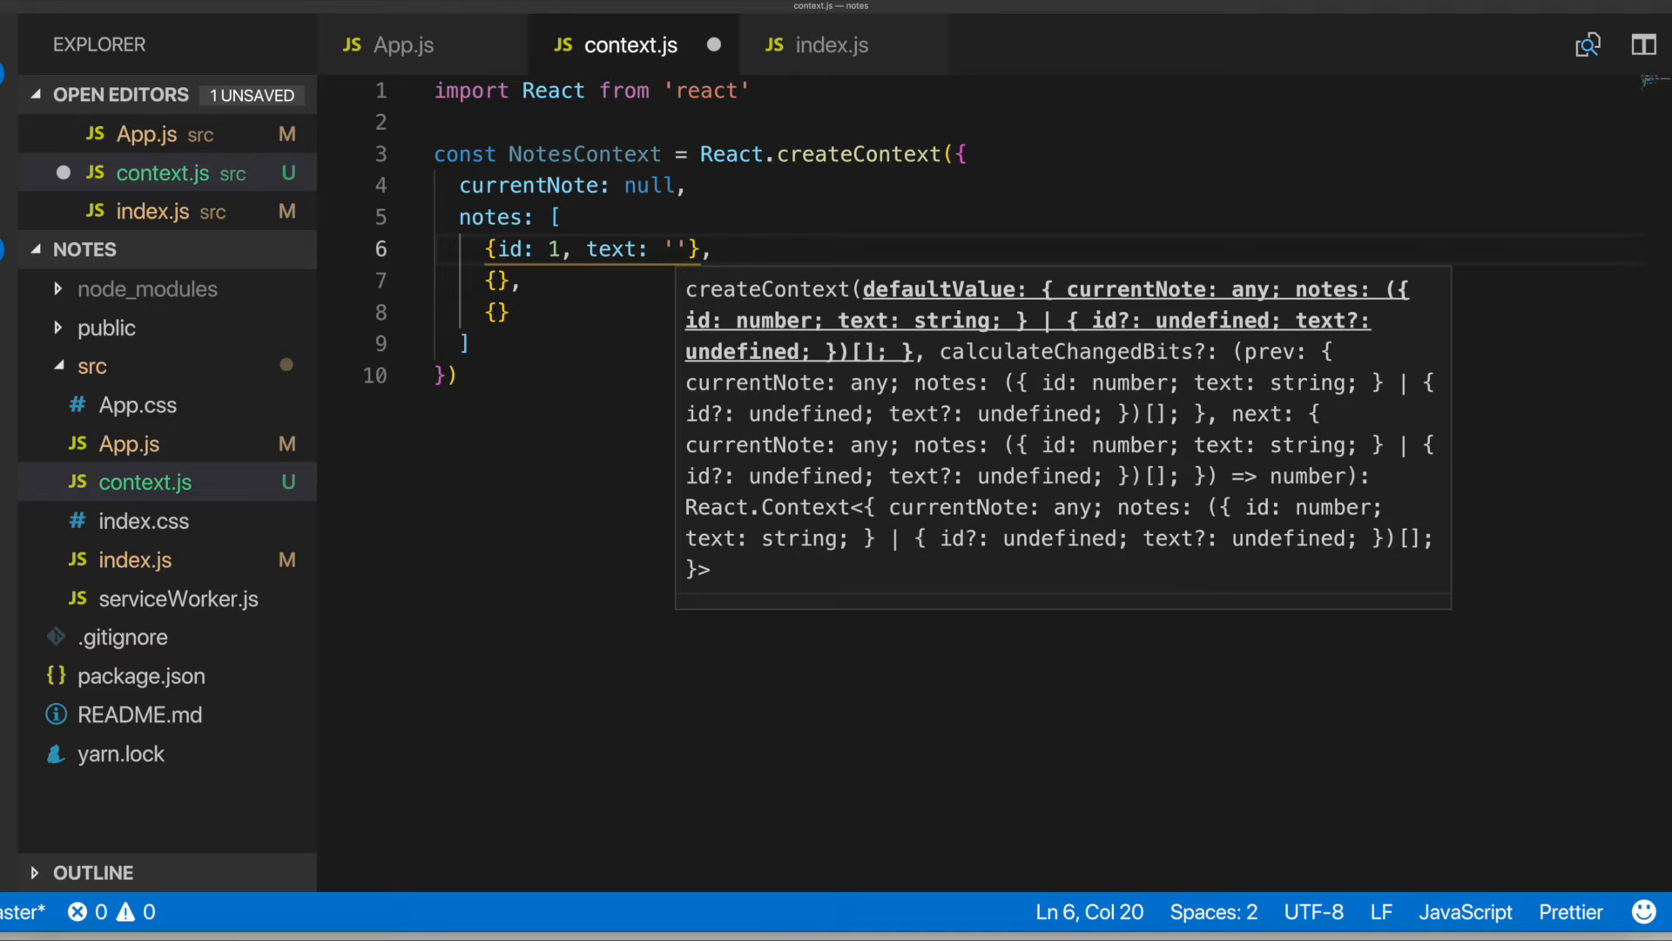
{"action": "type", "text": "Do homeow"}
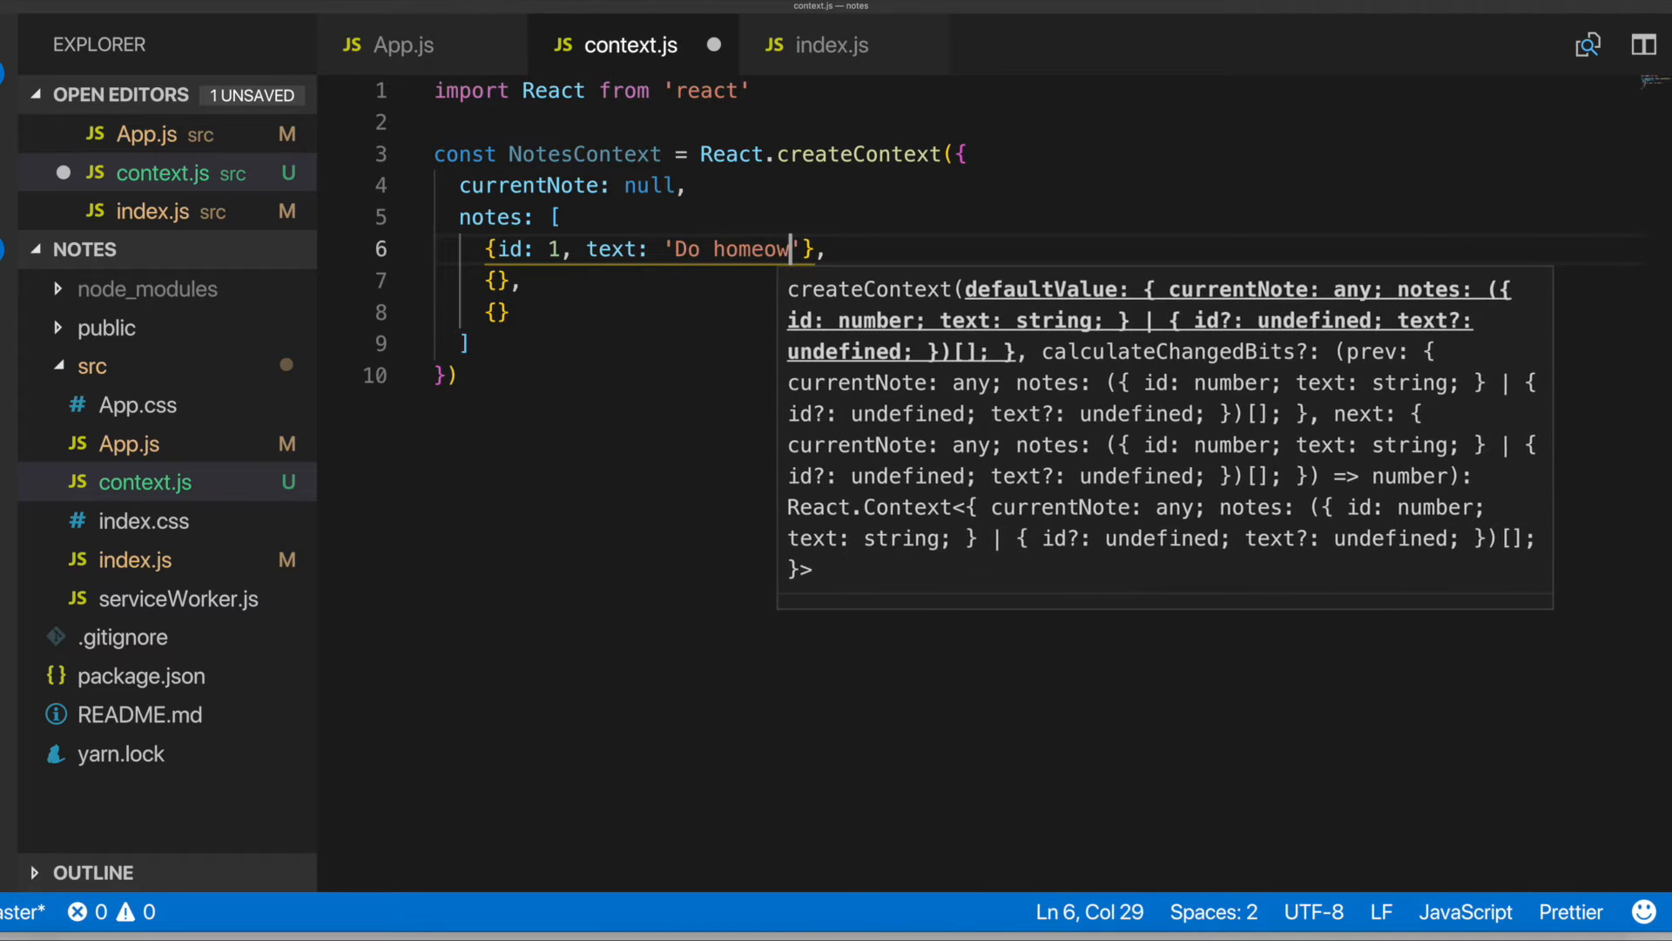
{"action": "type", "text": "rk"}
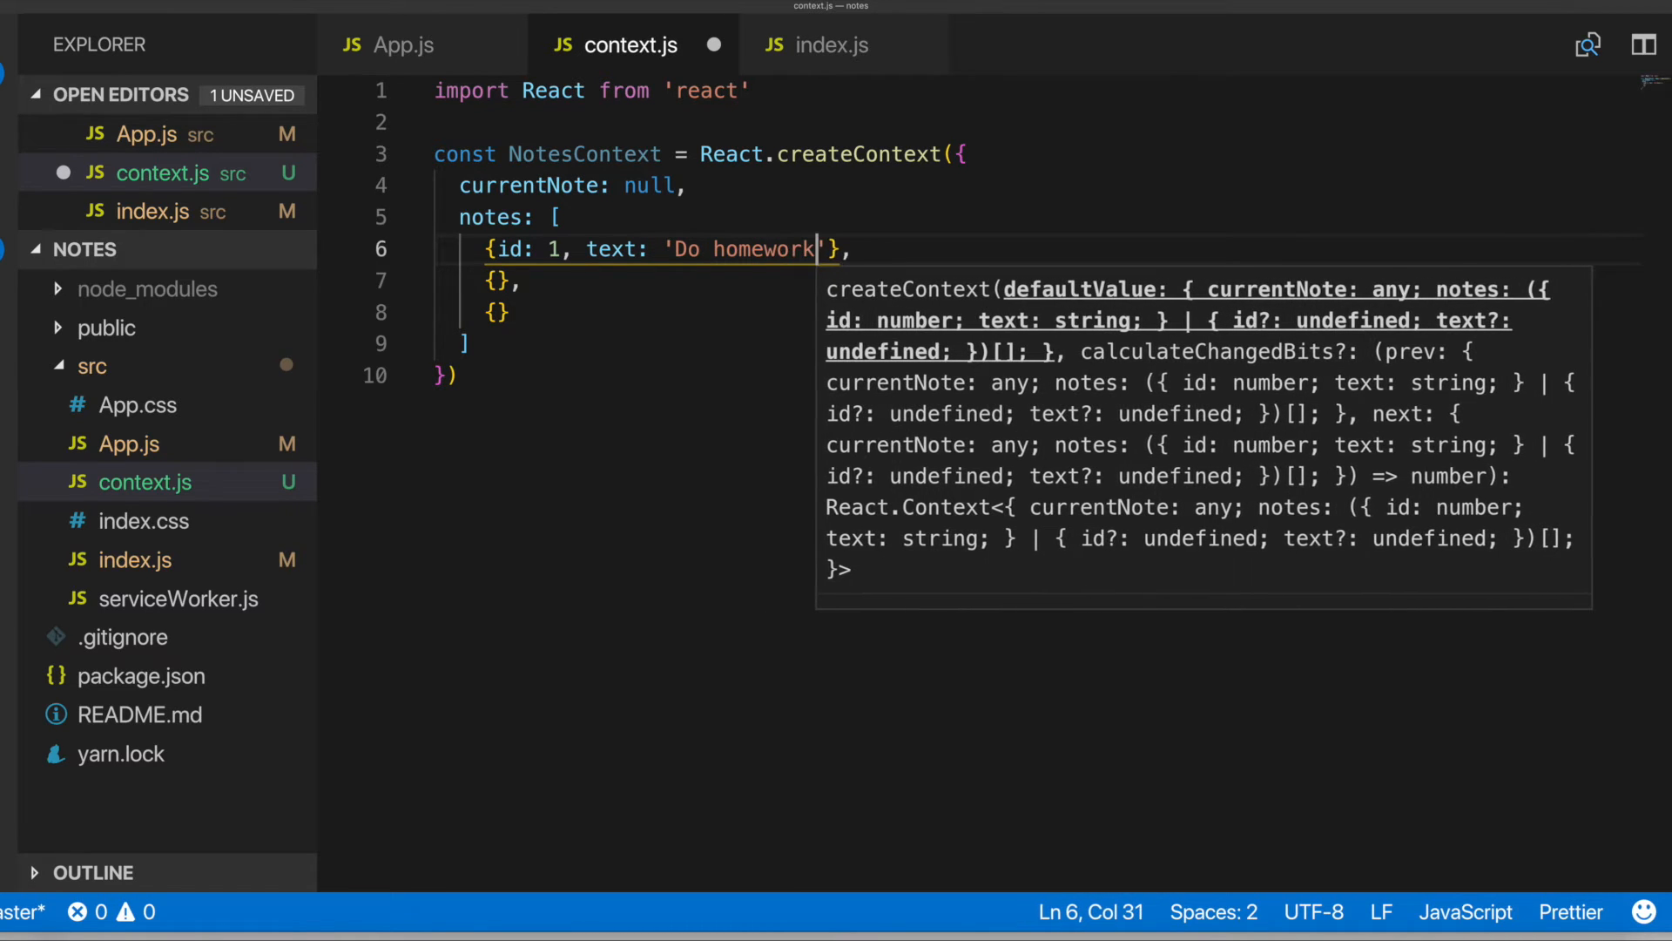
Add notes id 2 'Take out trash' and id 3 'Clean room' to the array
{"action": "type", "text": "id:"}
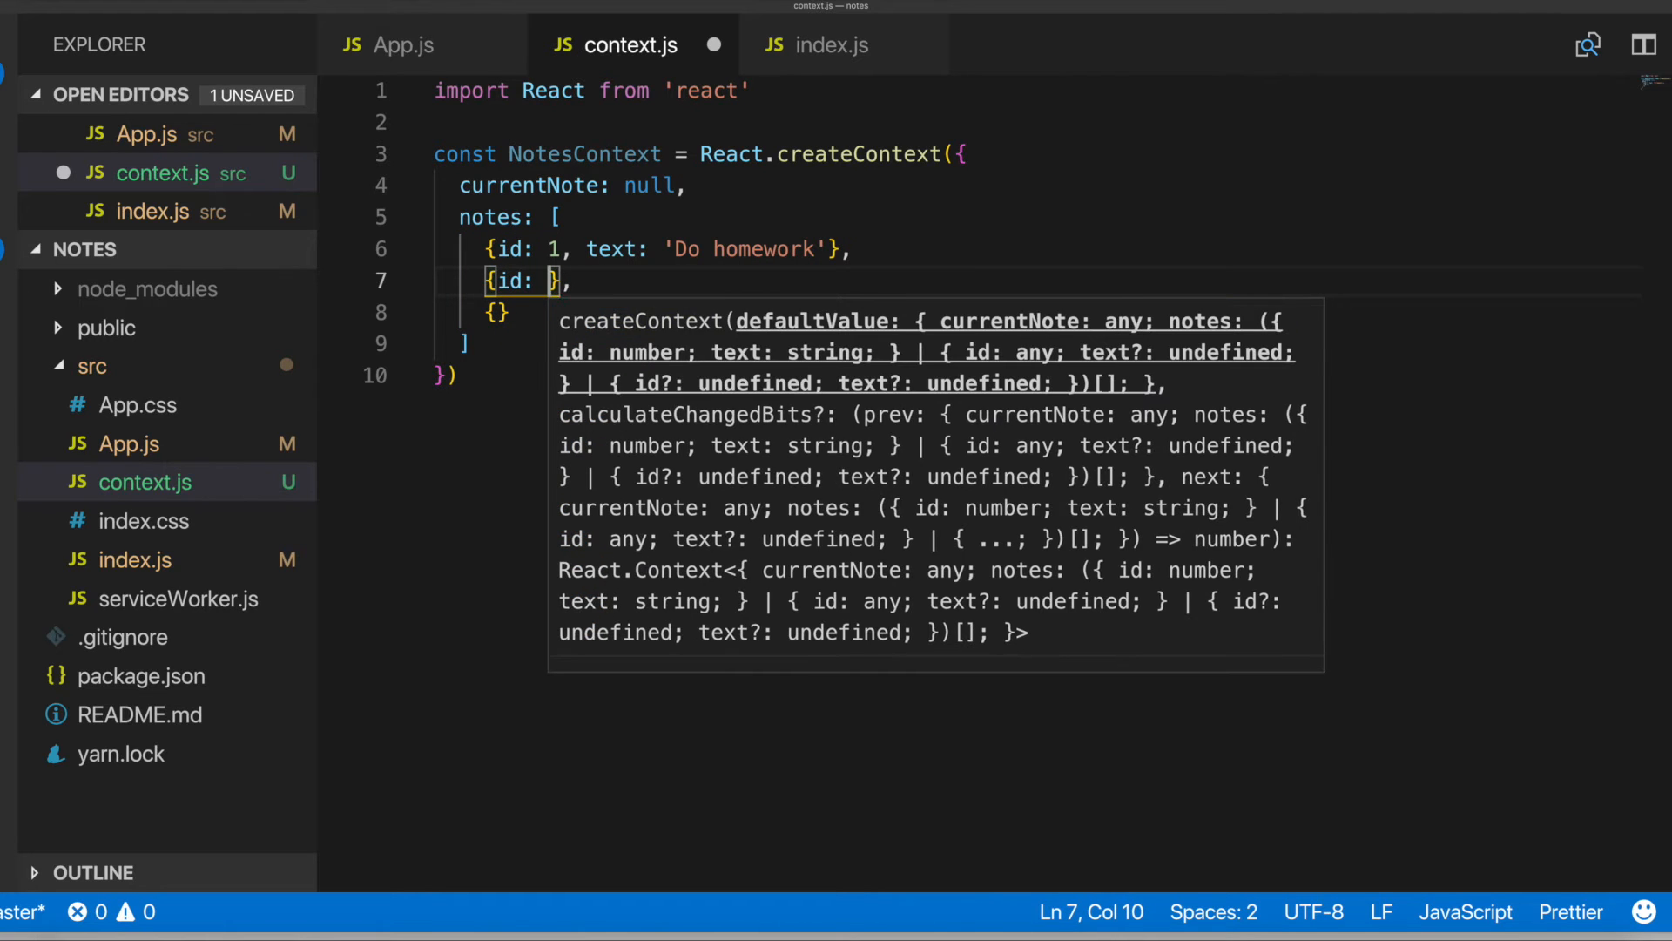
{"action": "type", "text": "2,"}
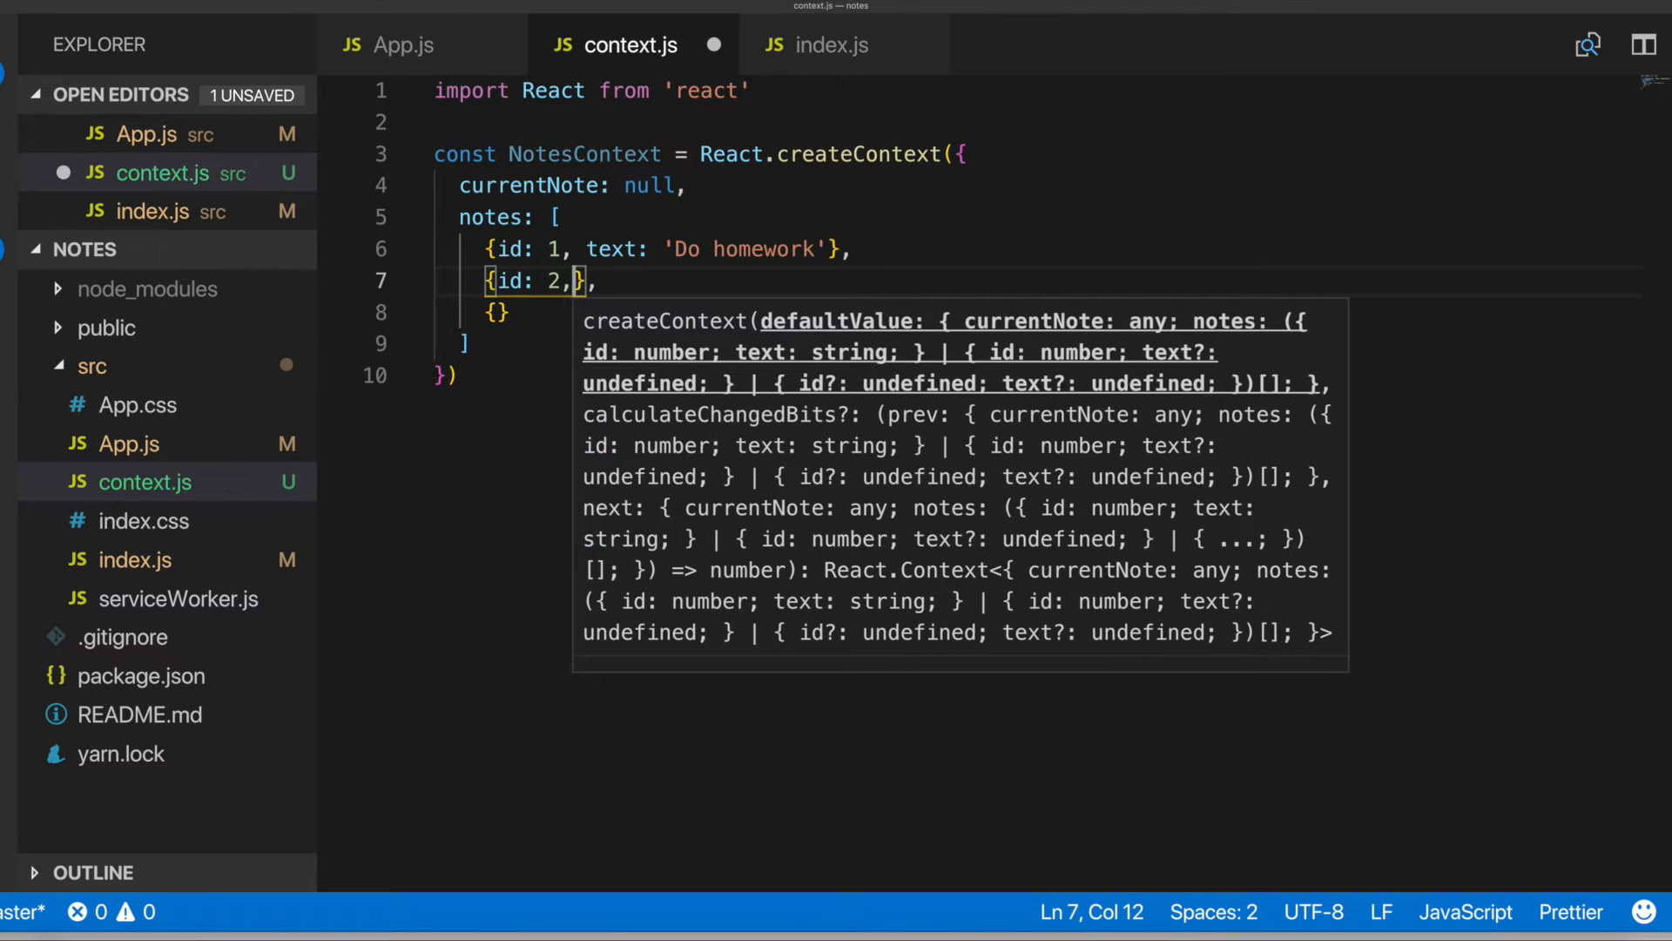
{"action": "type", "text": "text: 'Take"}
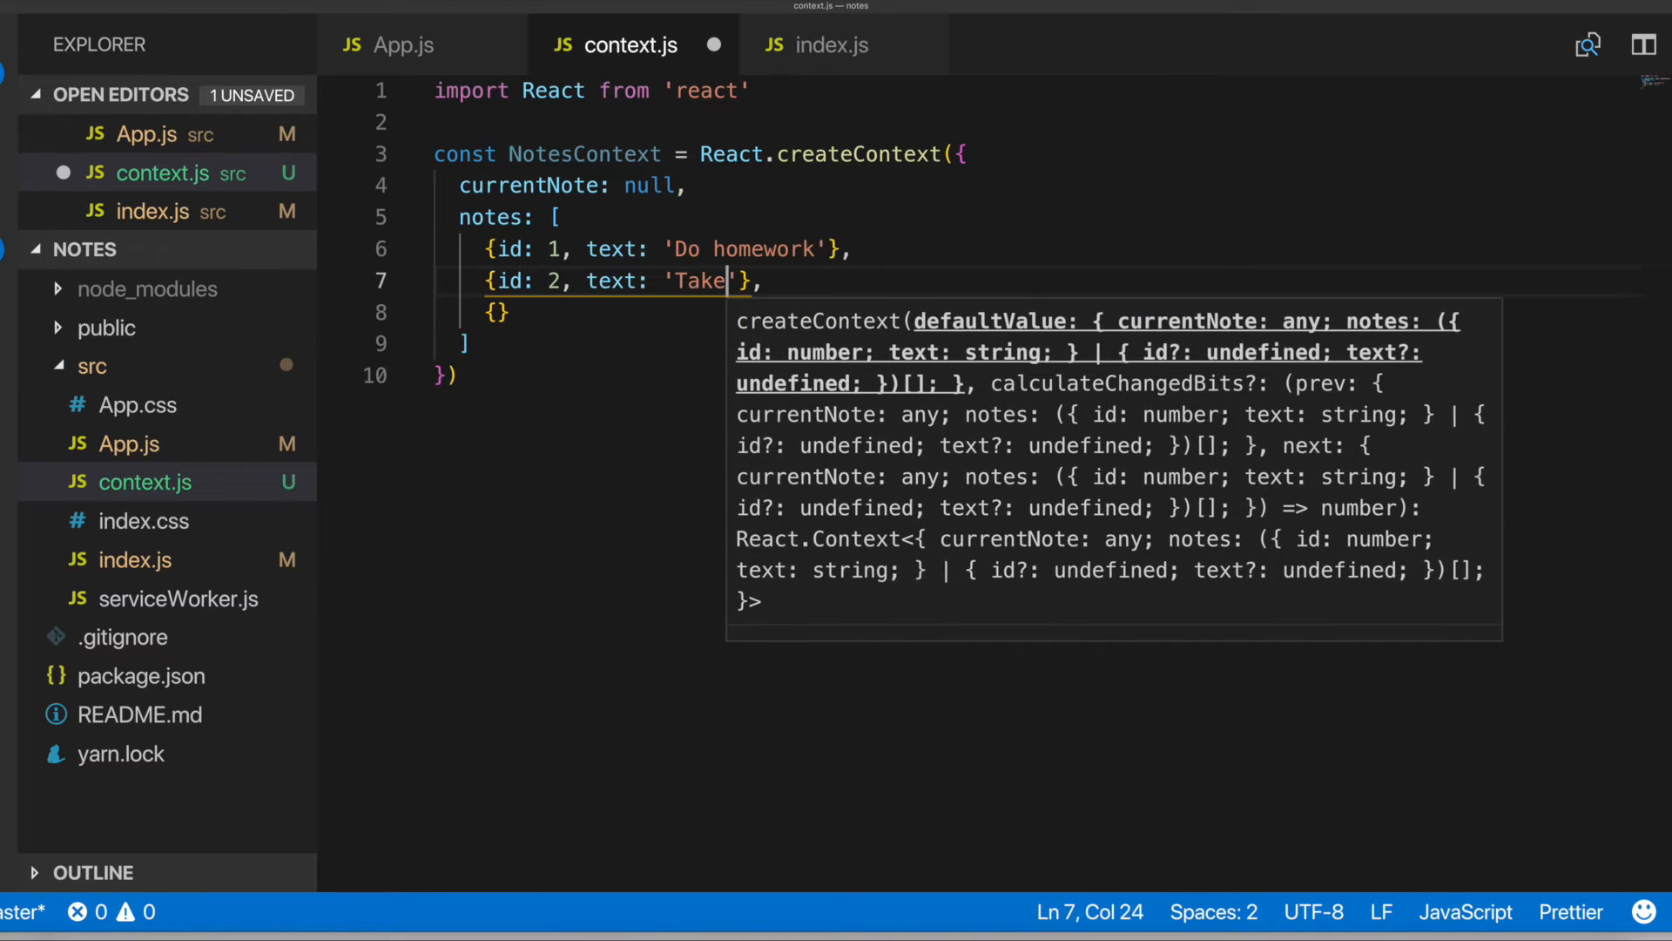
{"action": "type", "text": "out trash"}
{"action": "left_click", "coordinate": [1052, 312]}
{"action": "type", "text": "id: "}
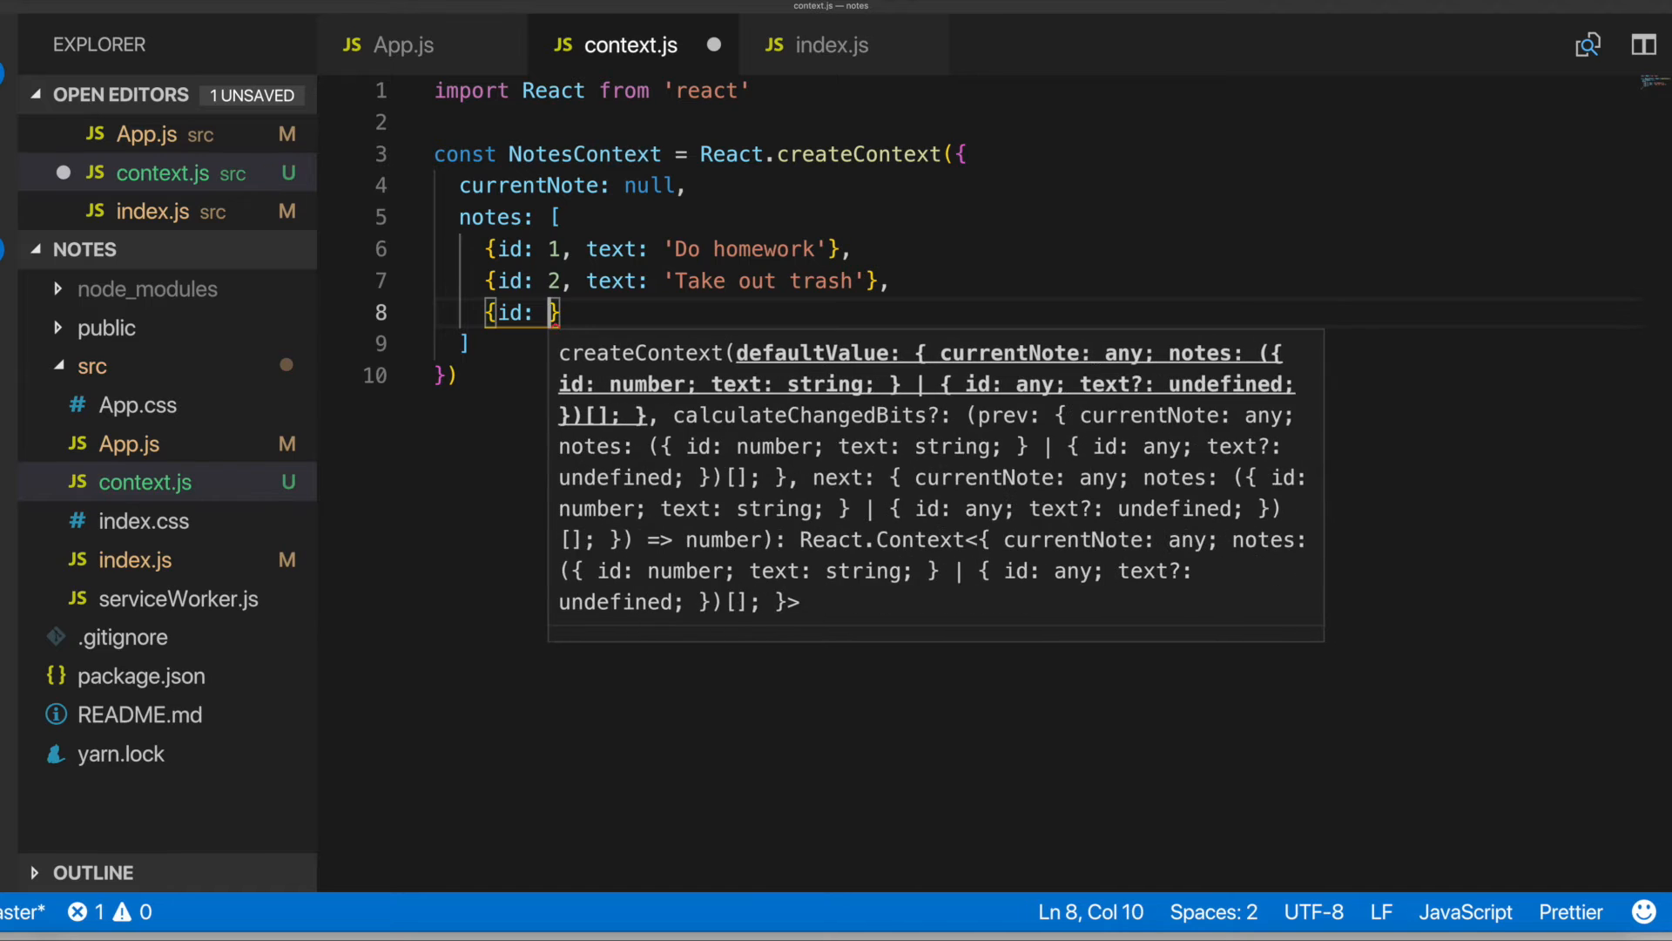
{"action": "type", "text": "3, te"}
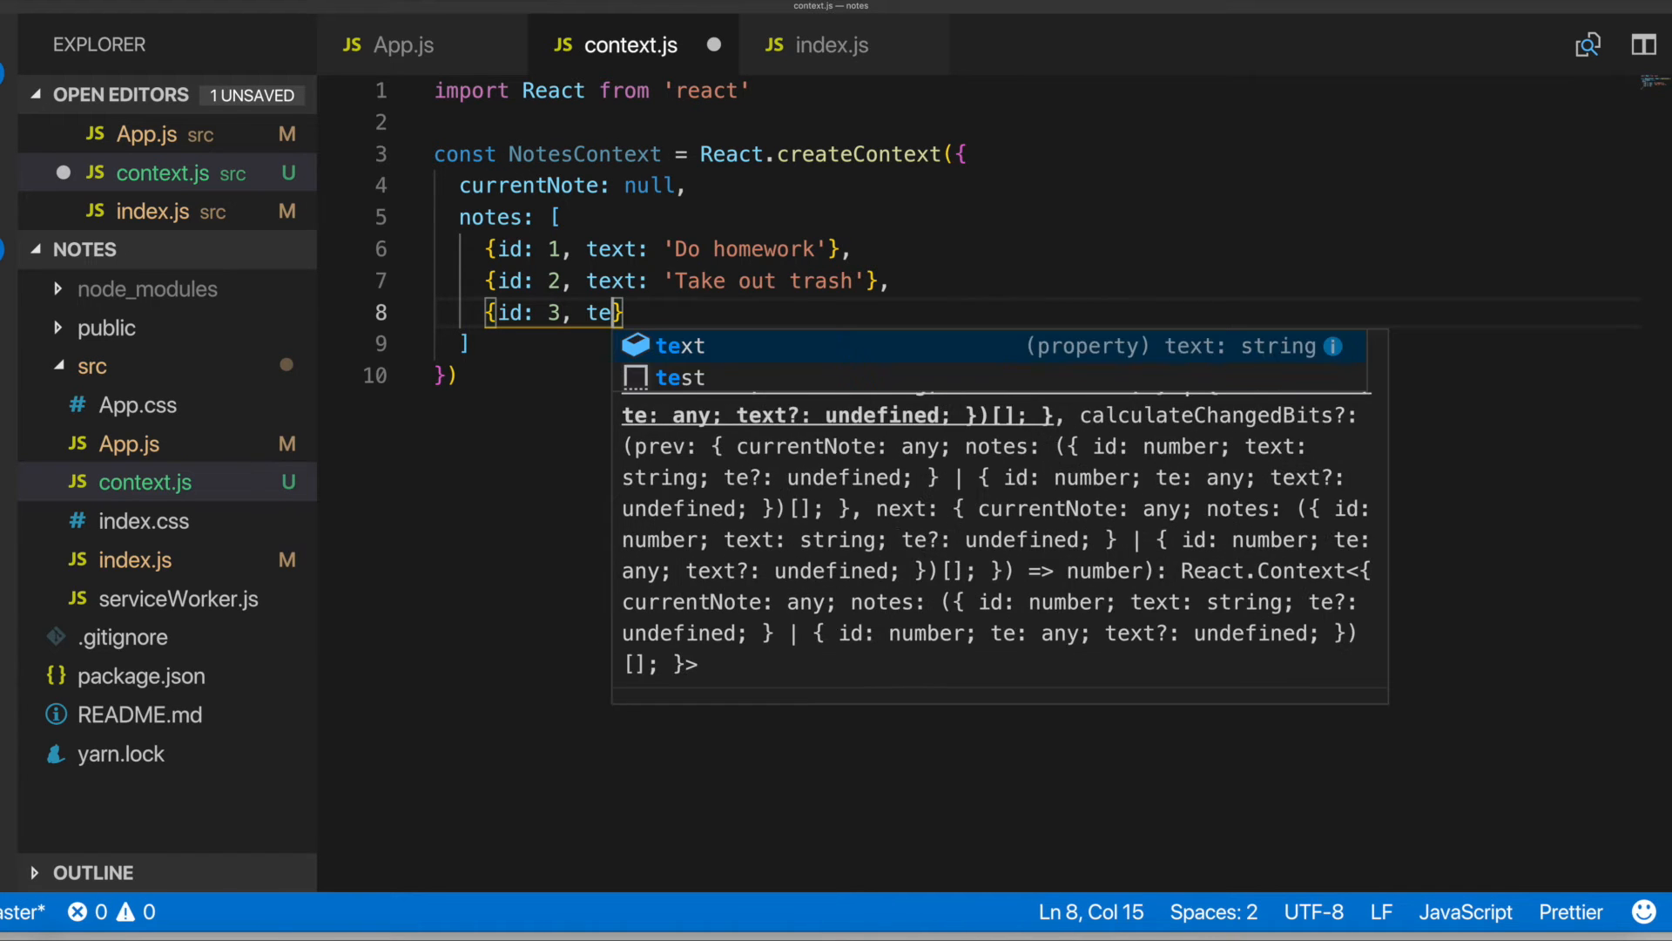
{"action": "type", "text": "xt: 'Clean room"}
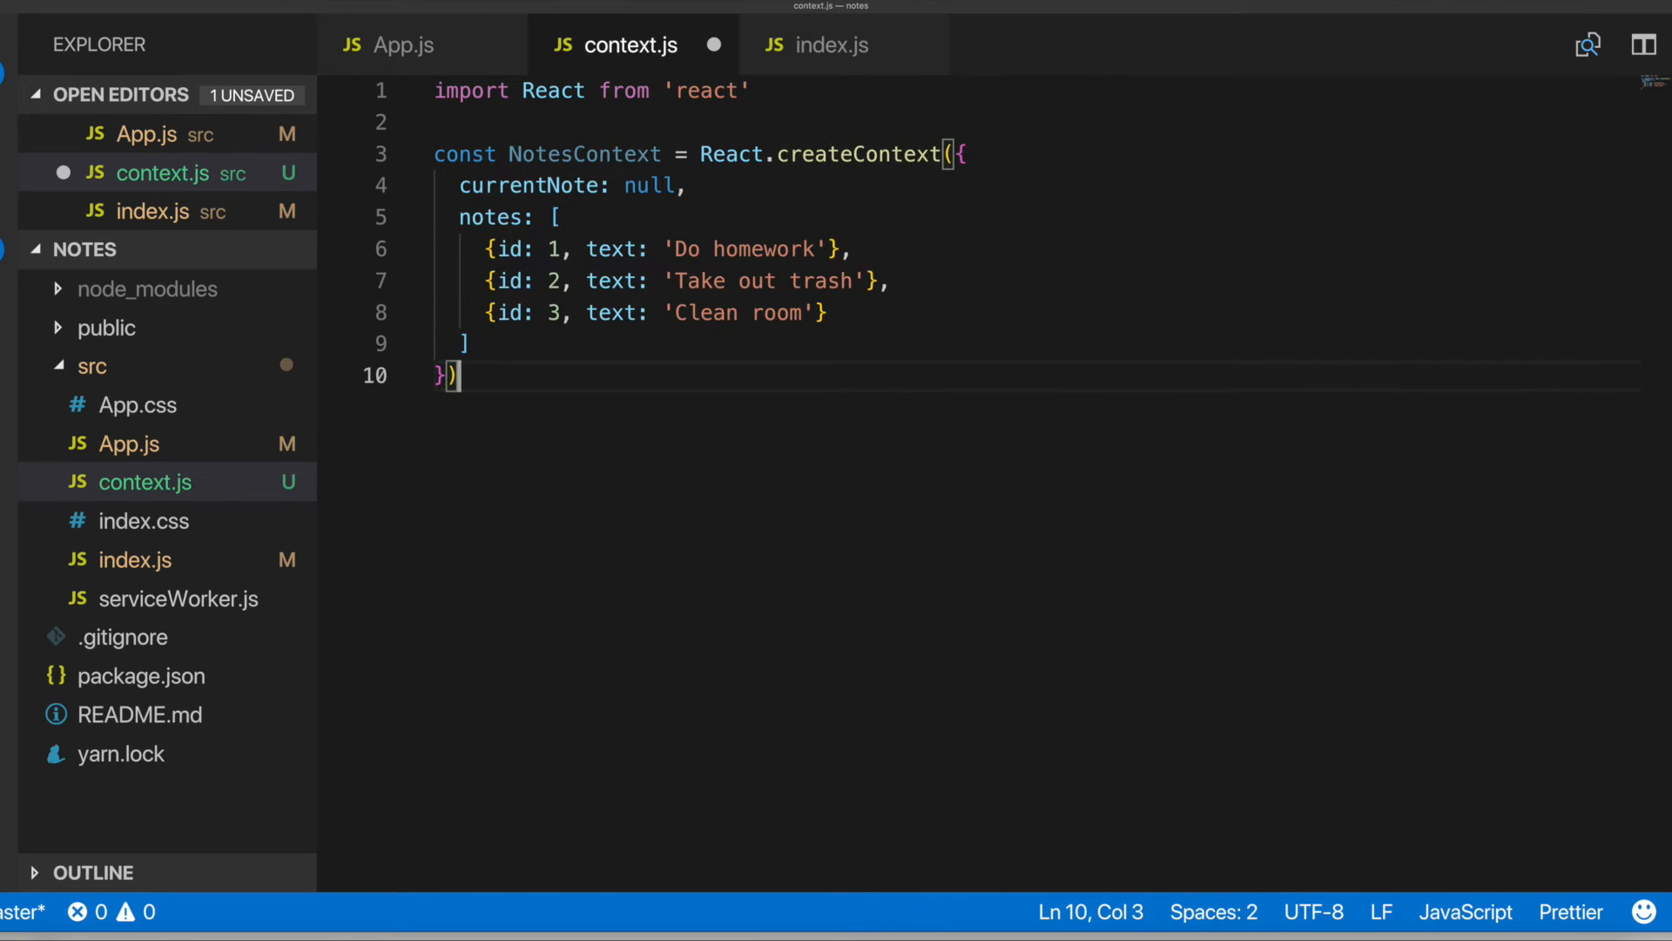
End context.js with export default NotesContext
{"action": "type", "text": "eo"}
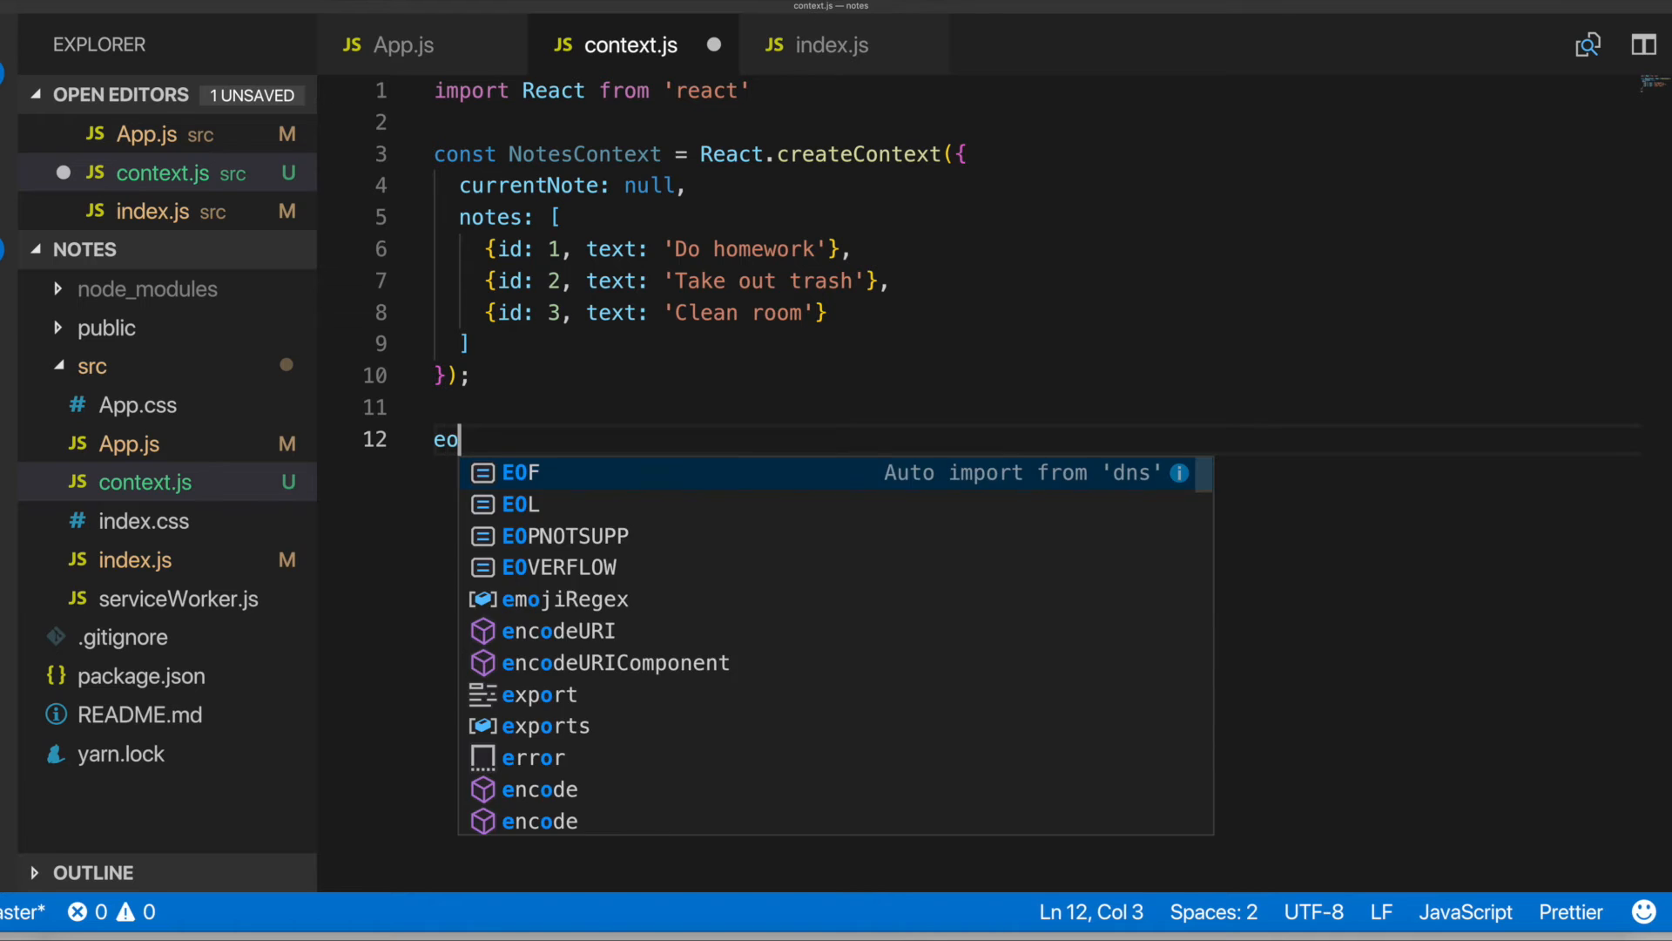
{"action": "type", "text": "xport default"}
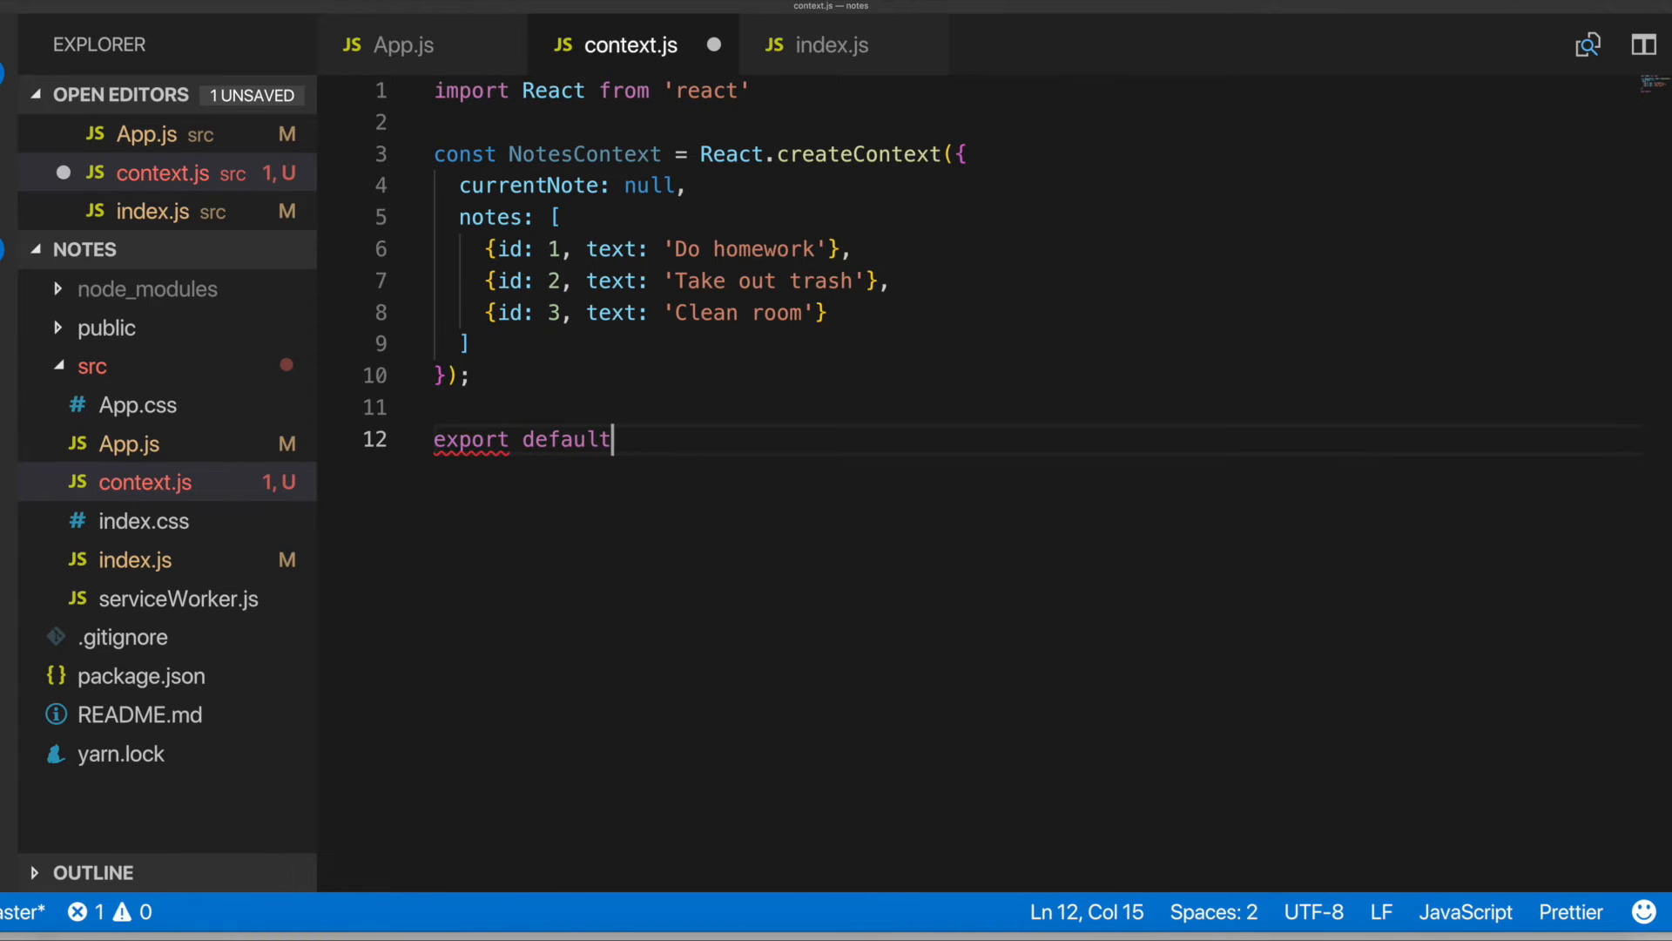
{"action": "type", "text": "Note"}
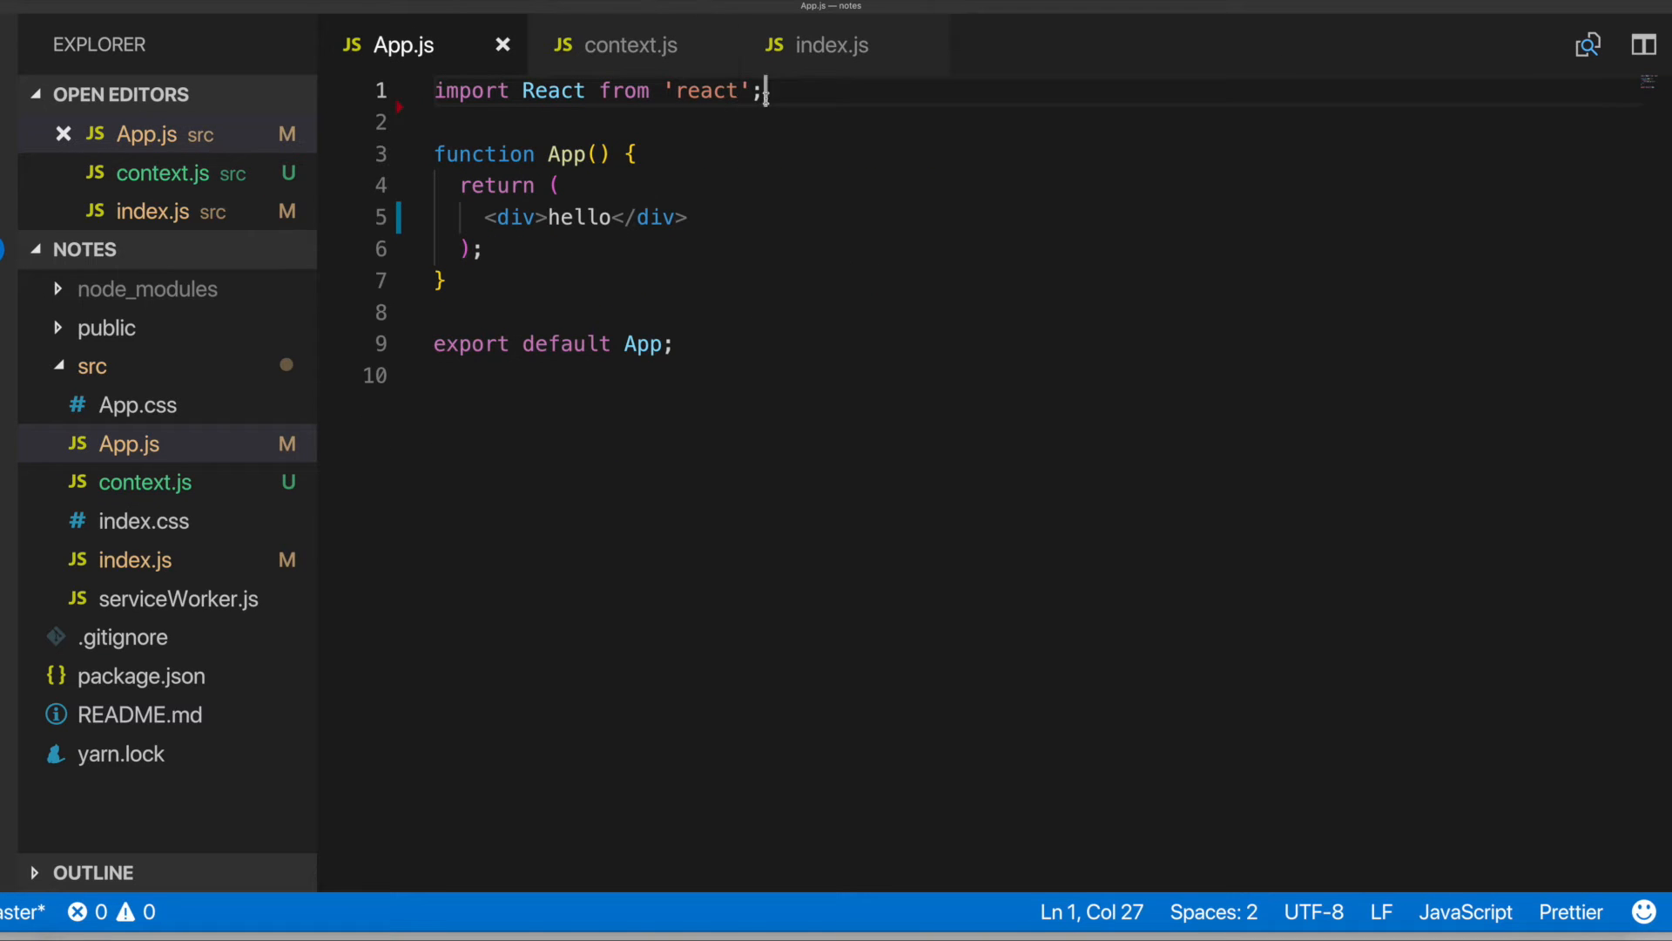
Add import NotesContext from './context' to App.js
{"action": "type", "text": "im"}
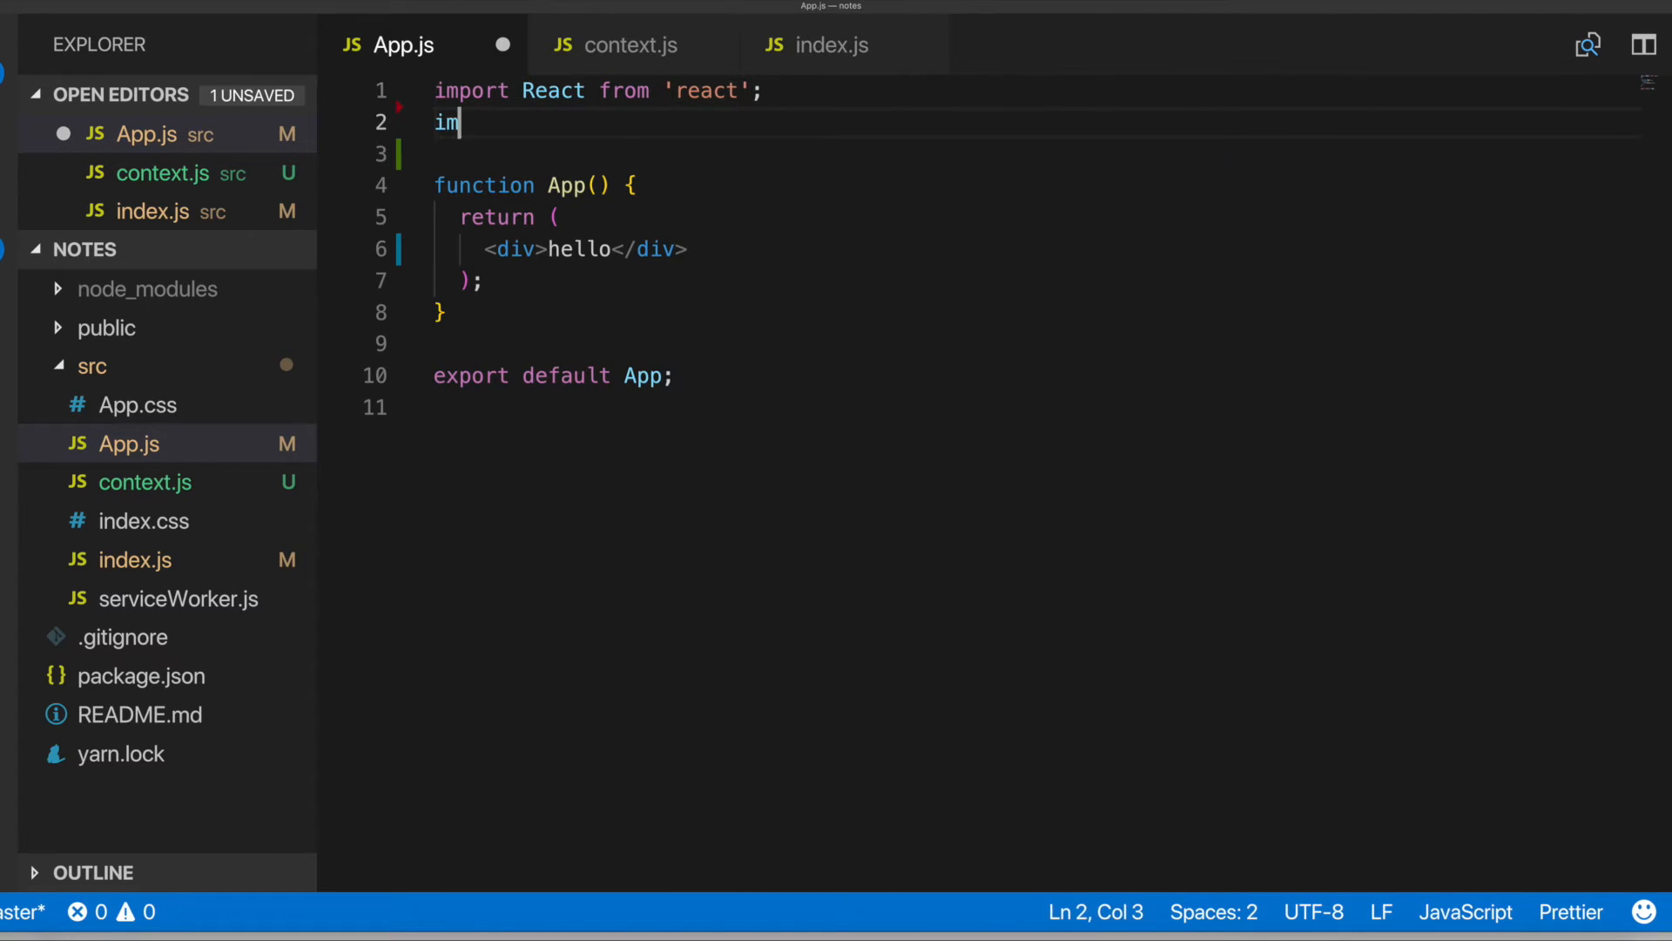
{"action": "key", "text": "Backspace"}
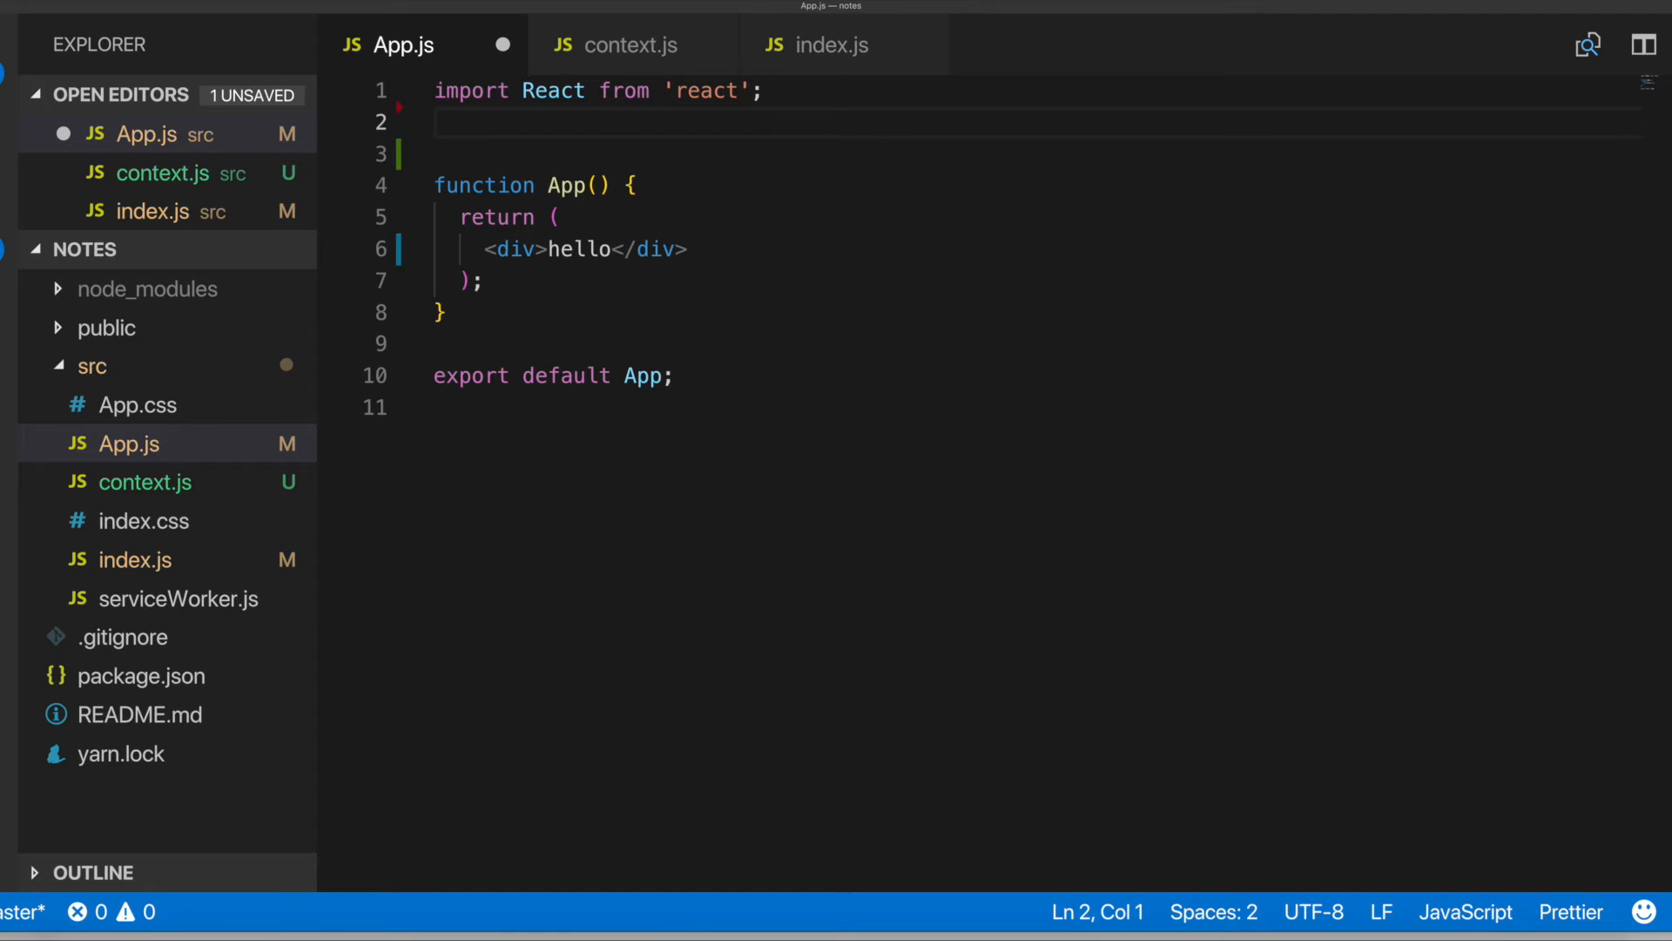
{"action": "type", "text": "import"}
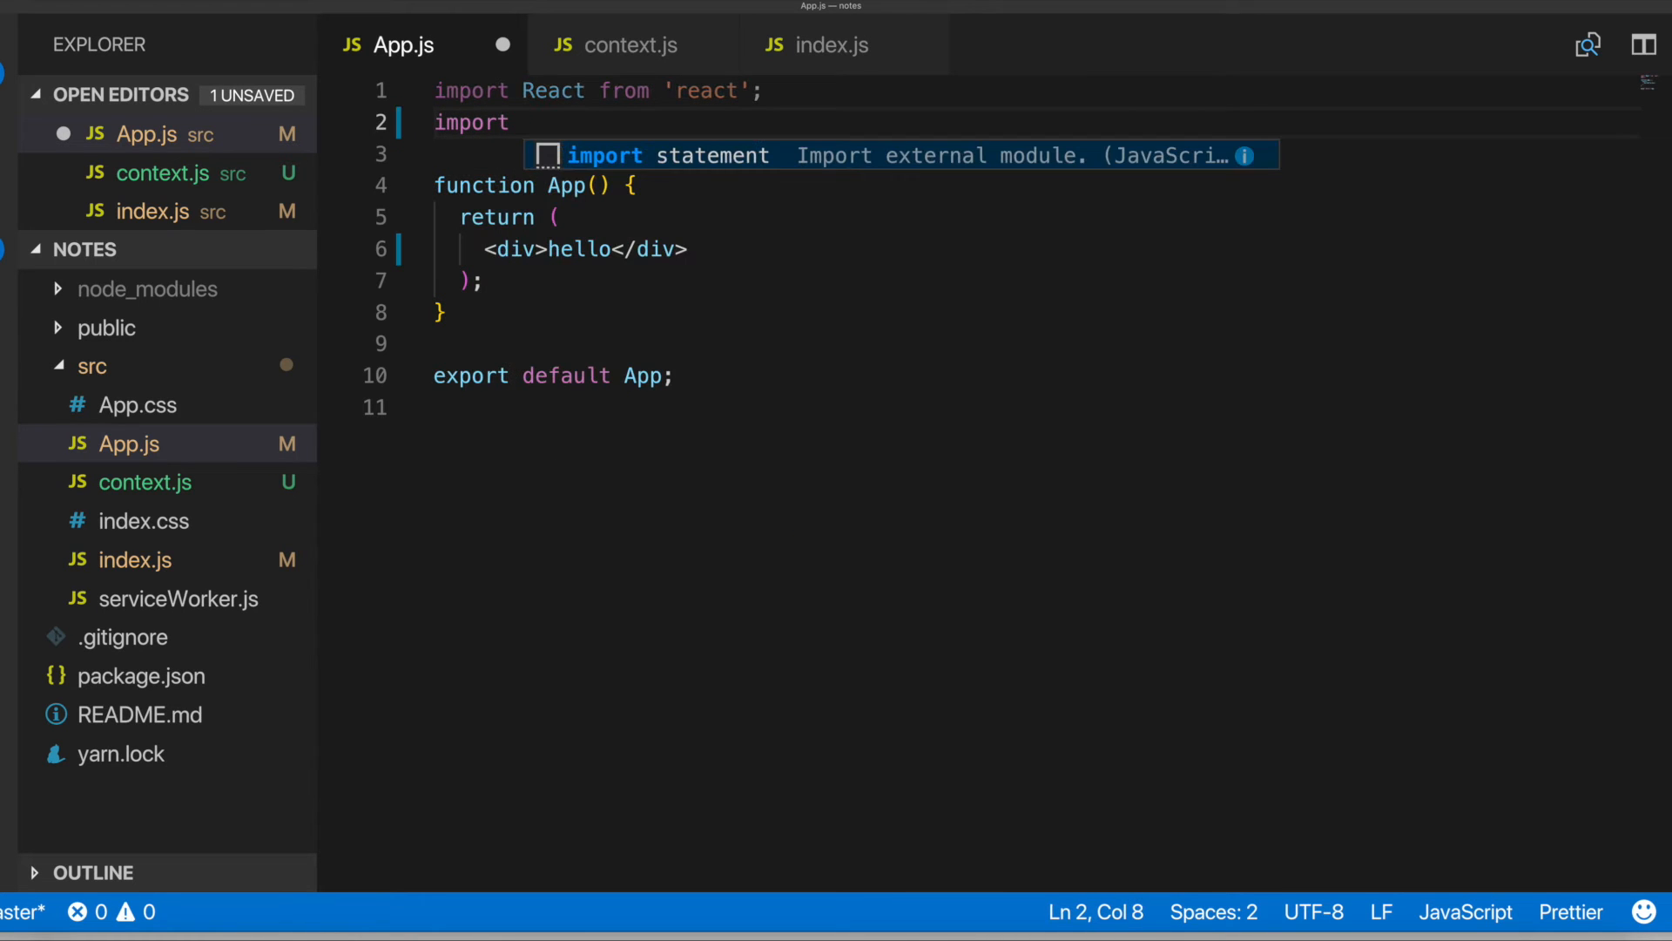
{"action": "key", "text": "Escape"}
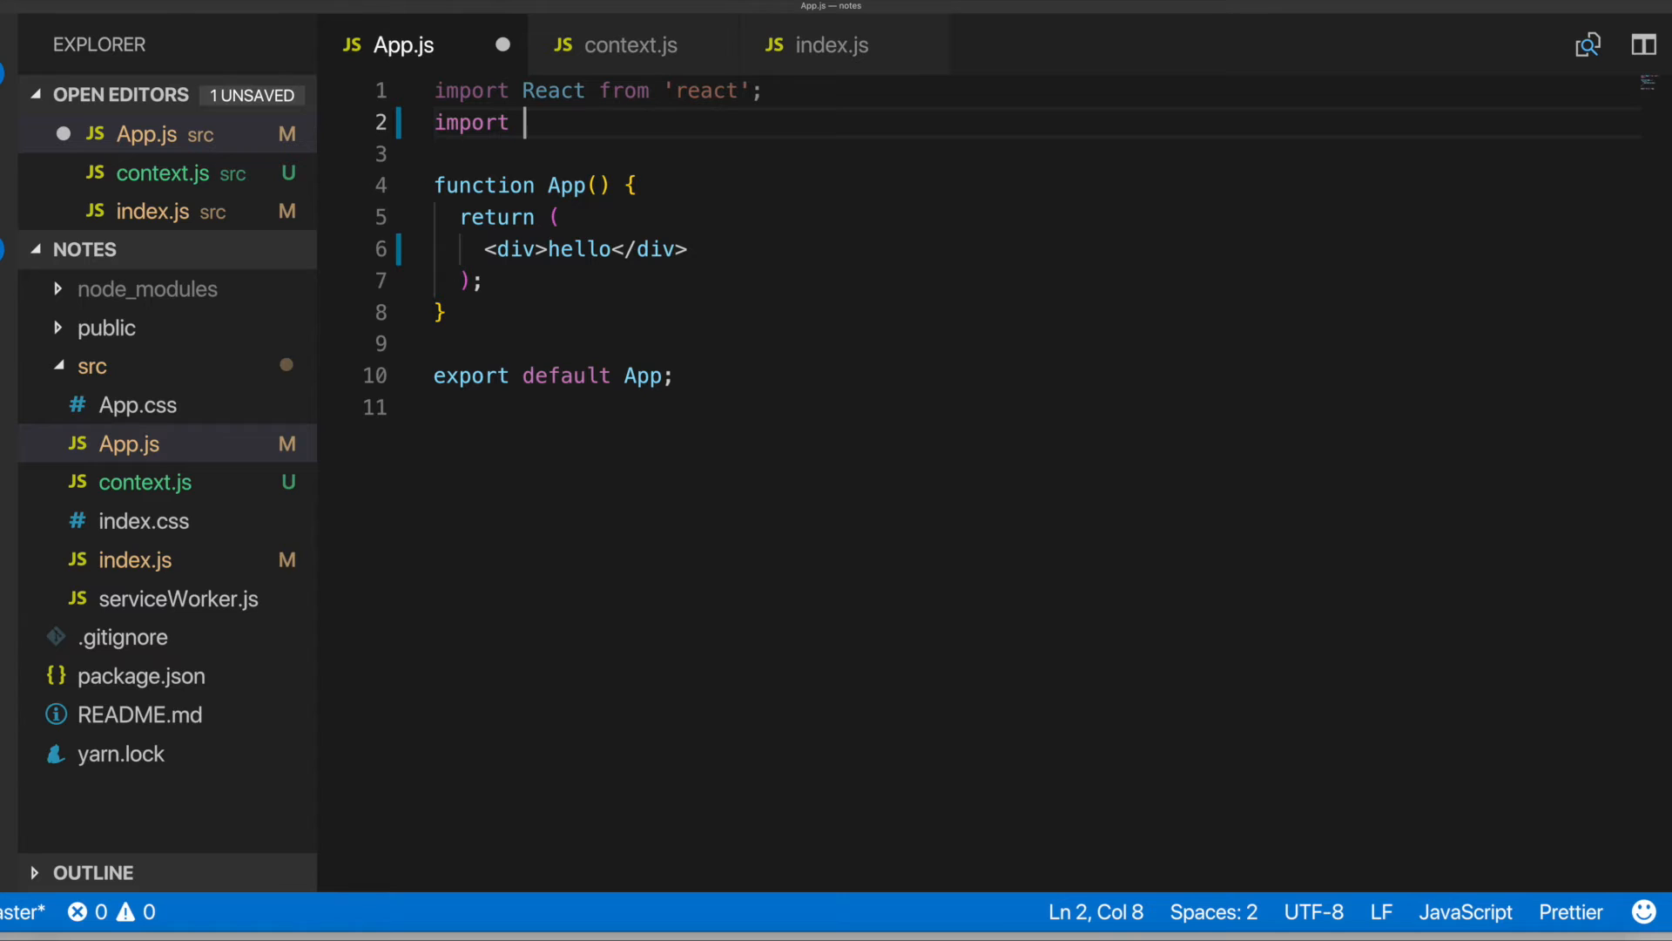
{"action": "type", "text": "NotesContext"}
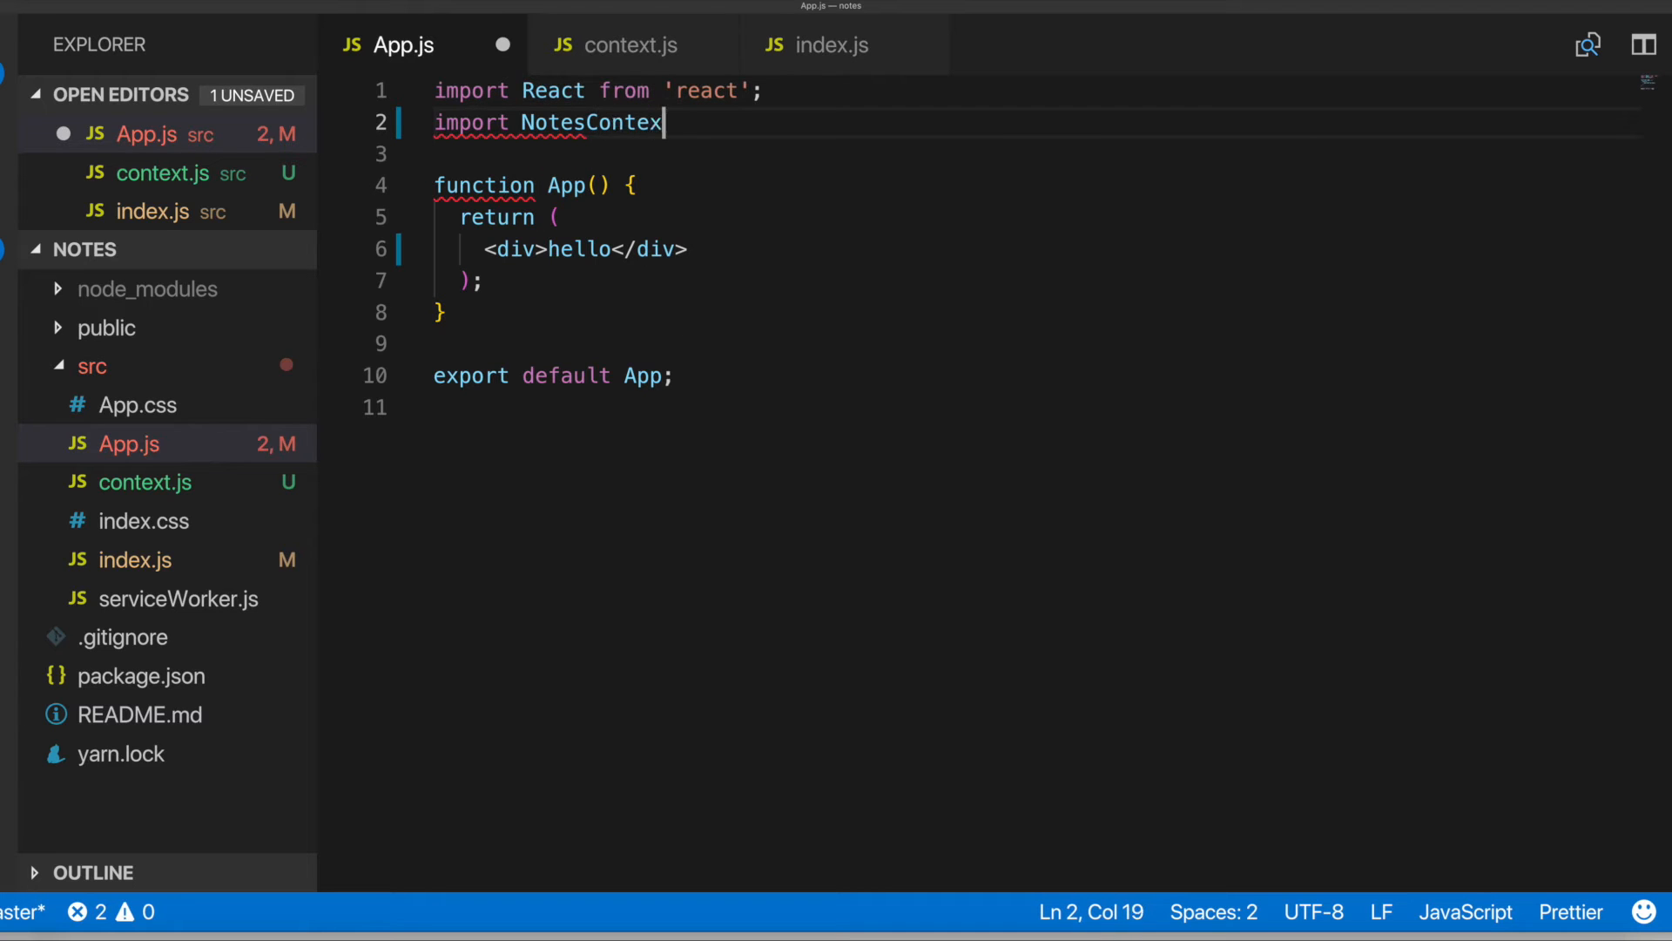
{"action": "type", "text": "from"}
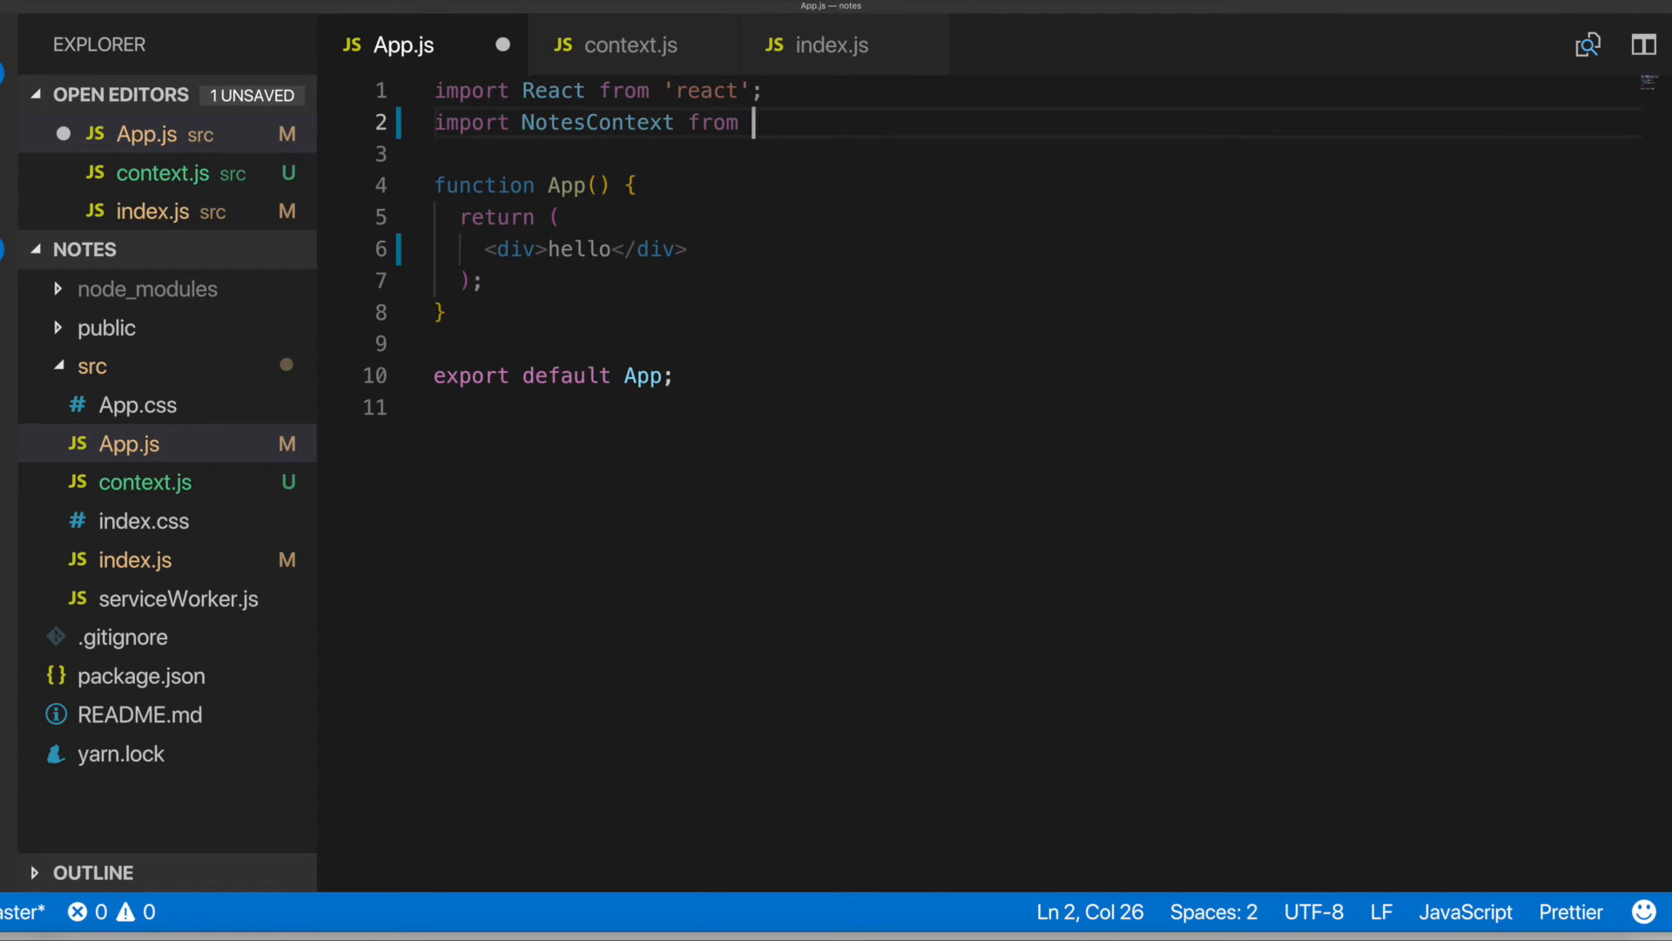
{"action": "type", "text": "'./context';"}
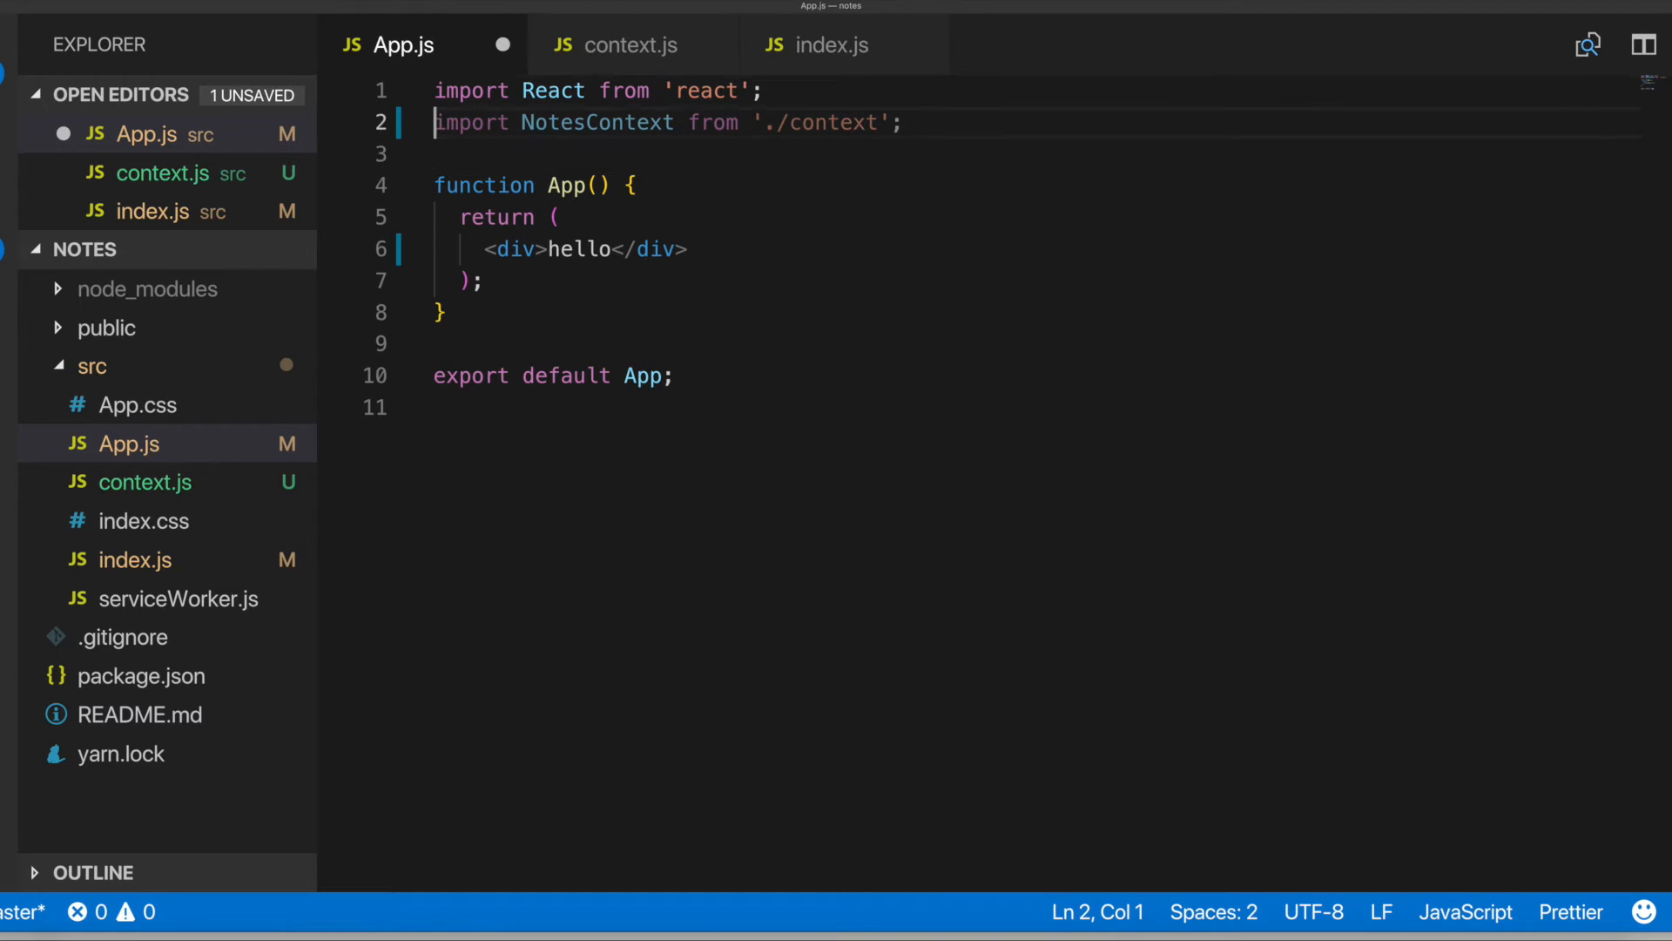
Import useContext from react and write const initialState = useContext(NotesContext) in App
{"action": "type", "text": ","}
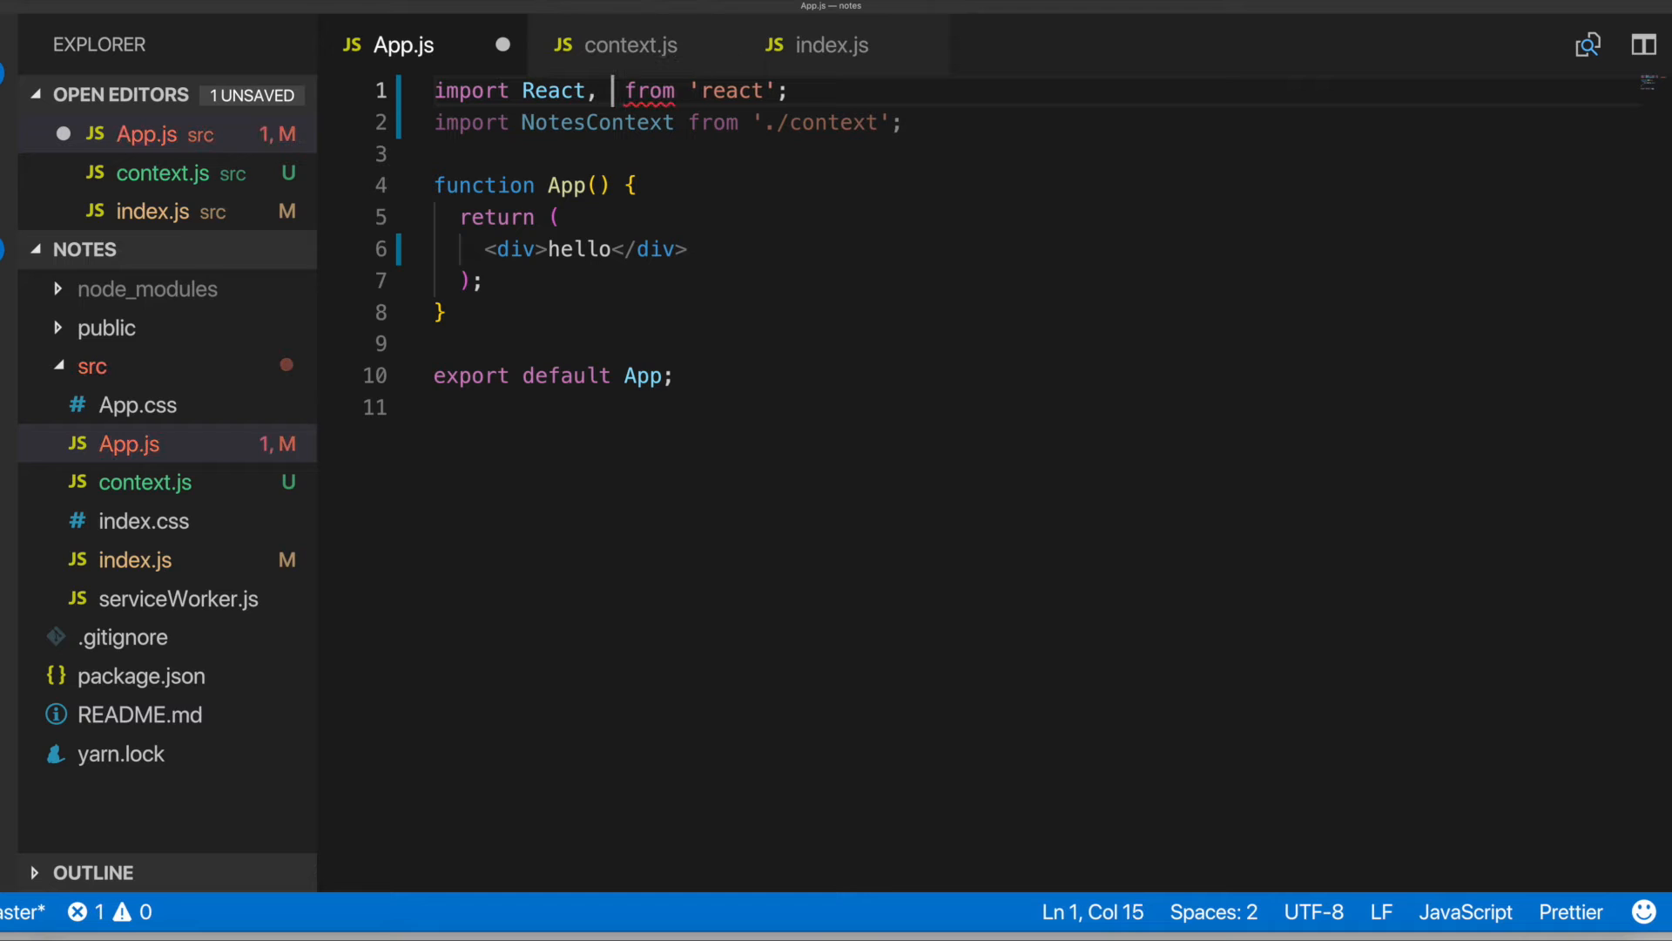
{"action": "type", "text": "{useContext"}
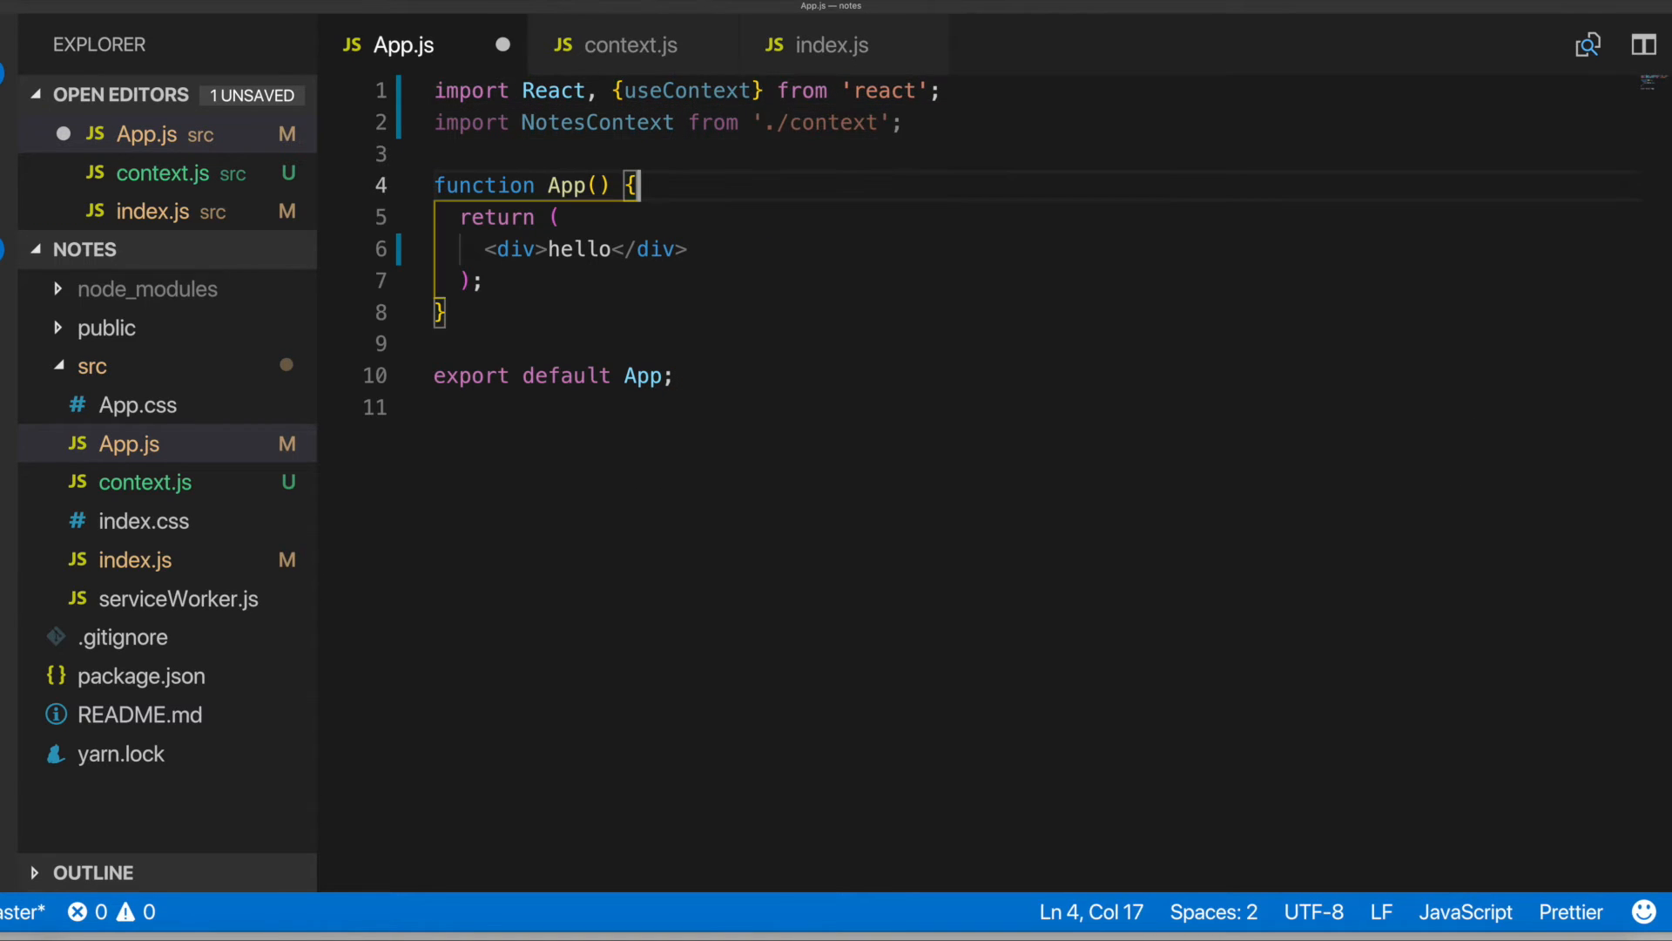
{"action": "type", "text": "useContext("}
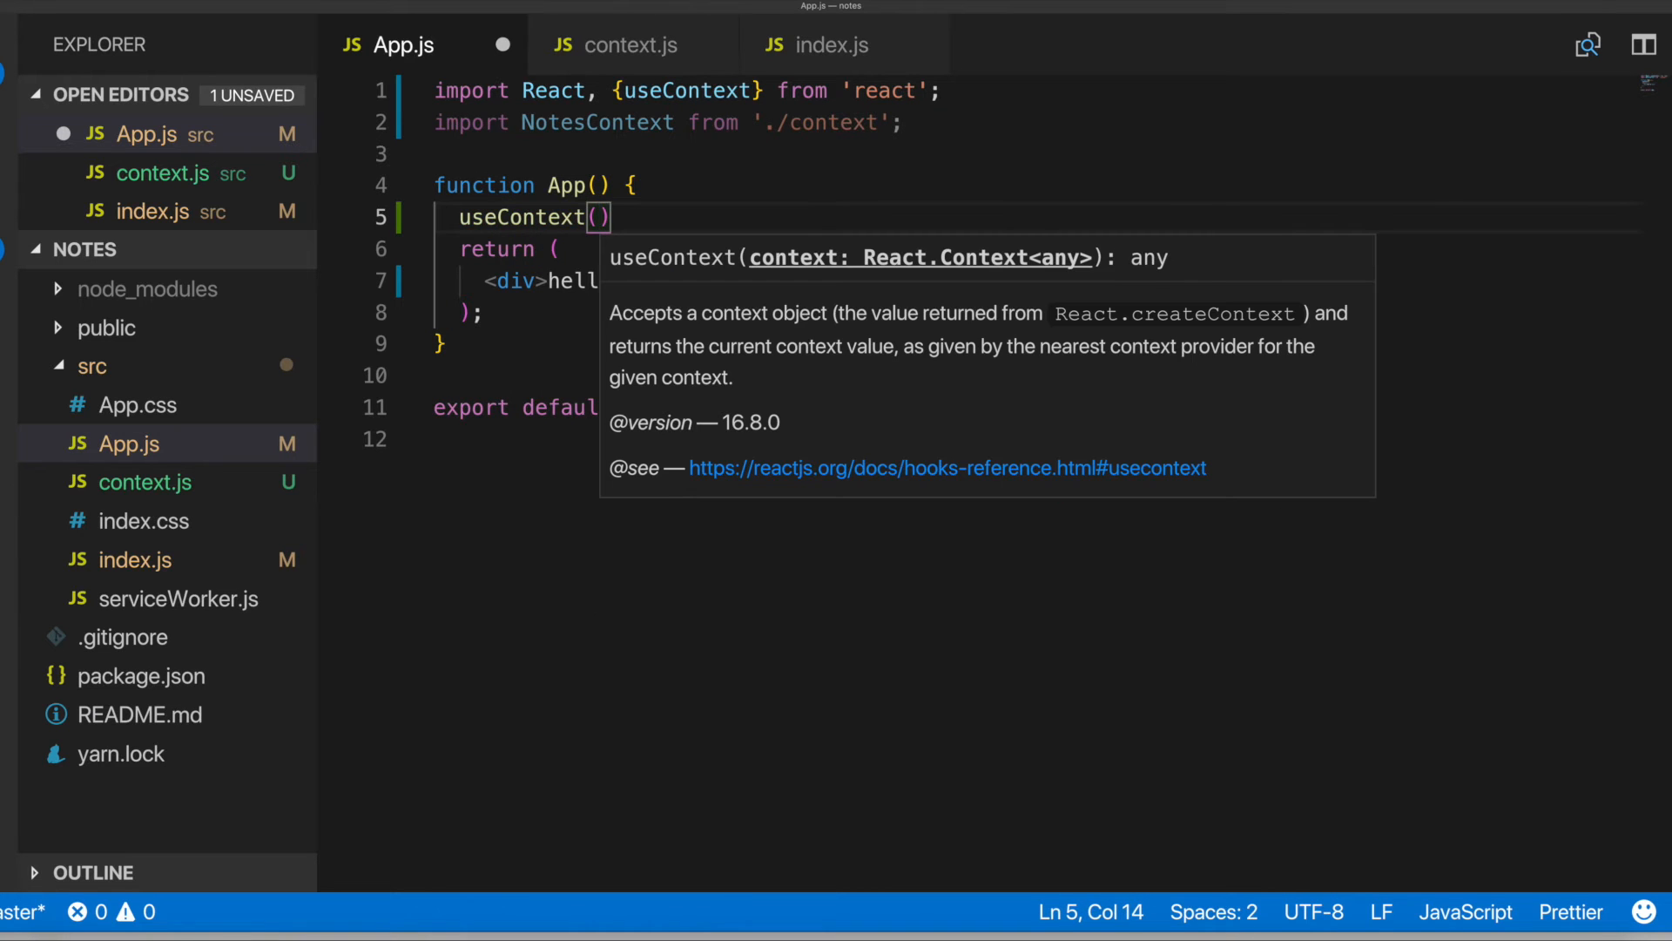
{"action": "type", "text": "NotesContext"}
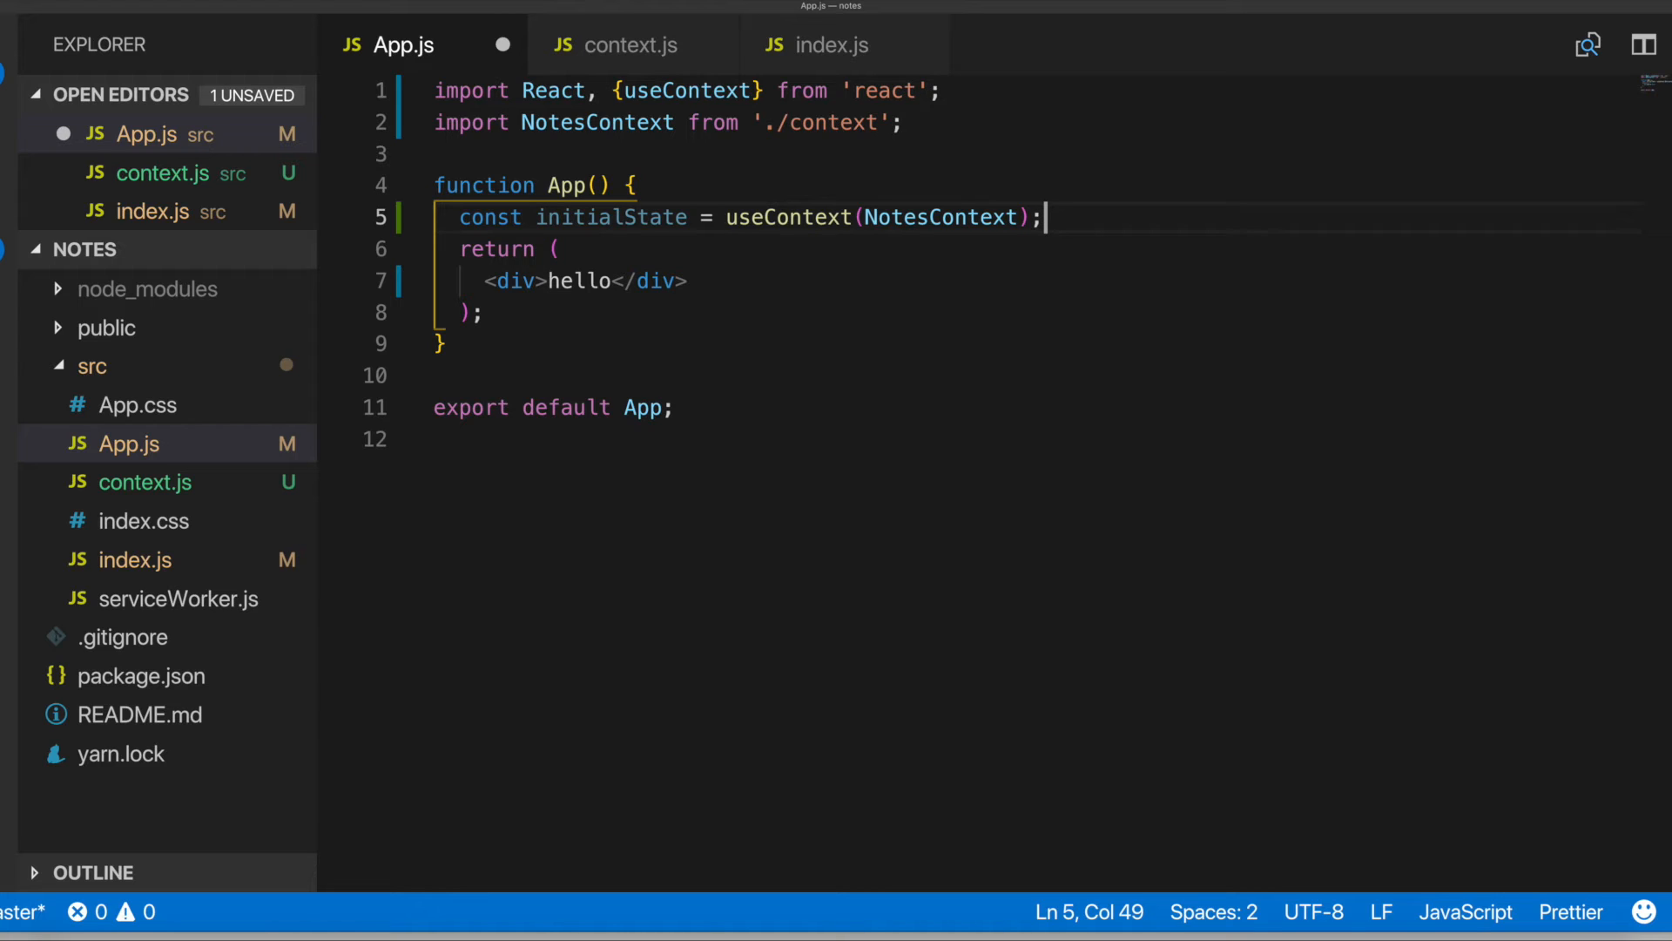
{"action": "mouse_move", "coordinate": [579, 155]}
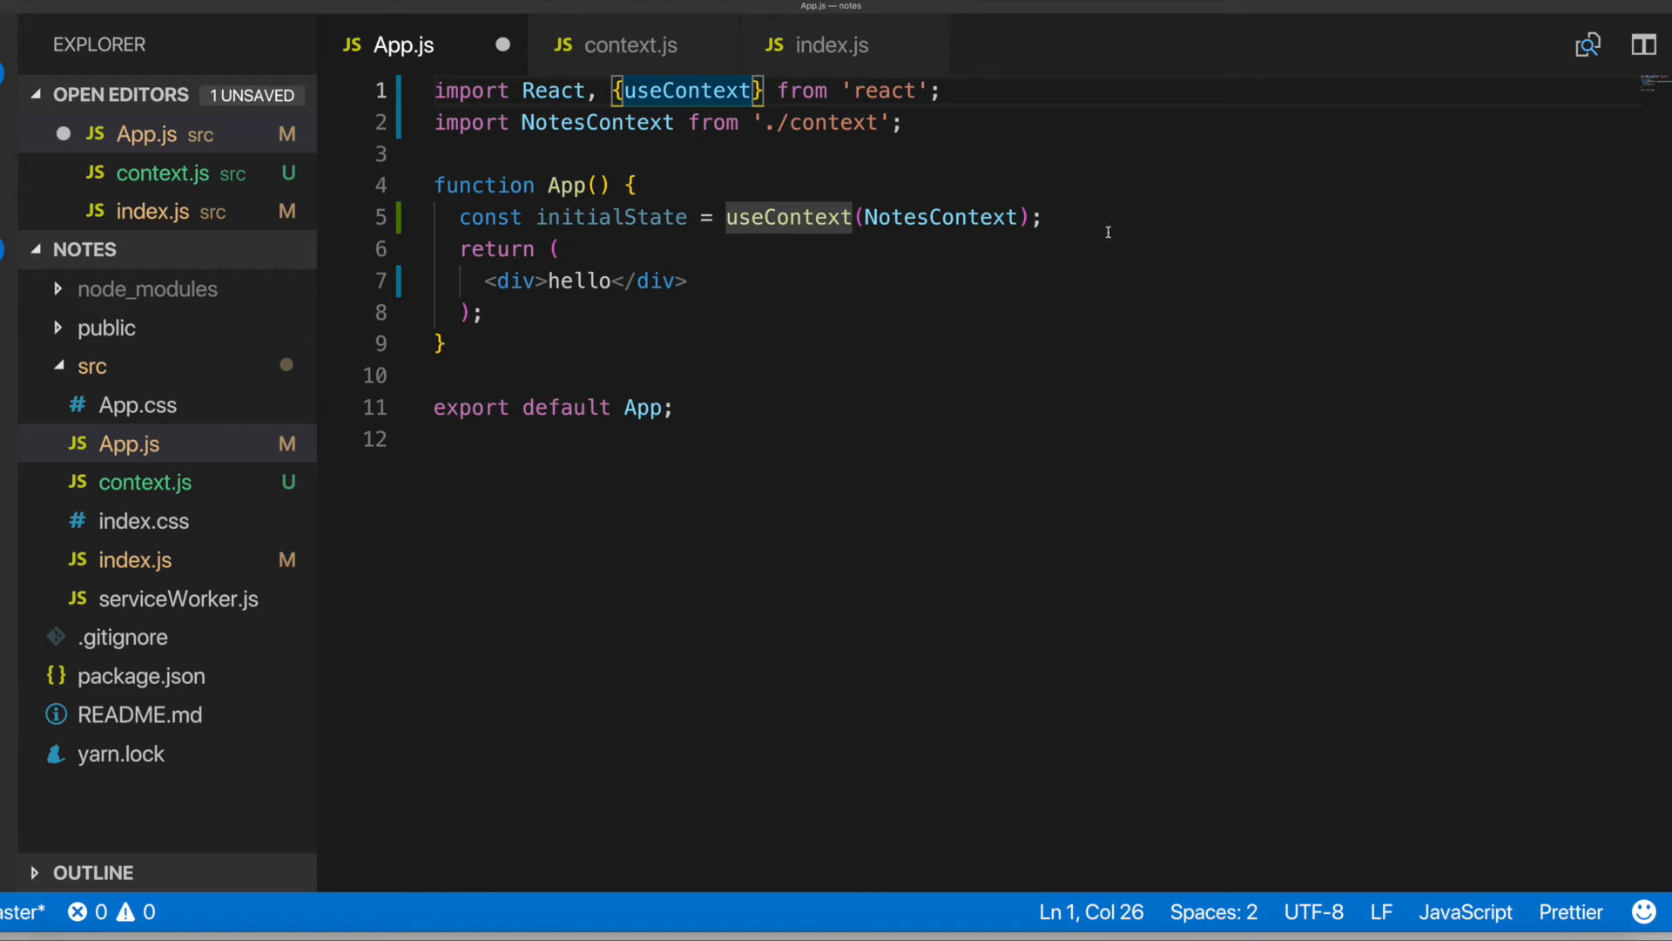
{"action": "left_click", "coordinate": [439, 344]}
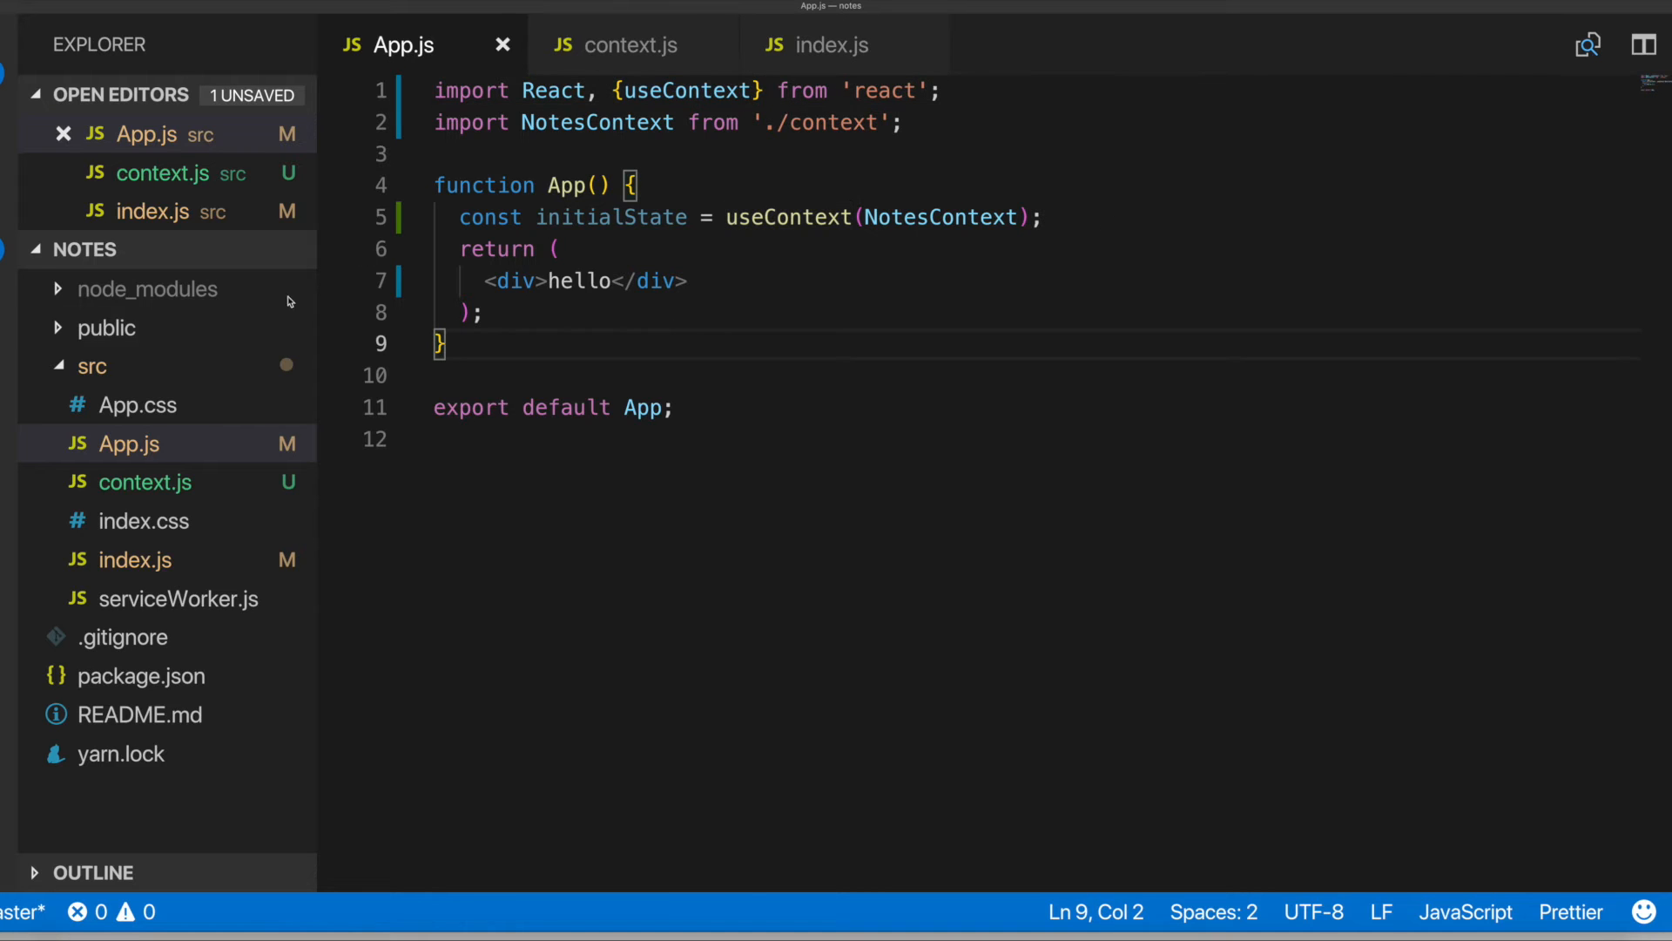
Create src/reducer.js starting with export default function reducer
{"action": "left_click", "coordinate": [94, 366]}
{"action": "type", "text": "reducer.js"}
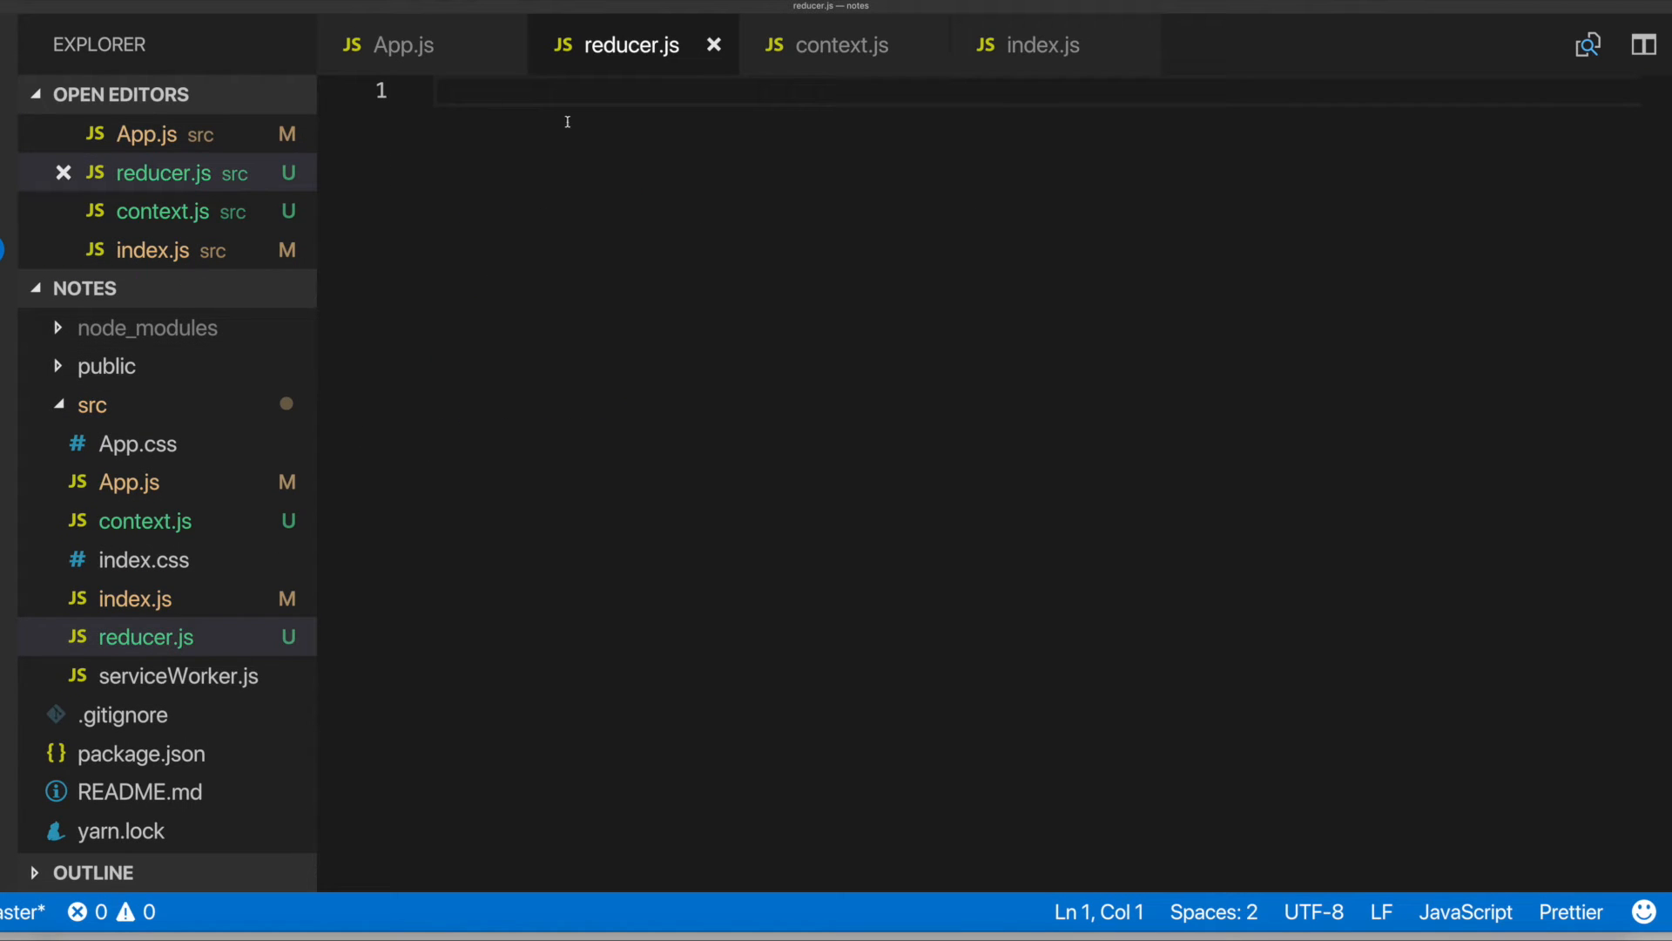
{"action": "mouse_move", "coordinate": [511, 136]}
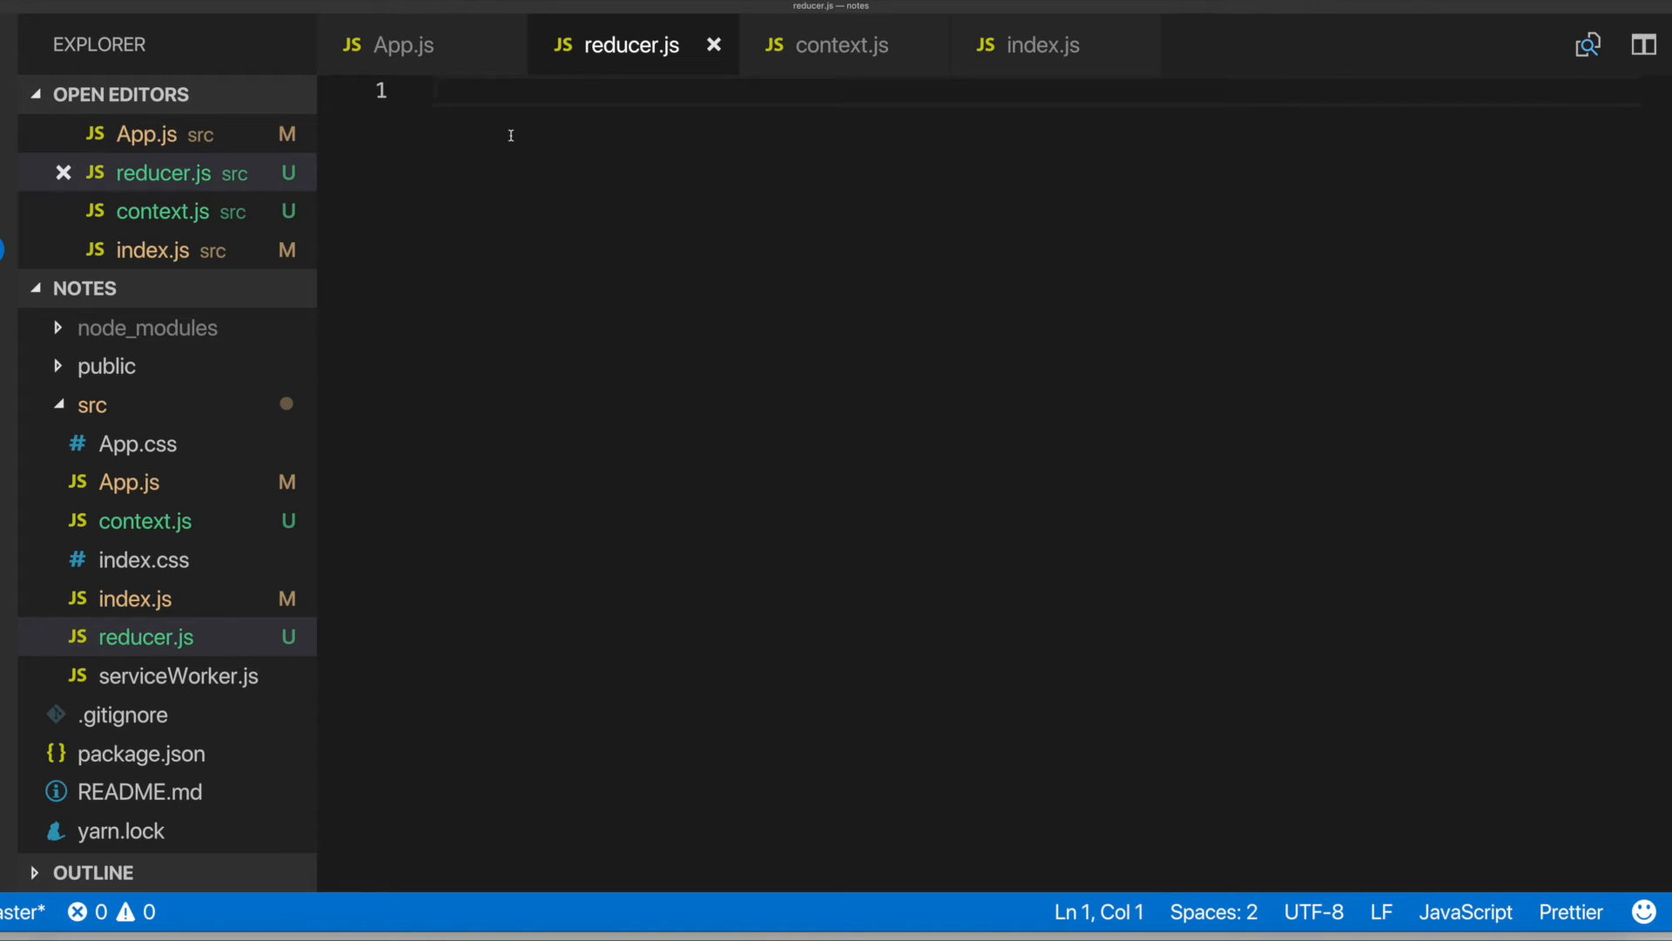
{"action": "type", "text": "exoprt"}
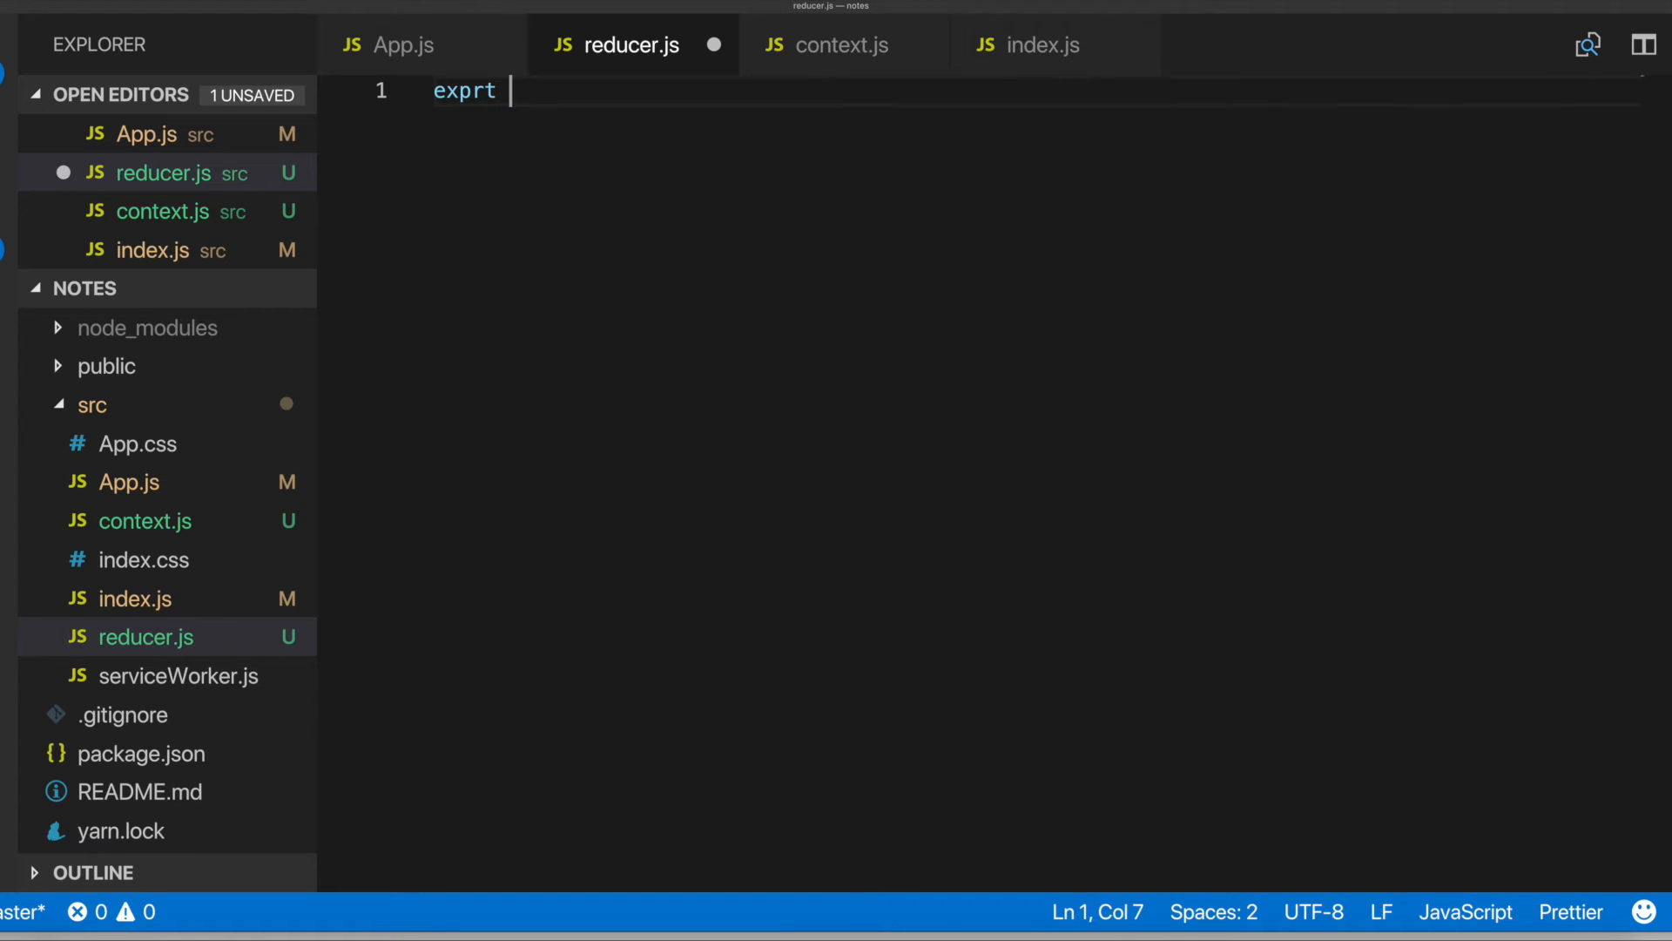
{"action": "type", "text": "o"}
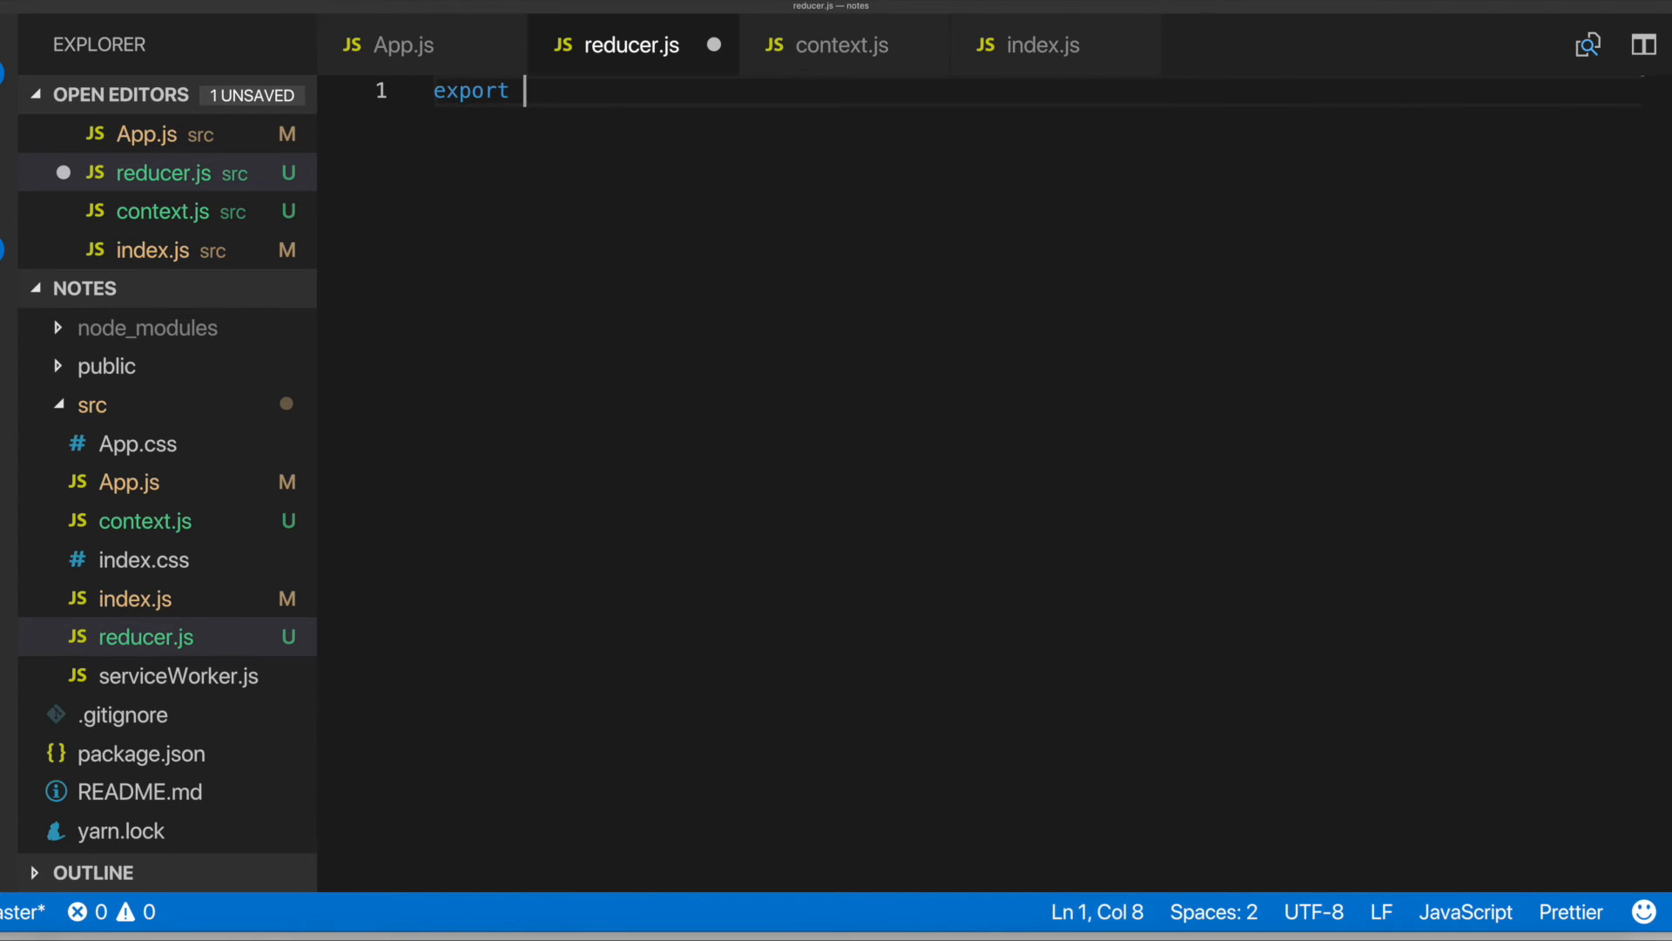
{"action": "type", "text": "default re"}
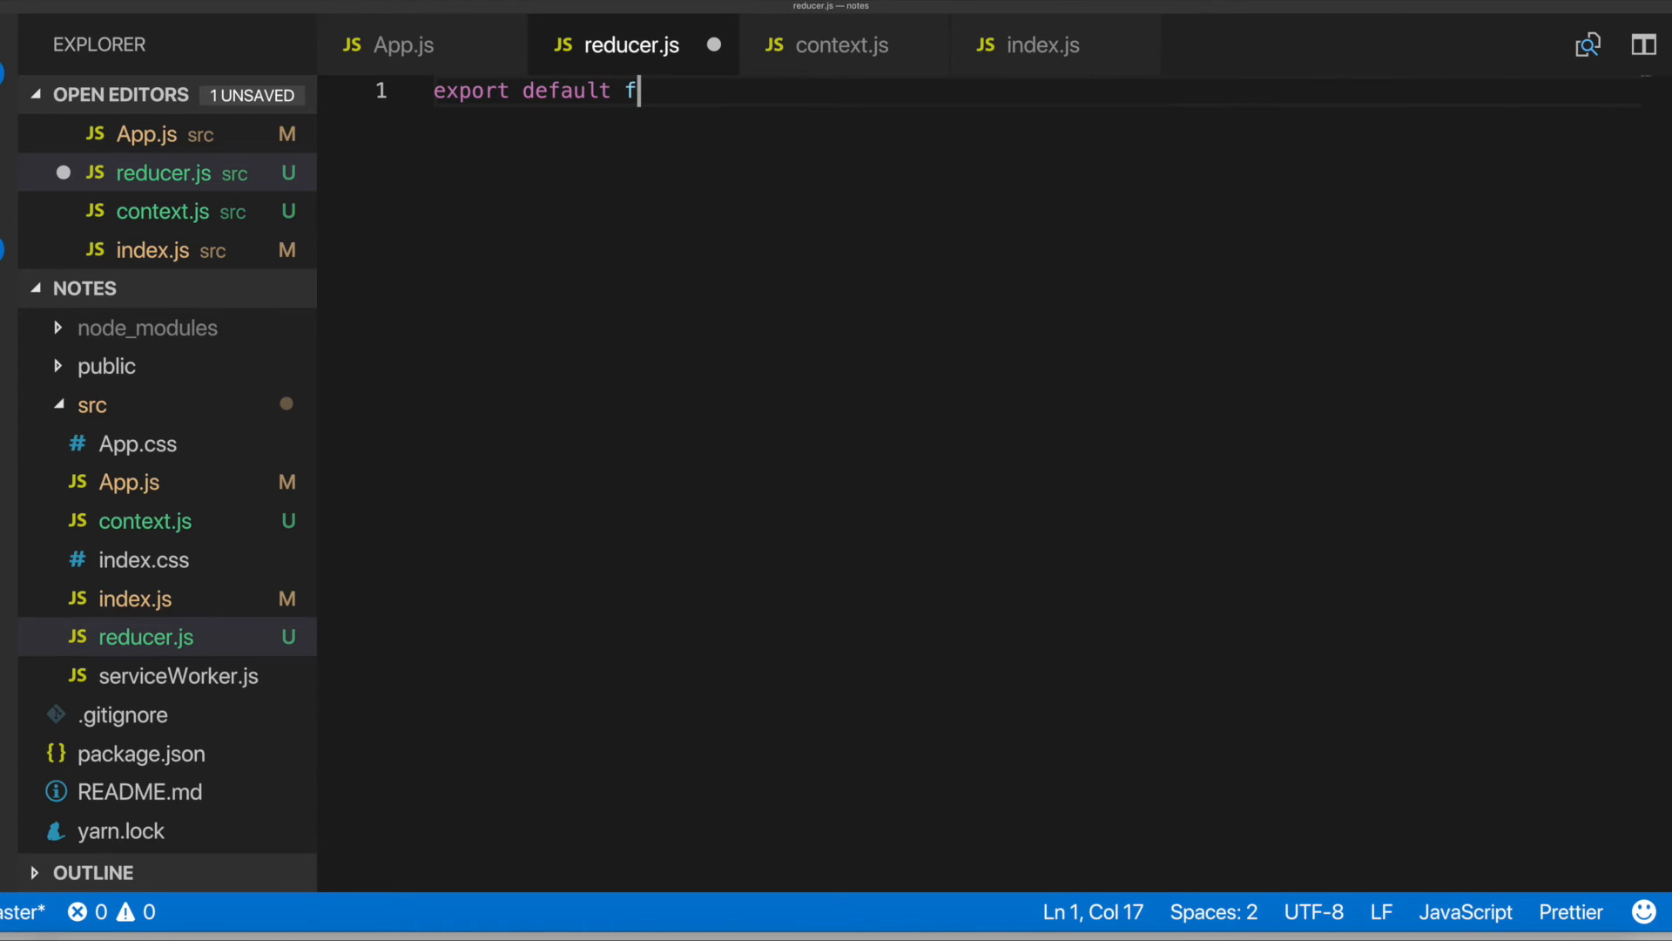
{"action": "type", "text": "unction reducer("}
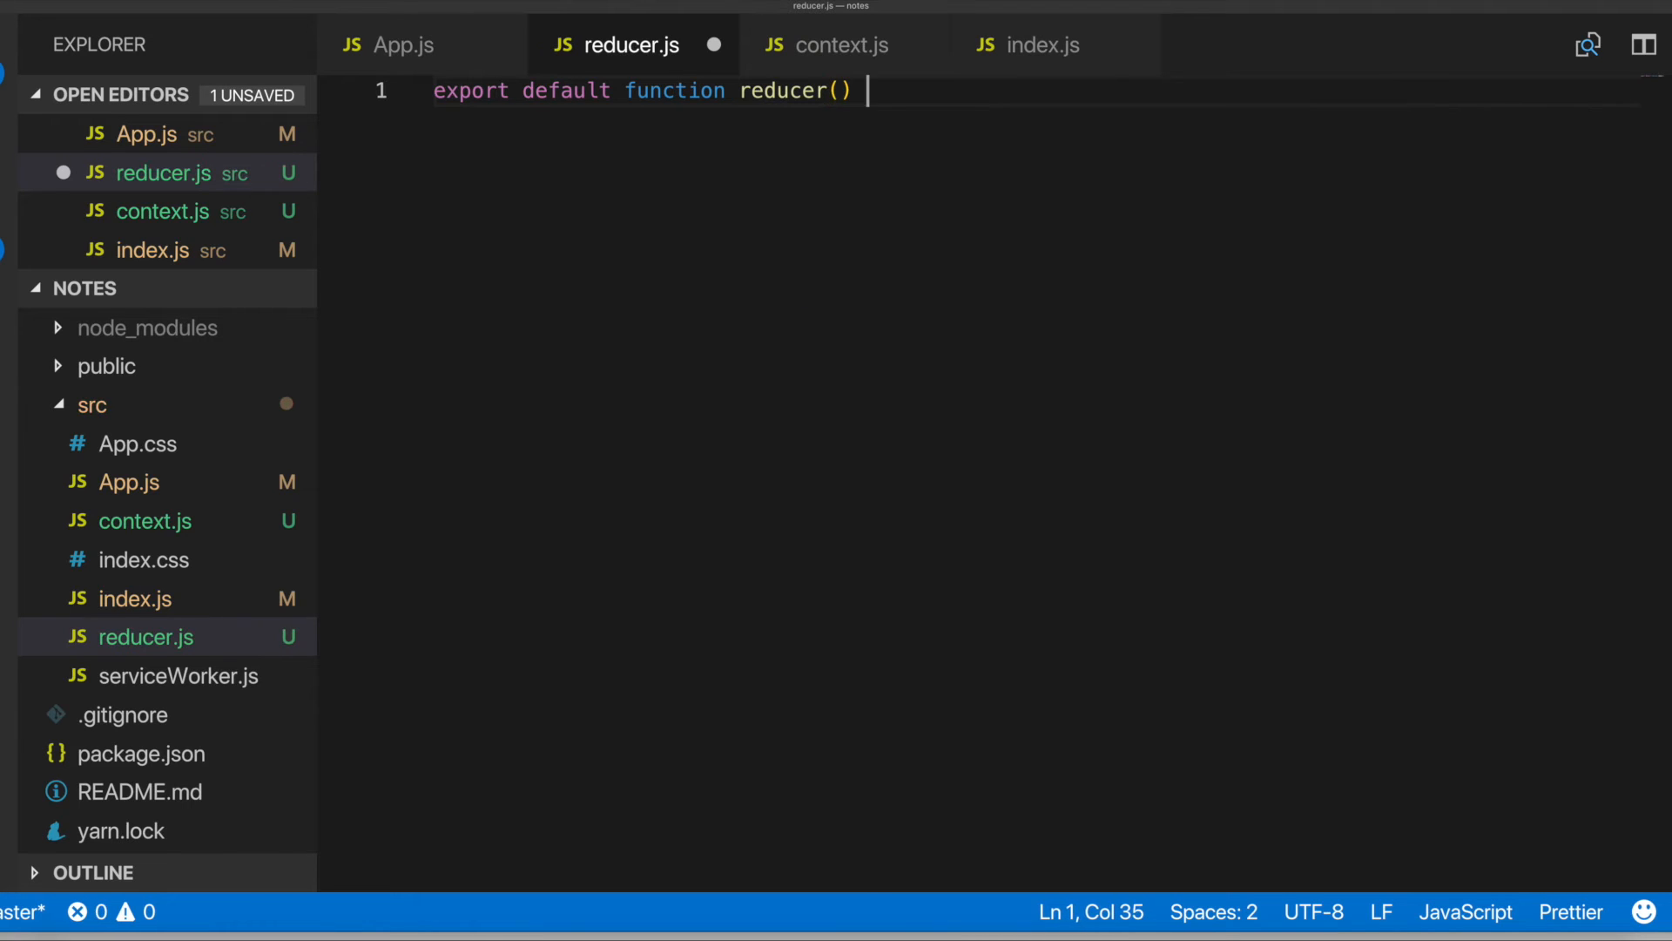
{"action": "type", "text": "{"}
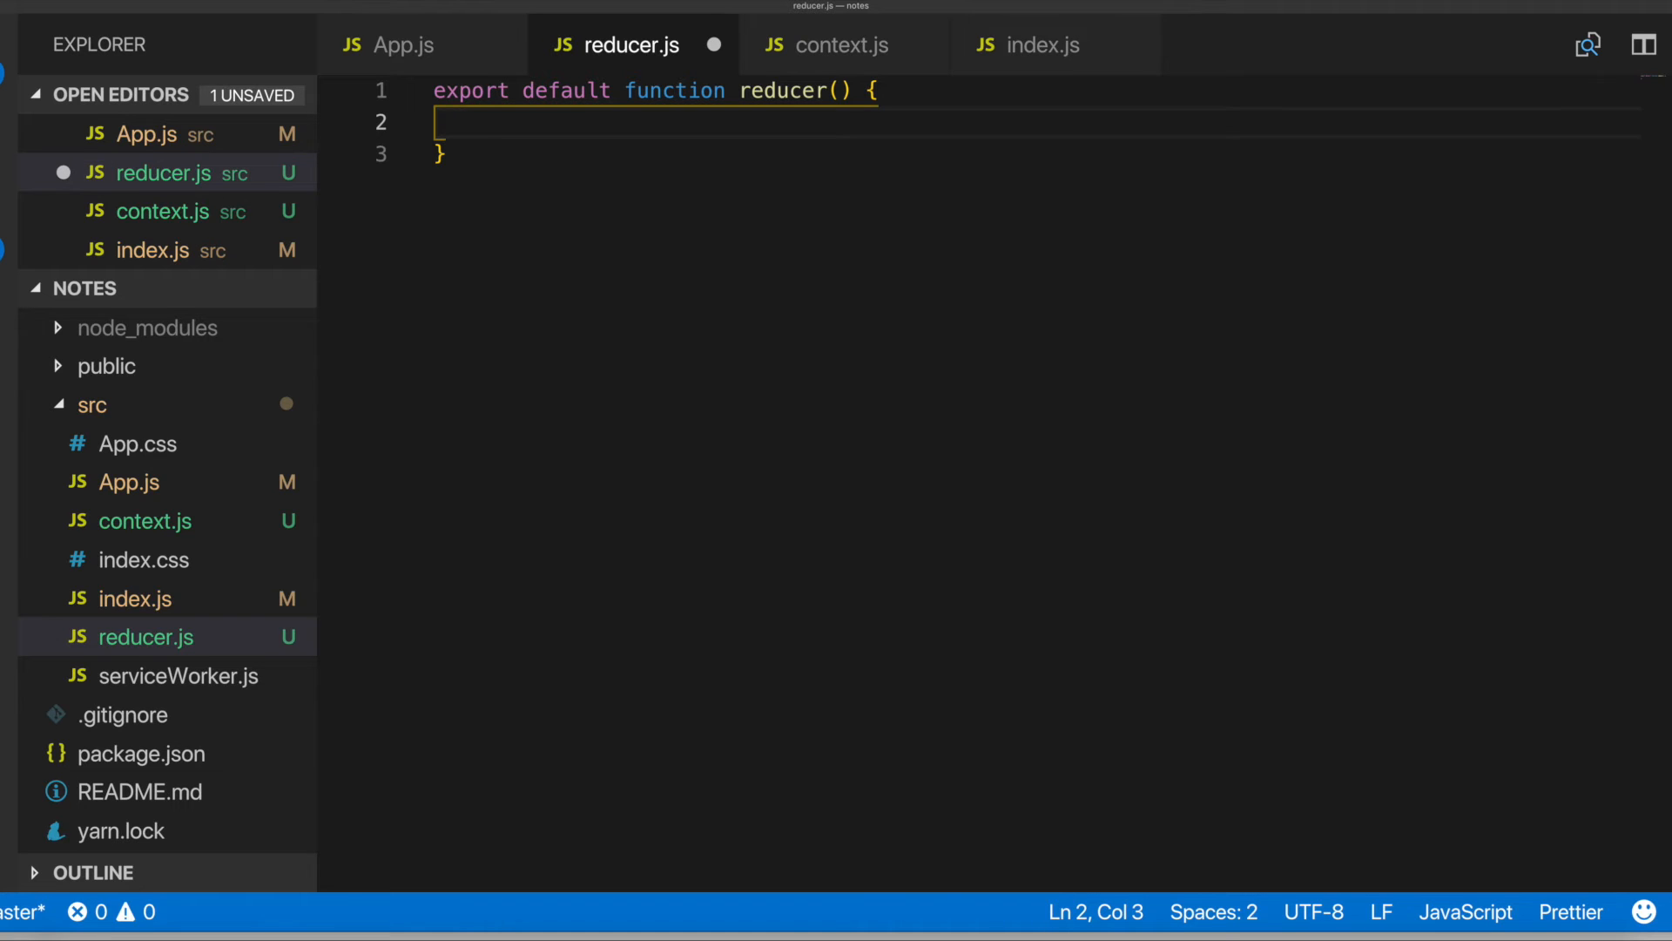
Give reducer the (state, action) parameters and a switch on action.type with a first case
{"action": "type", "text": "state"}
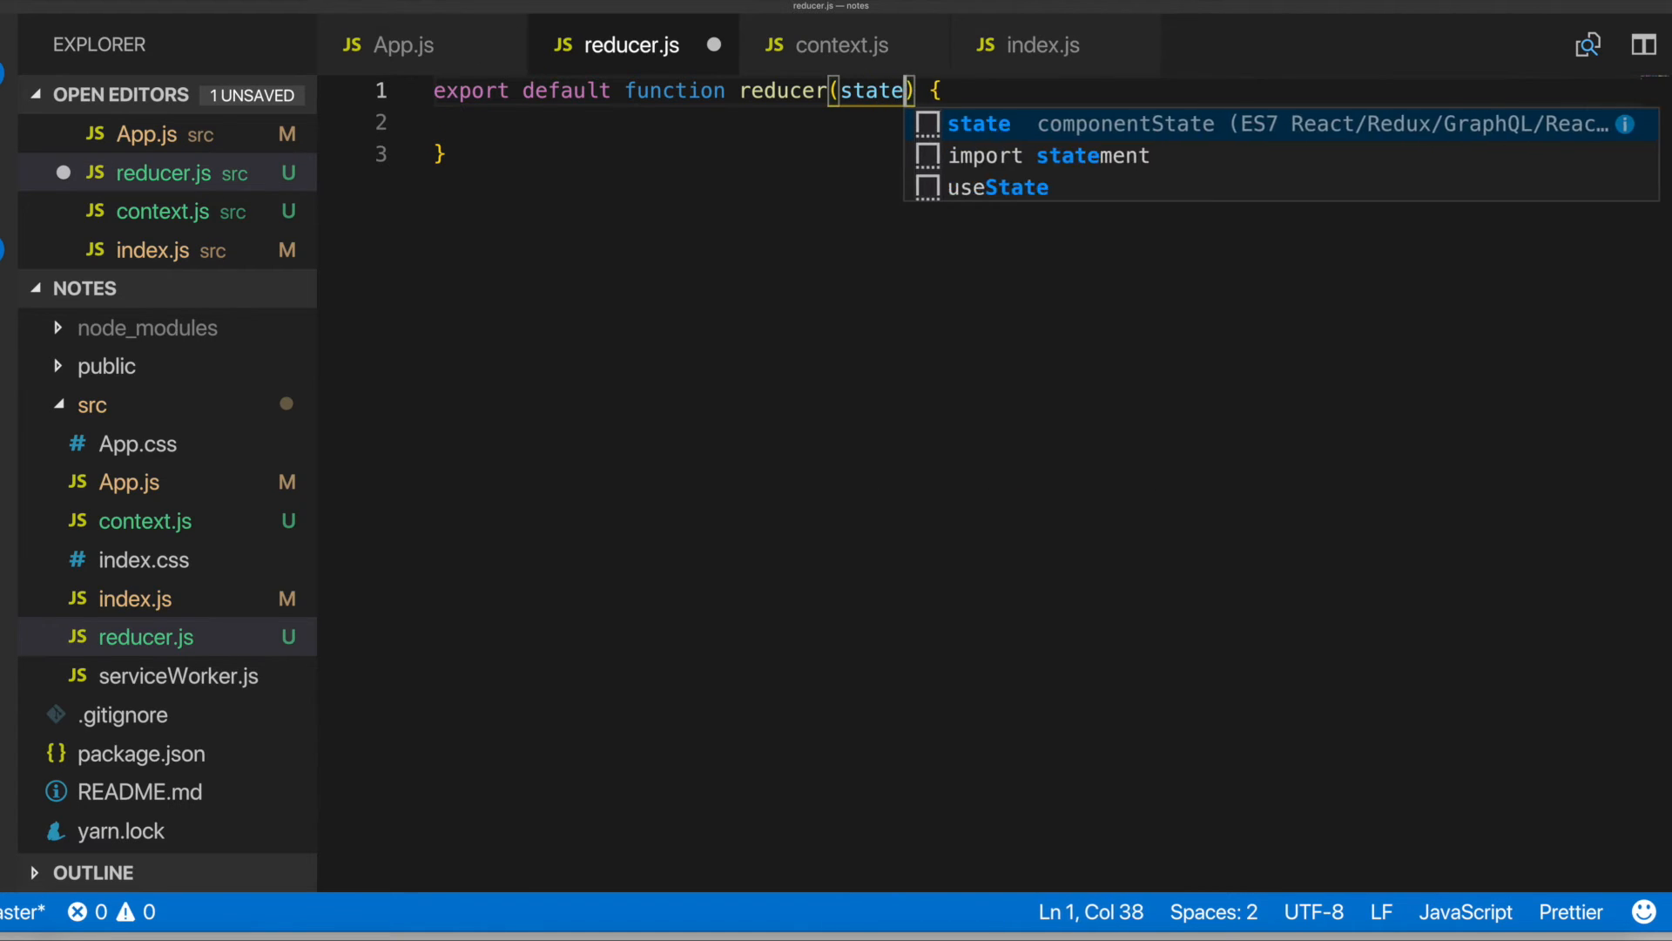
{"action": "type", "text": ", action"}
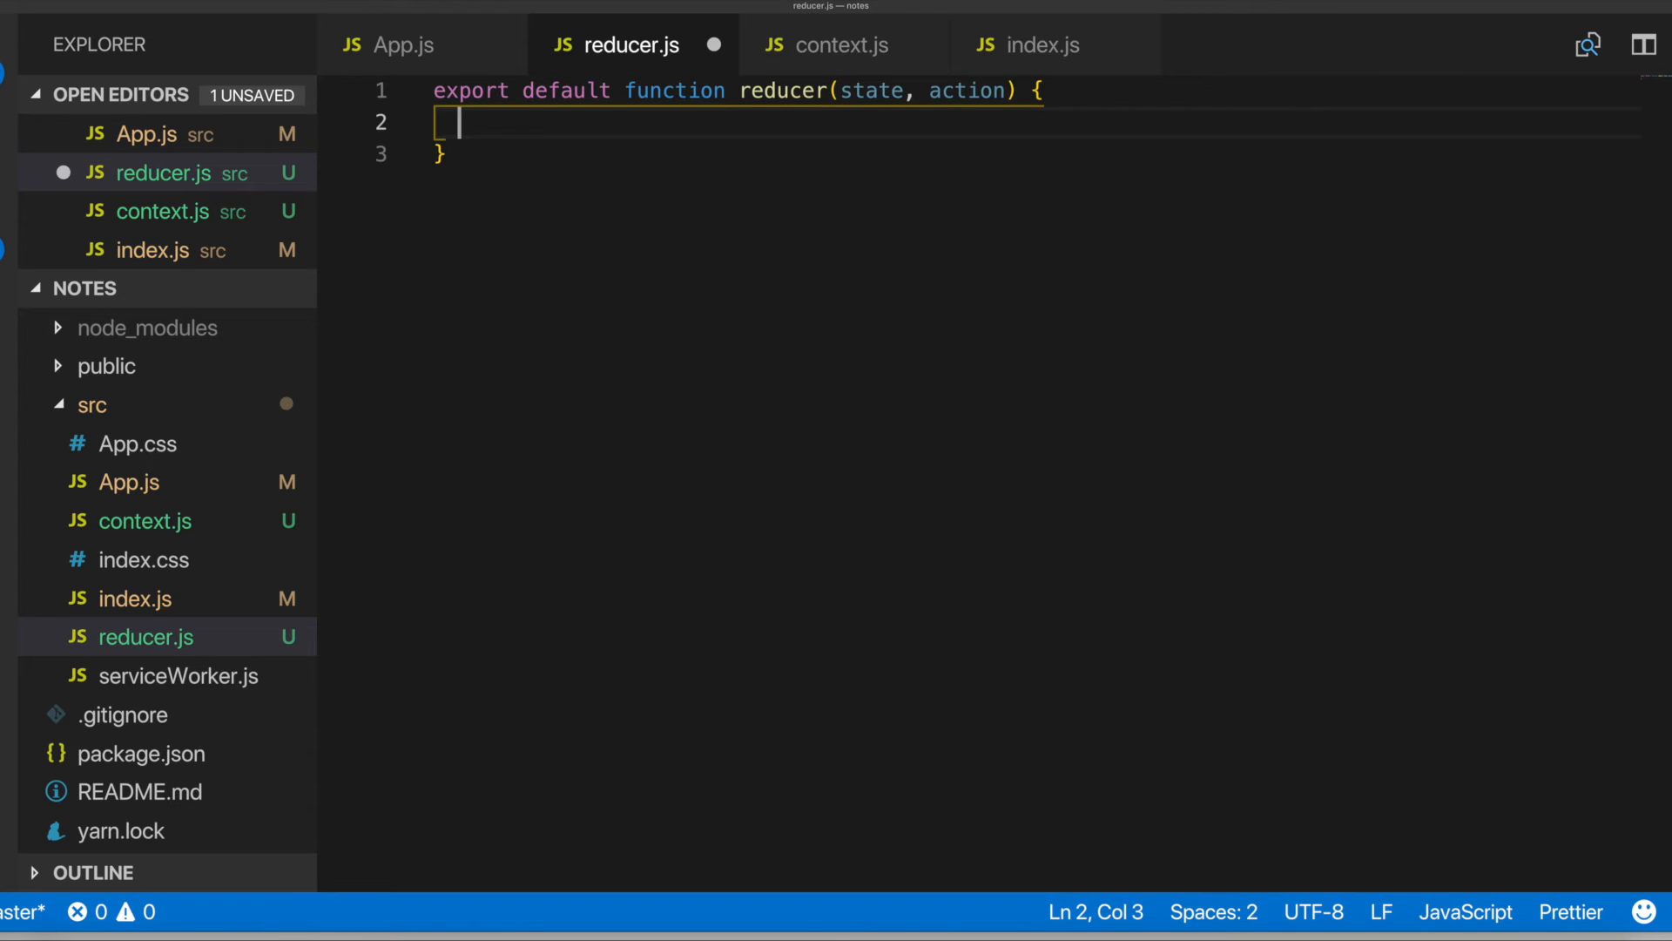
{"action": "type", "text": "switch ("}
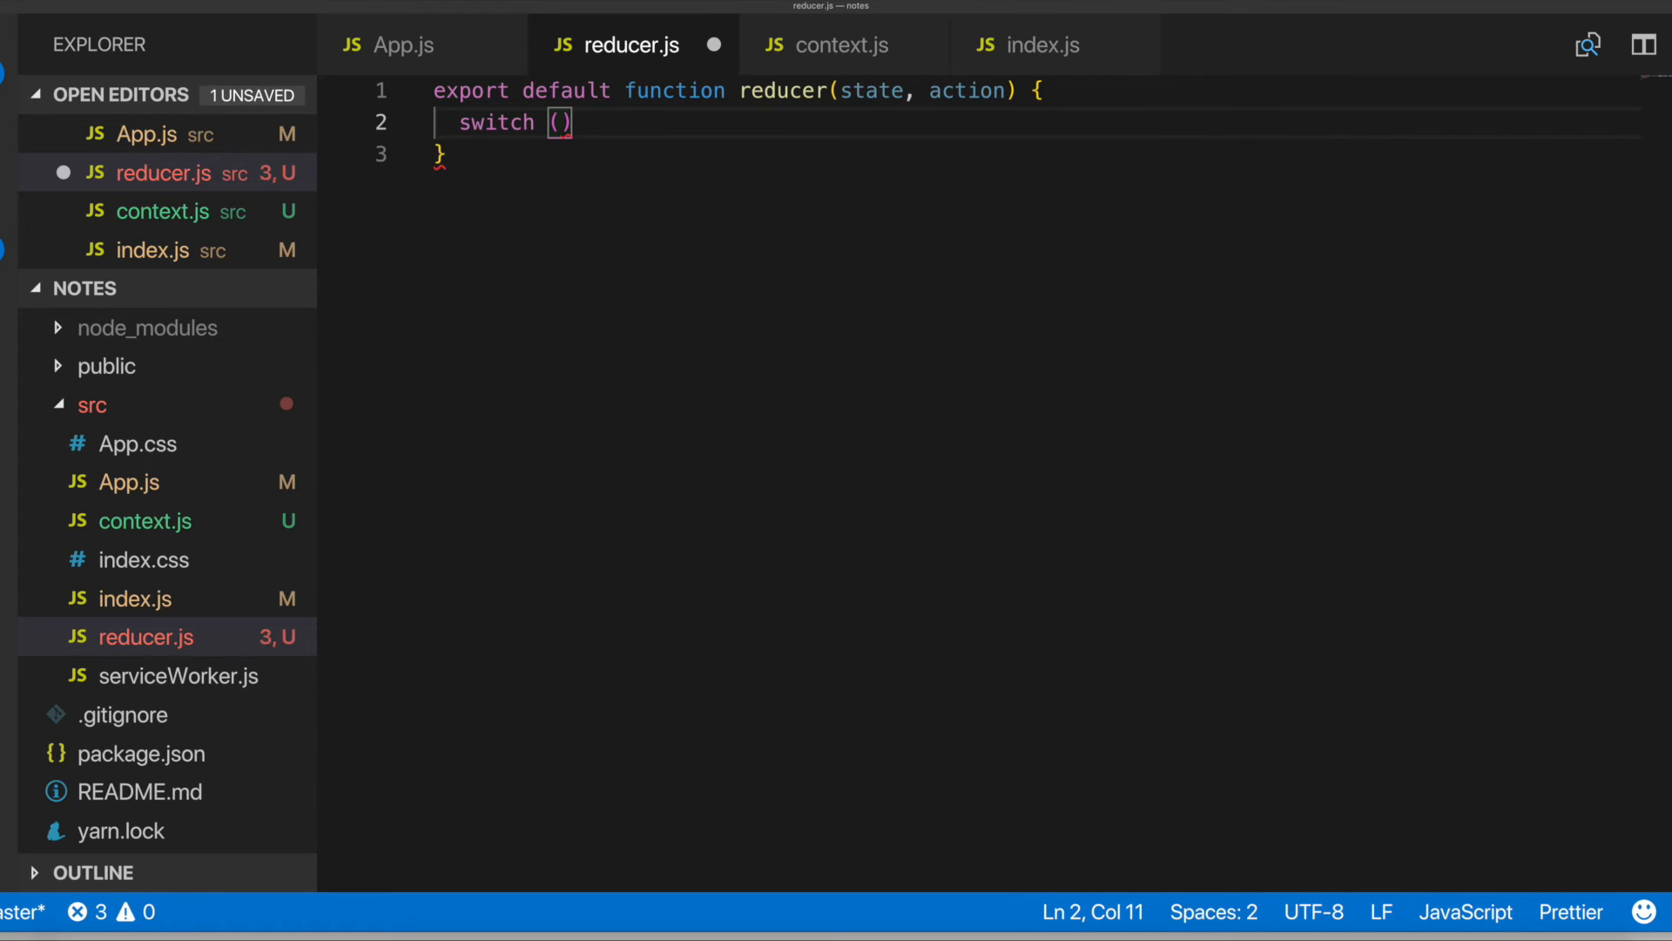
{"action": "type", "text": "action."}
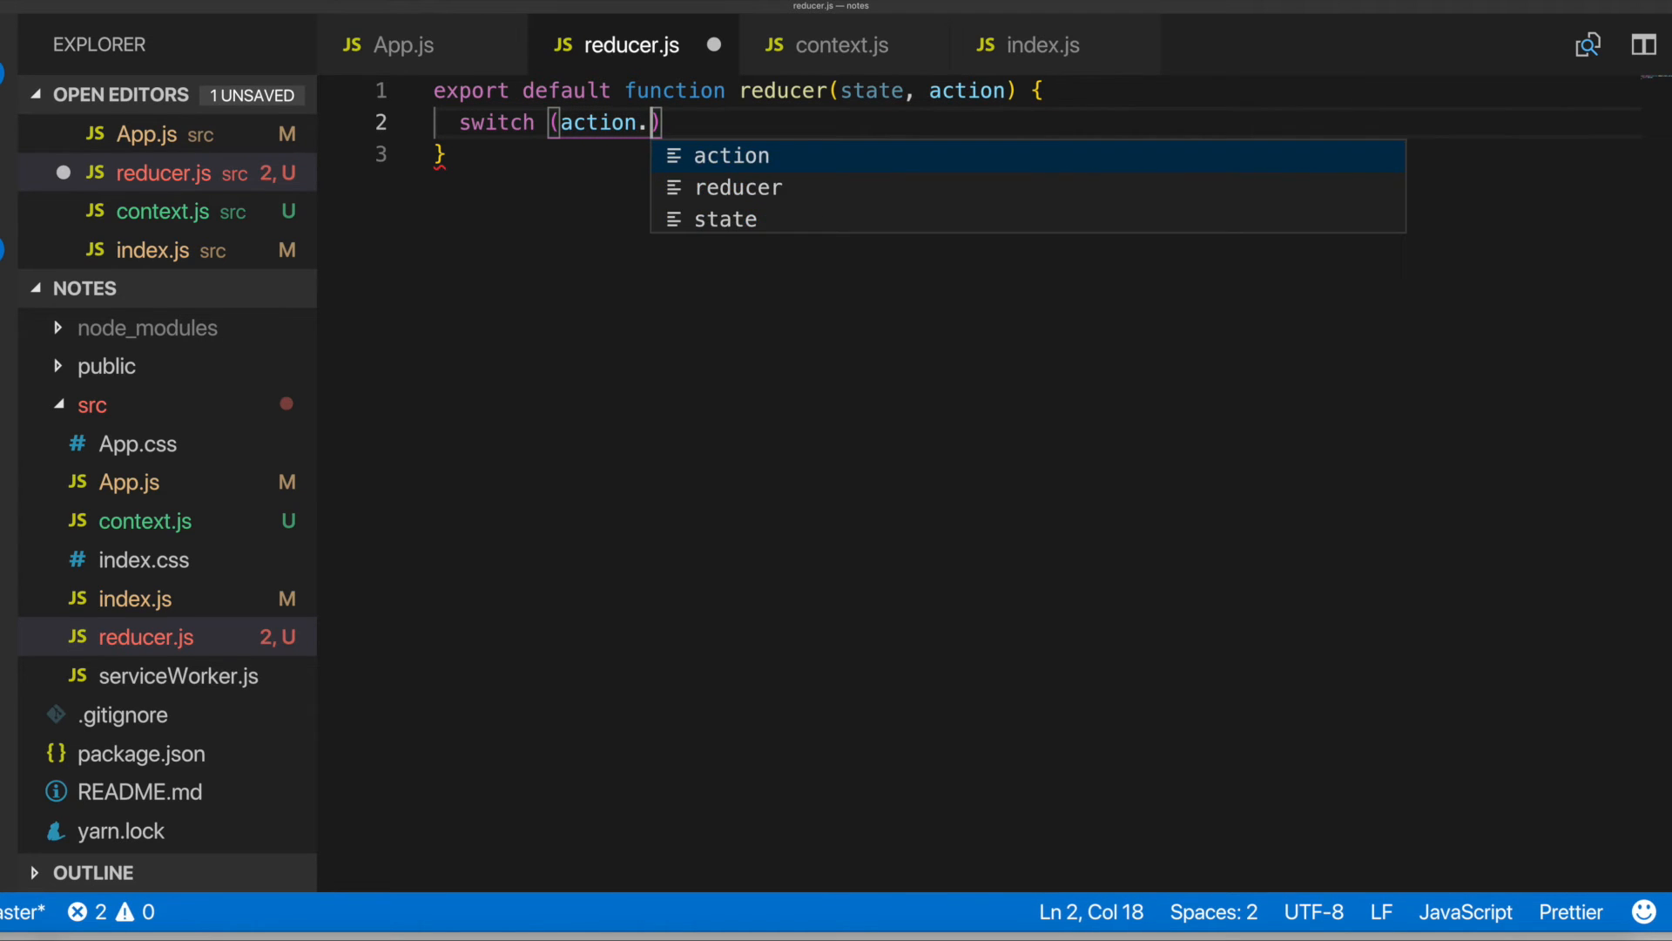
{"action": "type", "text": "type"}
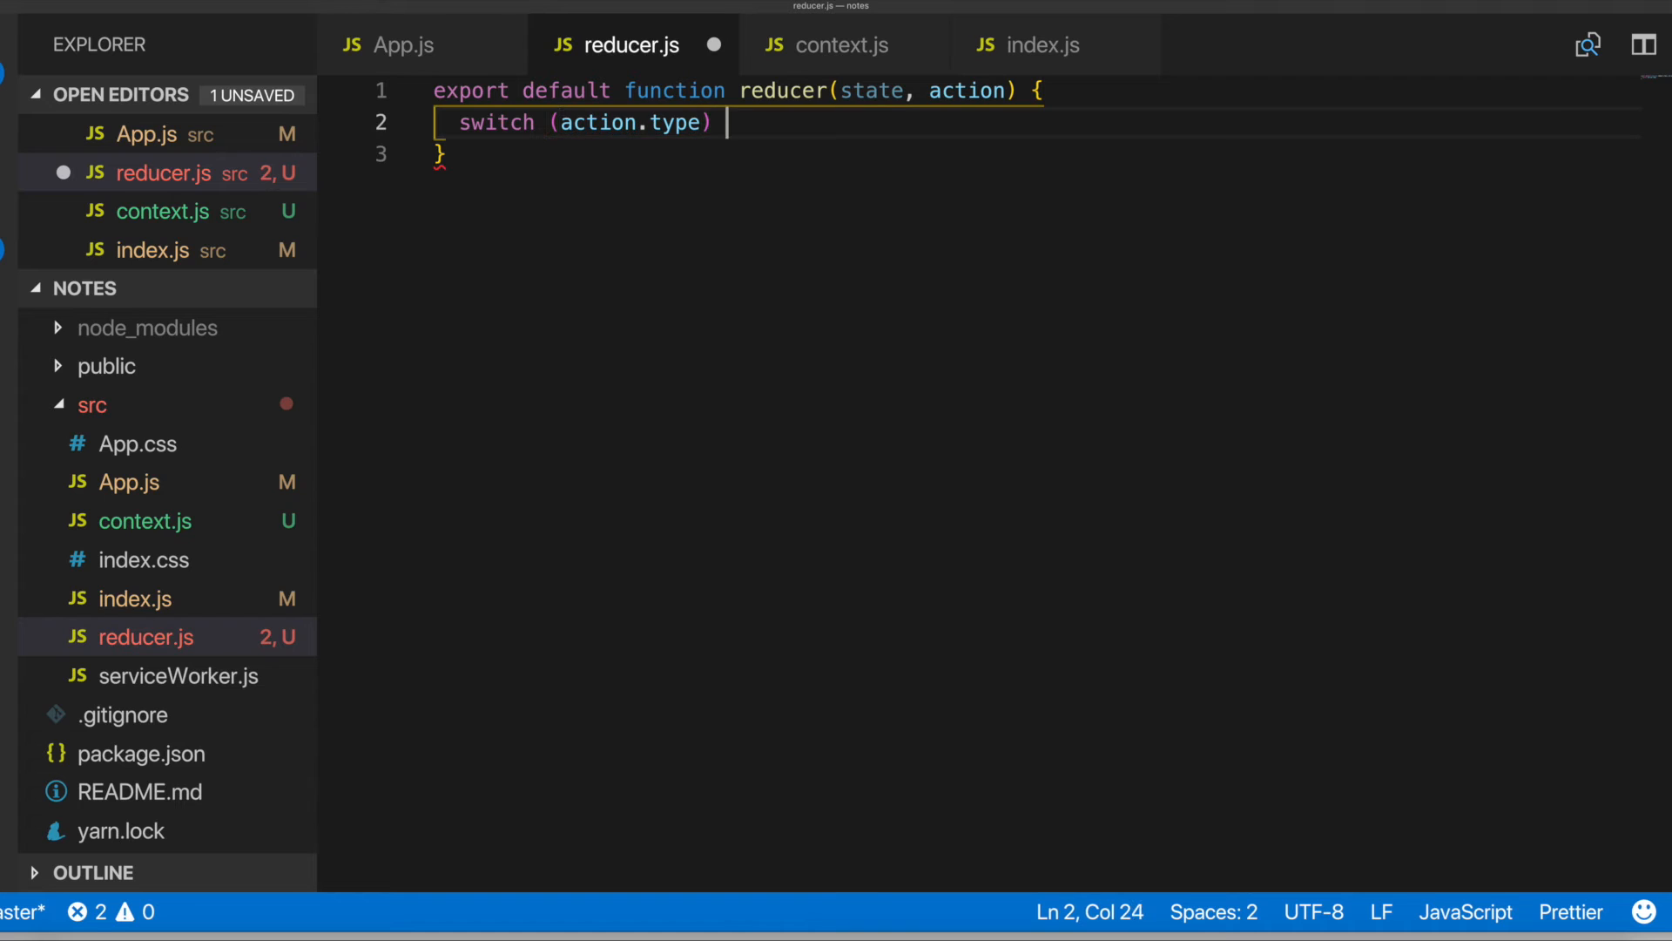
{"action": "type", "text": "case"}
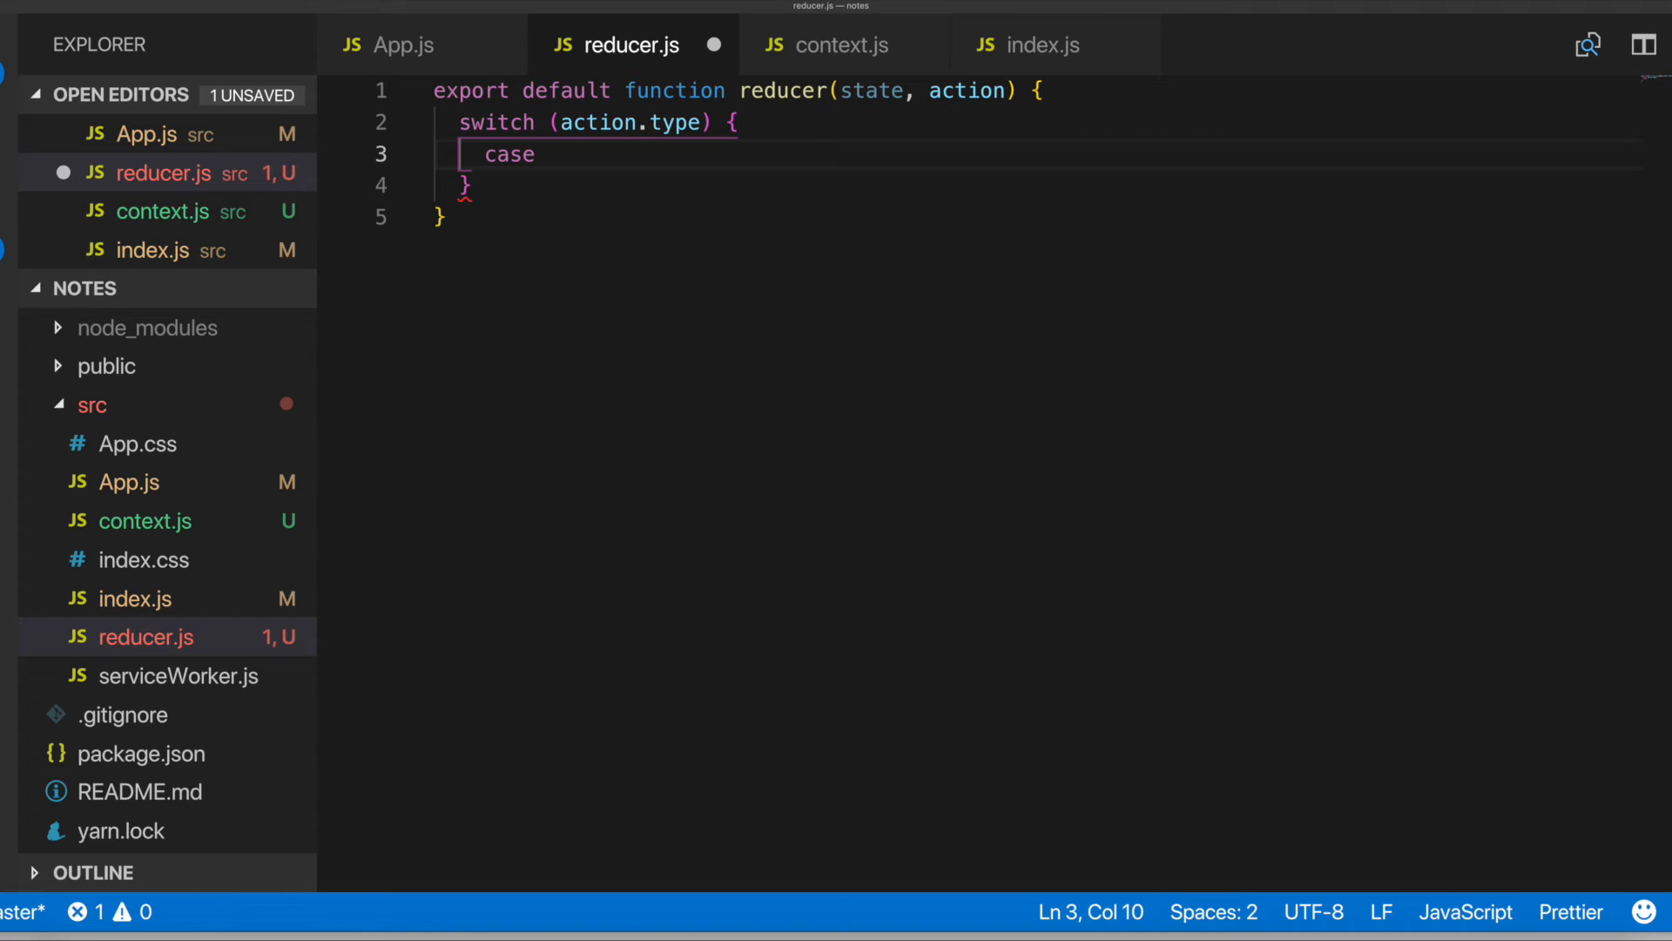
Replace the case with a default branch that returns state
{"action": "type", "text": "default:"}
{"action": "type", "text": "return s"}
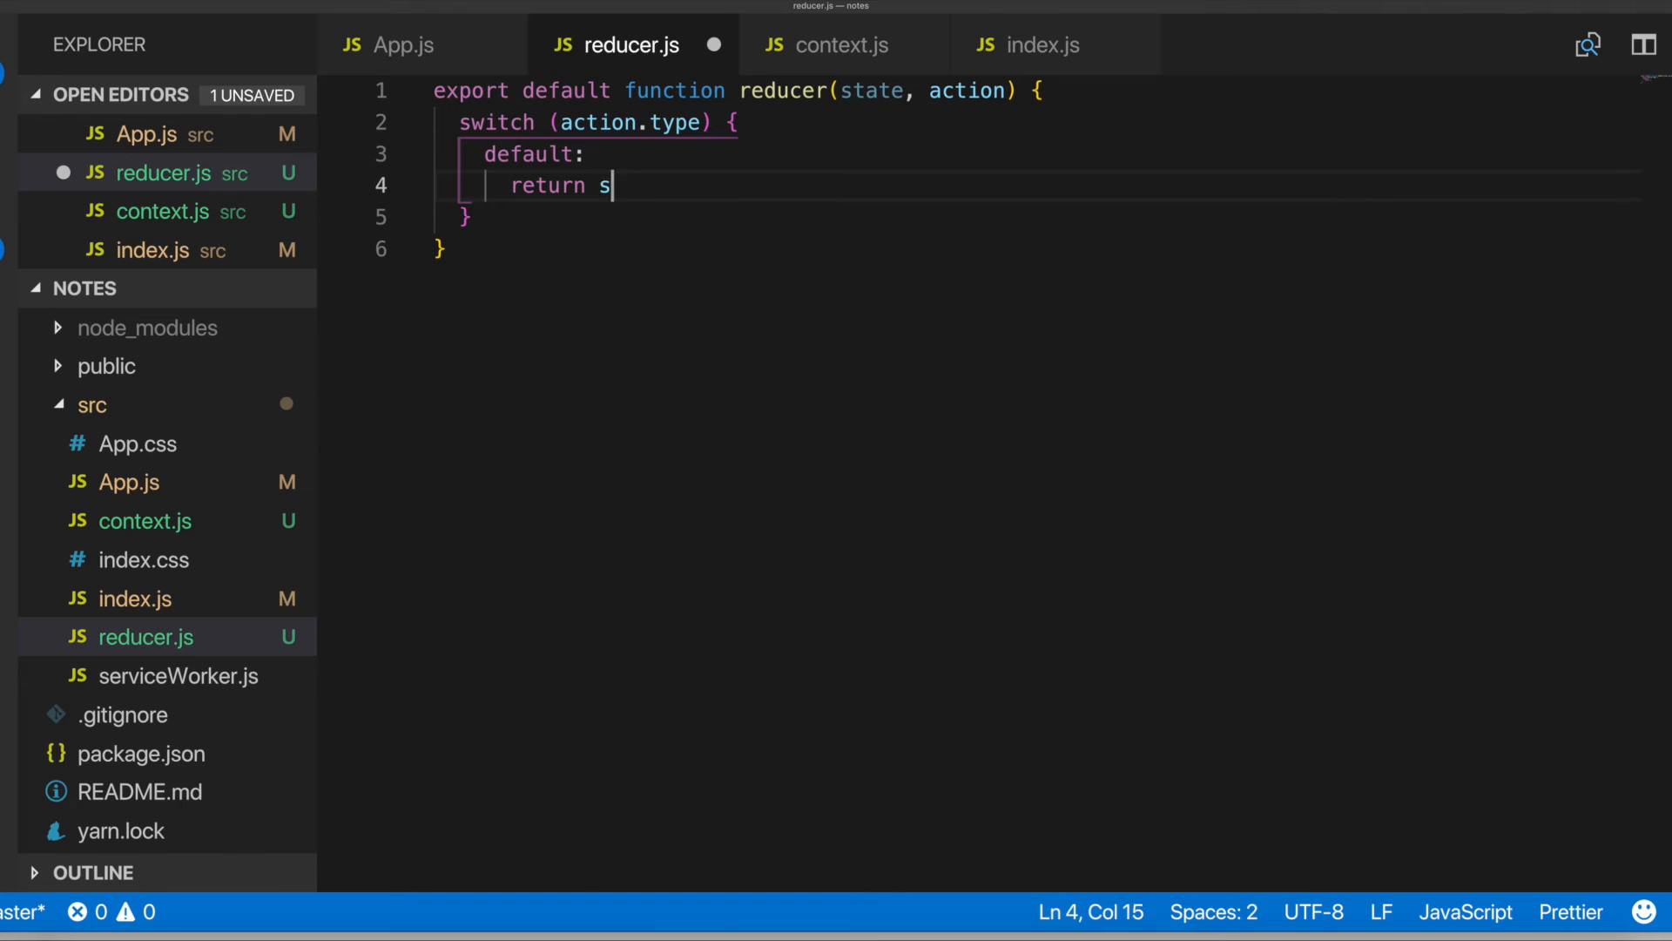
{"action": "type", "text": "tate;"}
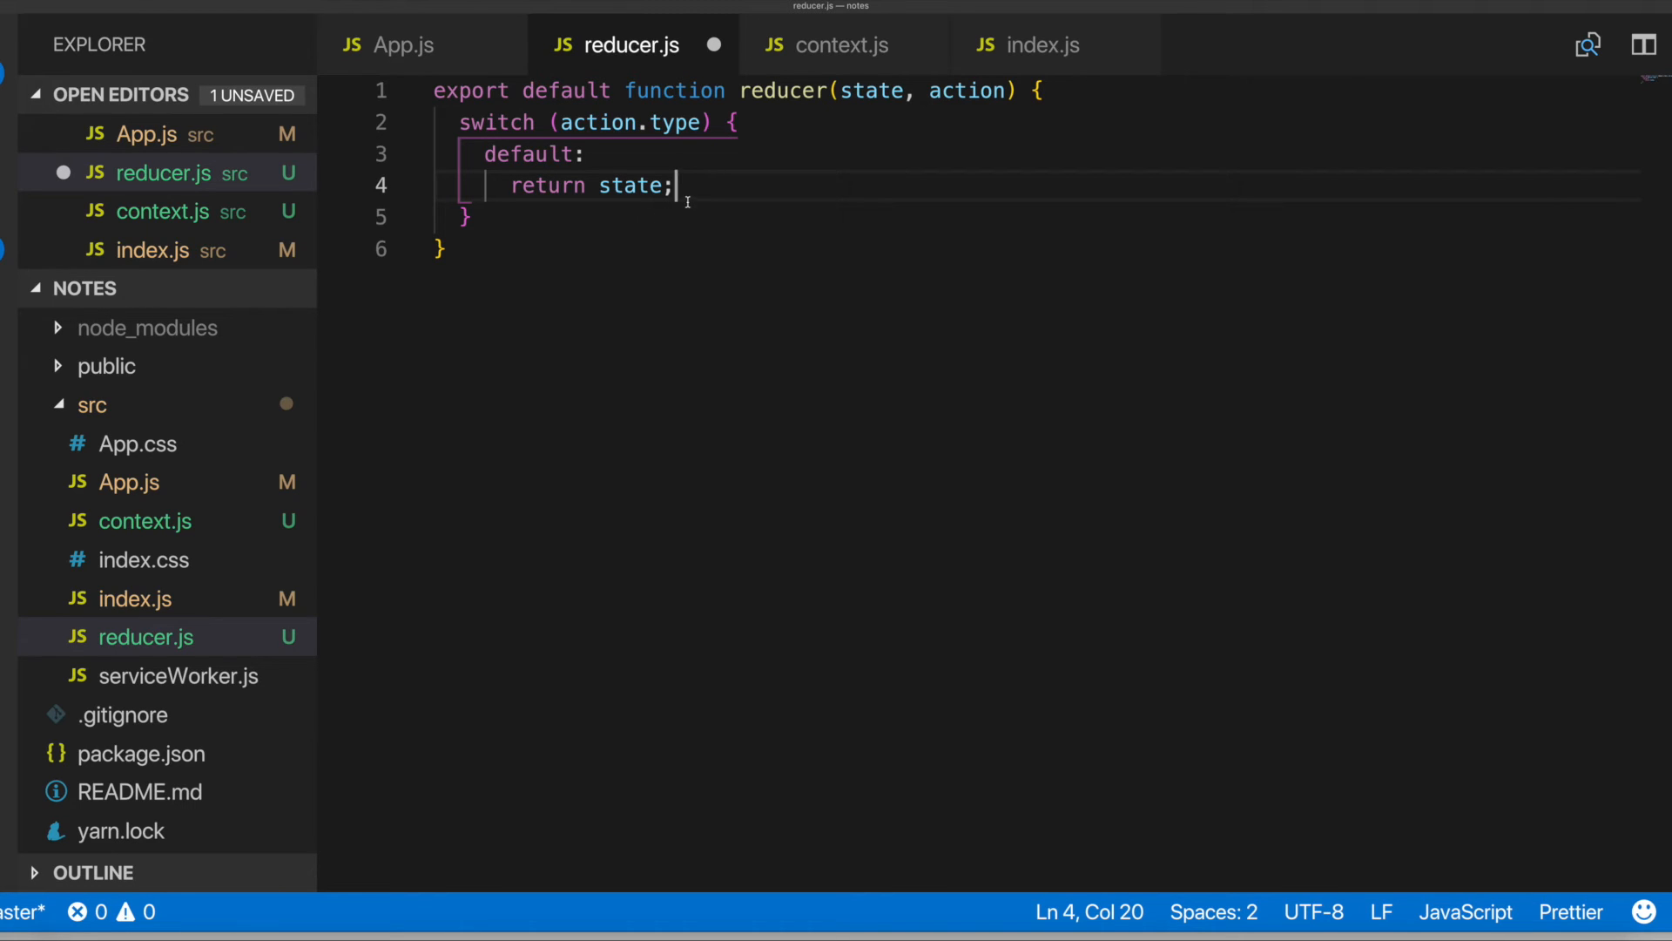
{"action": "double_click", "coordinate": [630, 186]}
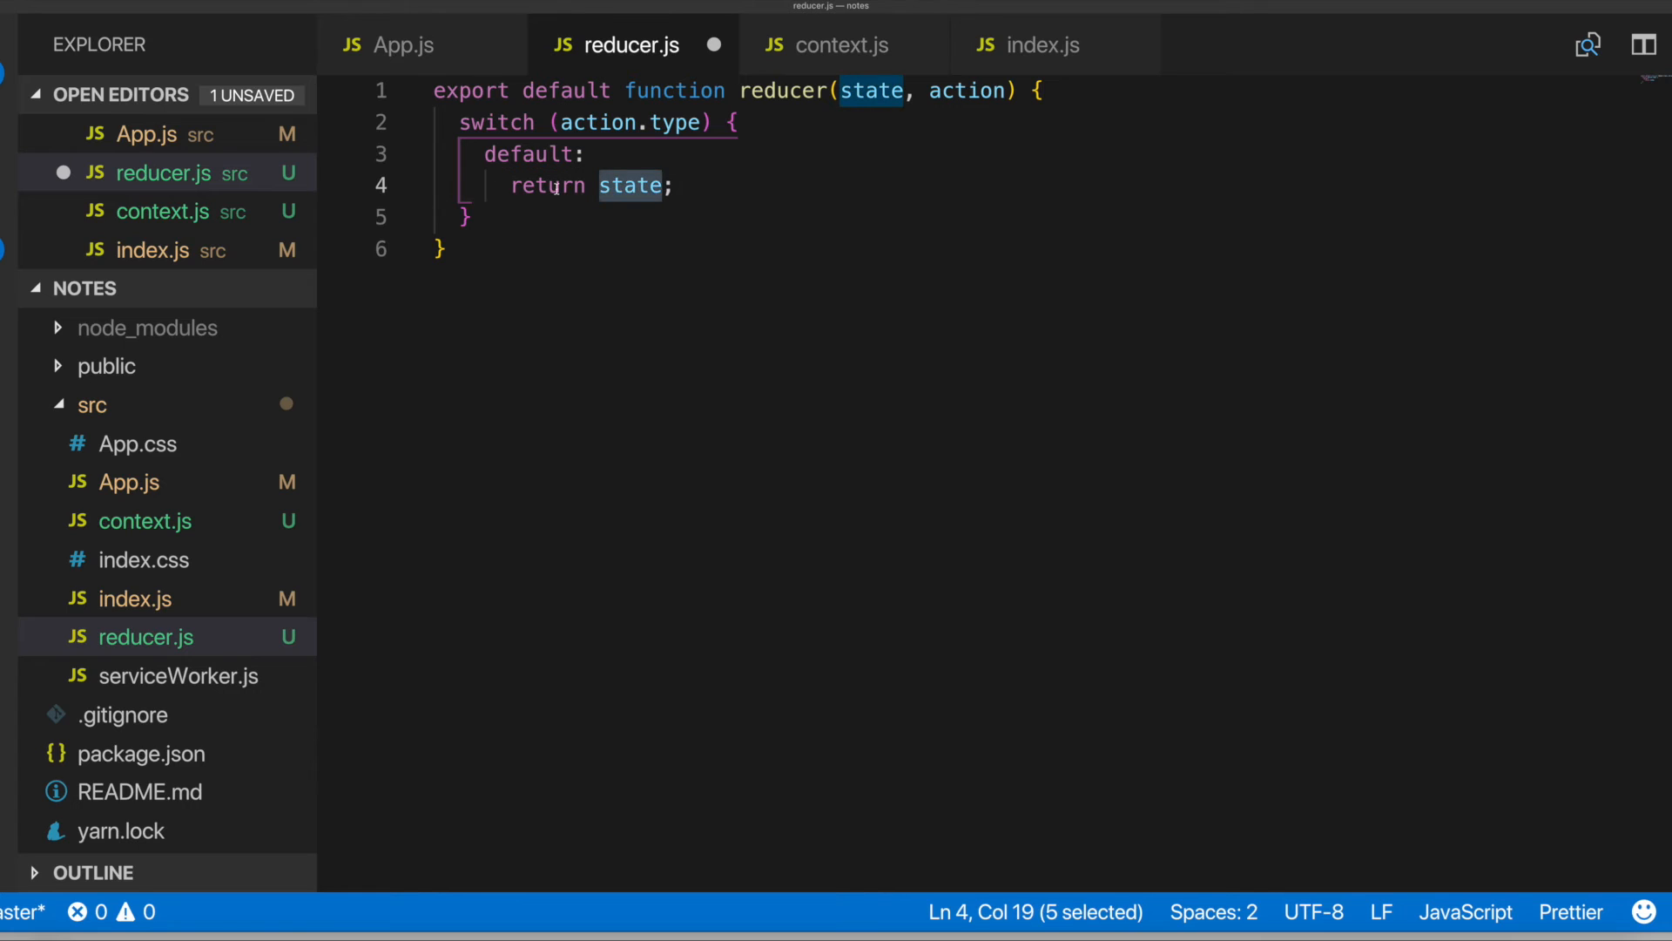
{"action": "mouse_move", "coordinate": [631, 187]}
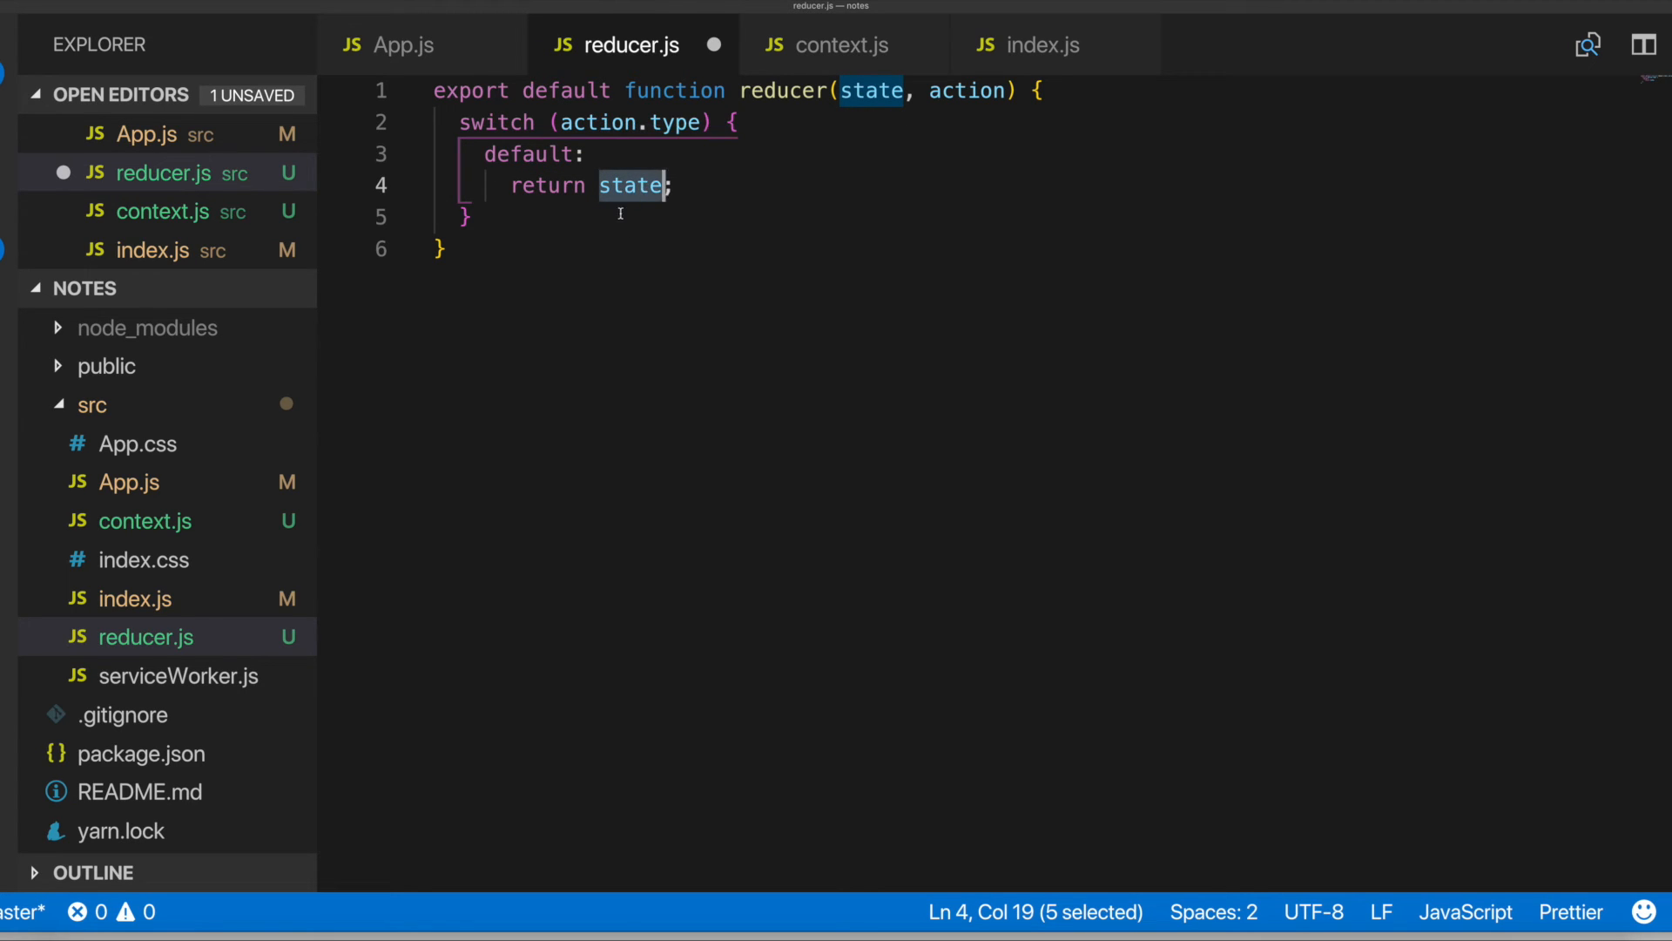
{"action": "left_click", "coordinate": [626, 187]}
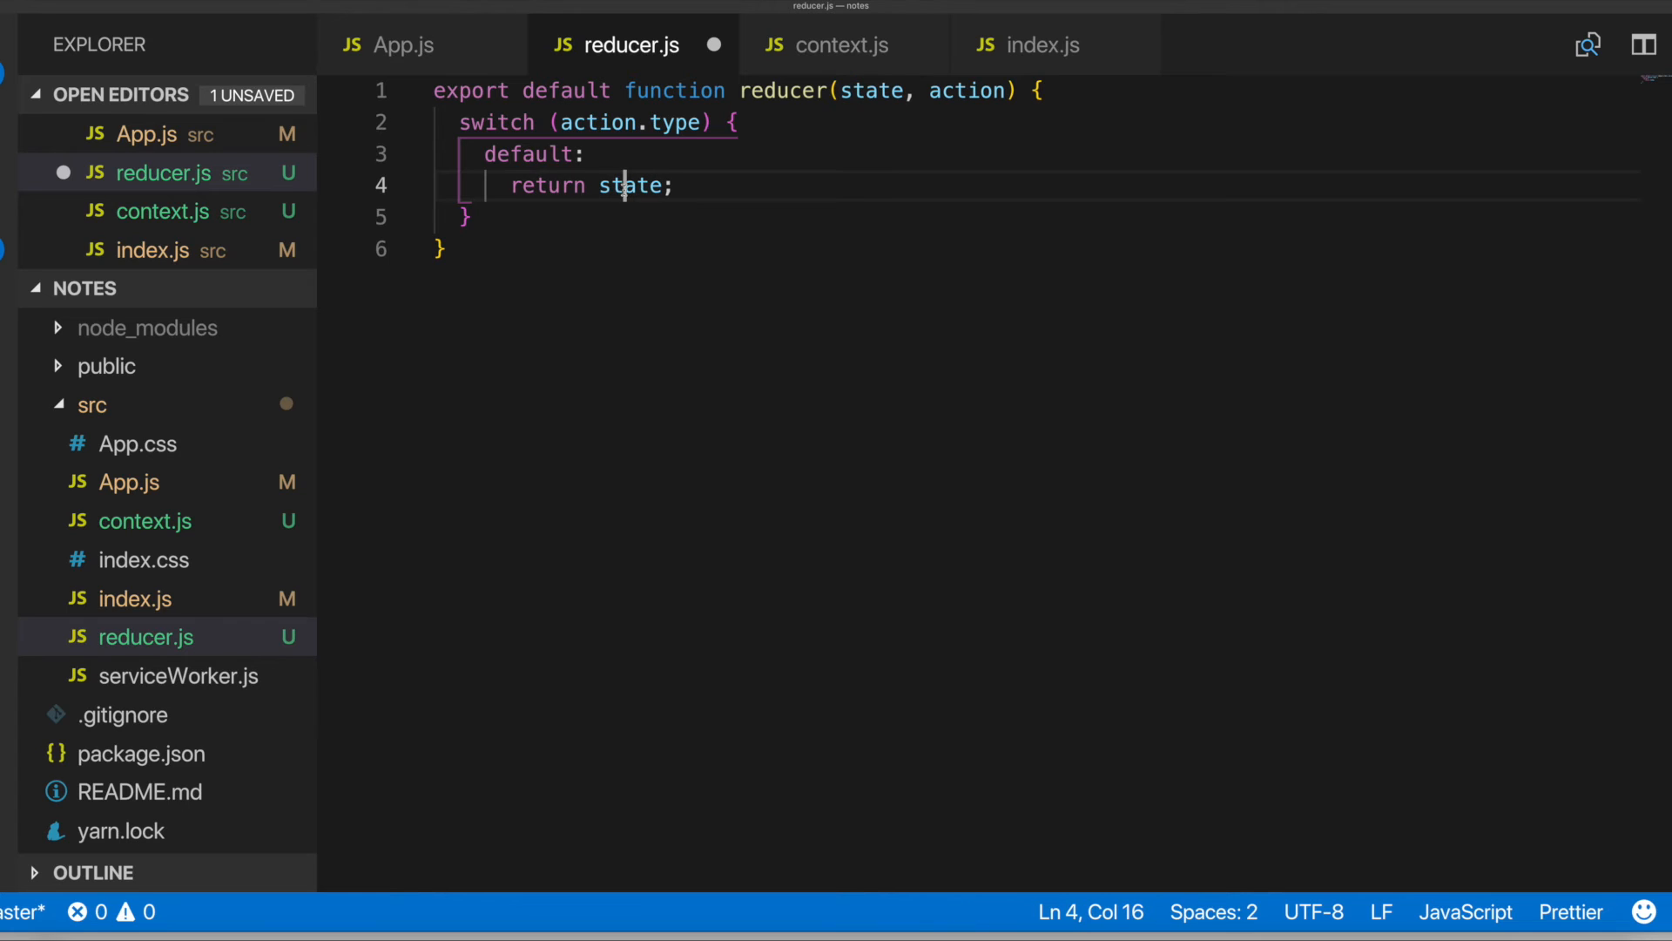
{"action": "mouse_move", "coordinate": [623, 187]}
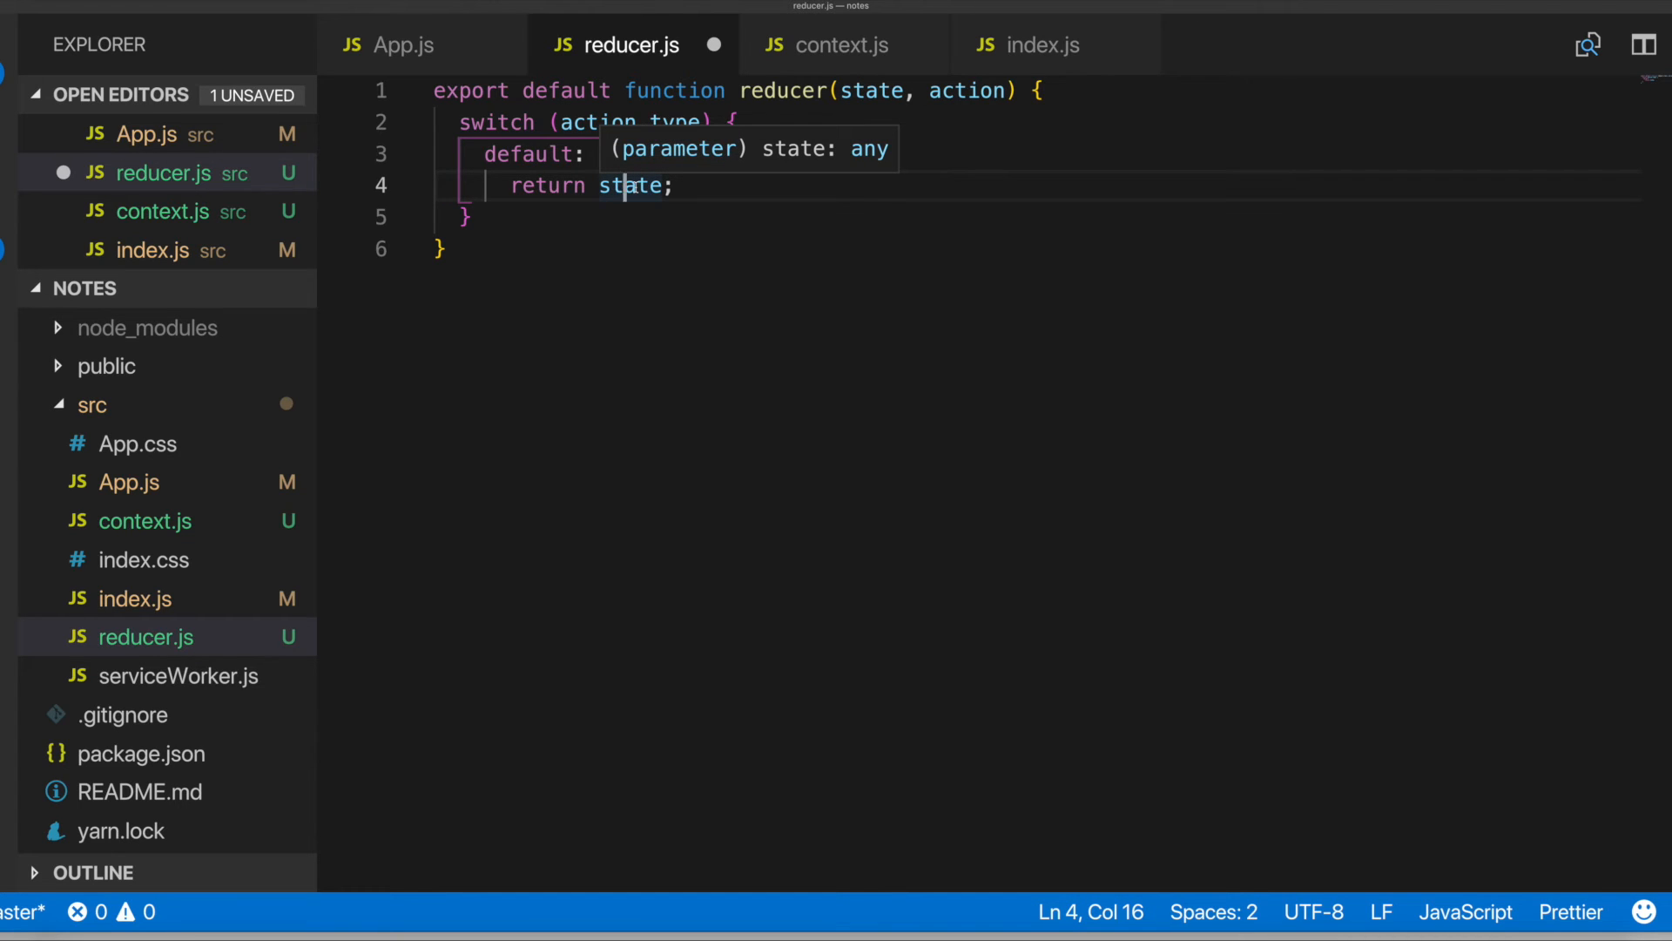
{"action": "left_click", "coordinate": [535, 186]}
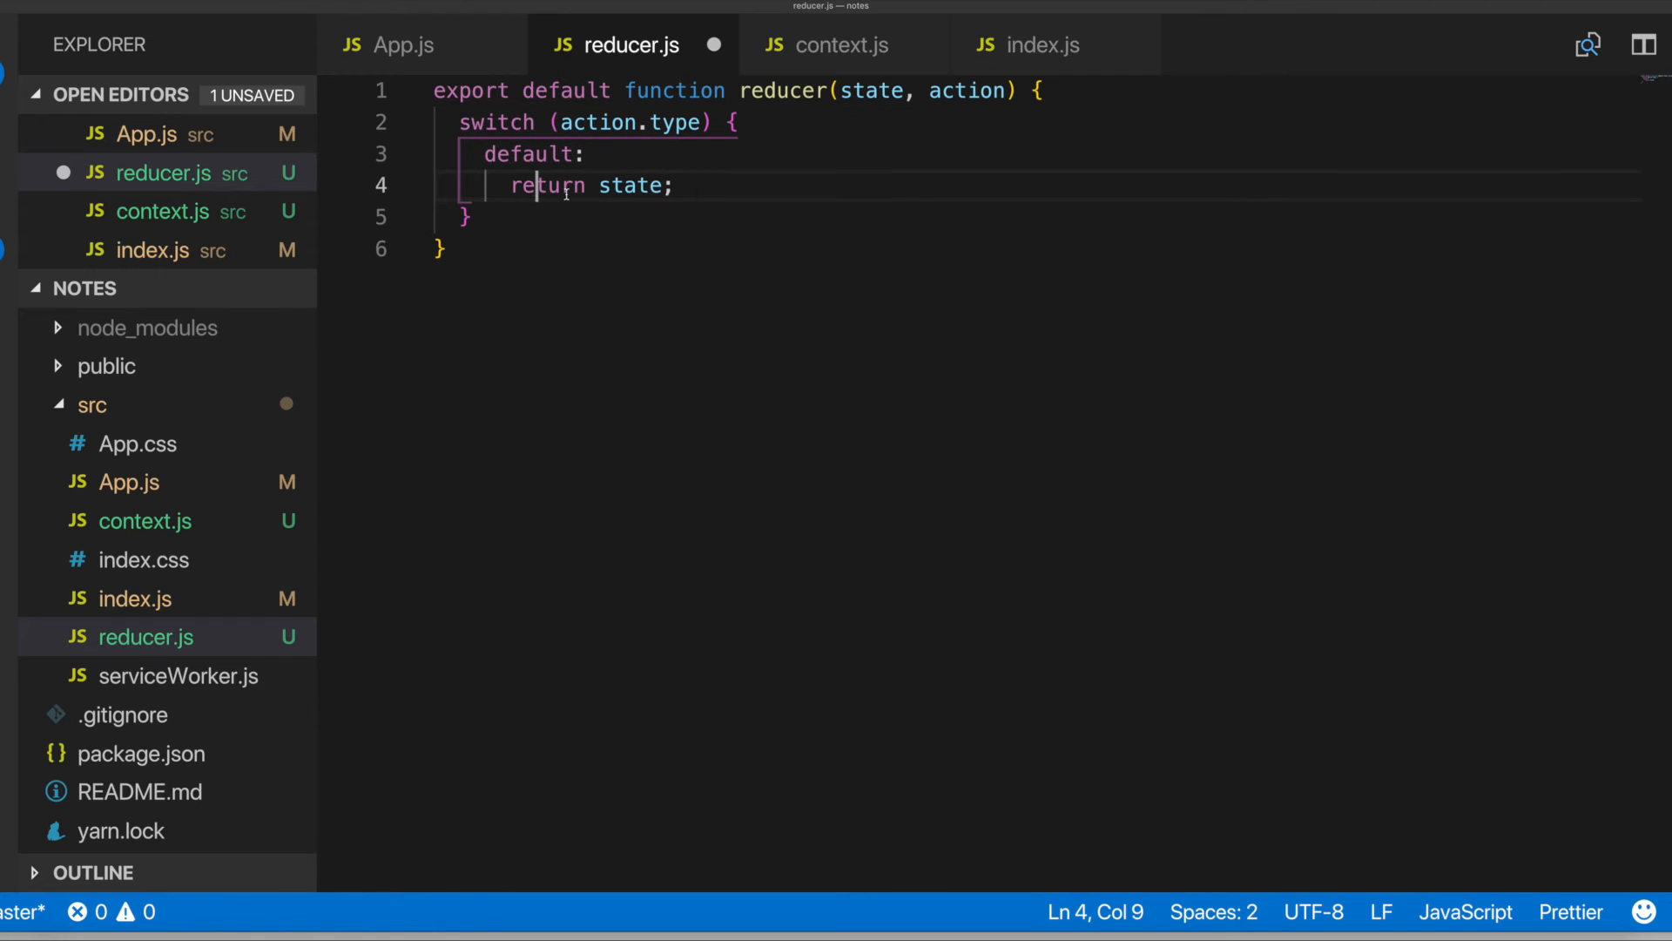
{"action": "mouse_move", "coordinate": [502, 45]}
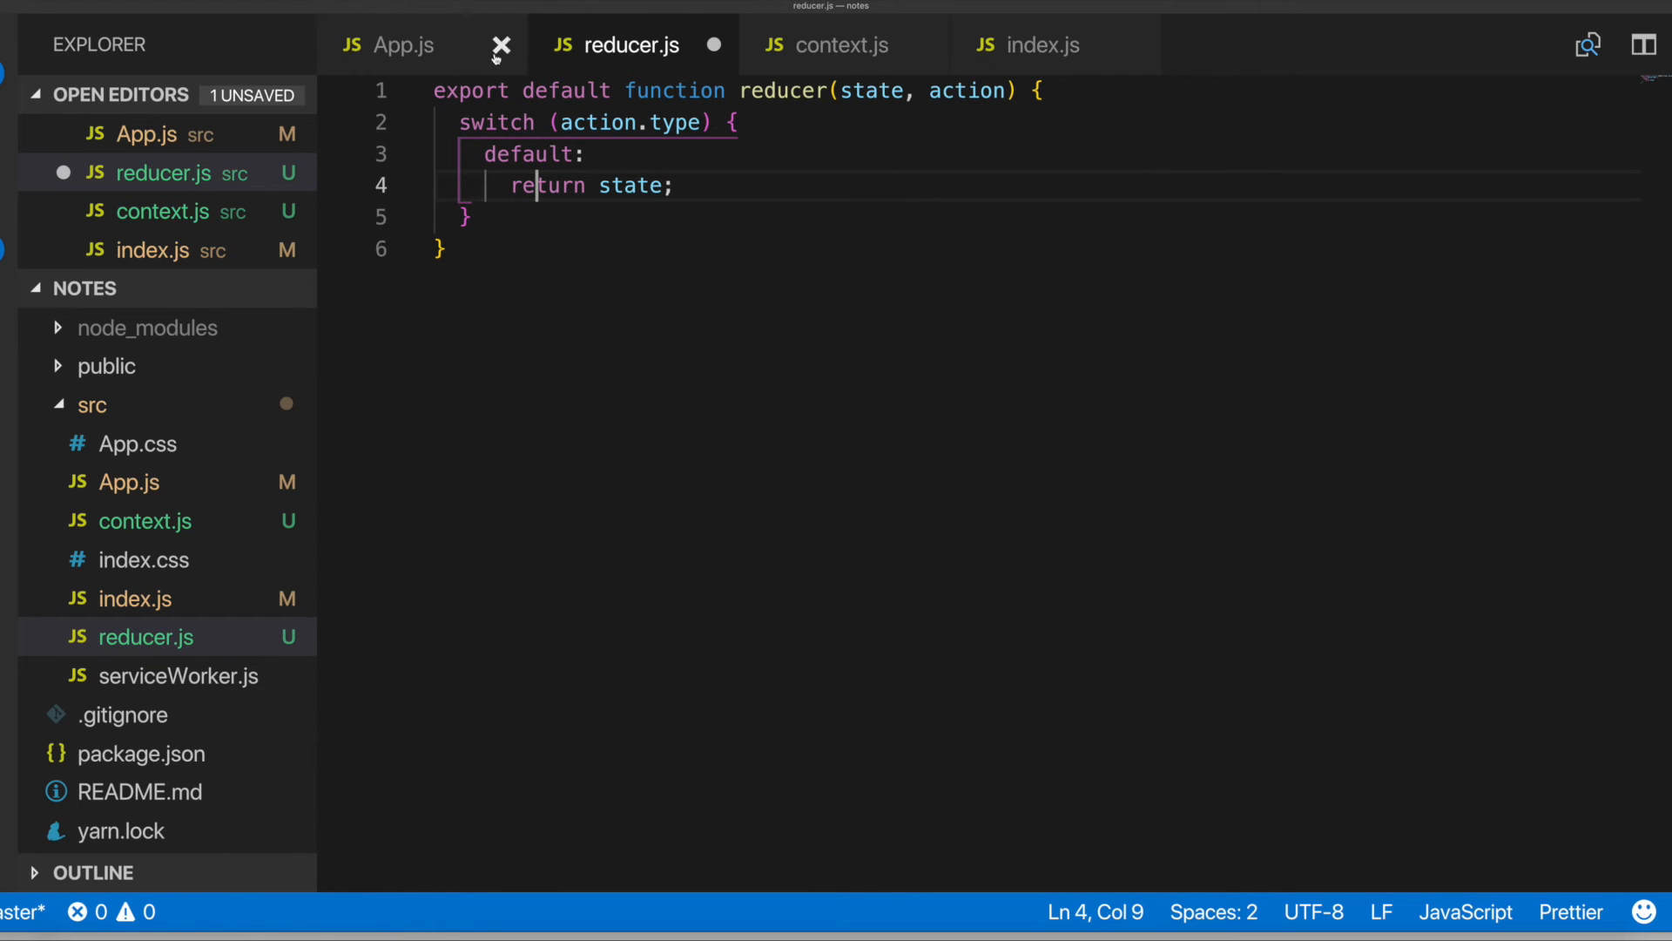
In App.js extend the react import to bring in useReducer alongside useContext
{"action": "left_click", "coordinate": [499, 45]}
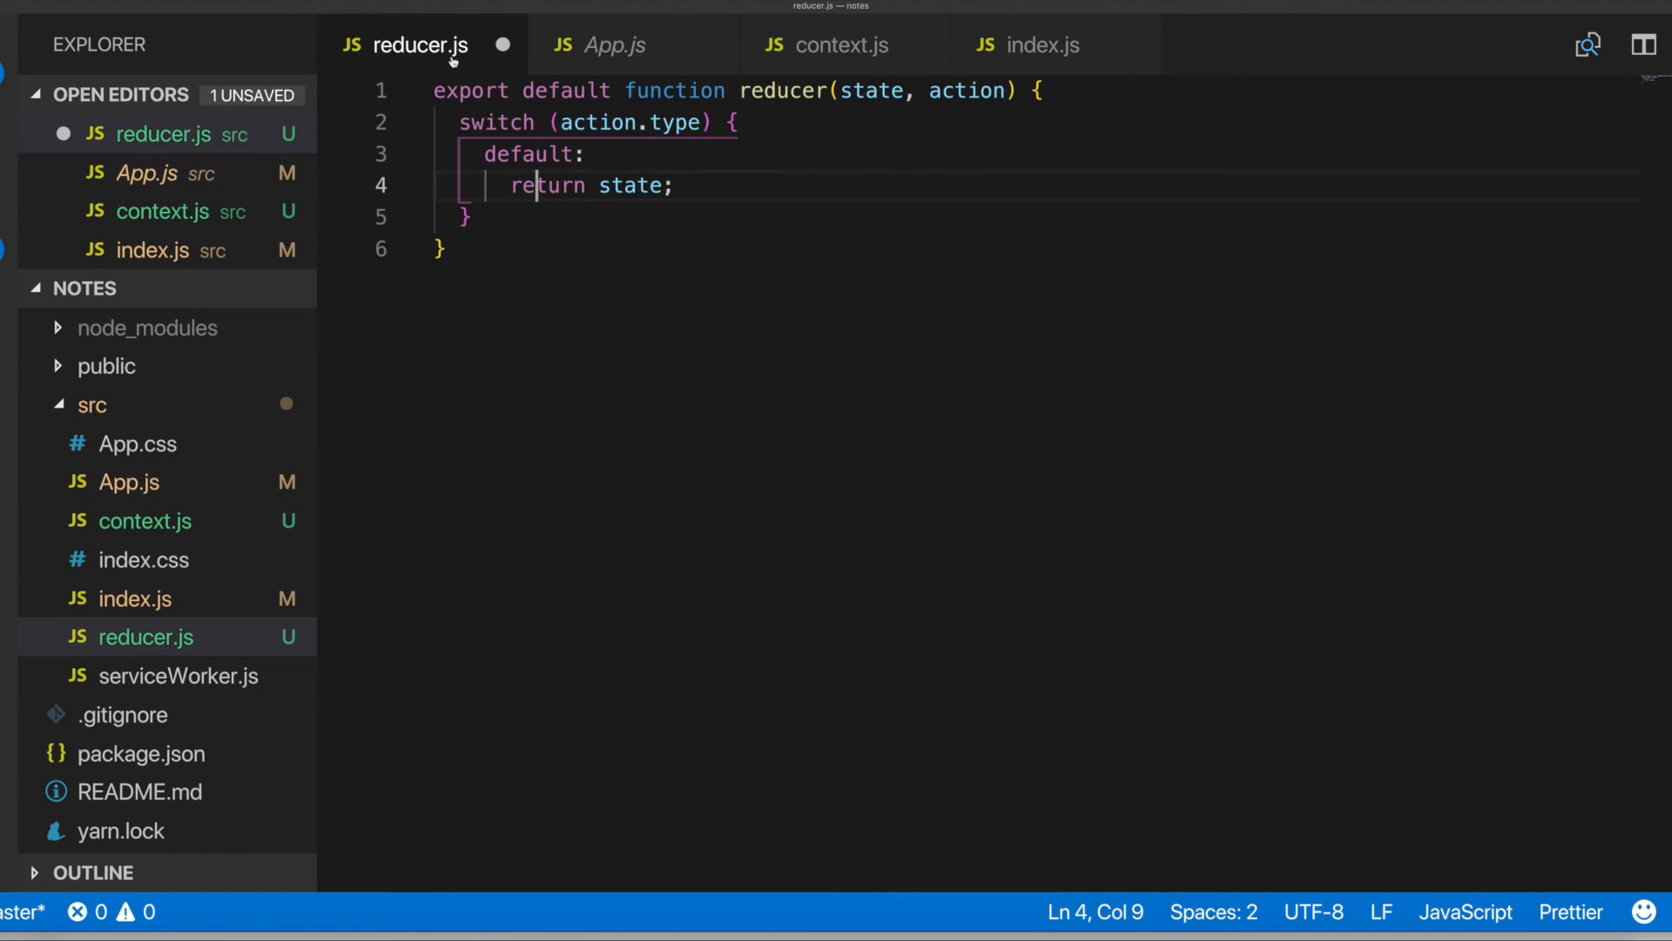
{"action": "left_click", "coordinate": [615, 46]}
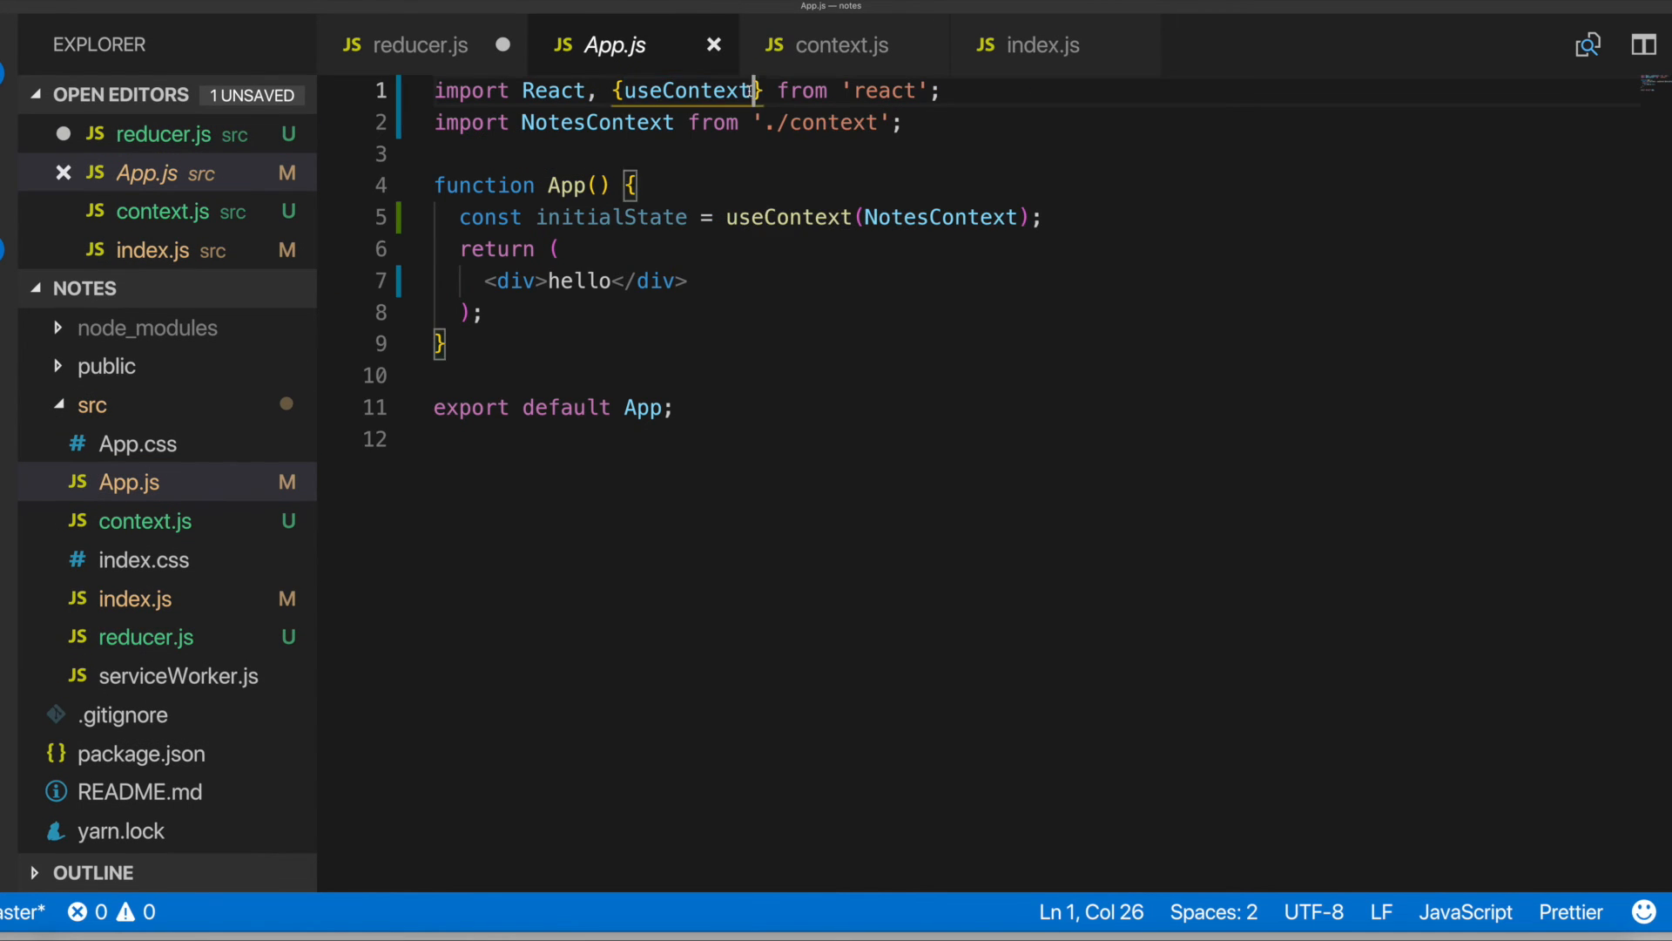
{"action": "type", "text": ","}
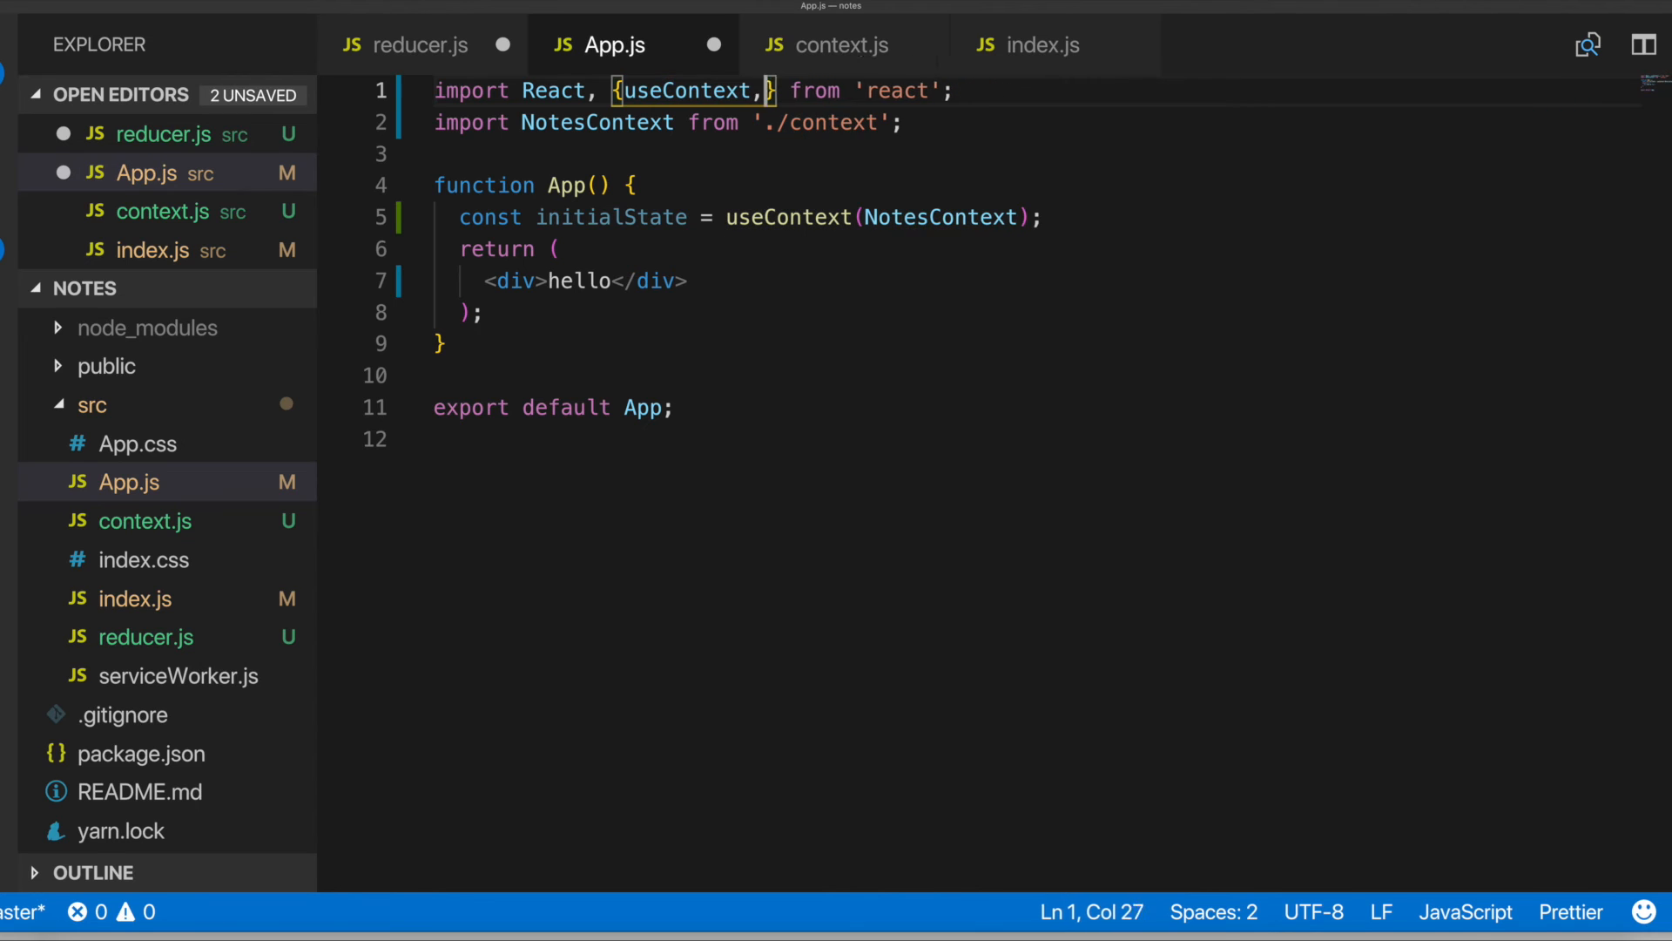
{"action": "type", "text": "useReducer"}
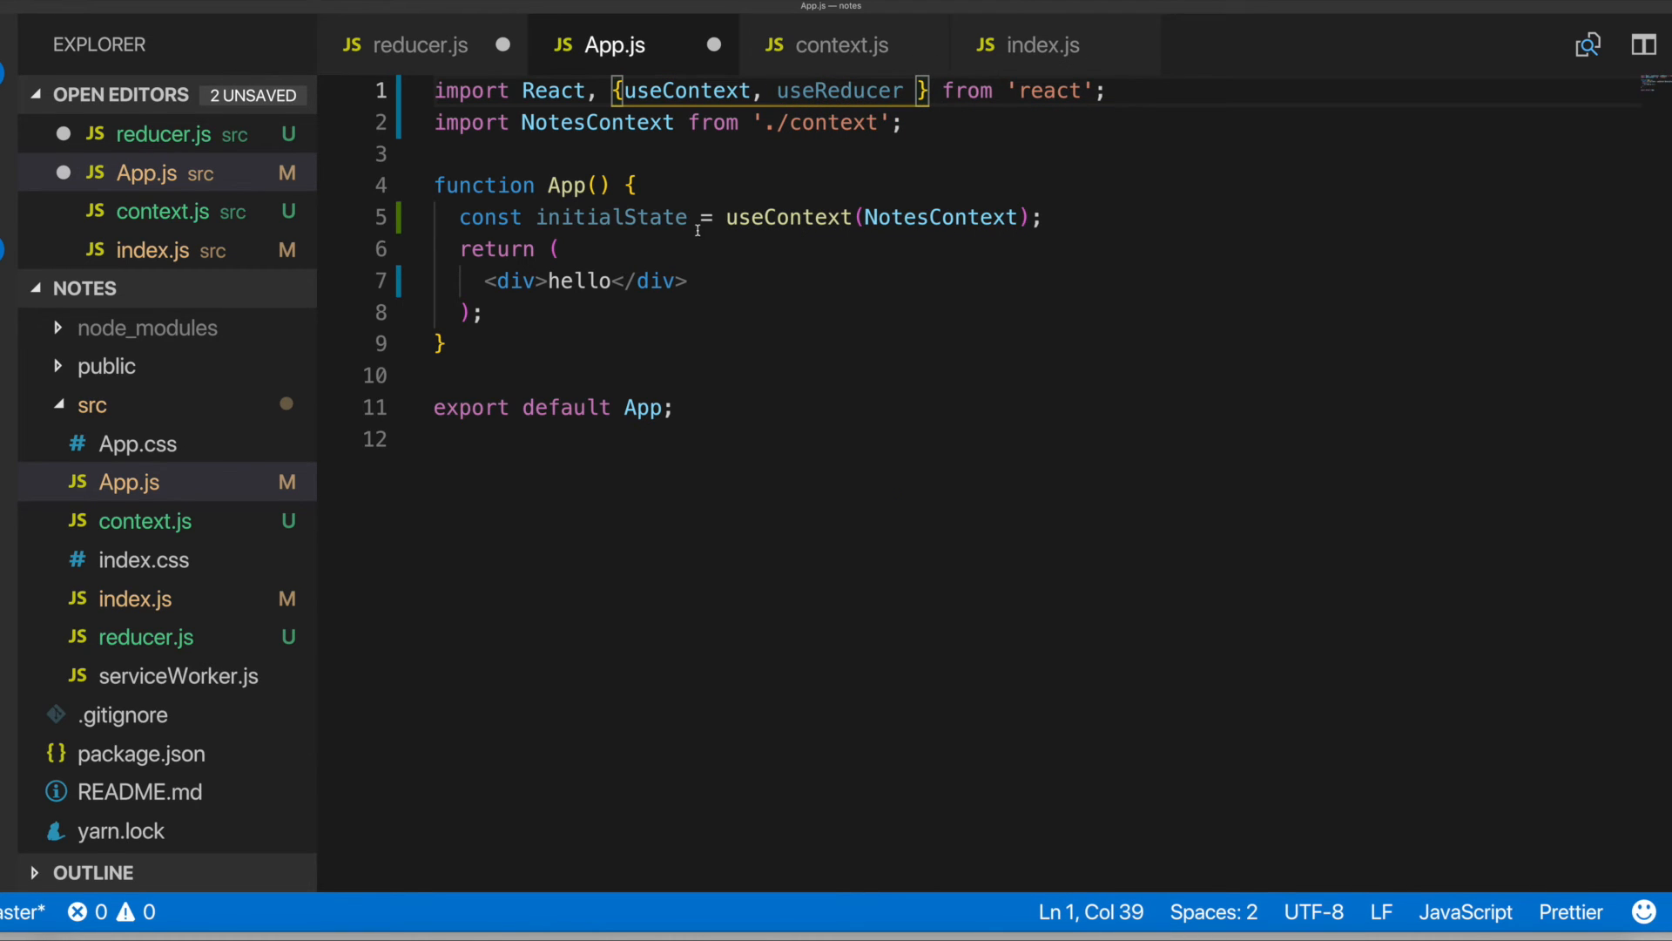
{"action": "mouse_move", "coordinate": [639, 241]}
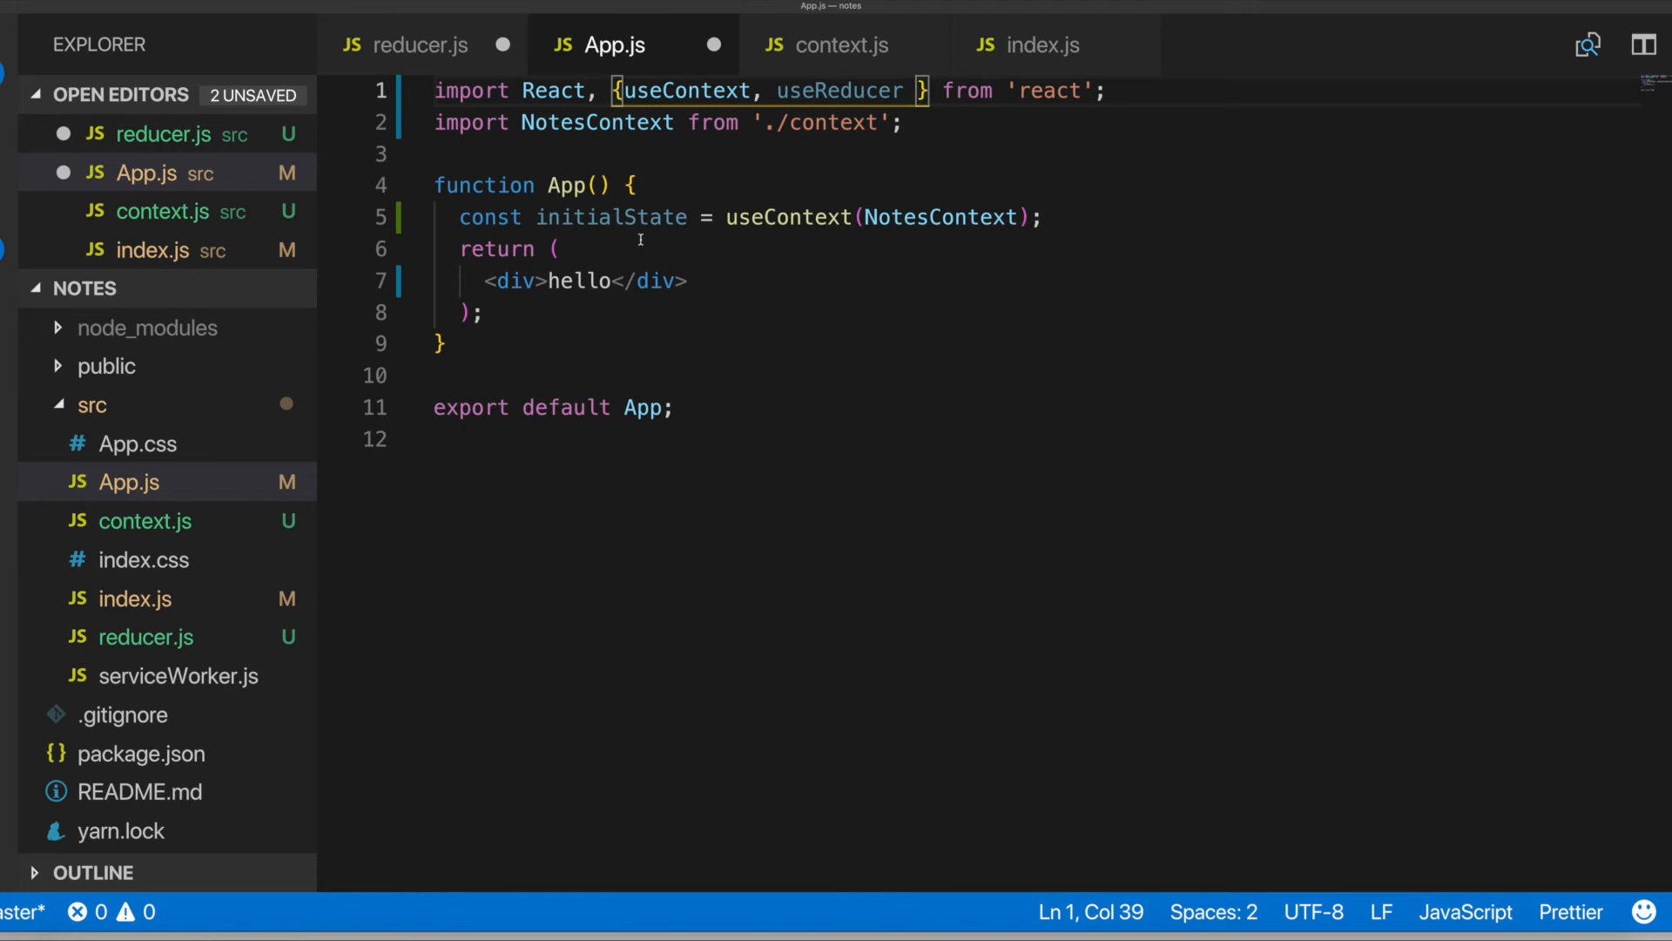
{"action": "mouse_move", "coordinate": [705, 144]}
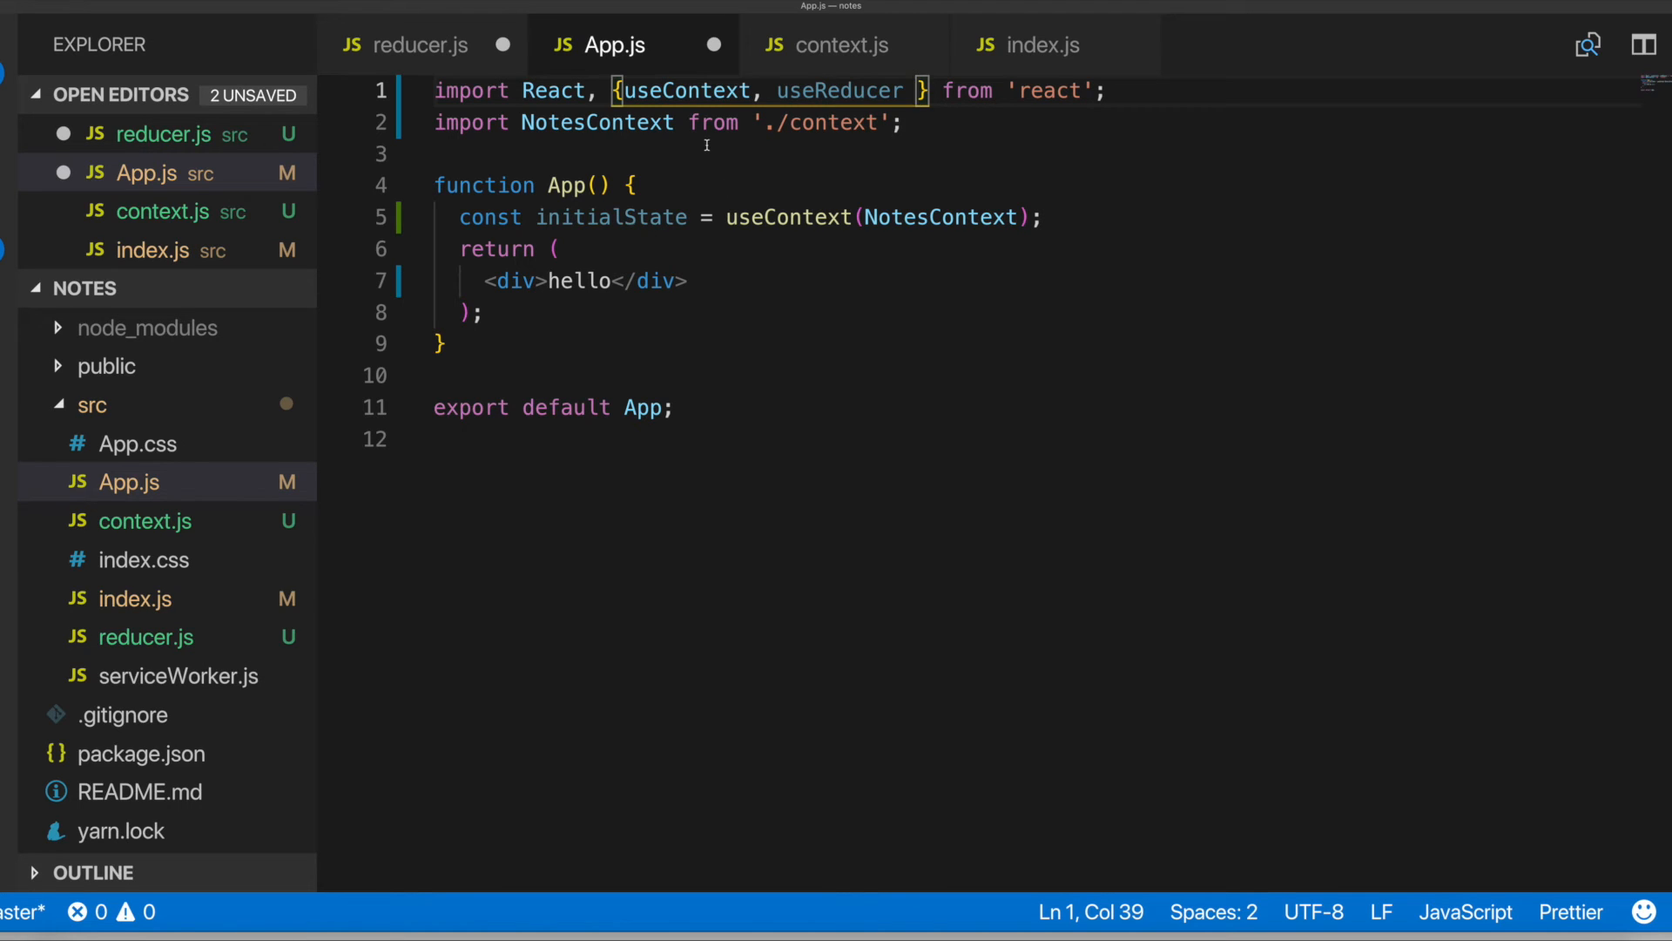
{"action": "mouse_move", "coordinate": [683, 331]}
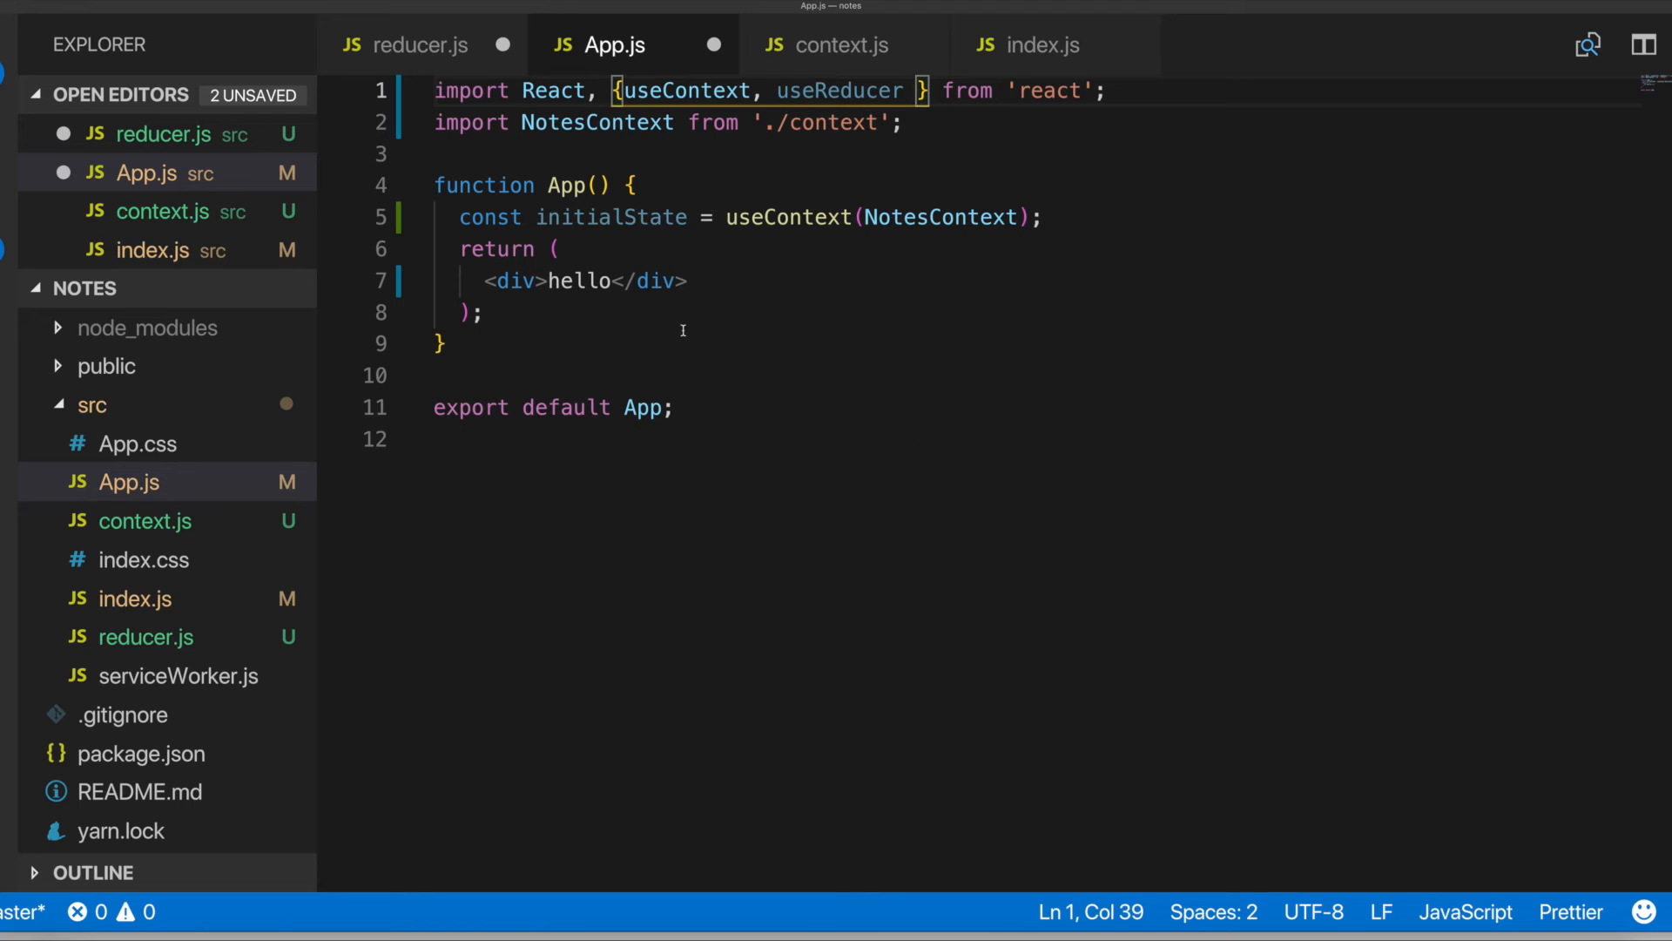
{"action": "mouse_move", "coordinate": [756, 155]}
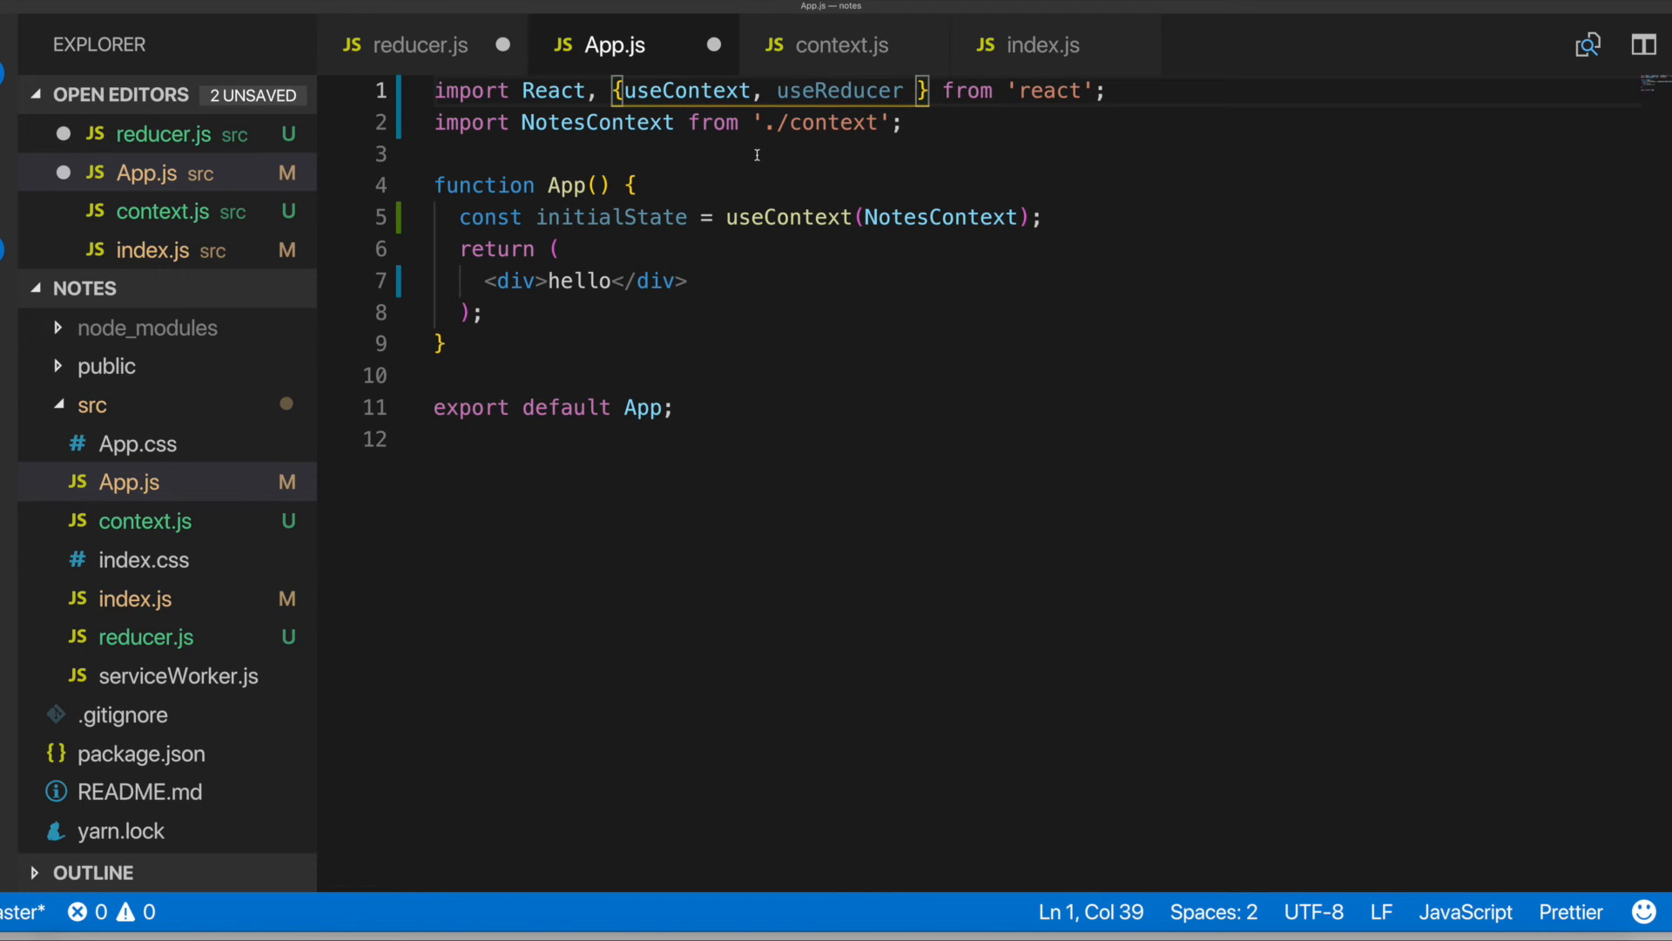
{"action": "mouse_move", "coordinate": [839, 90]}
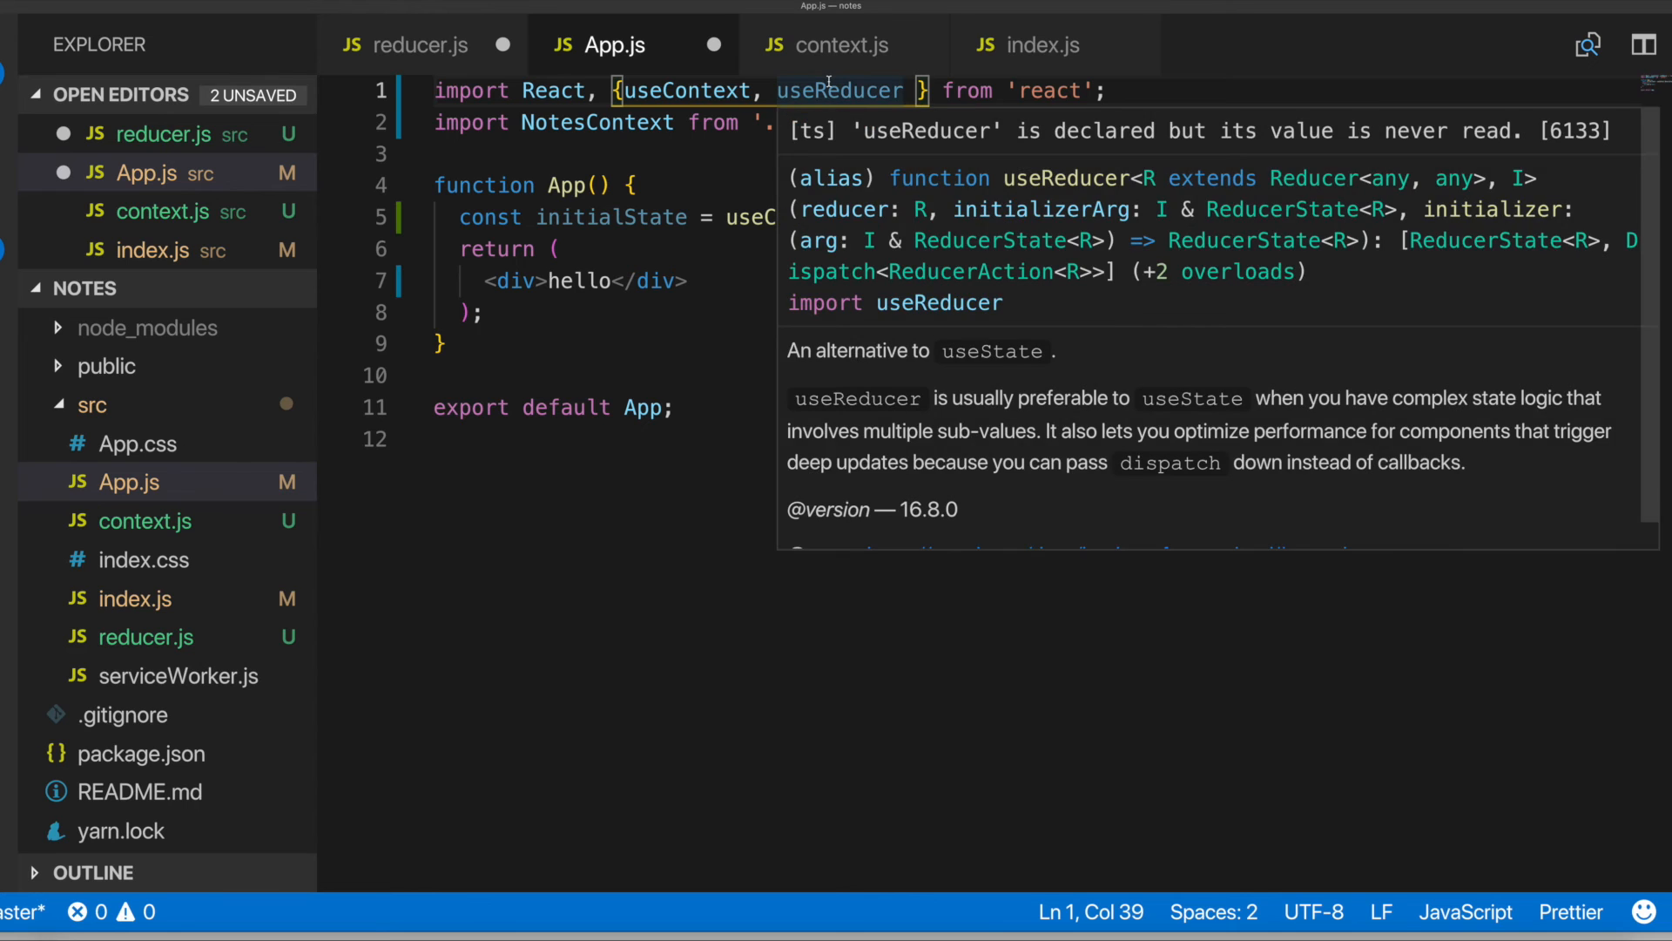
Look through index.js and context.js, then bring reducer.js back to the front
{"action": "left_click", "coordinate": [1033, 46]}
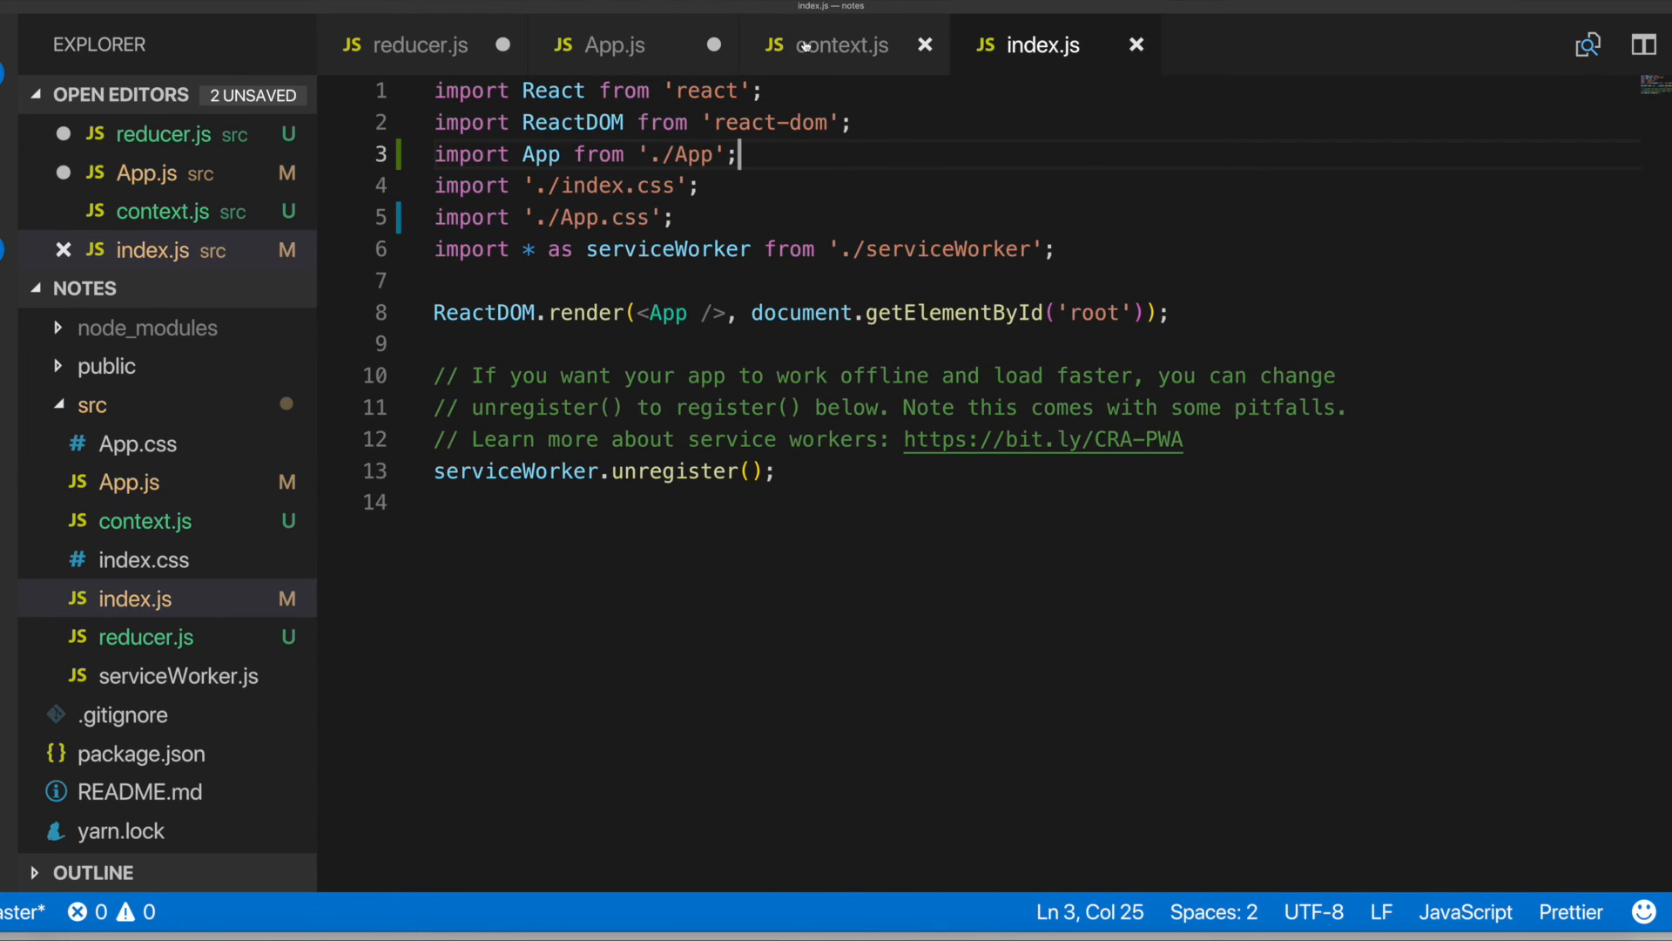
{"action": "left_click", "coordinate": [841, 45]}
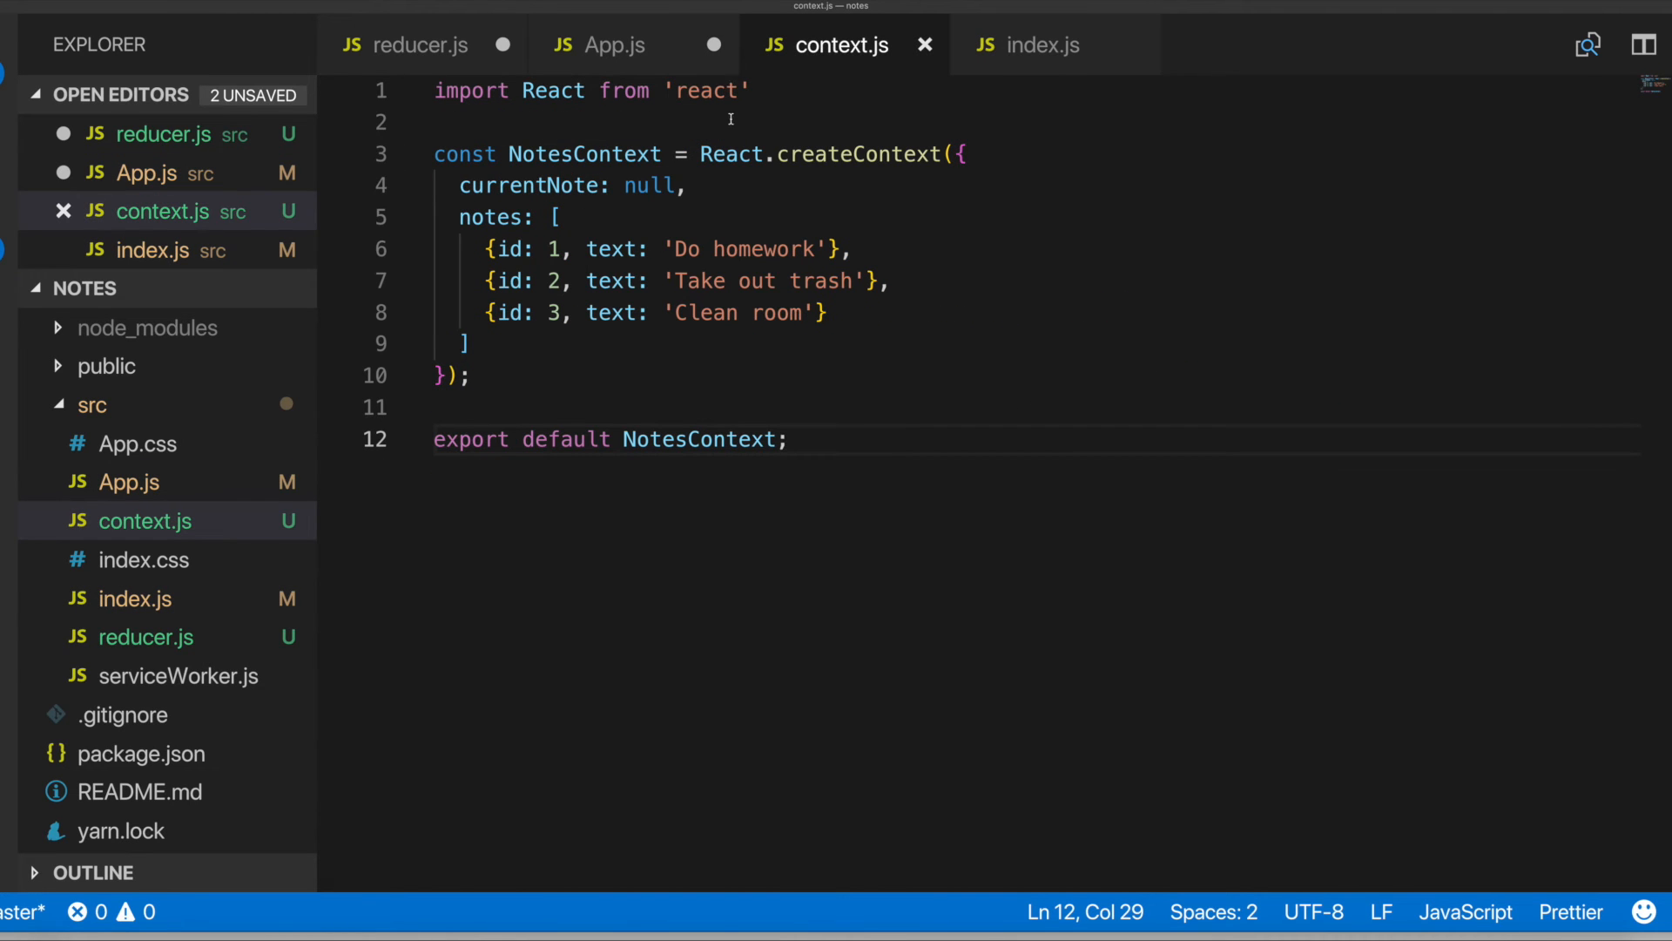
{"action": "left_click", "coordinate": [415, 46]}
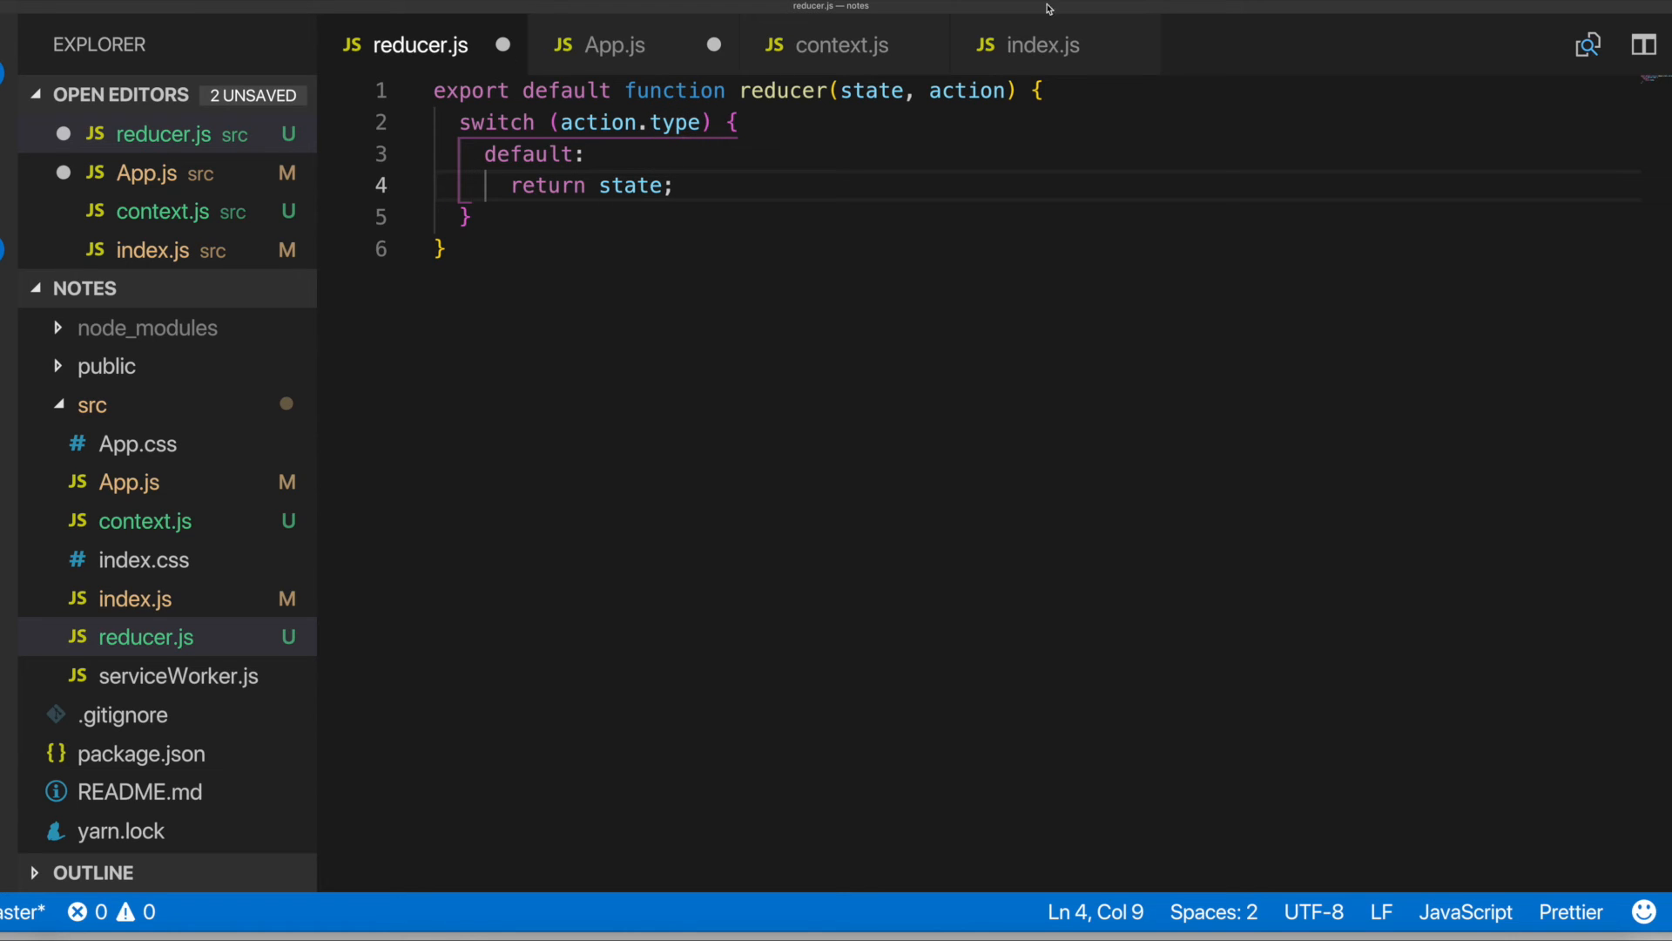
{"action": "mouse_move", "coordinate": [784, 95]}
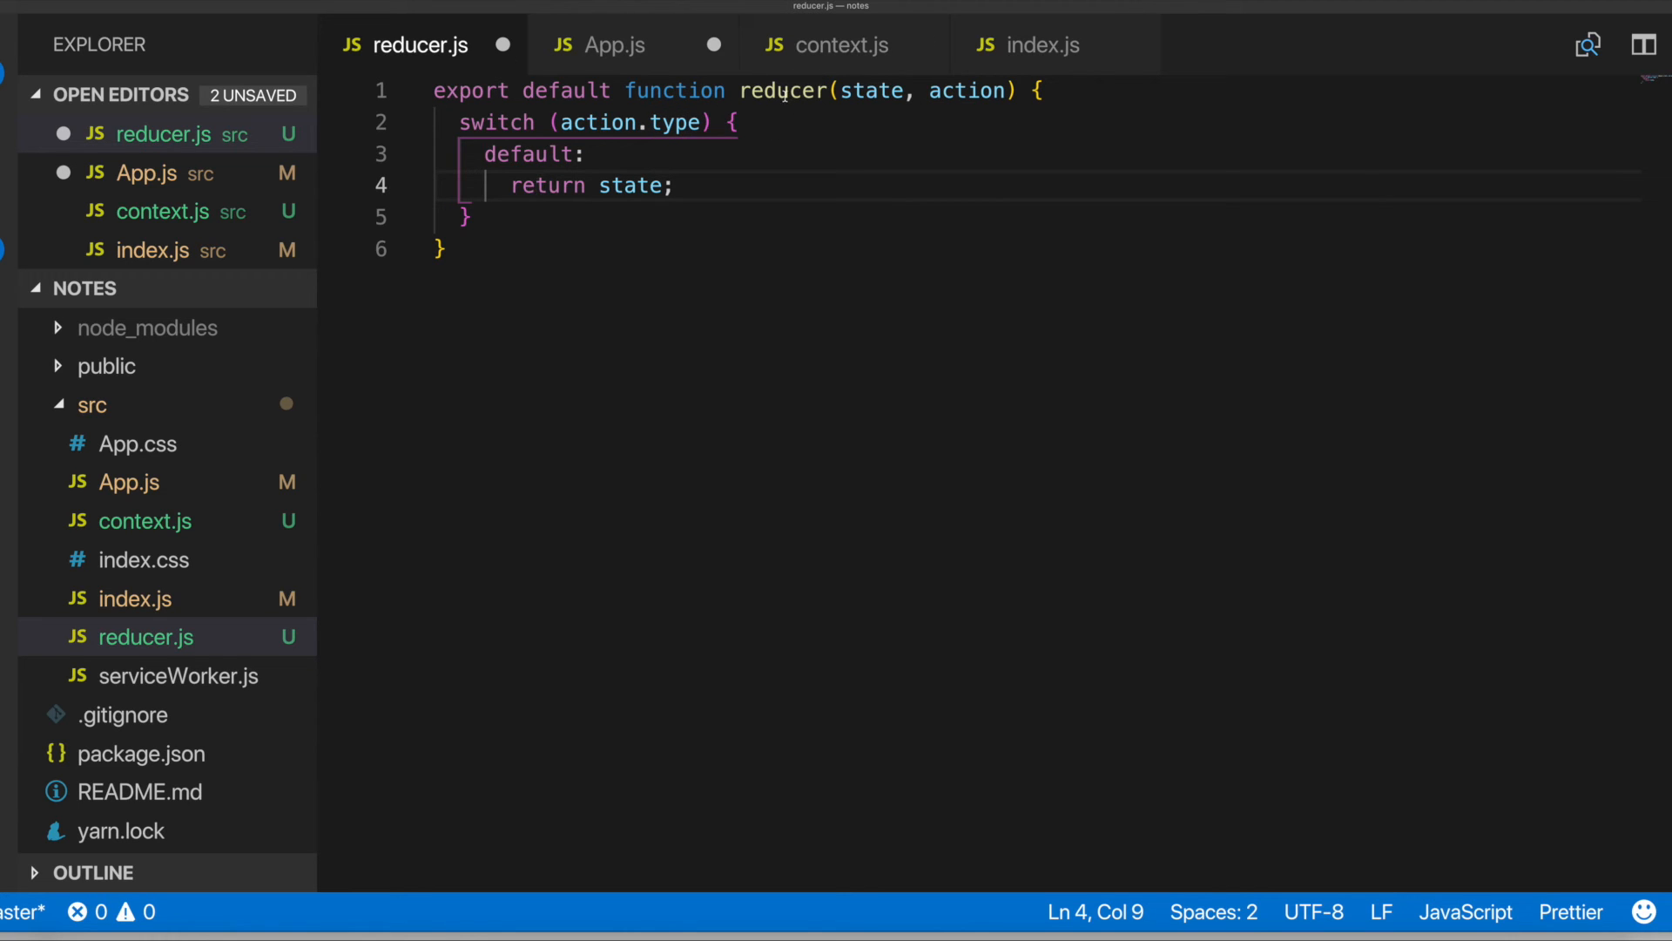
{"action": "mouse_move", "coordinate": [667, 36]}
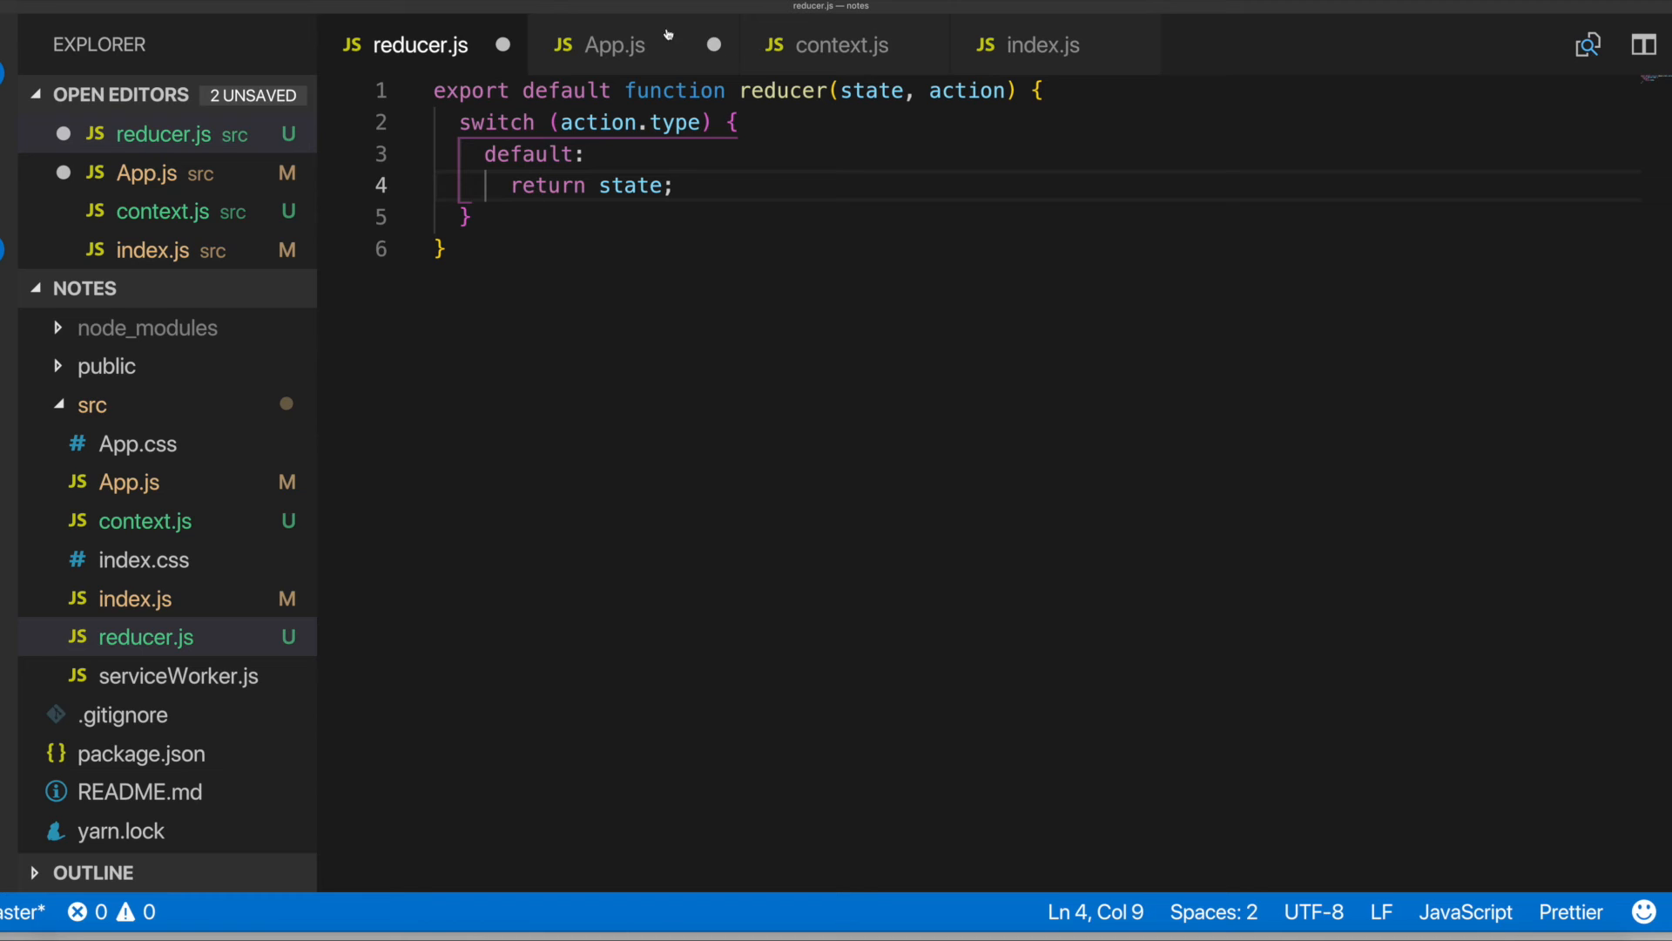
{"action": "mouse_move", "coordinate": [853, 45]}
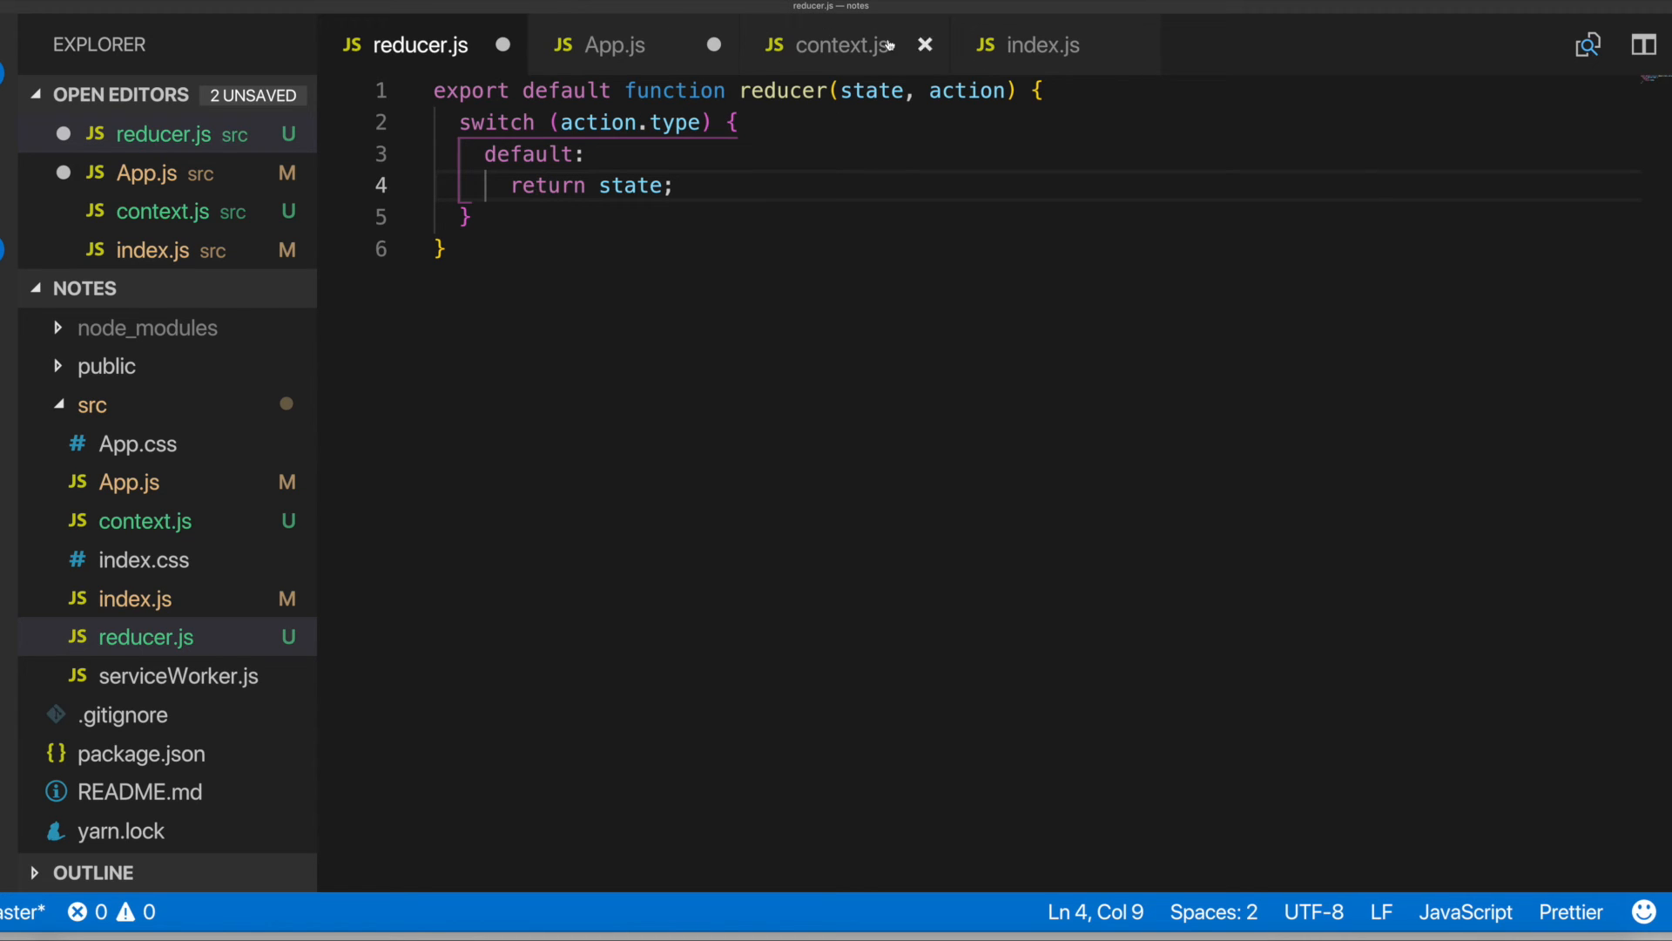
{"action": "mouse_move", "coordinate": [974, 89]}
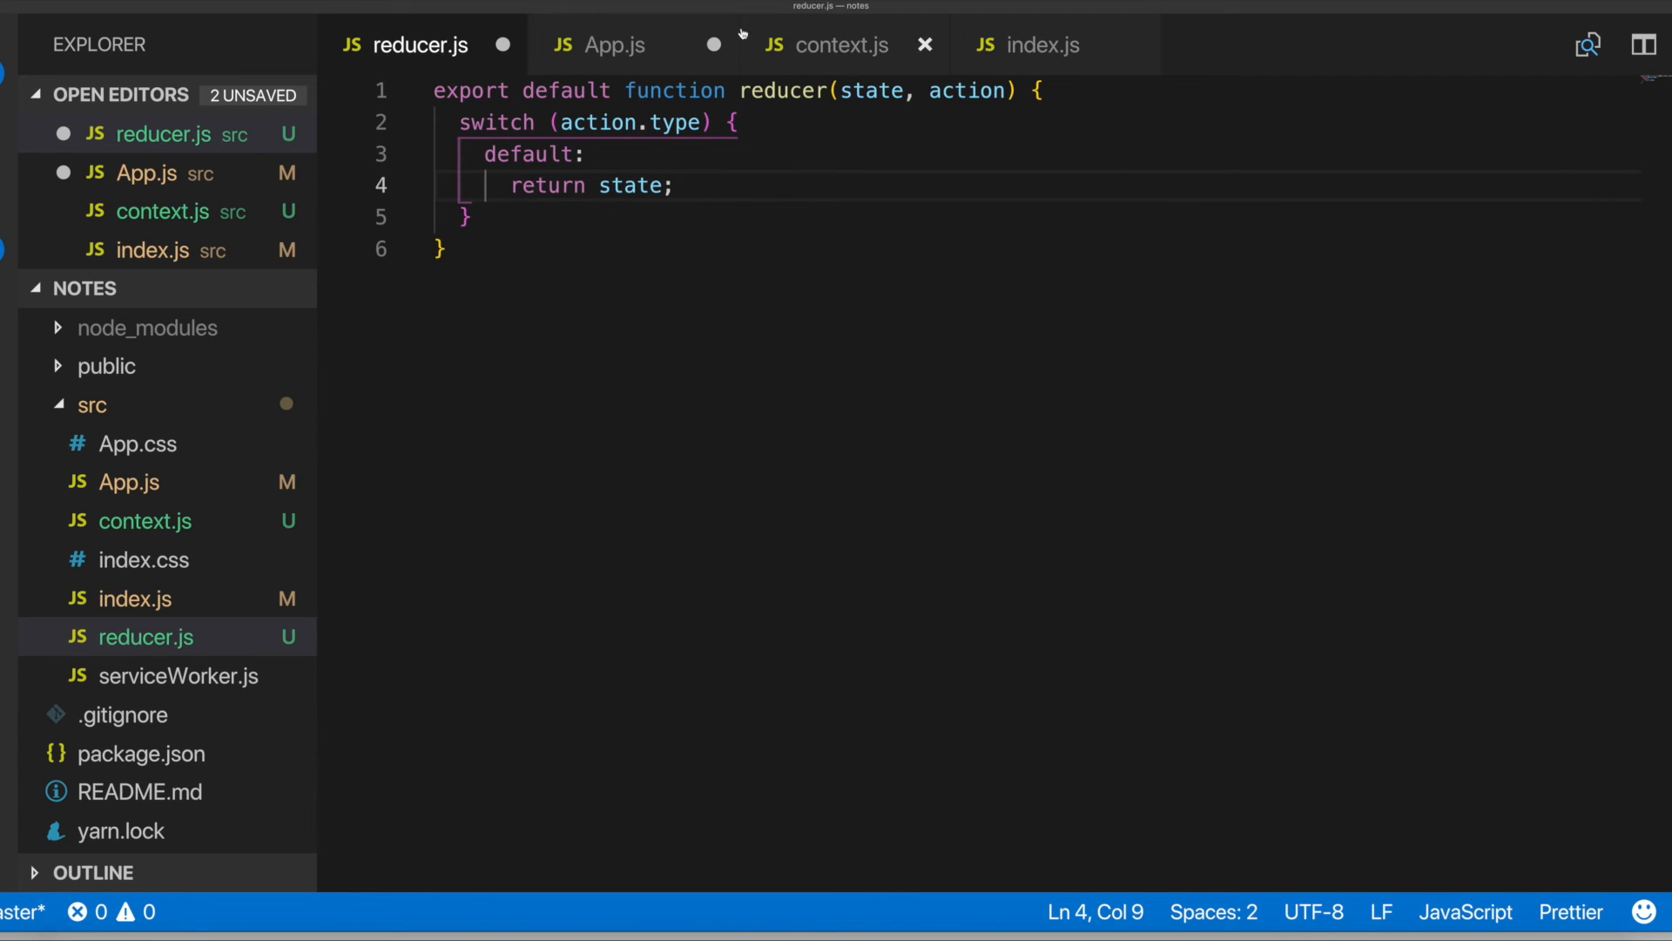
Add an empty useReducer() call in App.js on the line after initialState
{"action": "left_click", "coordinate": [616, 46]}
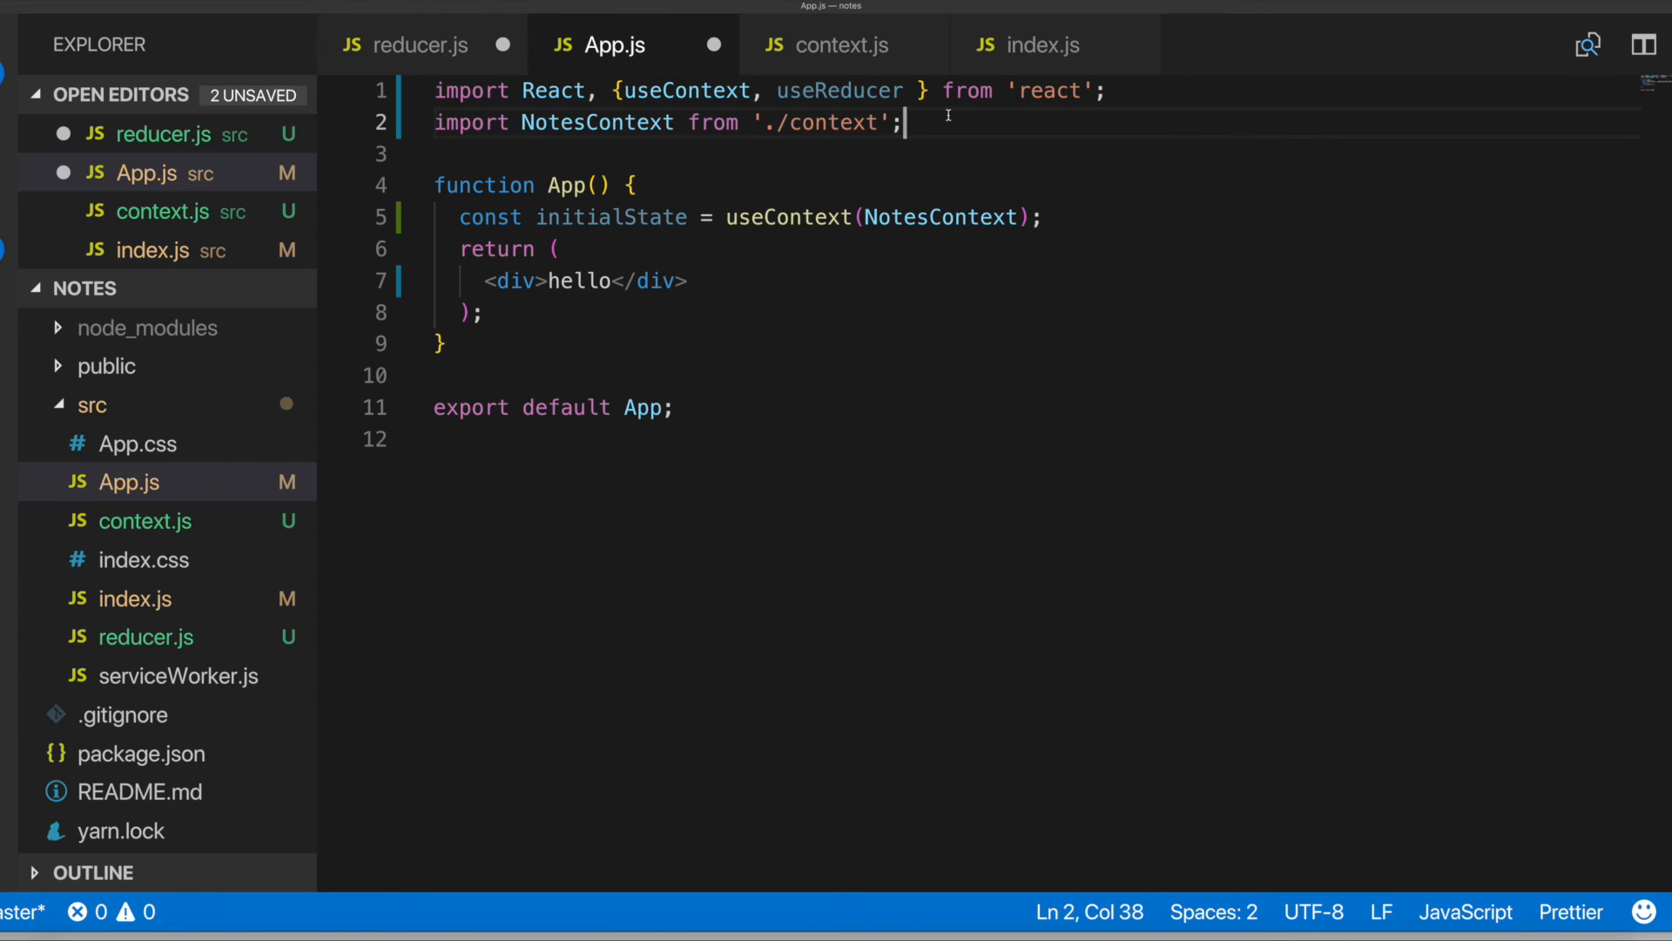
{"action": "double_click", "coordinate": [840, 88]}
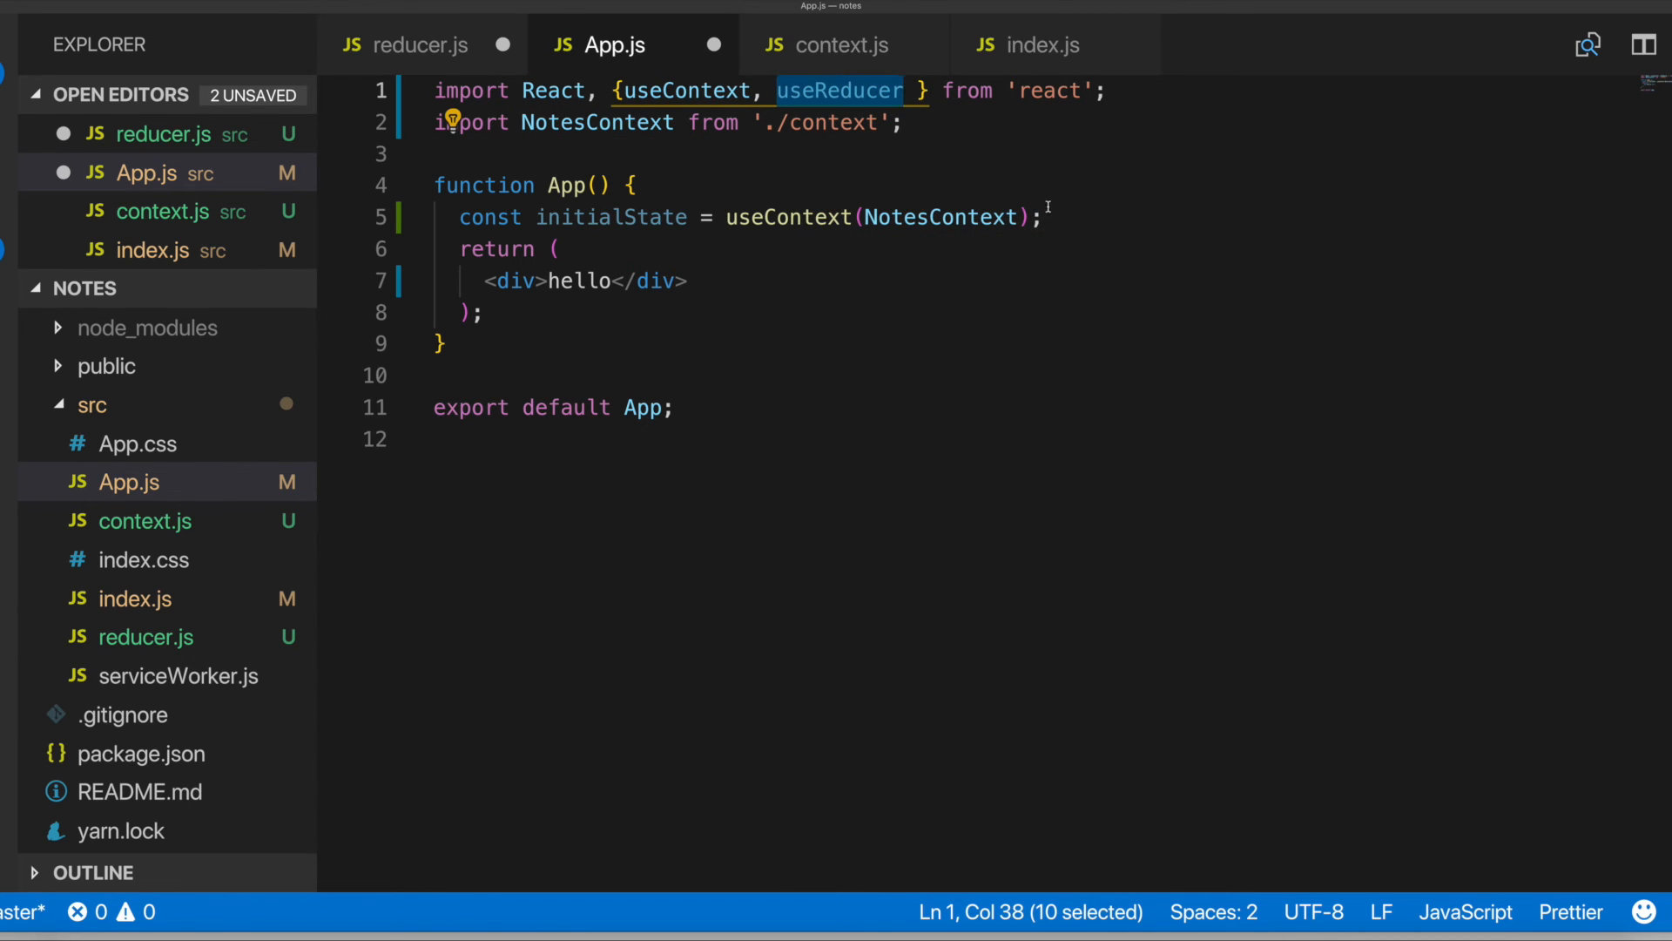
{"action": "type", "text": "use"}
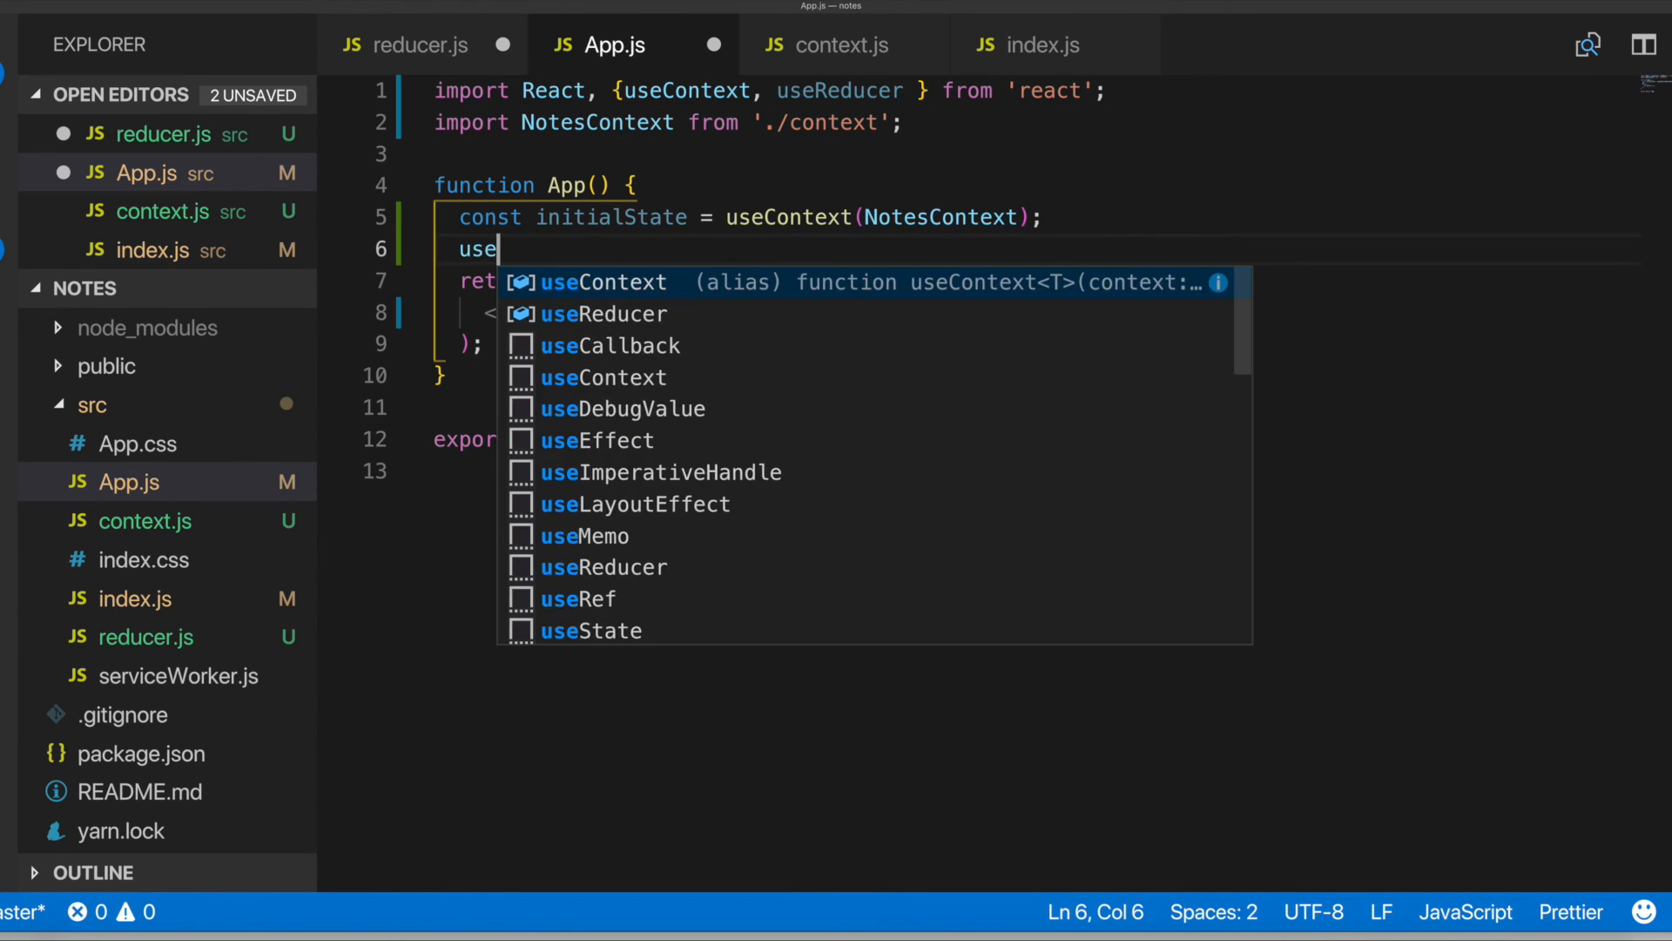
{"action": "type", "text": "Reu"}
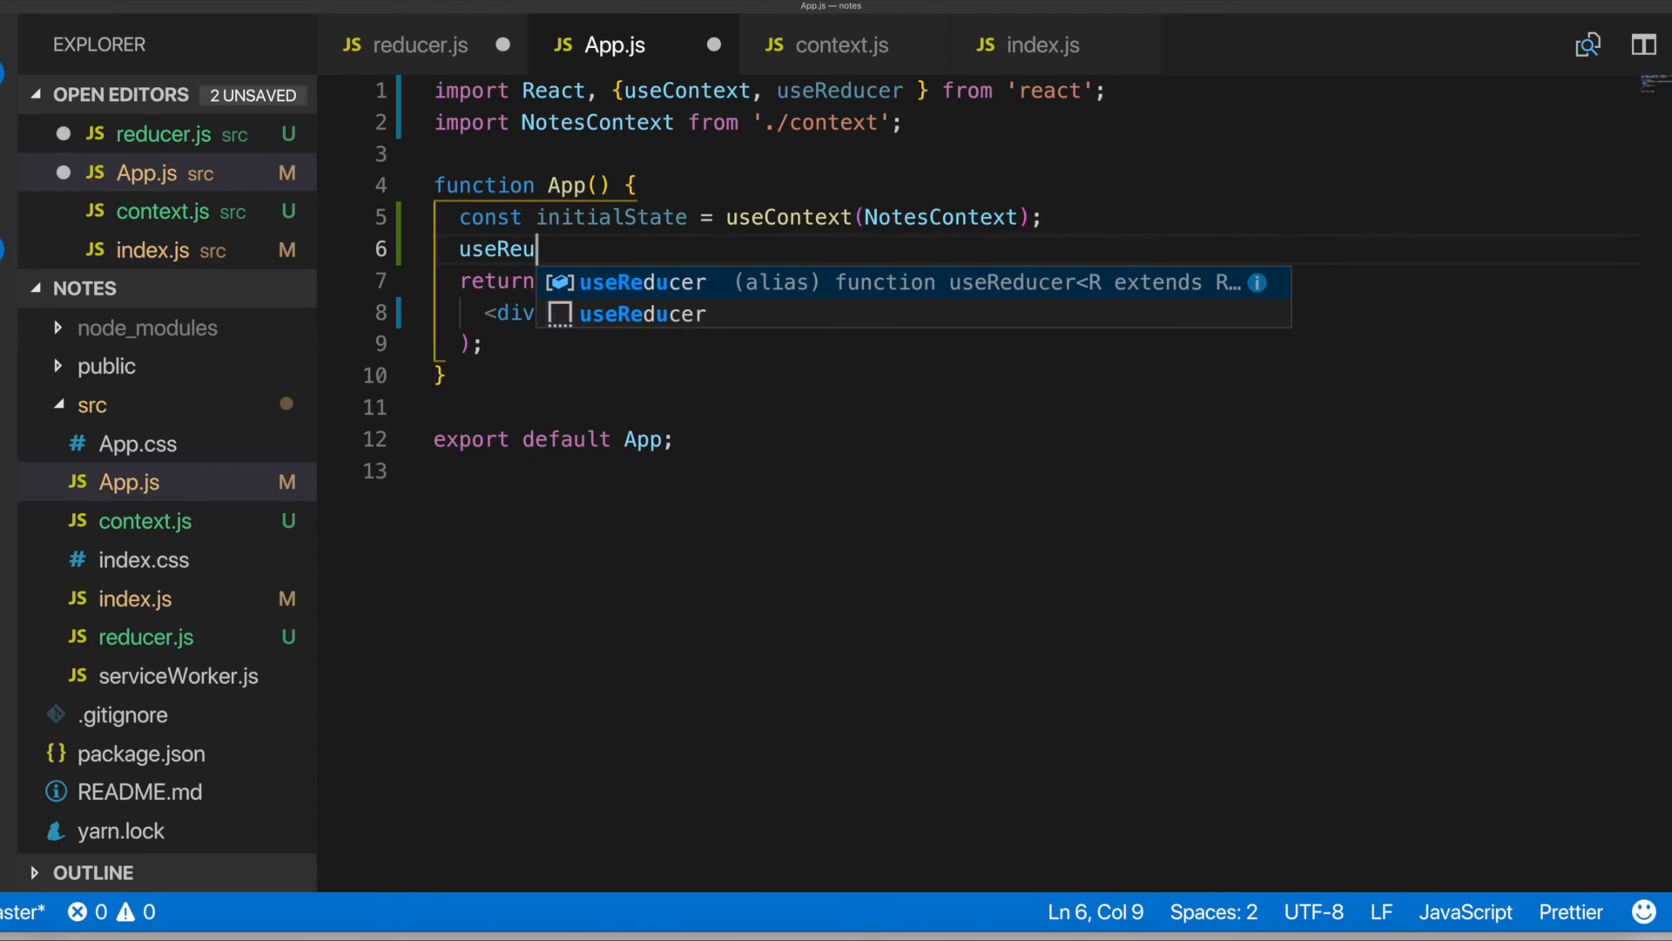
{"action": "type", "text": "dc"}
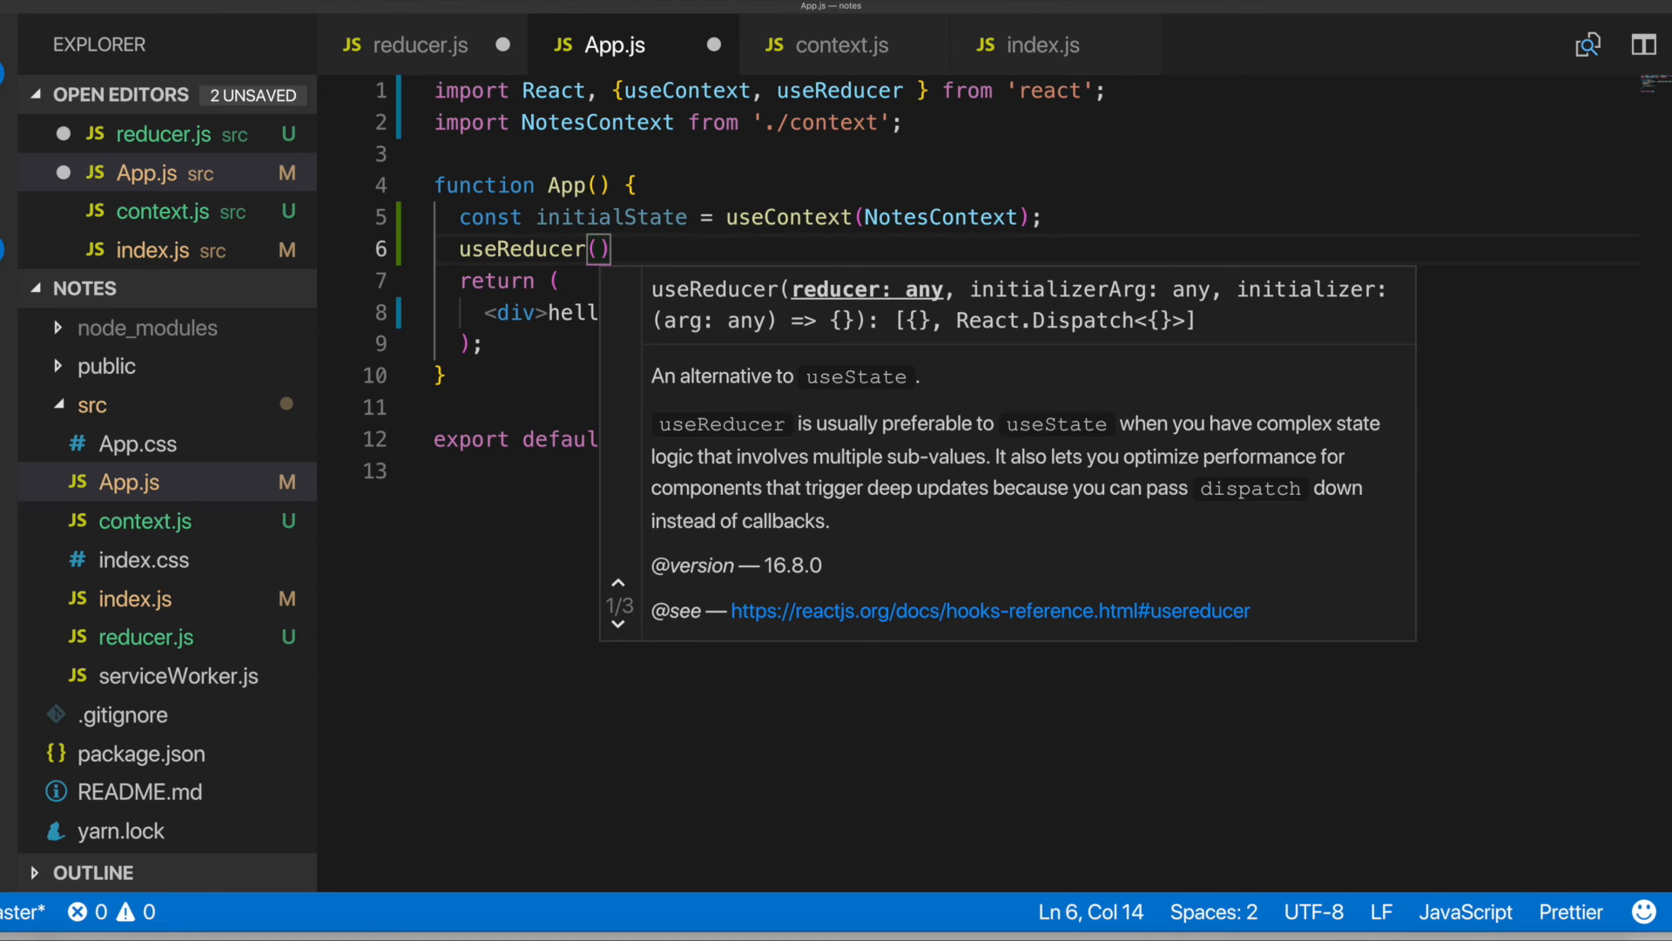
{"action": "left_click", "coordinate": [438, 122]}
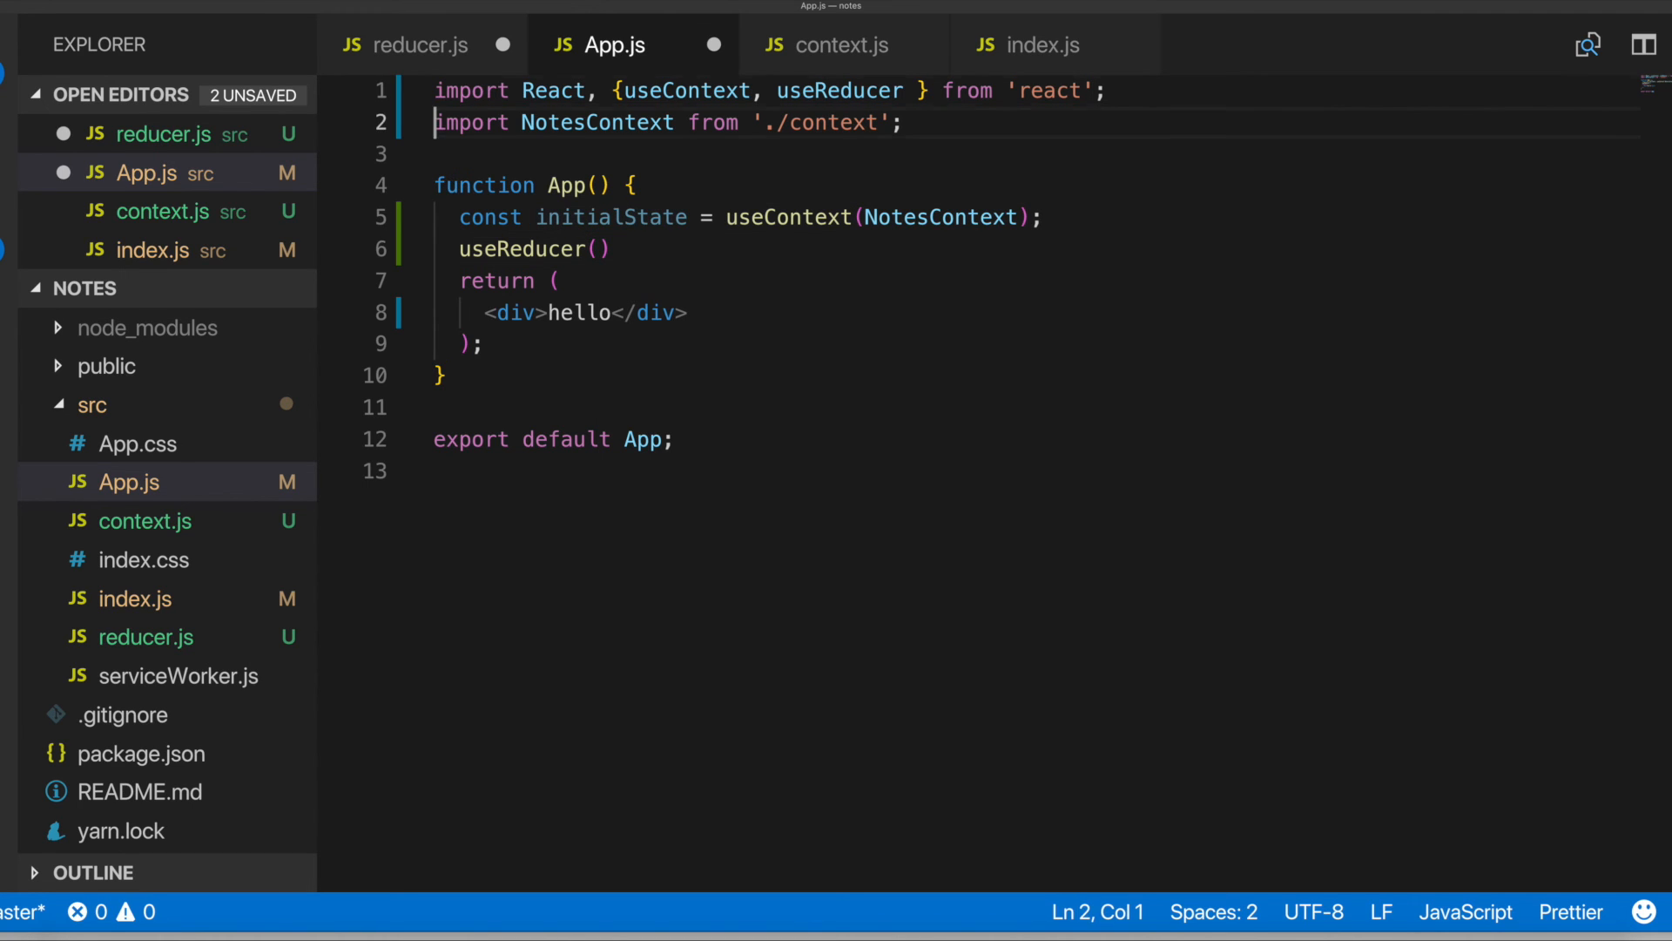
Import notesReducer from './reducer' in App.js
{"action": "type", "text": "imoprt"}
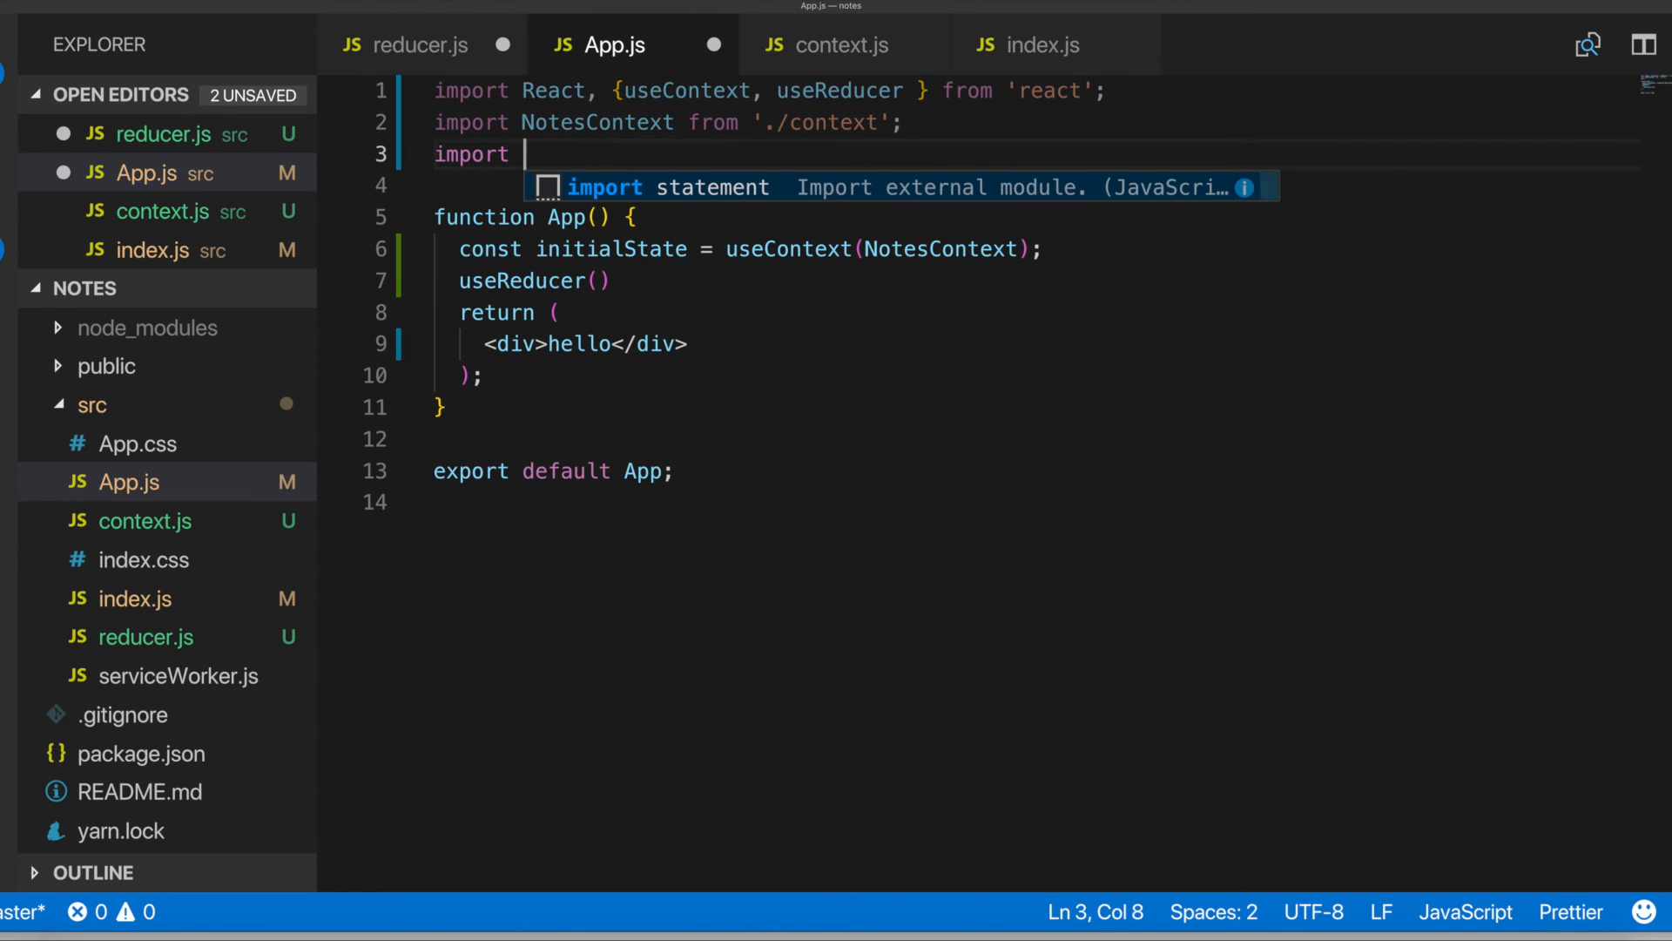
{"action": "type", "text": "note"}
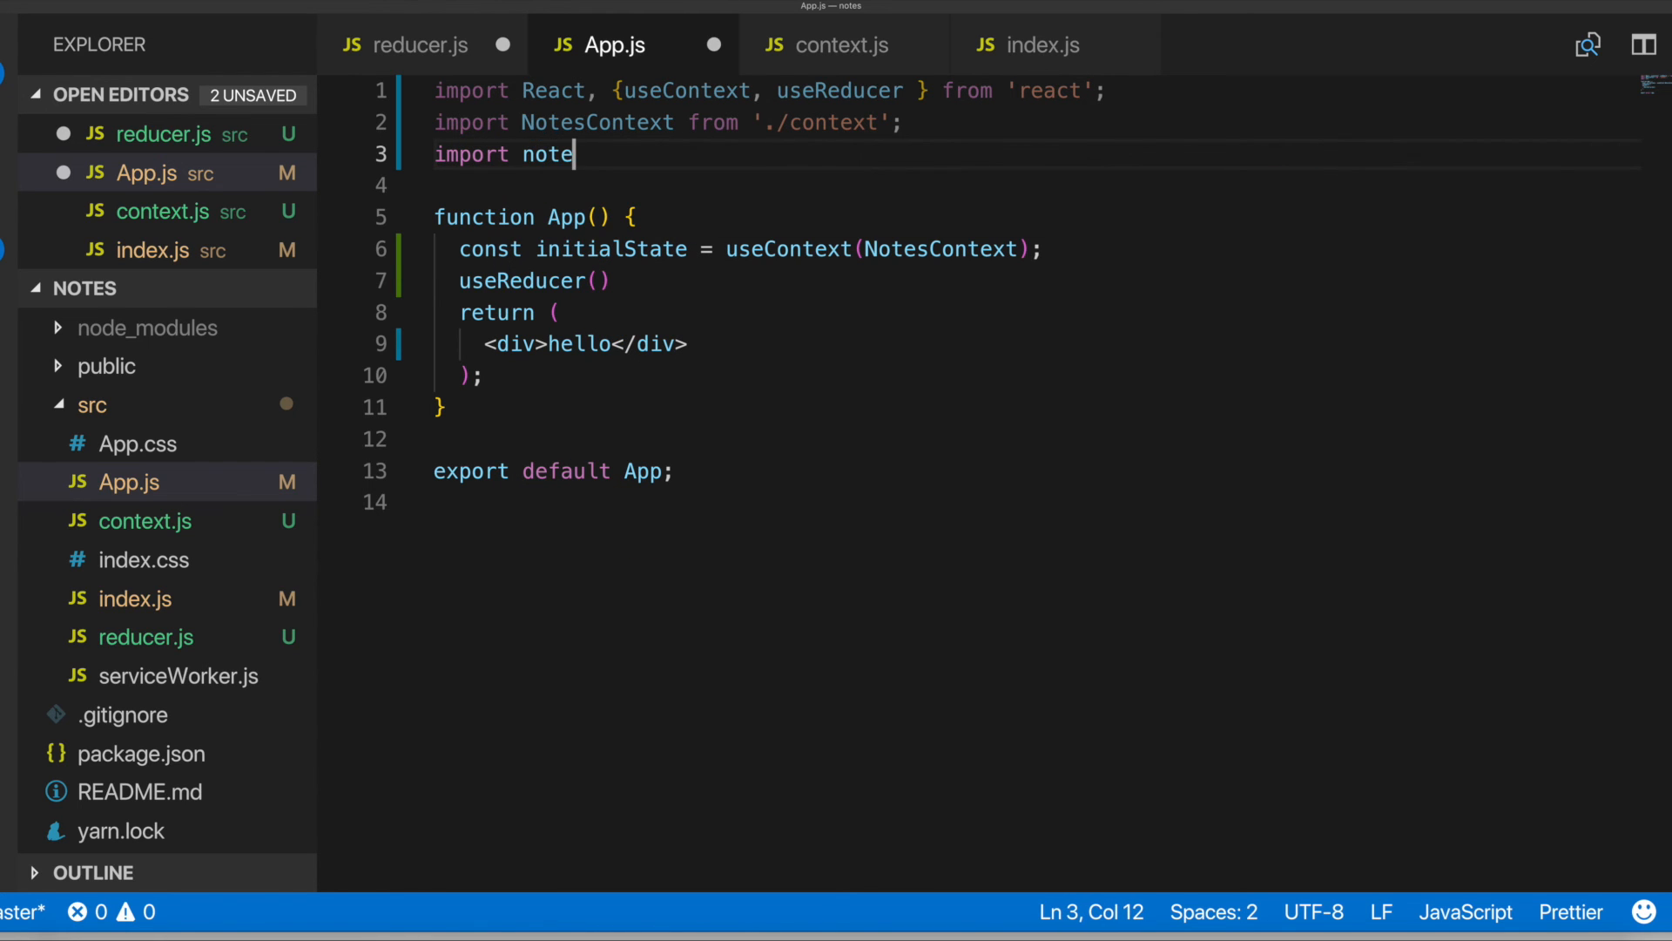
{"action": "type", "text": "Red"}
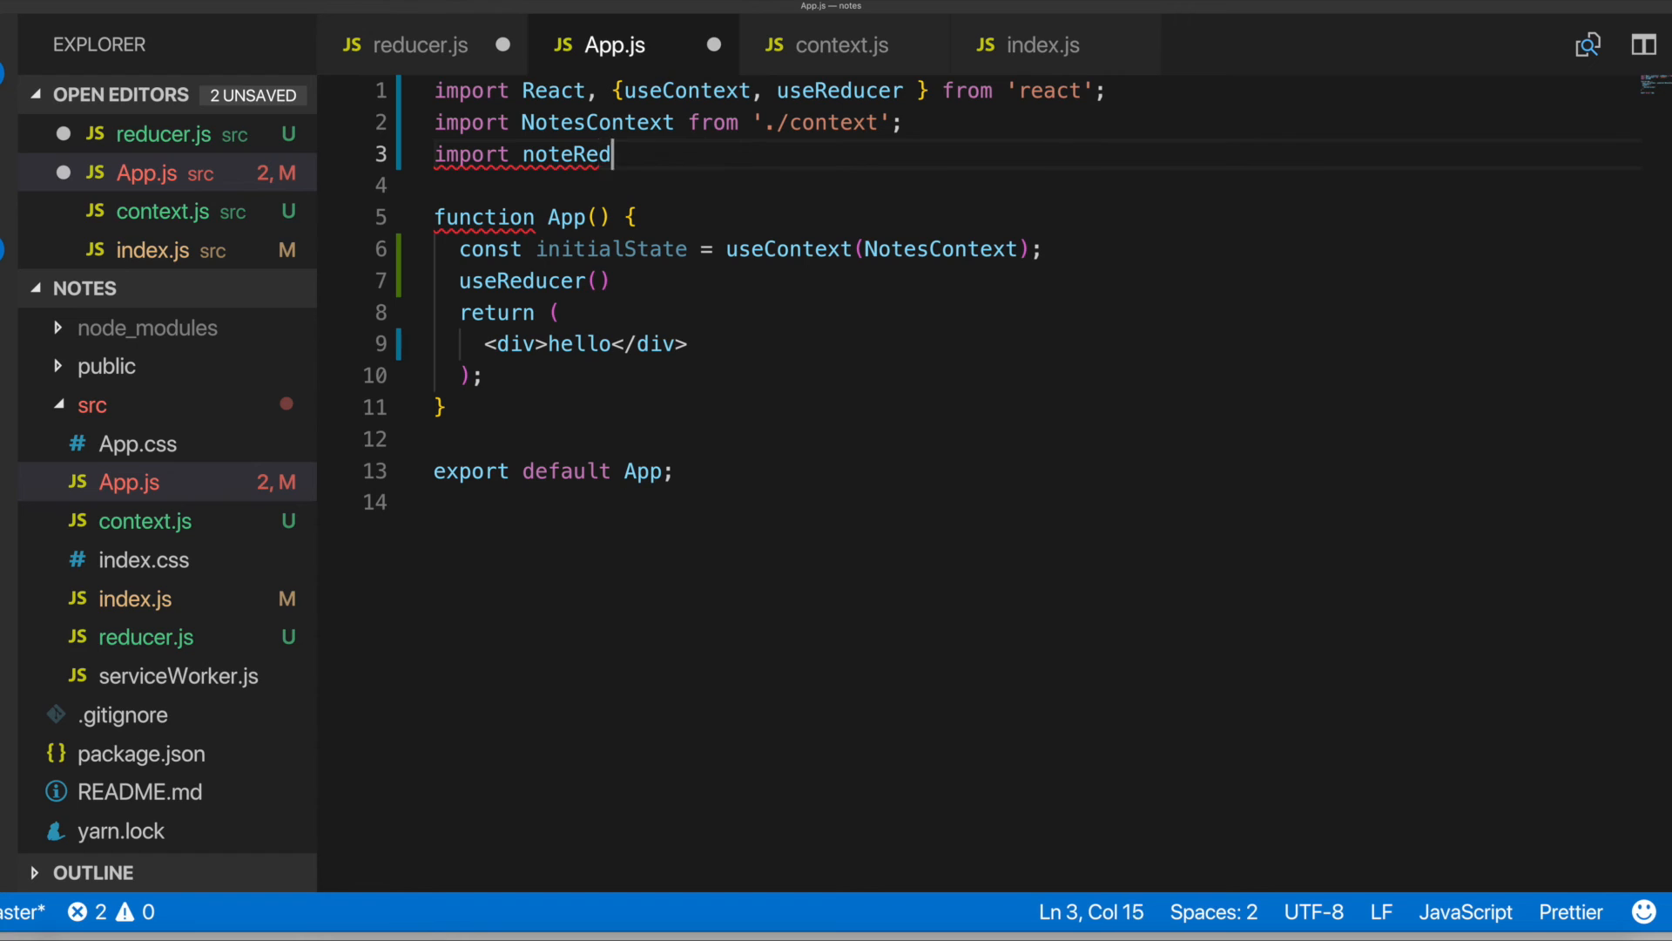
{"action": "type", "text": "ucer"}
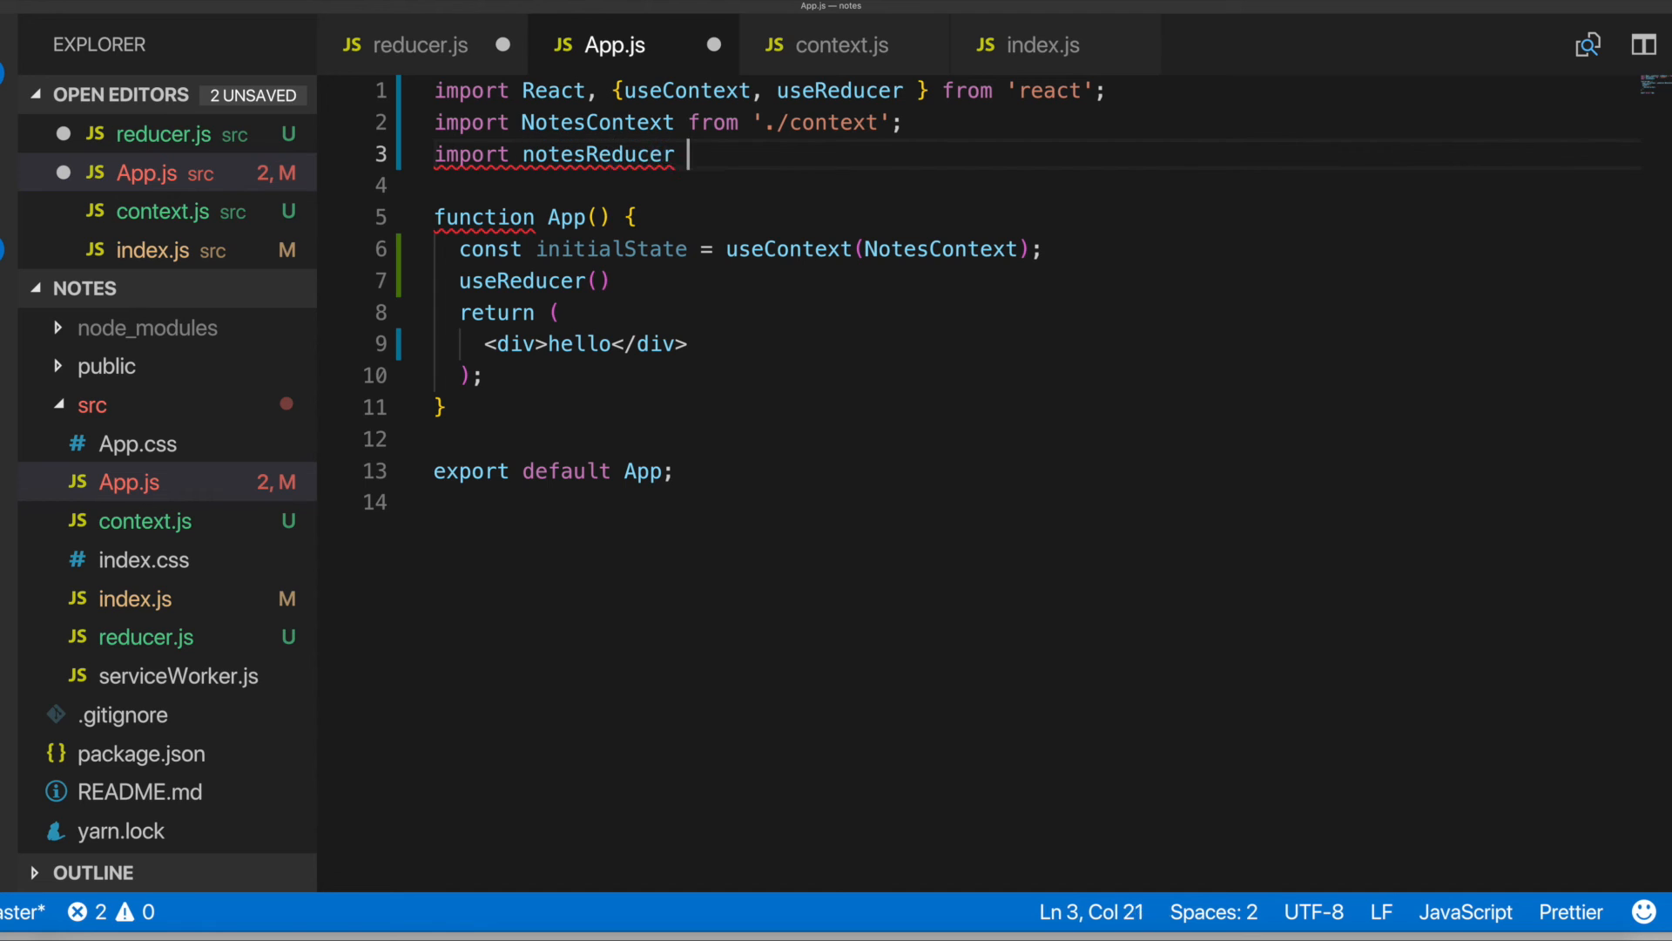
{"action": "type", "text": "from './reducer';"}
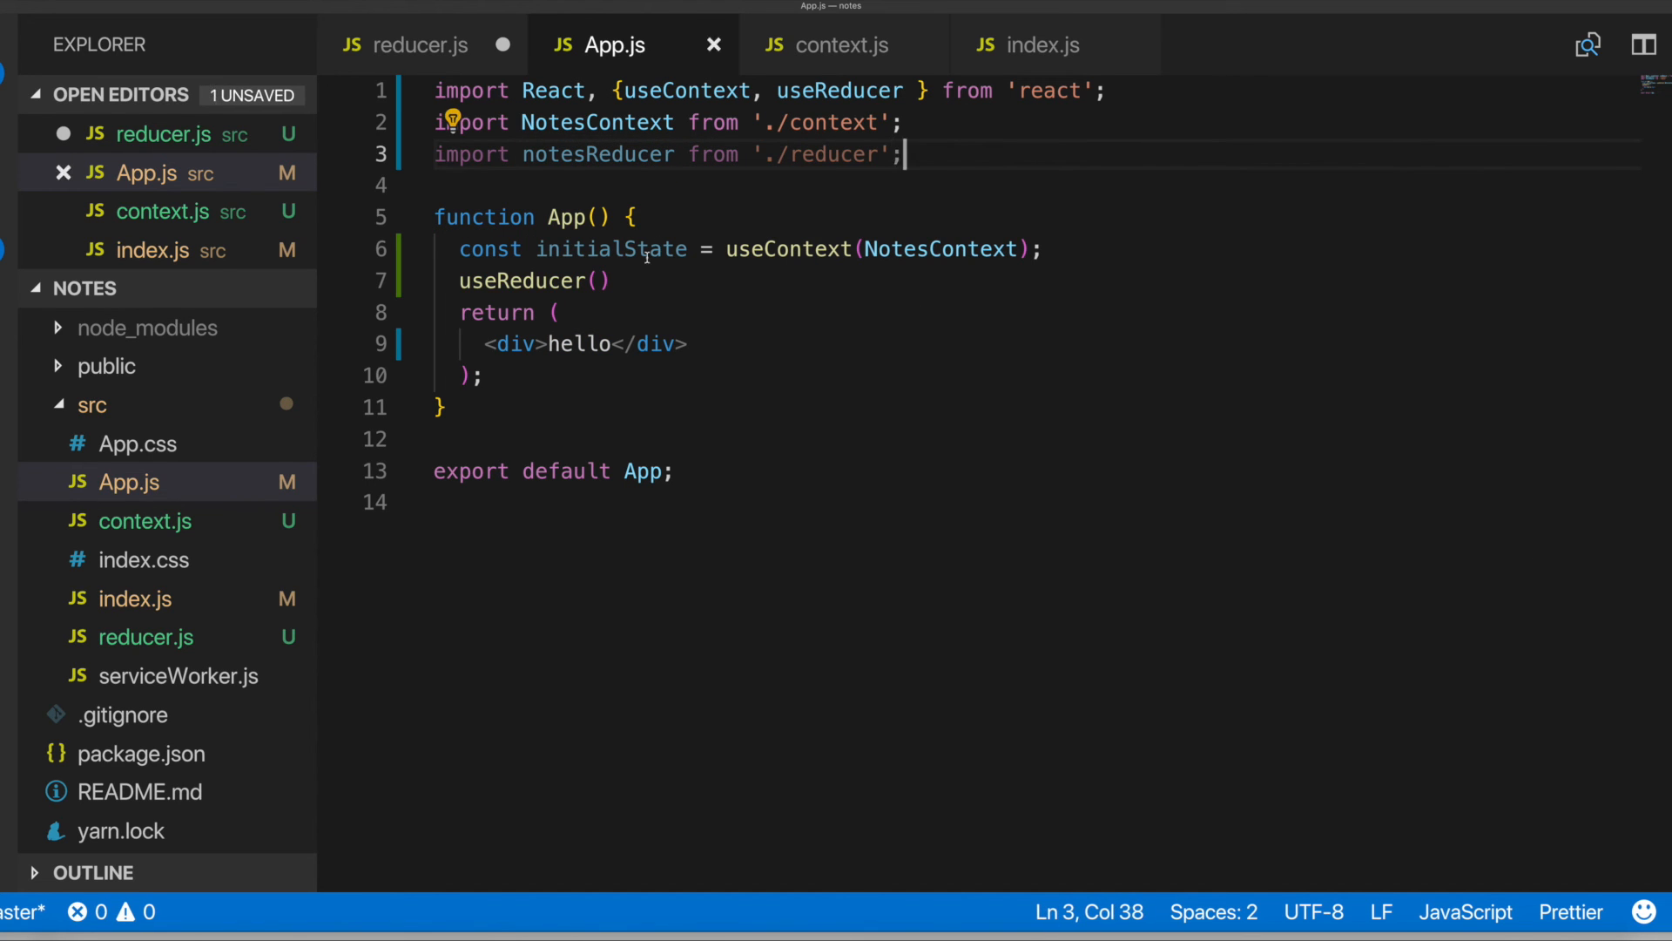
Destructure state and dispatch from useReducer(notesReducer, initialState) and save
{"action": "type", "text": "notesReducer,"}
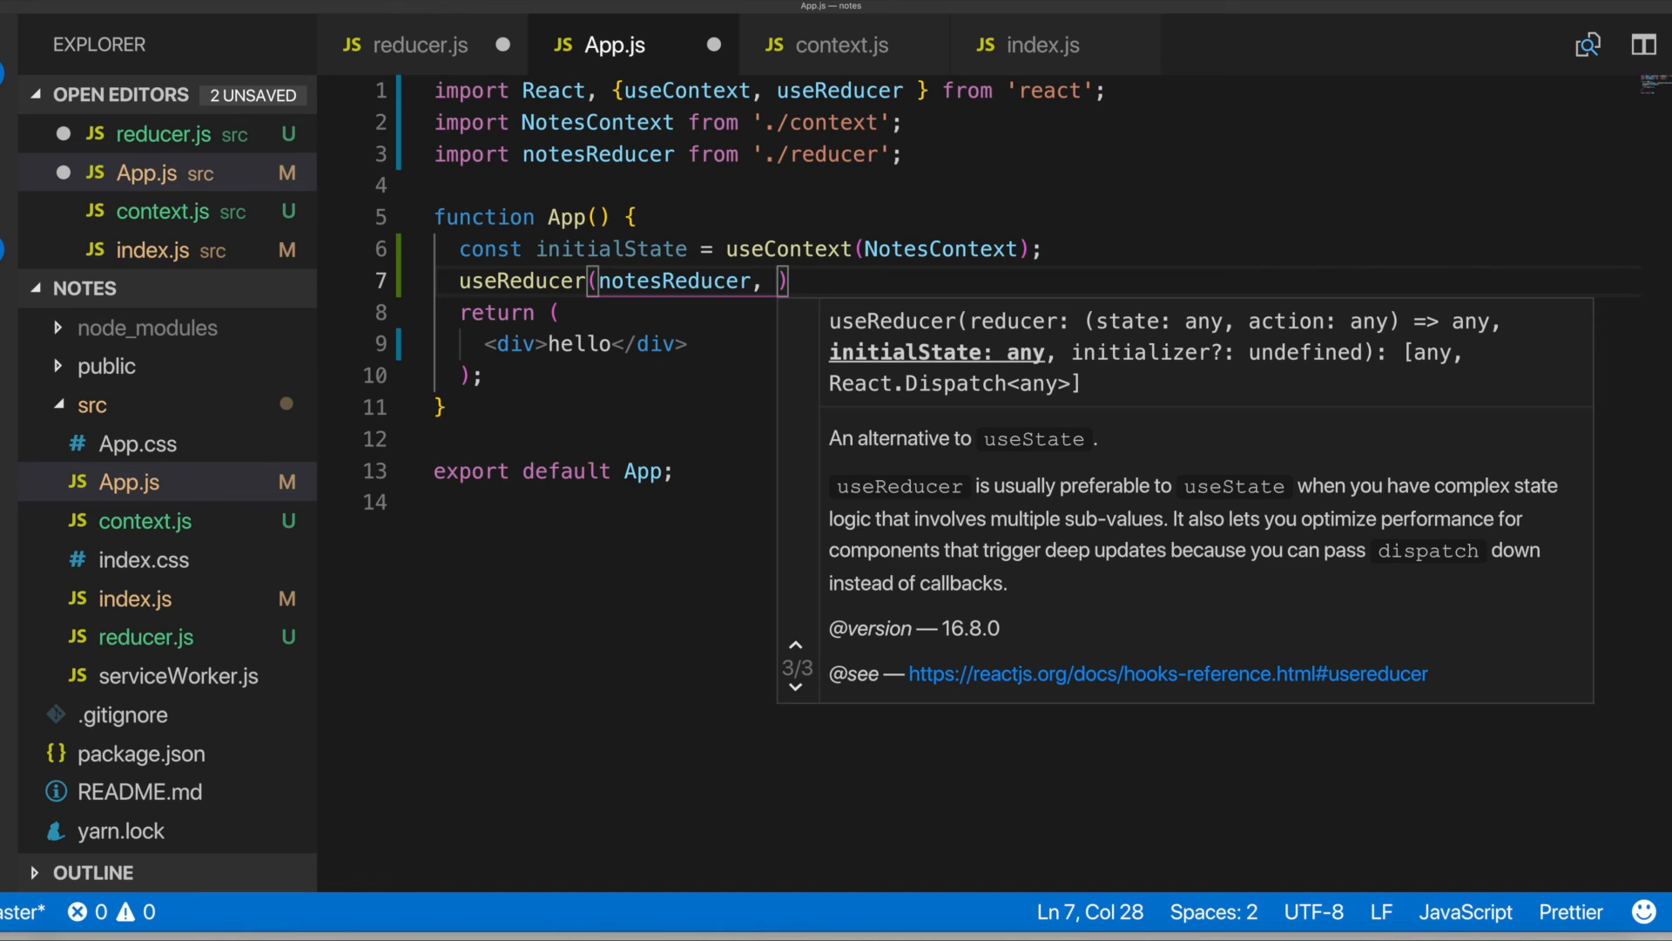
{"action": "type", "text": "initialState"}
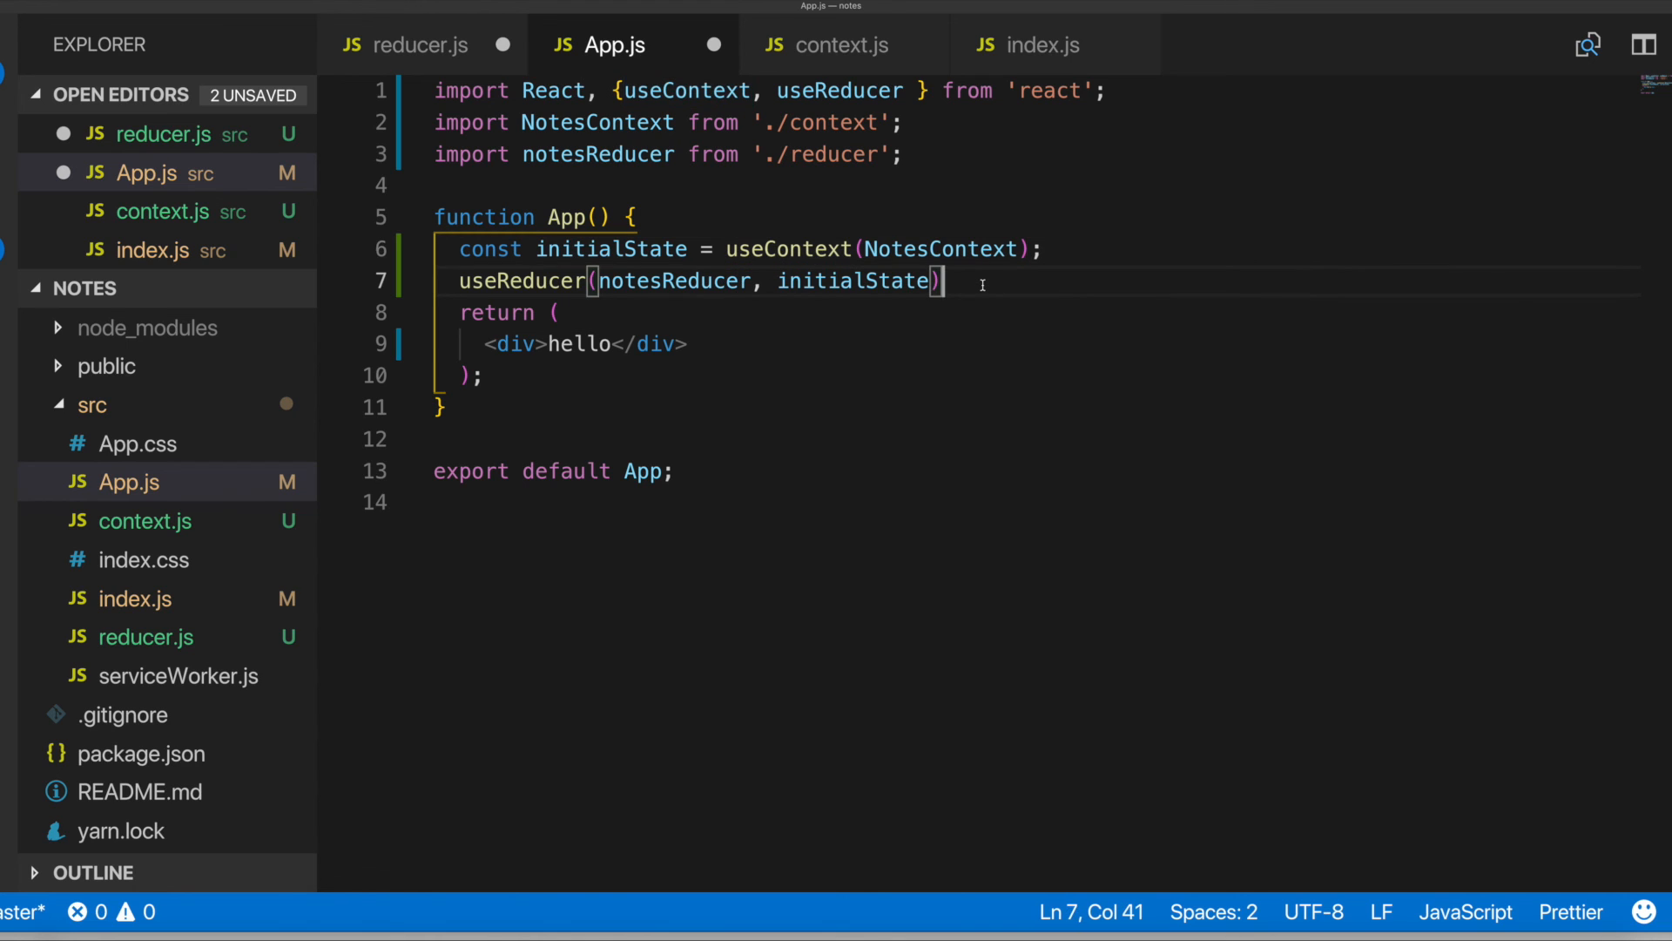
{"action": "type", "text": "const [] ="}
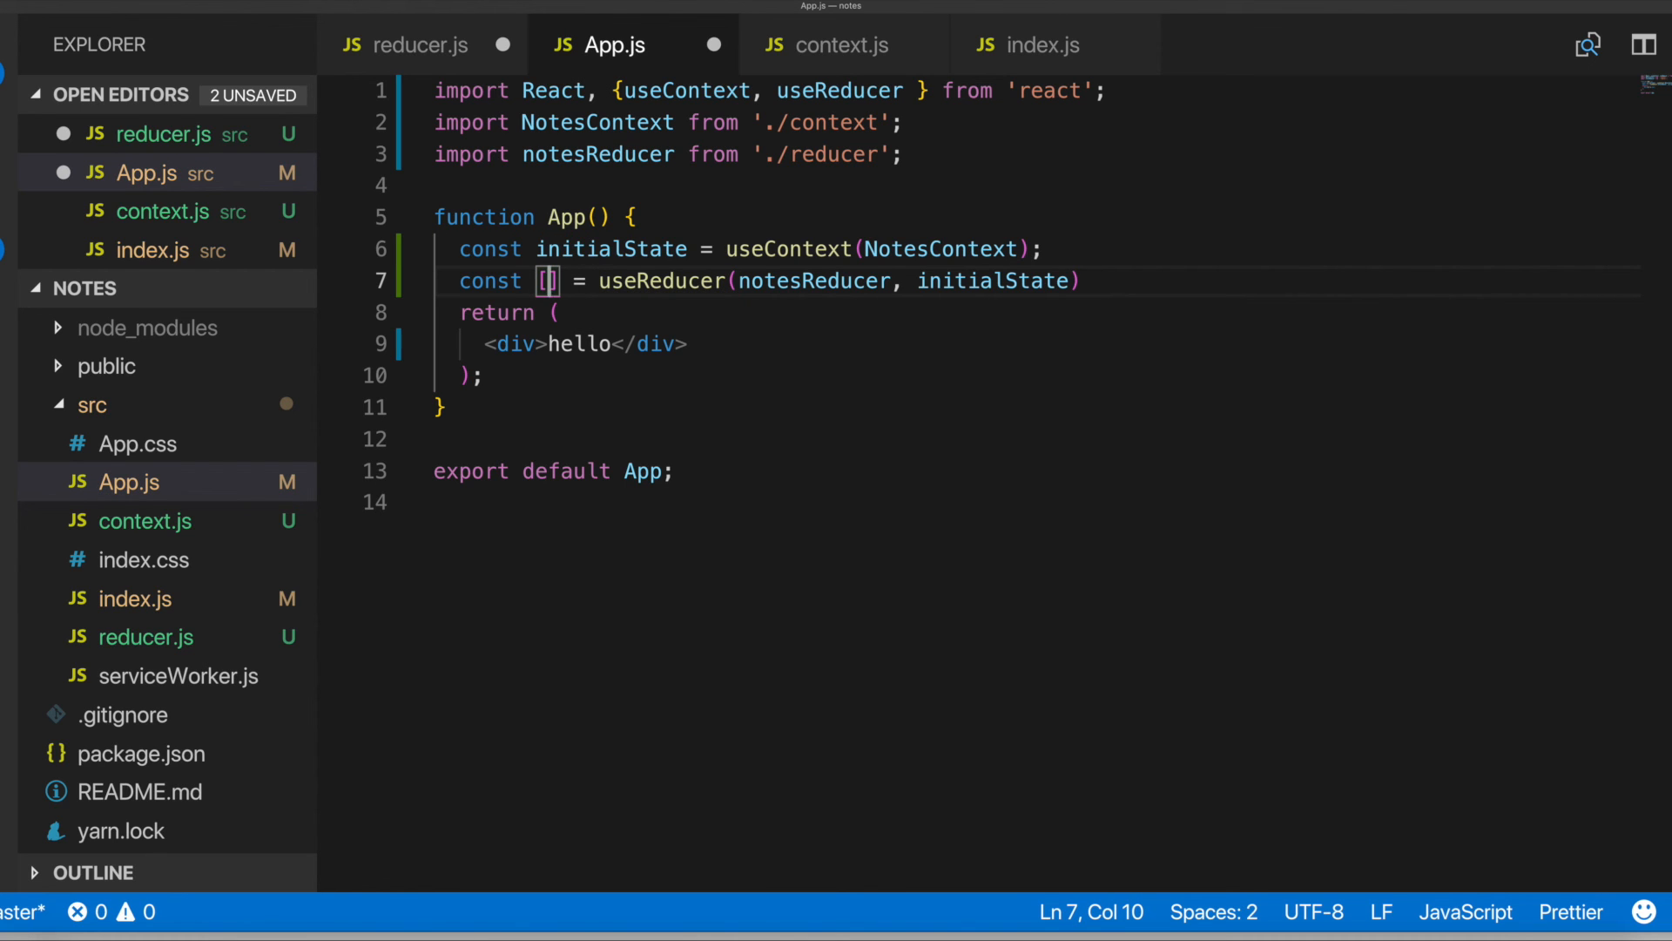
{"action": "type", "text": "state, disp"}
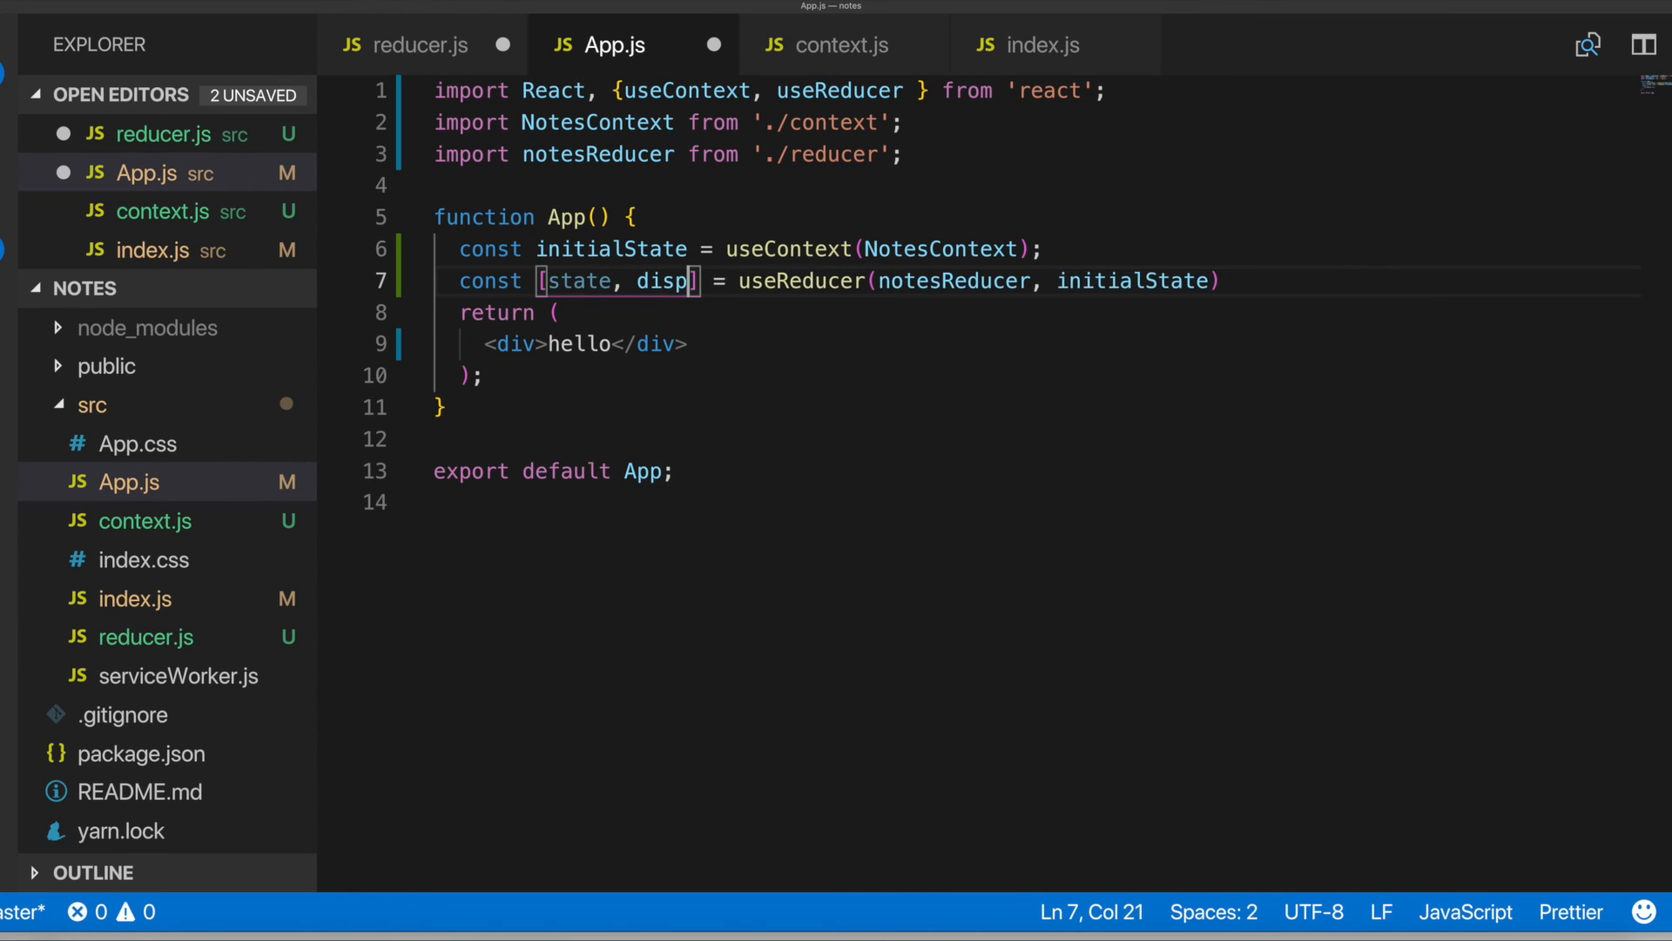
{"action": "type", "text": "atch"}
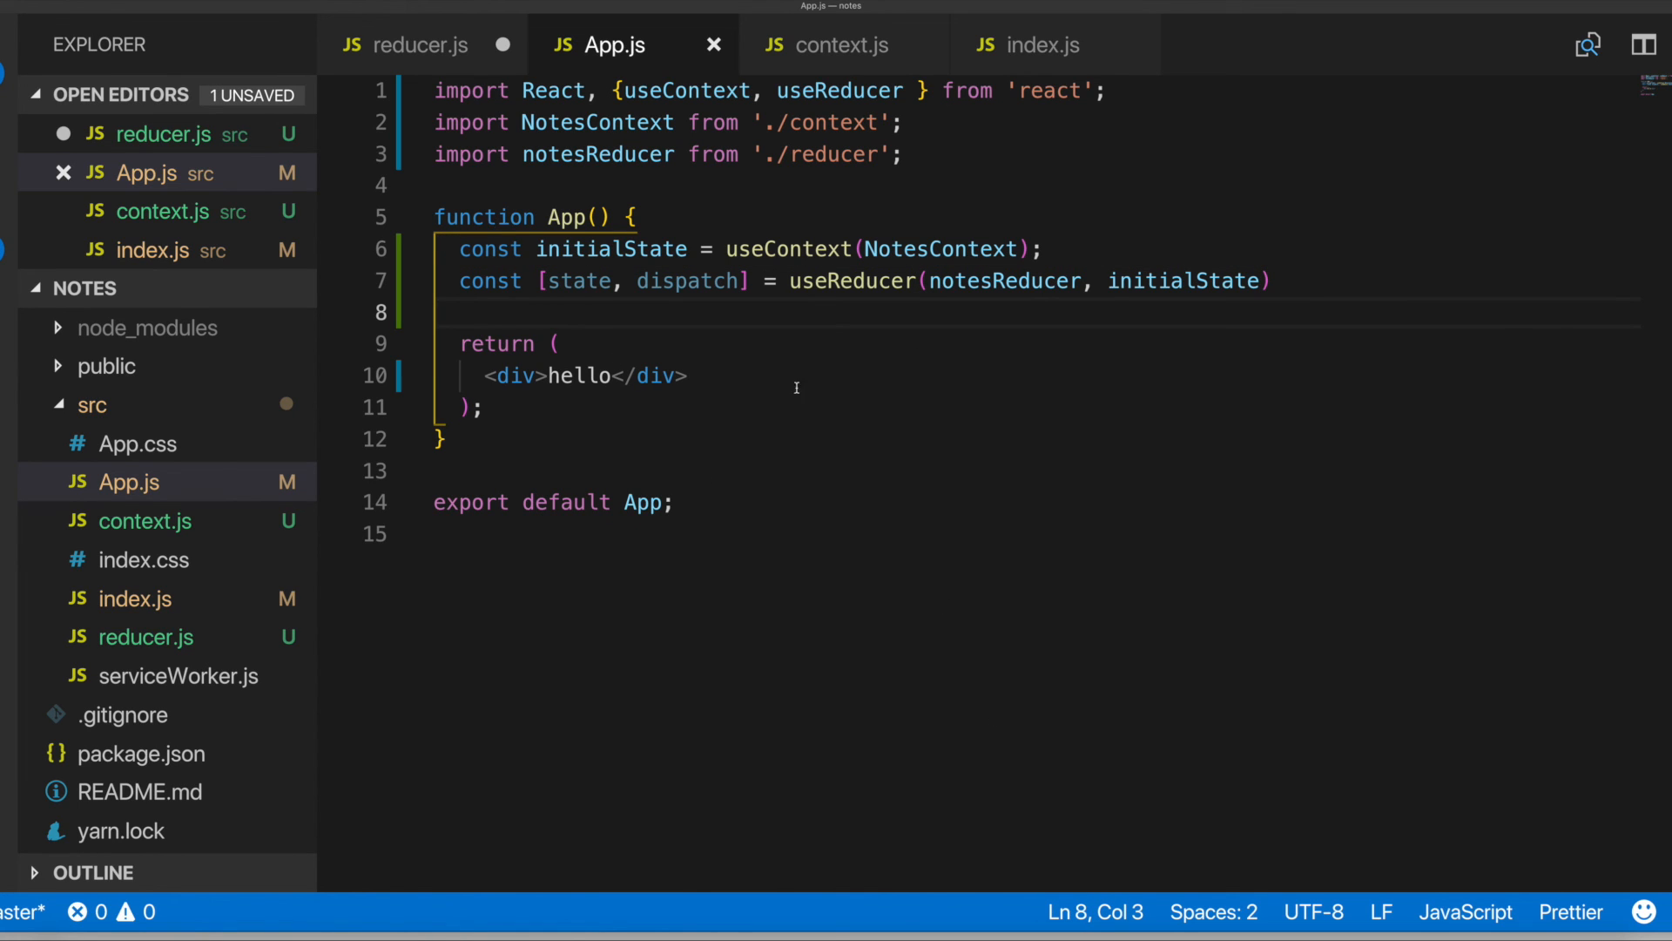
Replace the hello div with opening and closing NotesContext.Provider tags
{"action": "key", "text": "Backspace"}
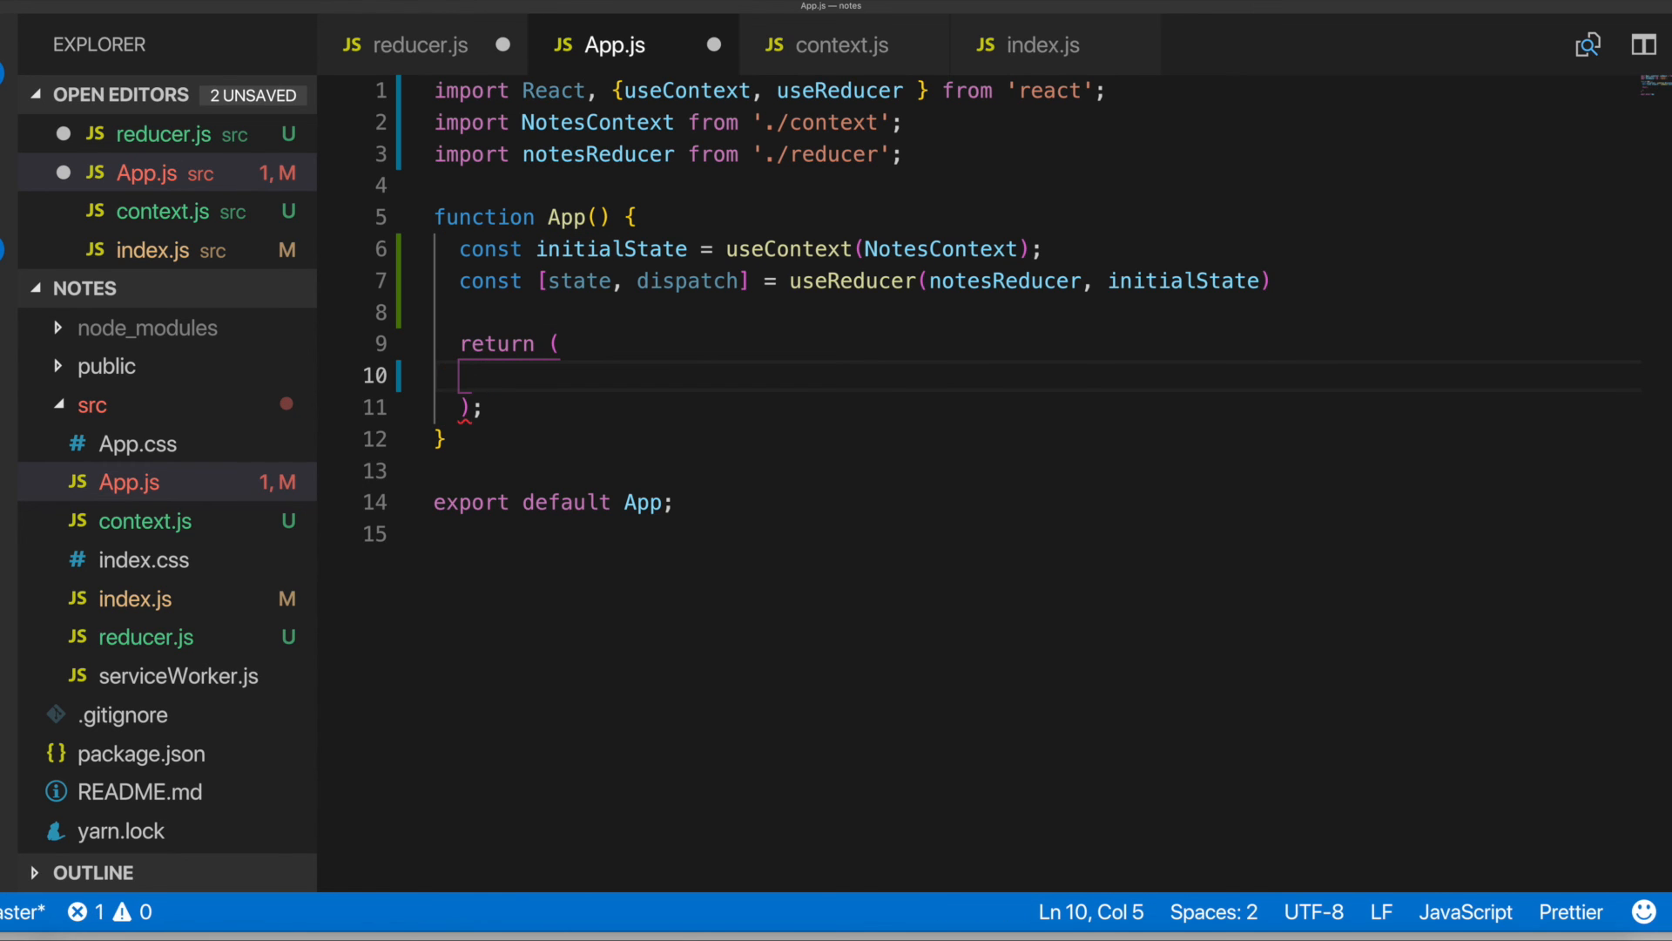
{"action": "type", "text": "<Note"}
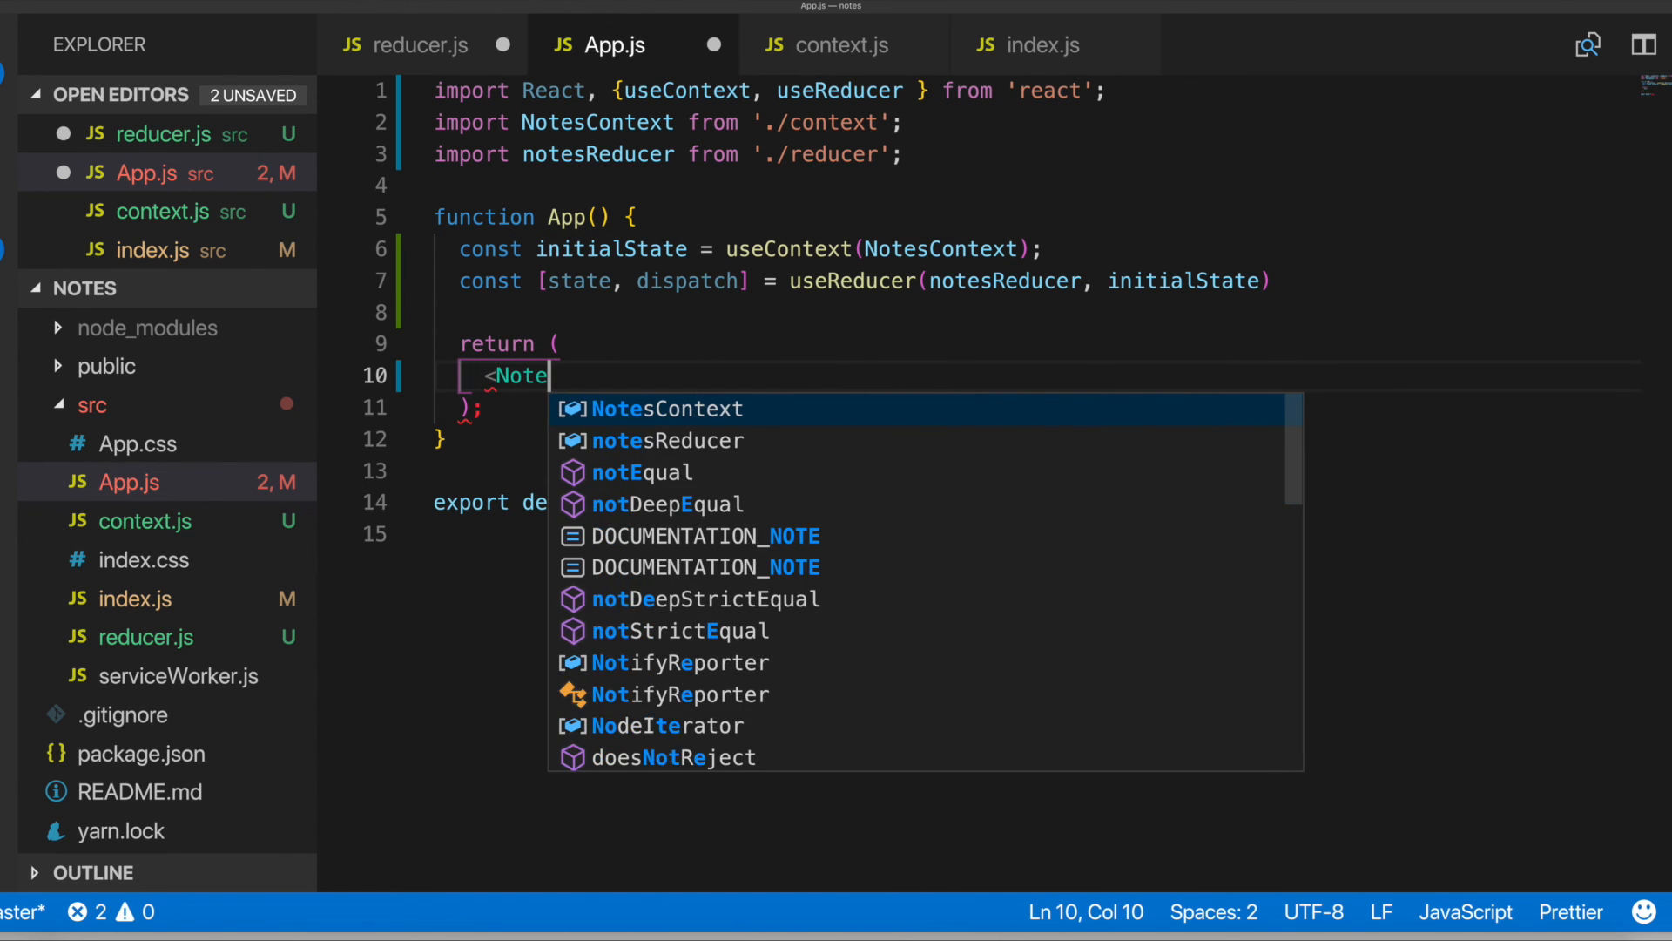
{"action": "type", "text": "sContext.pr"}
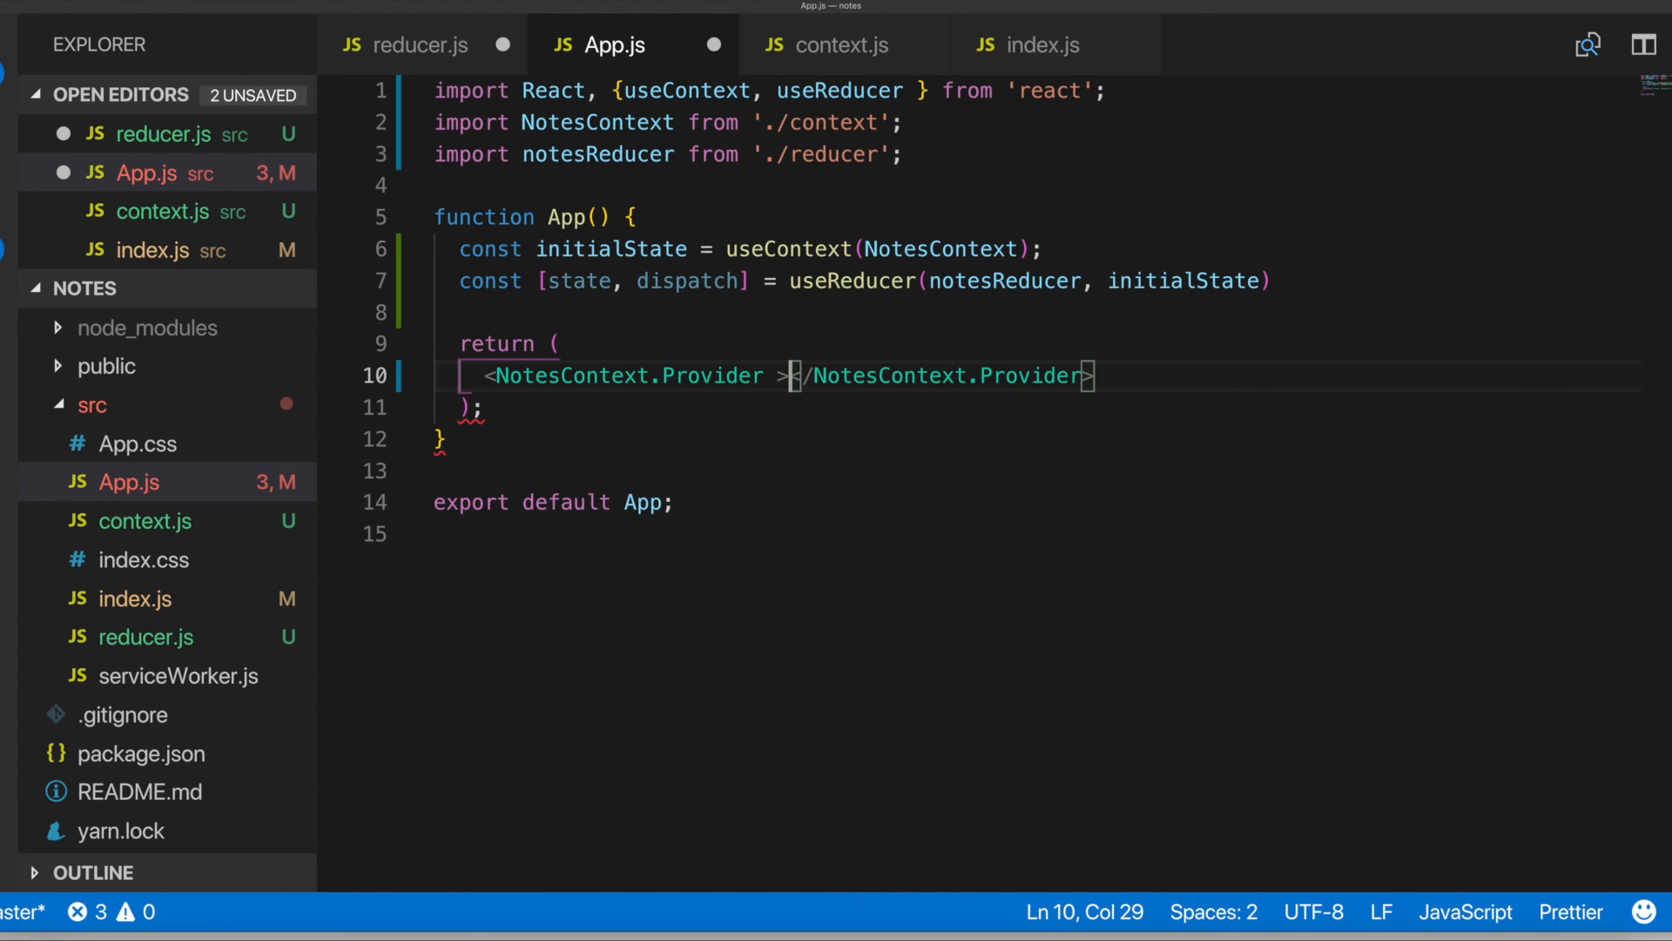
{"action": "key", "text": "enter"}
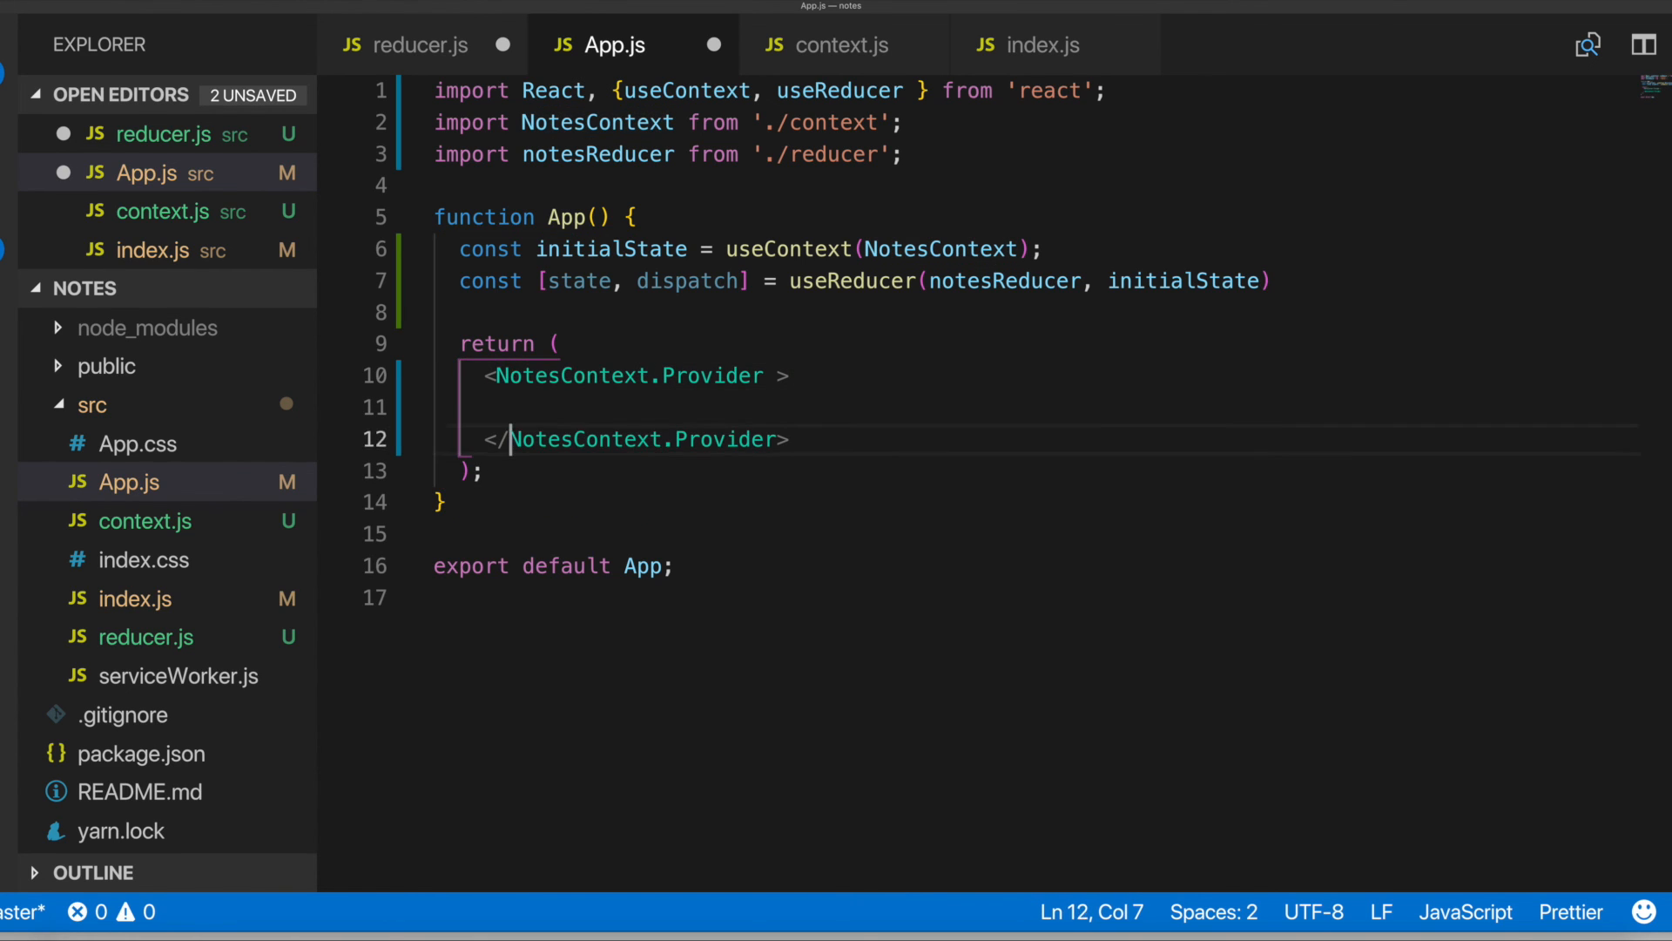
Give the Provider a value of {{state, dispatch}}
{"action": "left_click", "coordinate": [794, 377]}
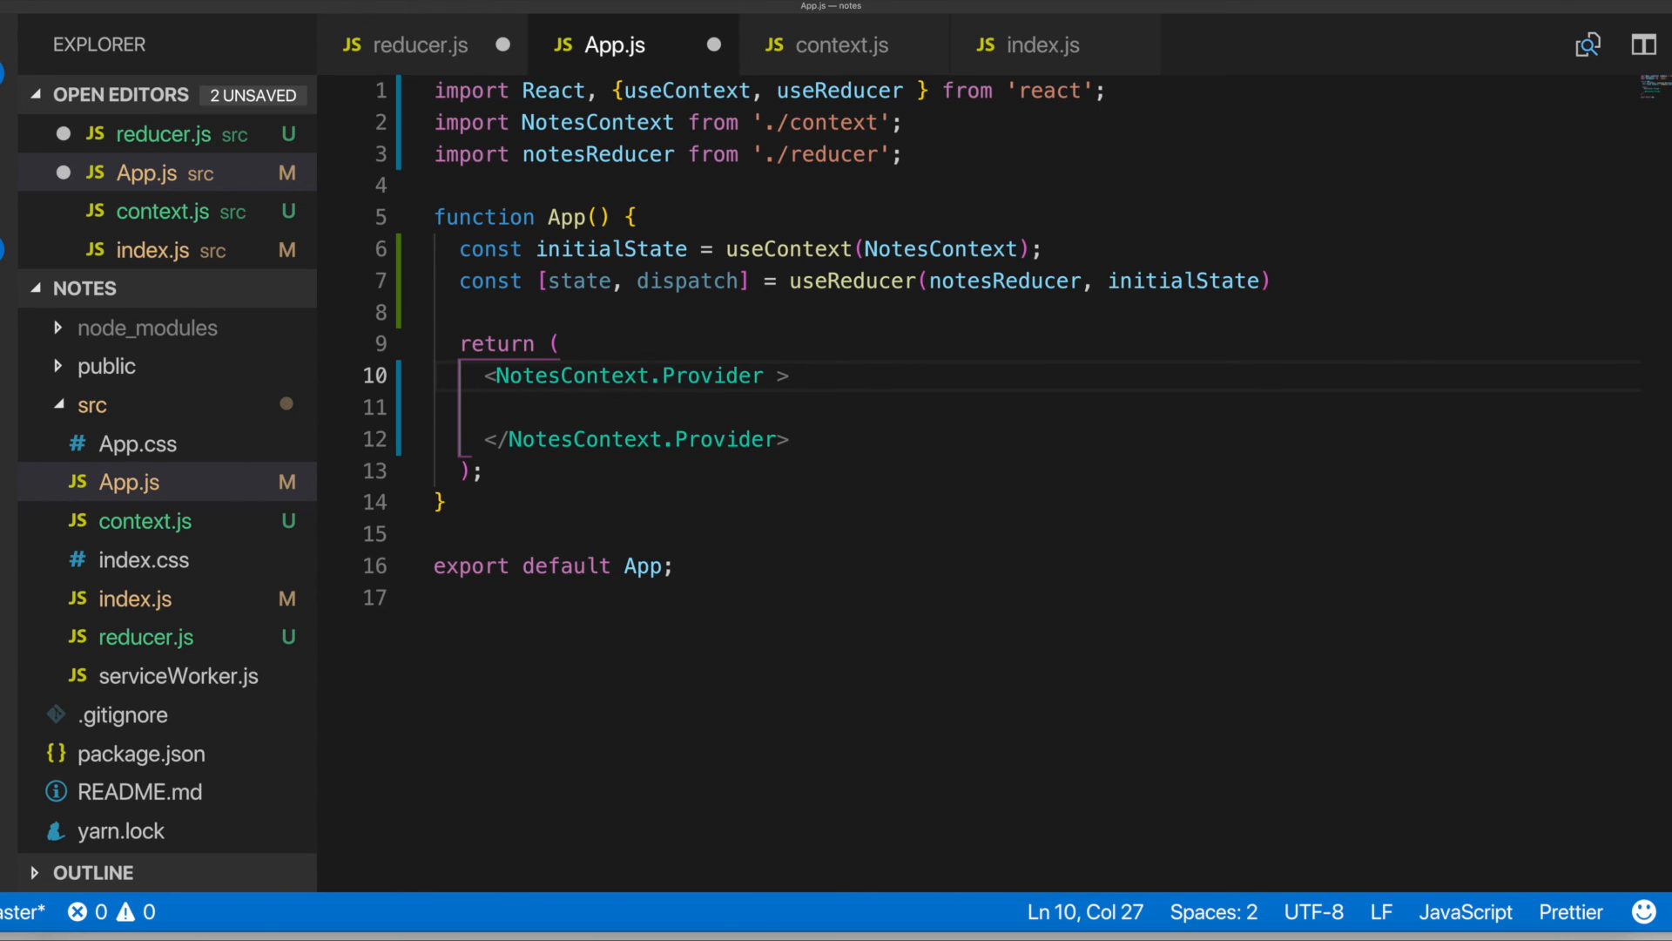
{"action": "type", "text": "{}"}
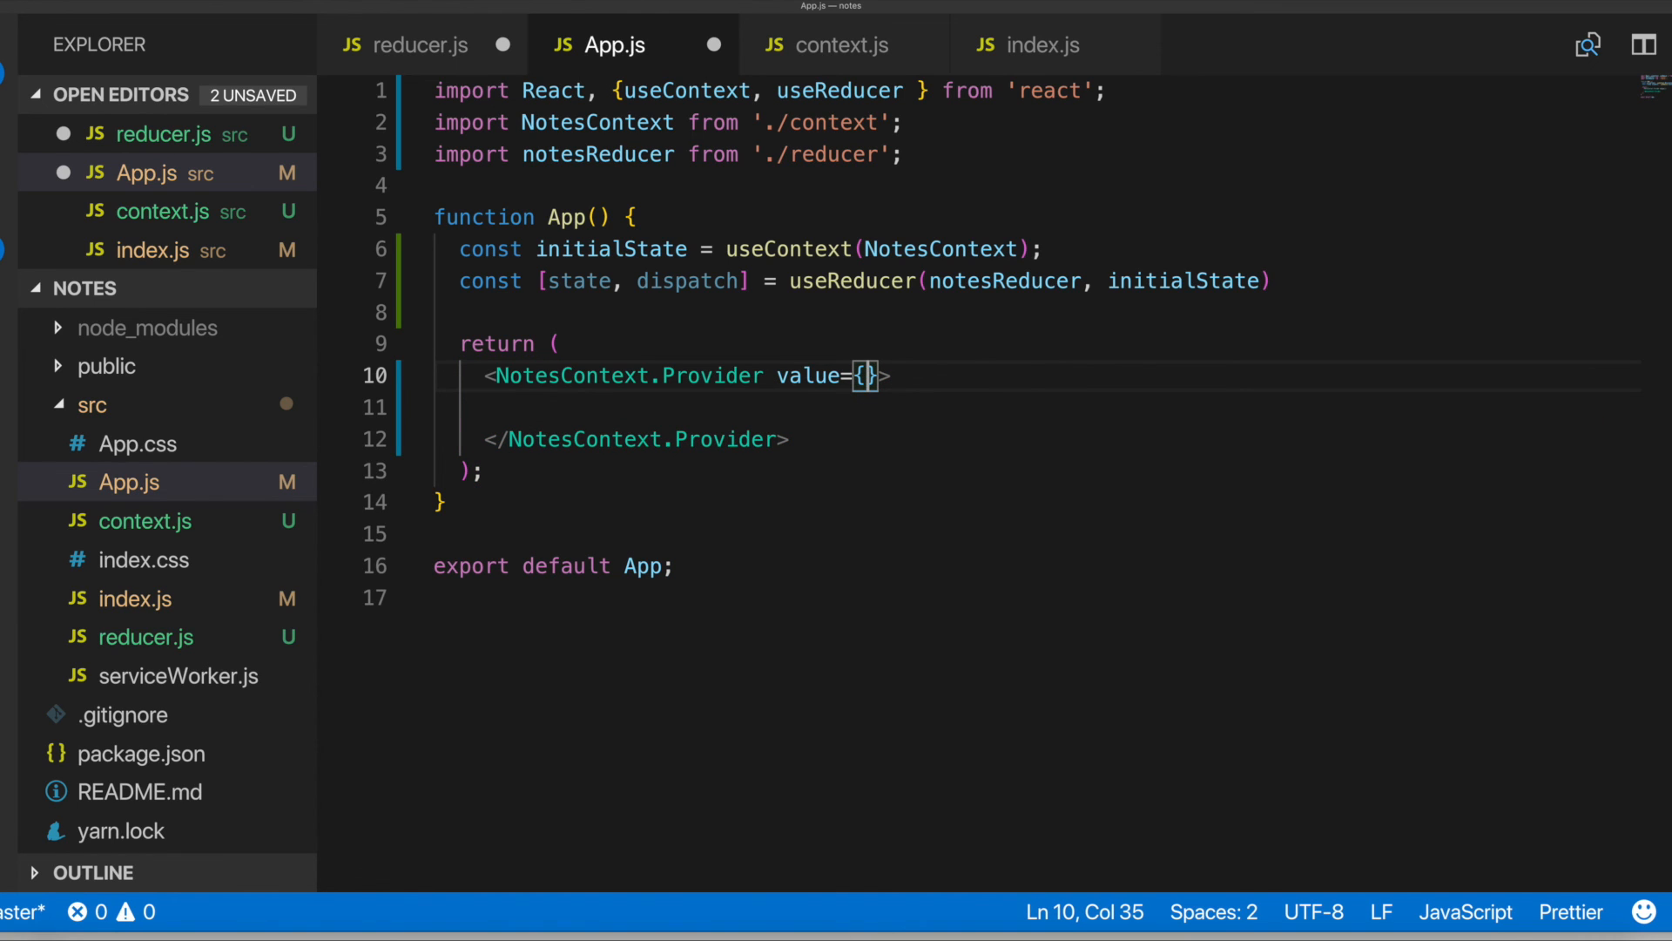
{"action": "type", "text": "{}"}
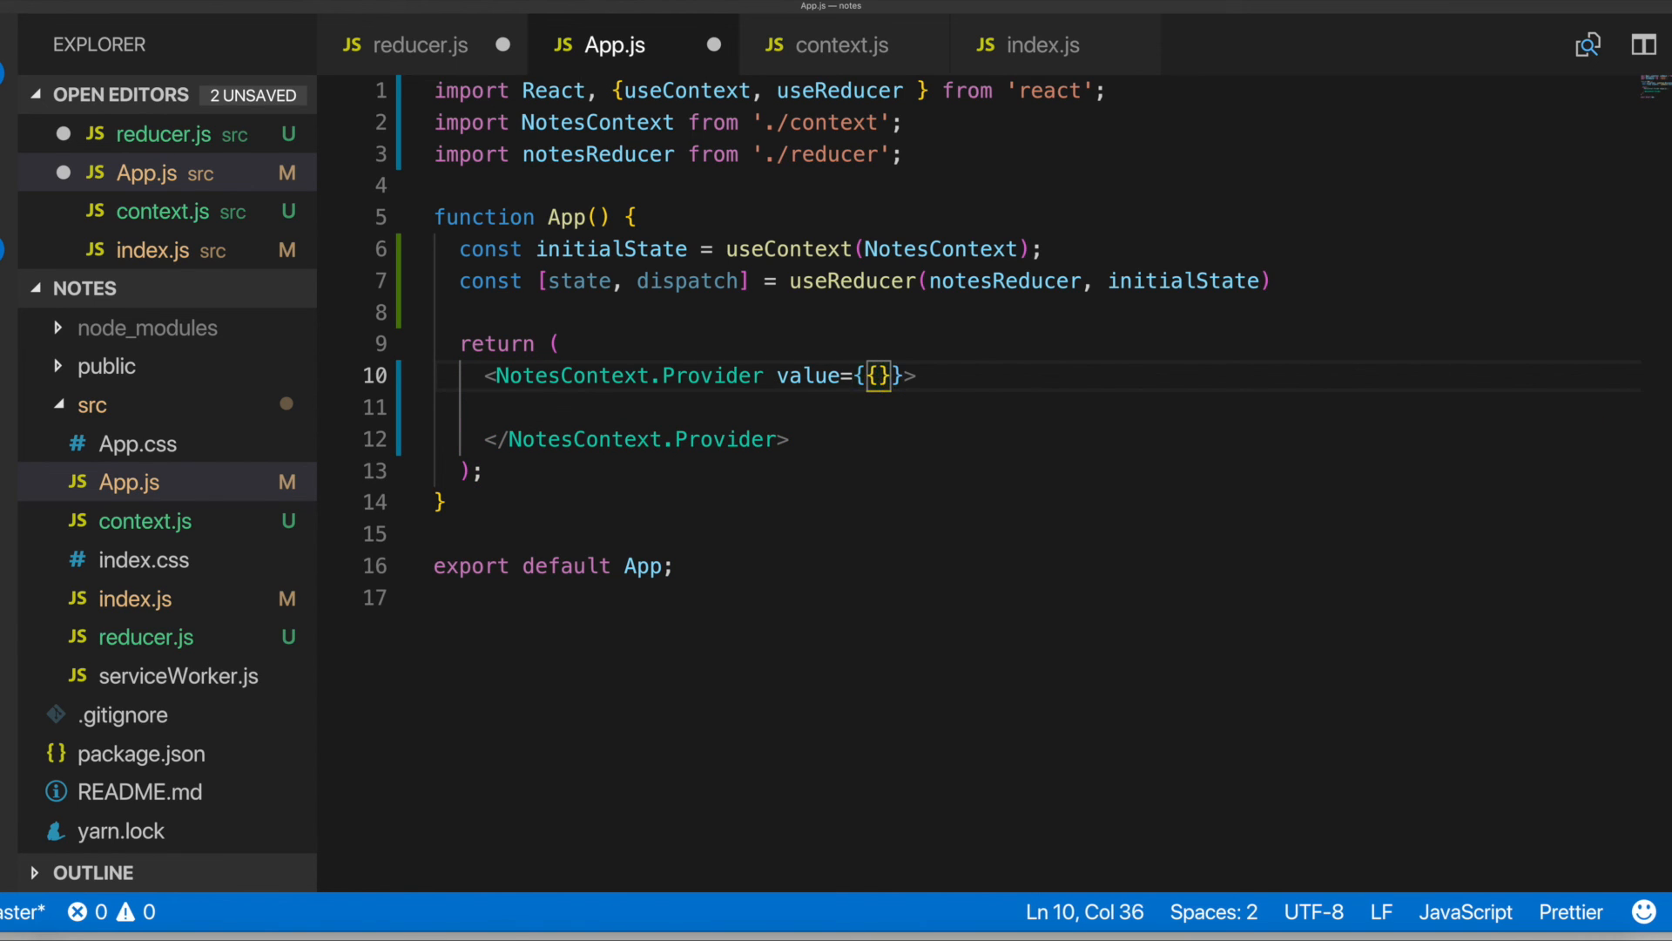
{"action": "type", "text": "s"}
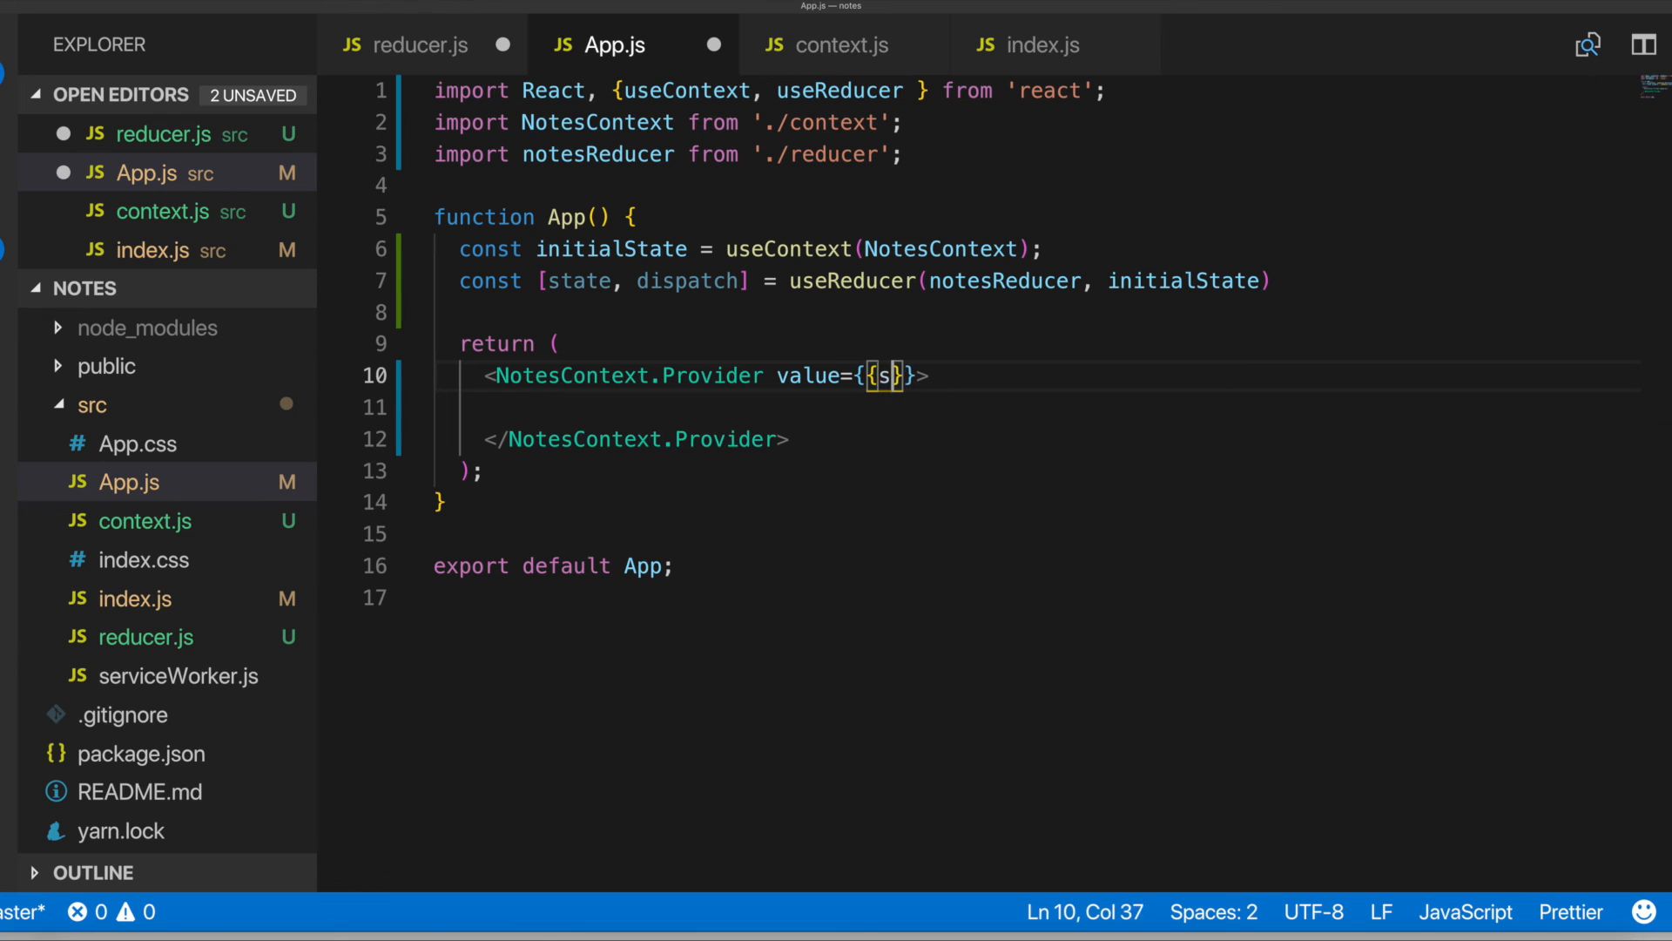
{"action": "type", "text": "tate,"}
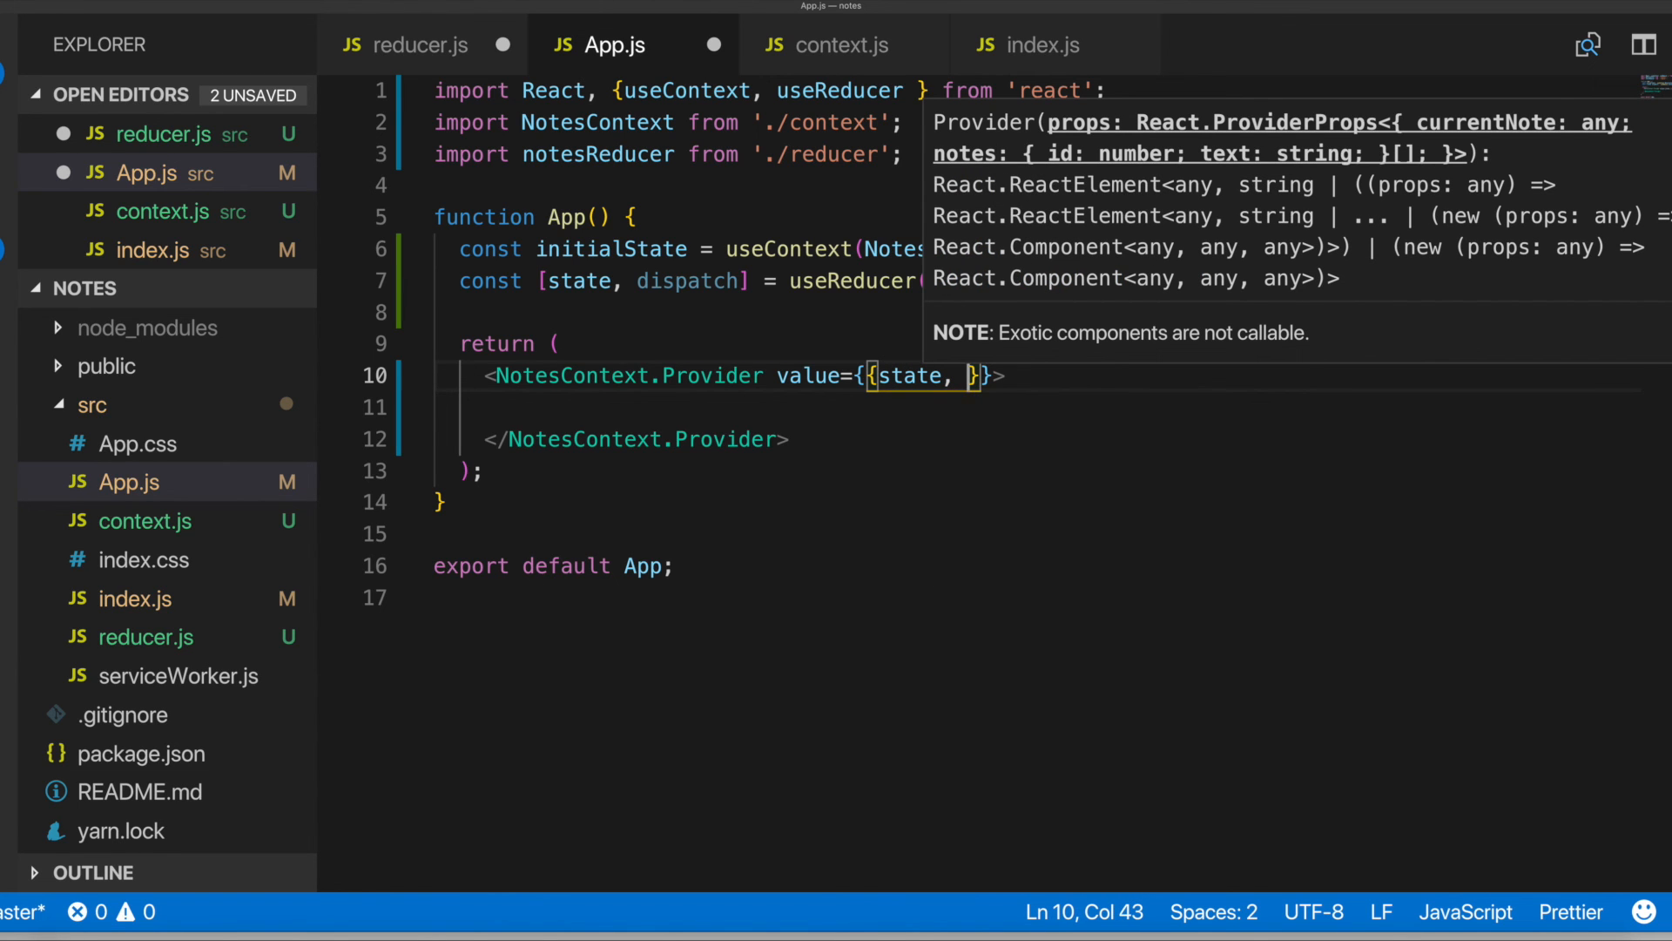
{"action": "type", "text": "dispatch"}
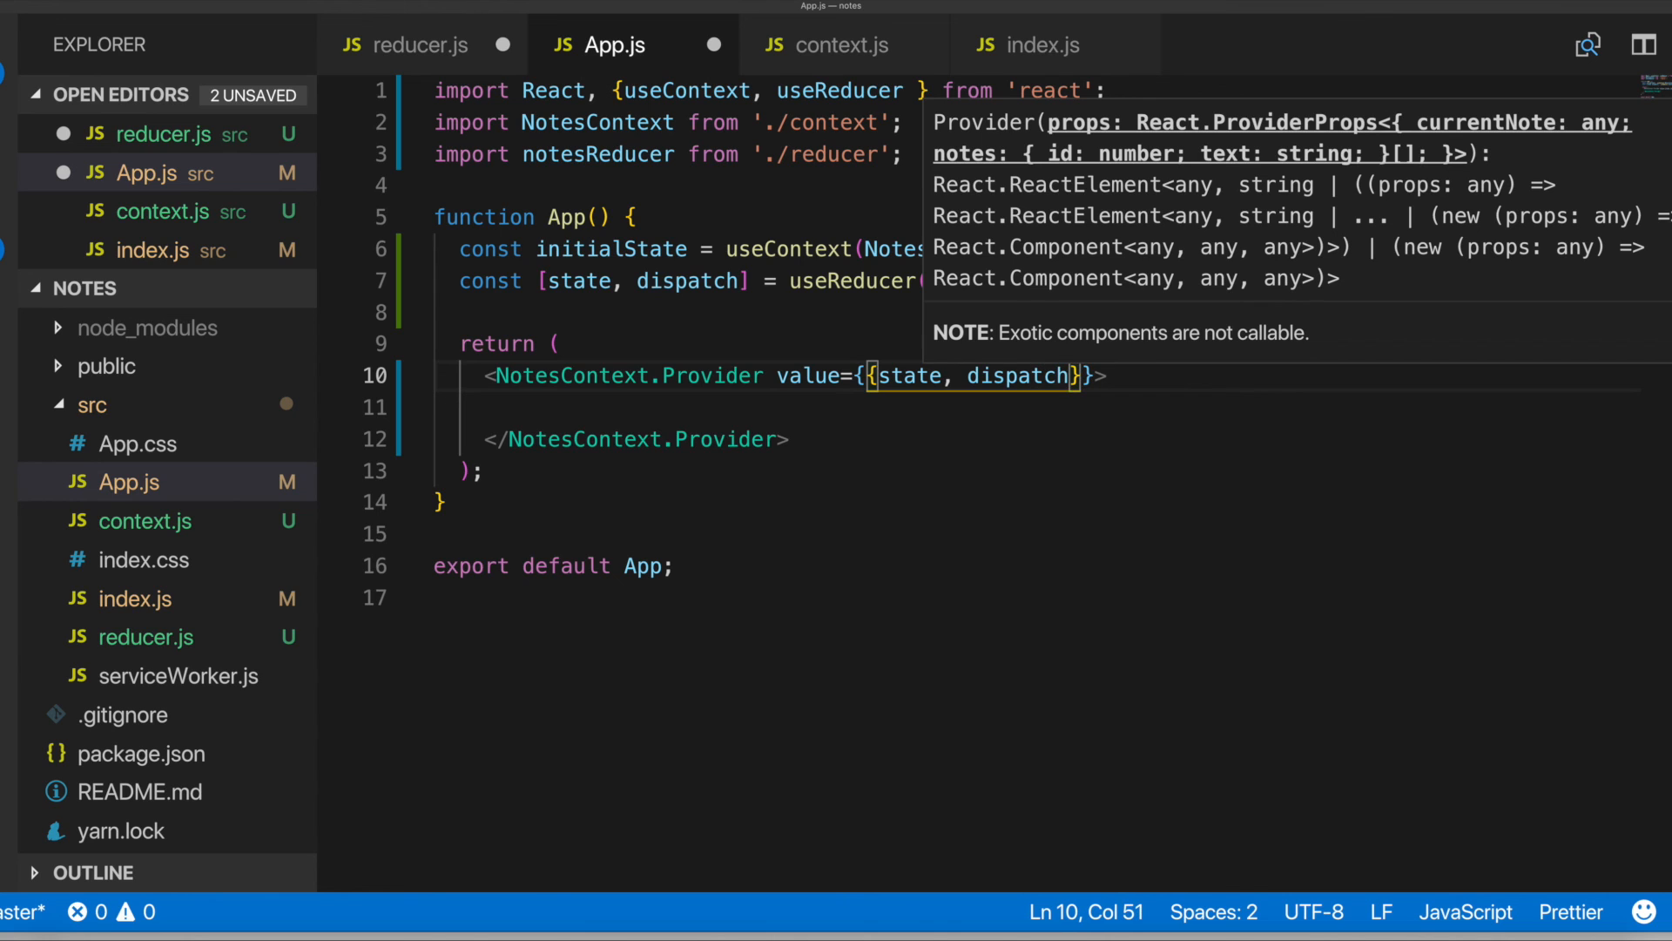
{"action": "left_click", "coordinate": [942, 376]}
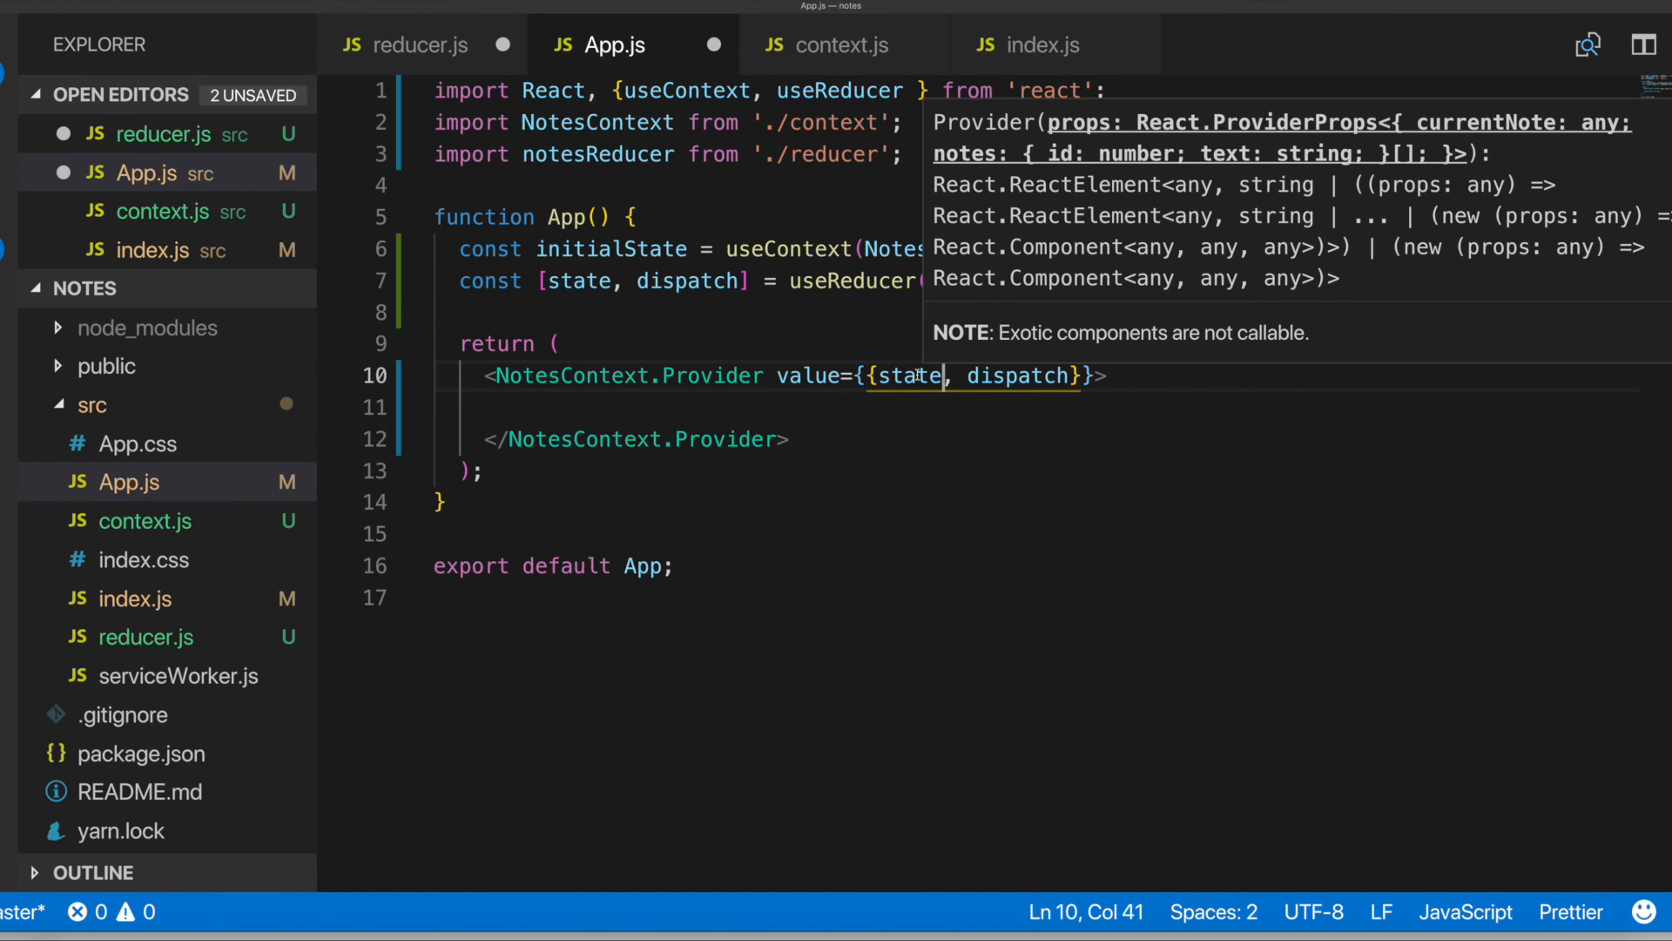
Glance at reducer.js, then return to App.js
{"action": "left_click", "coordinate": [708, 439]}
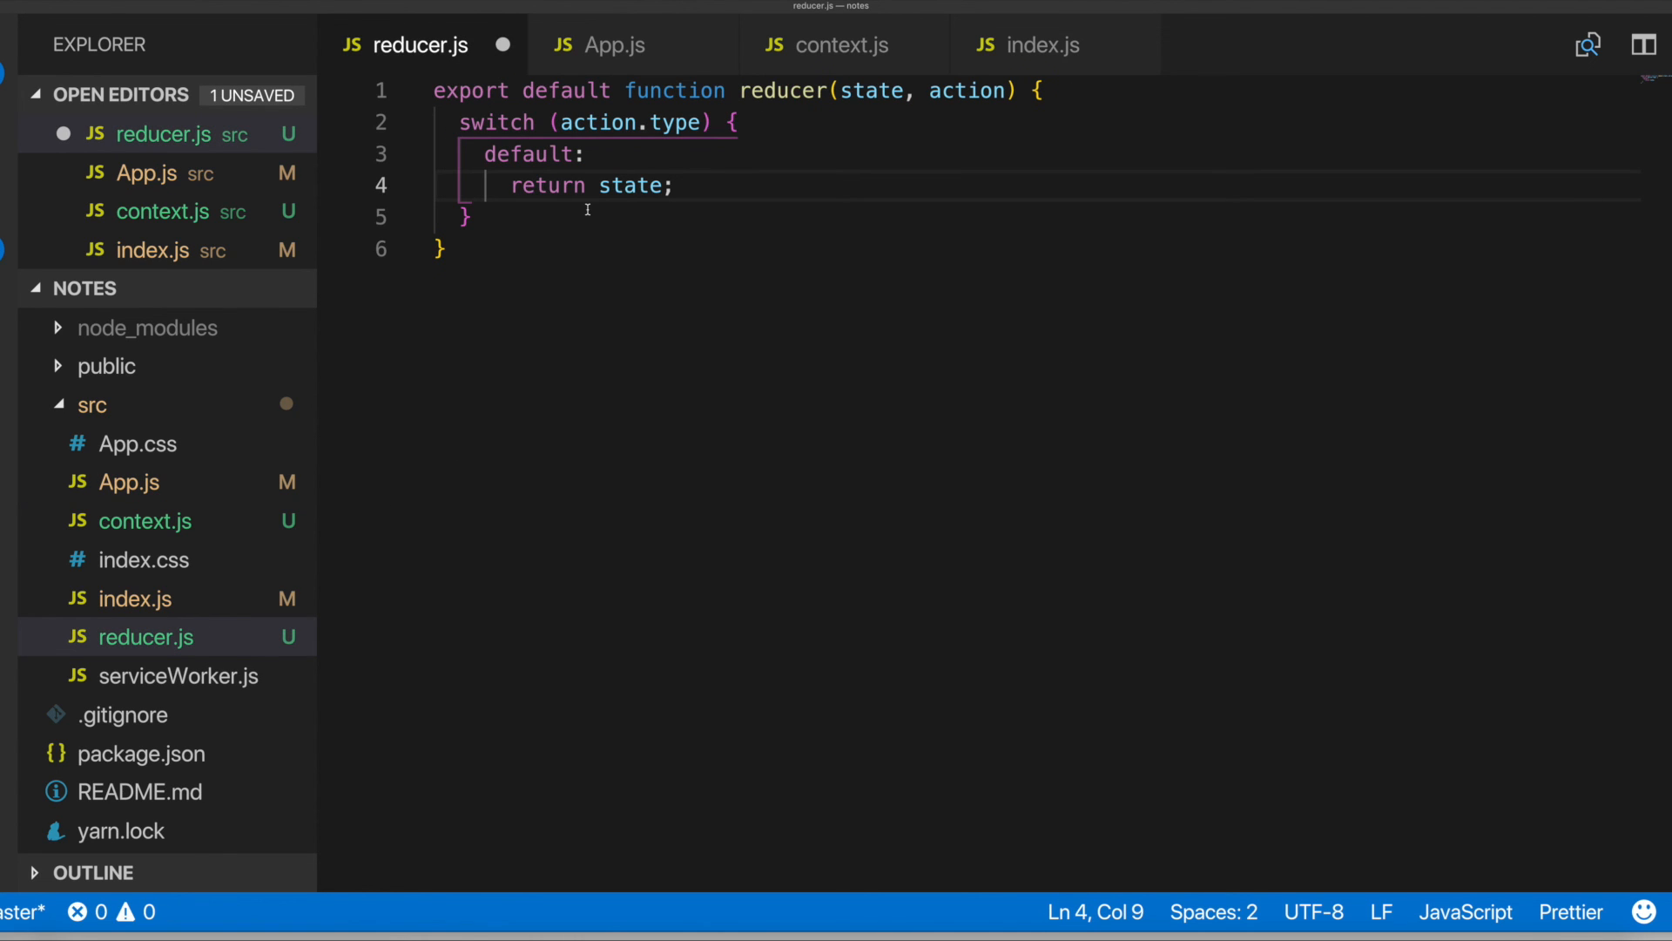
{"action": "left_click", "coordinate": [611, 45]}
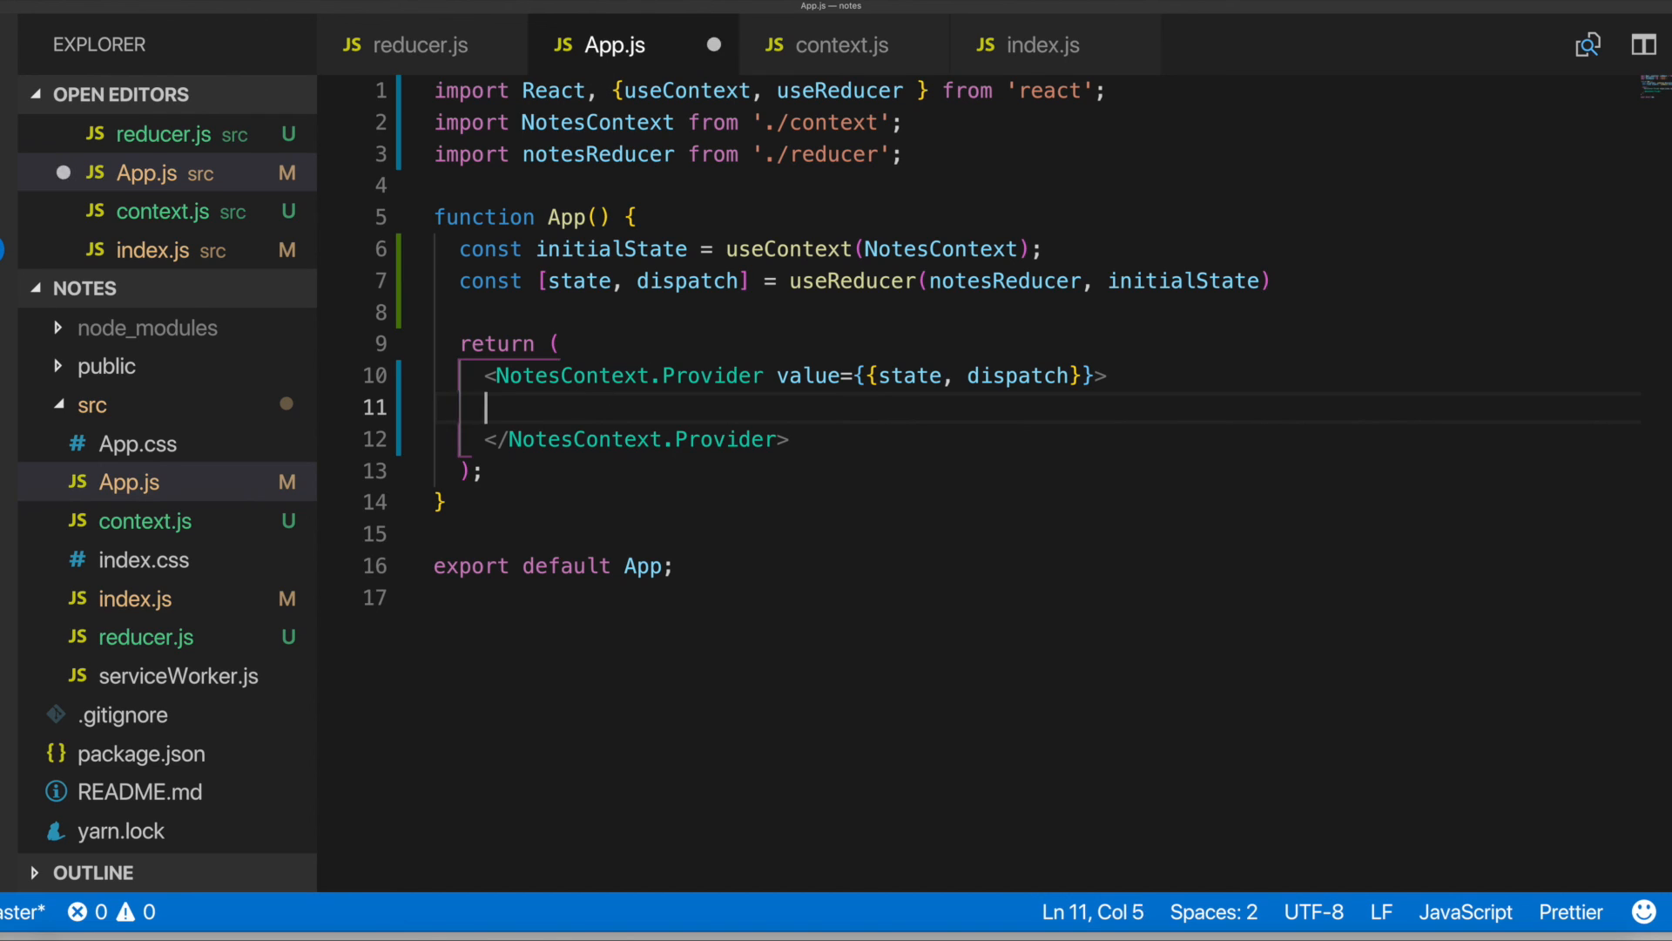